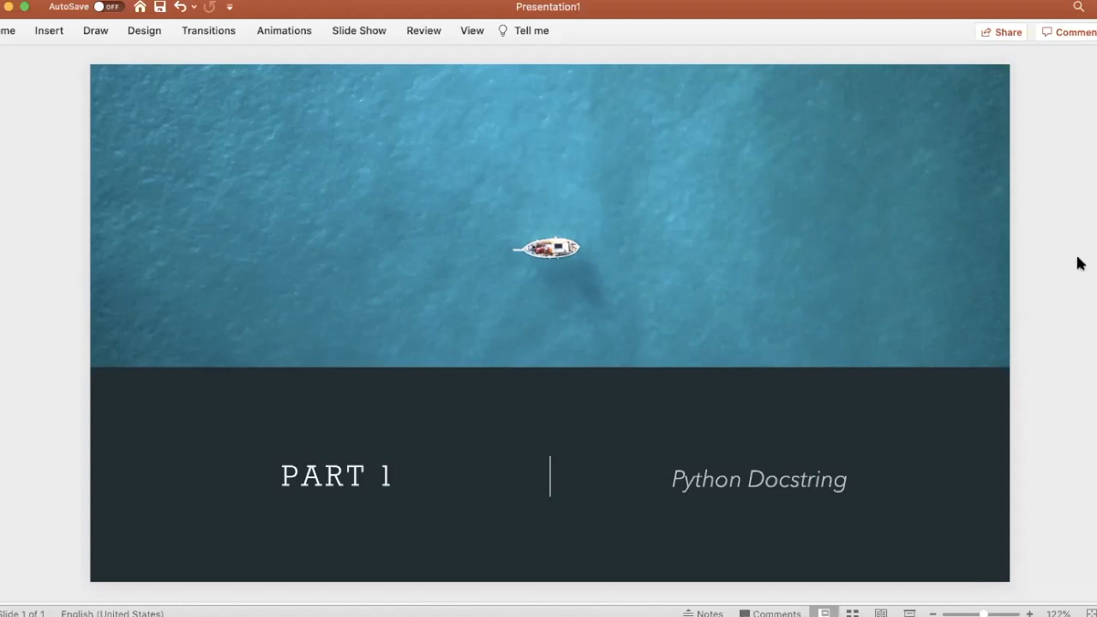
{"action": "mouse_move", "coordinate": [735, 604]}
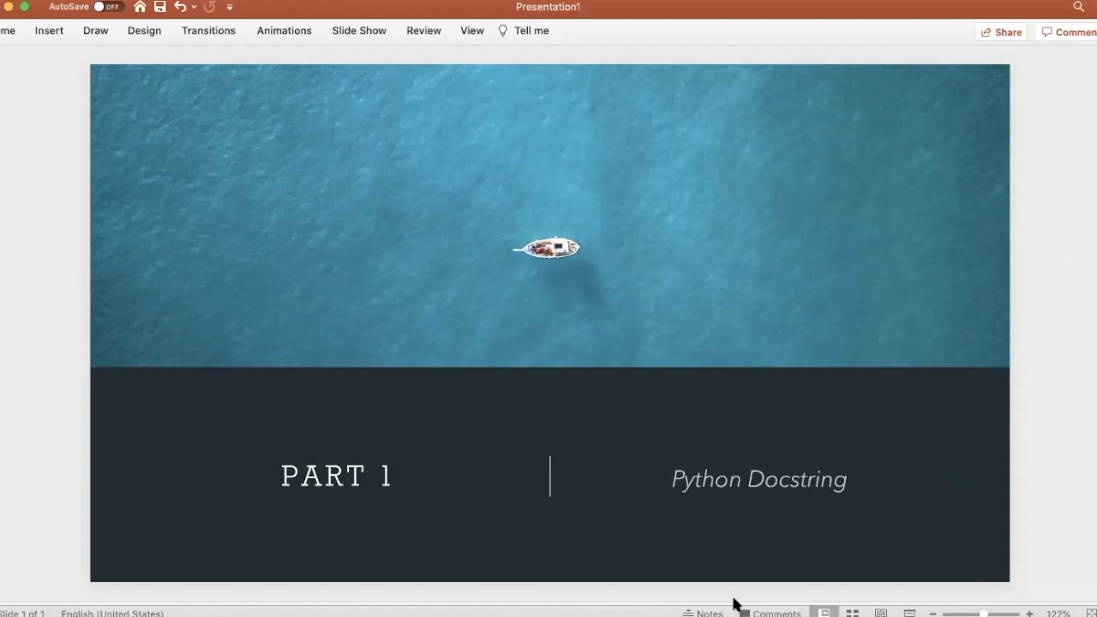
{"action": "mouse_move", "coordinate": [396, 24]}
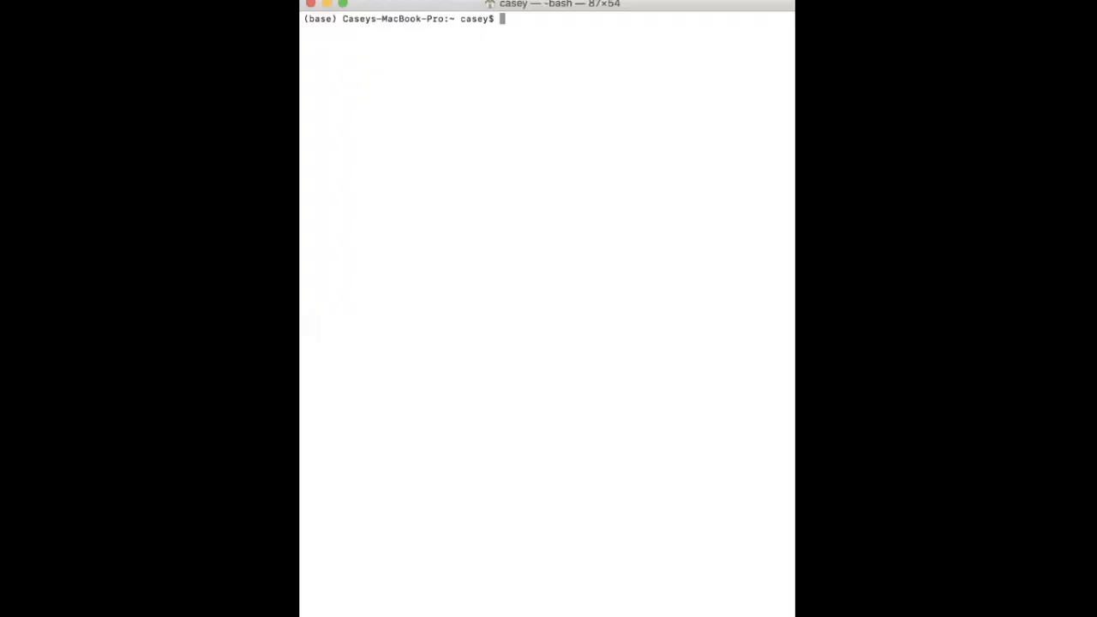
{"action": "mouse_move", "coordinate": [485, 292]}
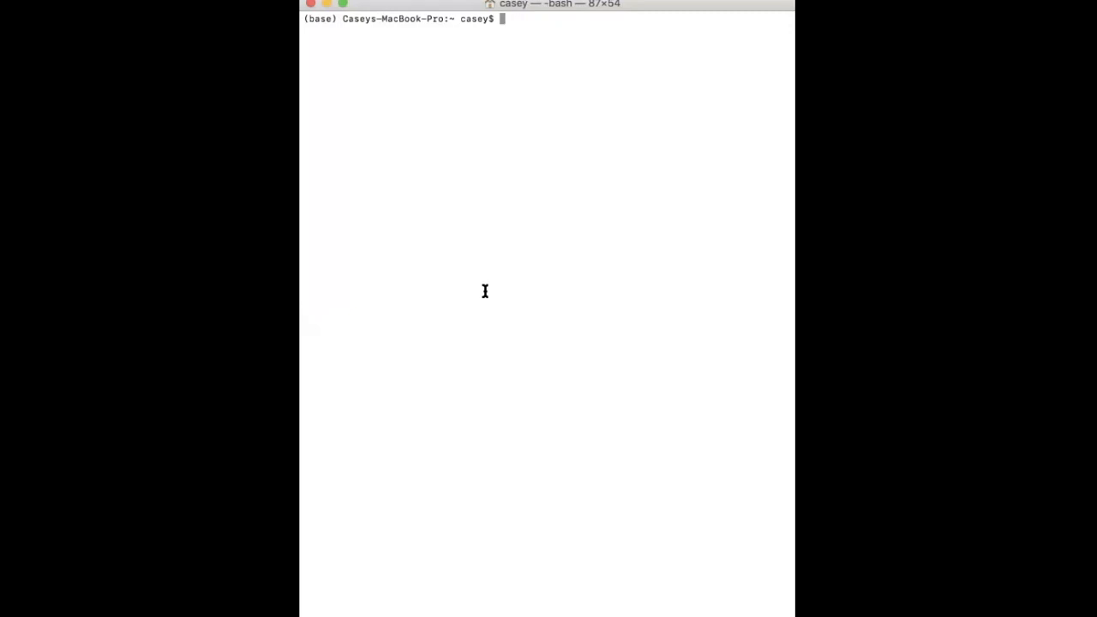
- In Framework/VIOLIN, start Python, import in_out, and type help(in_out) at the prompt
{"action": "type", "text": "cd Framework/VIO"}
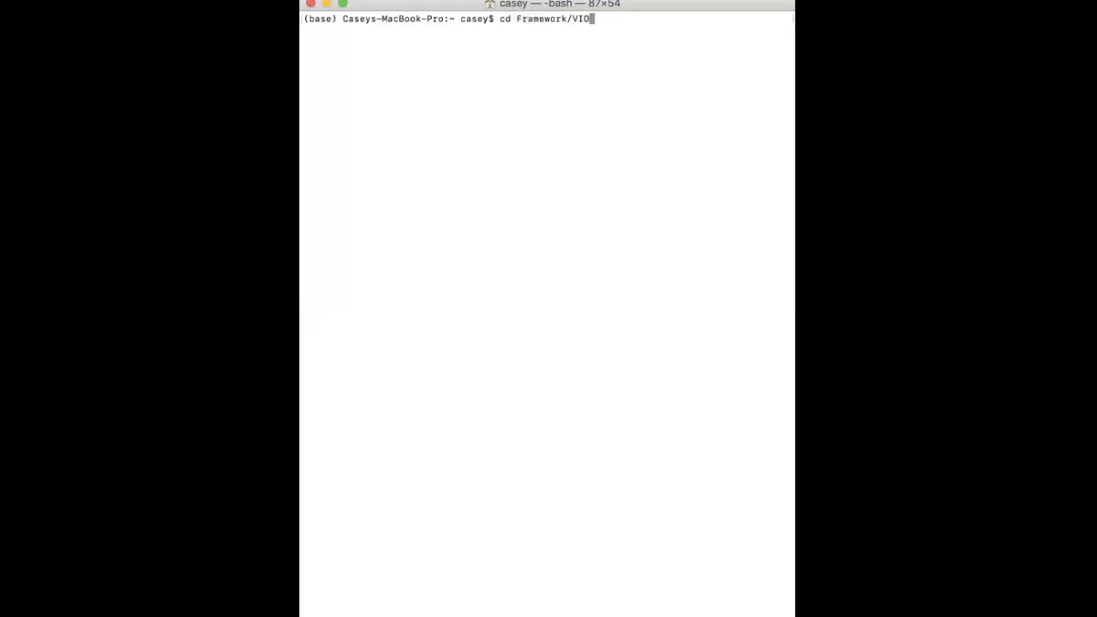
{"action": "key", "text": "Return"}
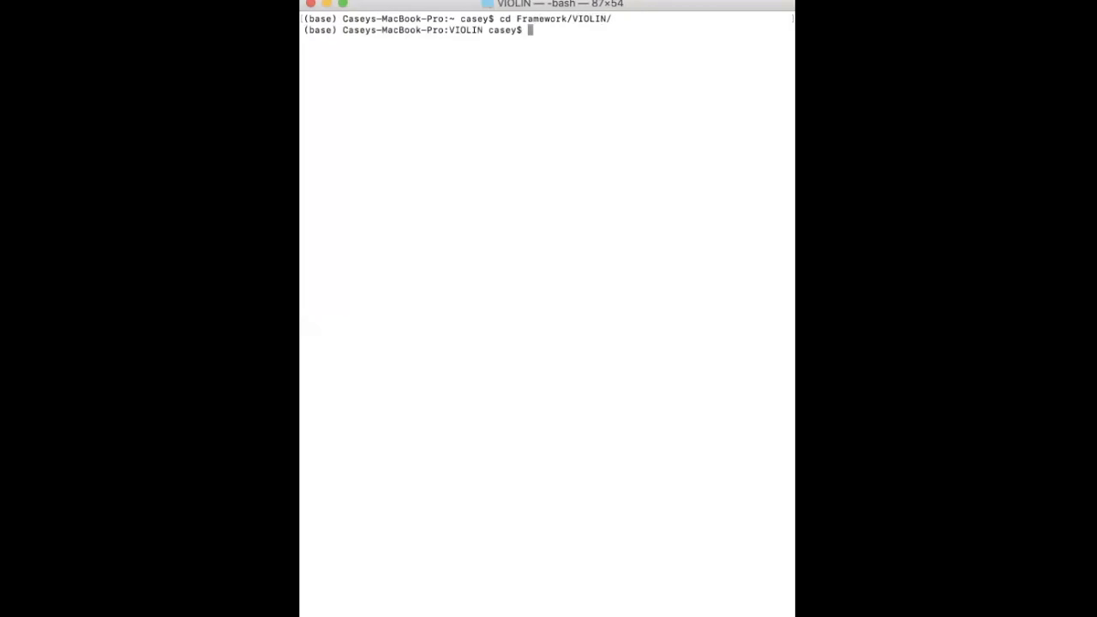
{"action": "type", "text": "python"}
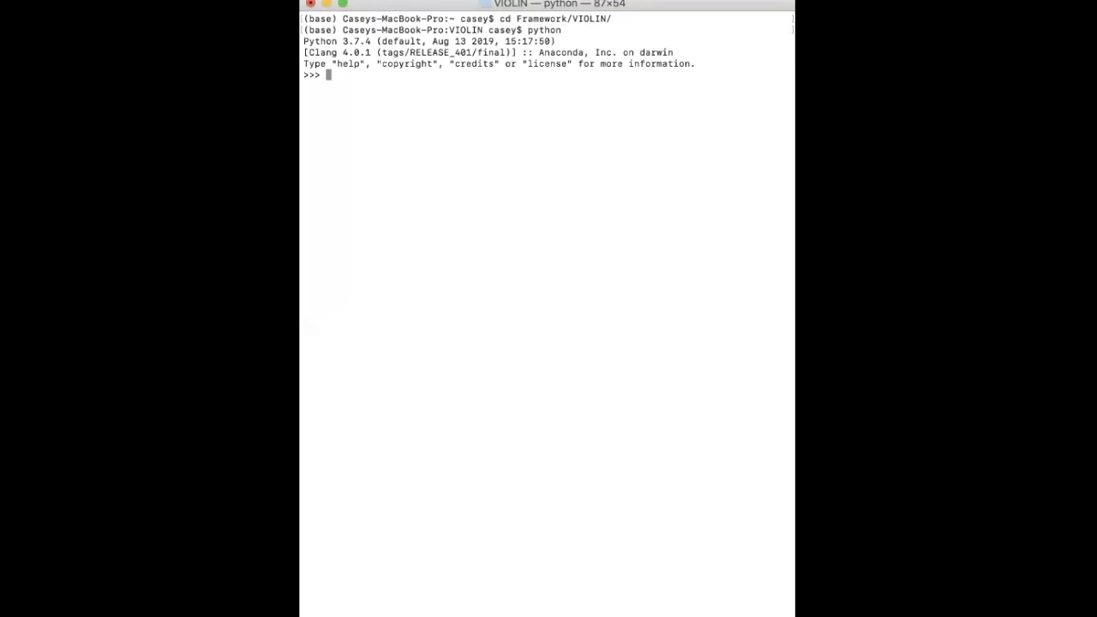
{"action": "type", "text": "import in"}
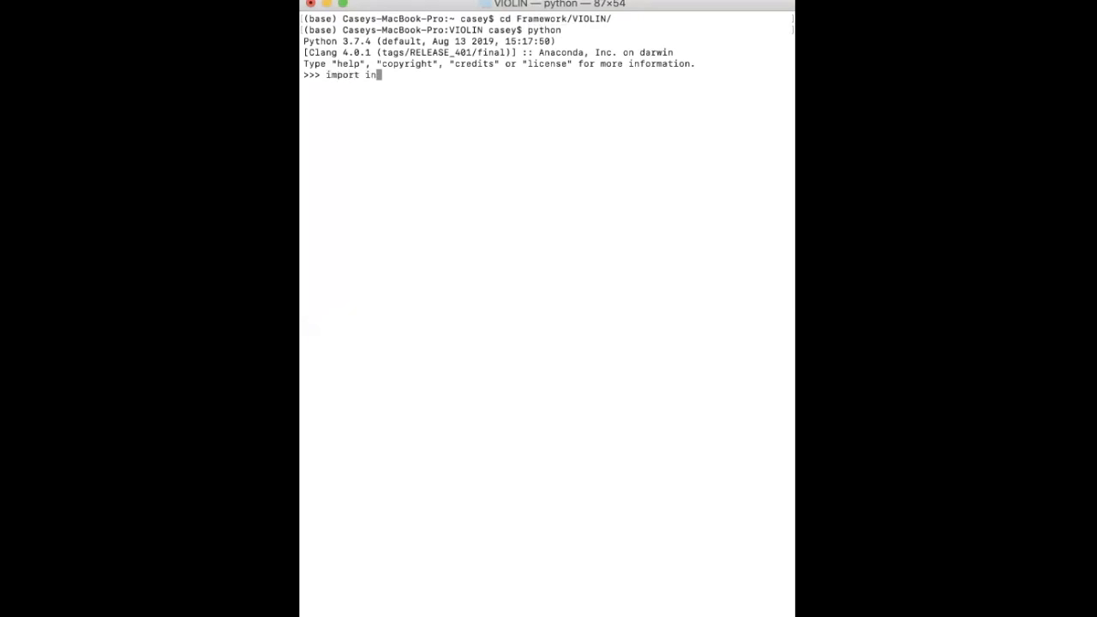
{"action": "type", "text": "_out"}
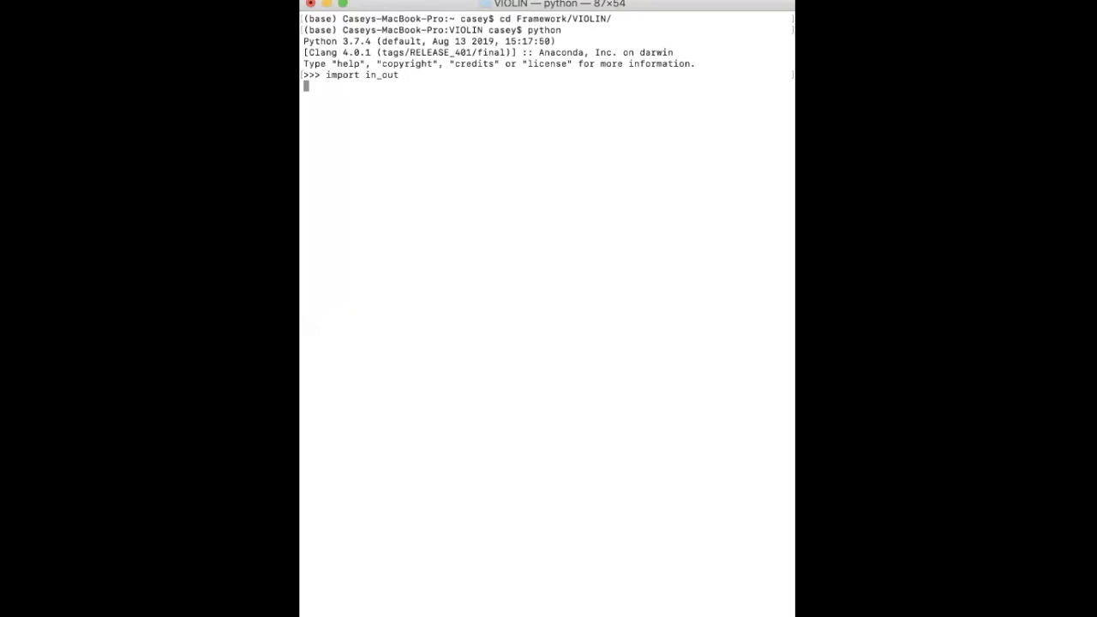
{"action": "key", "text": "Return"}
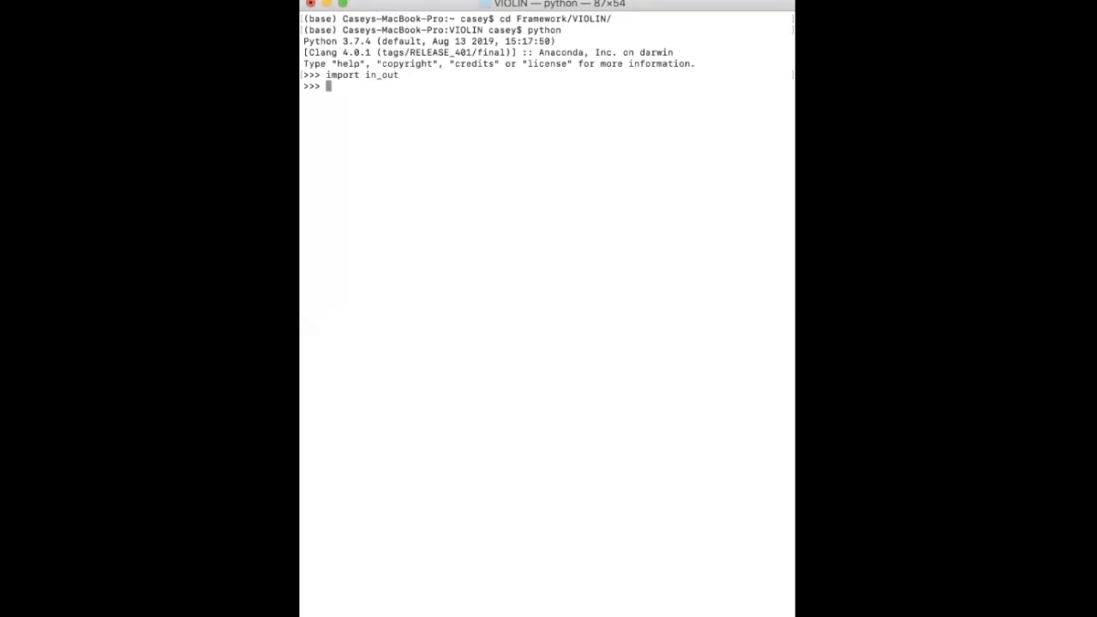
{"action": "type", "text": "help(in"}
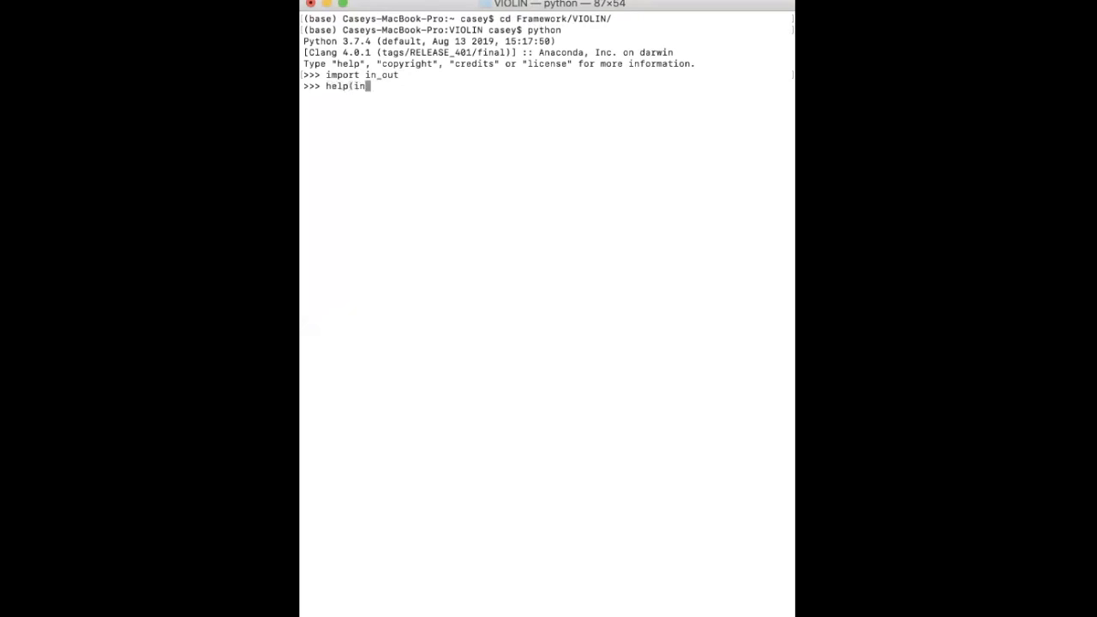
{"action": "type", "text": "_out)"}
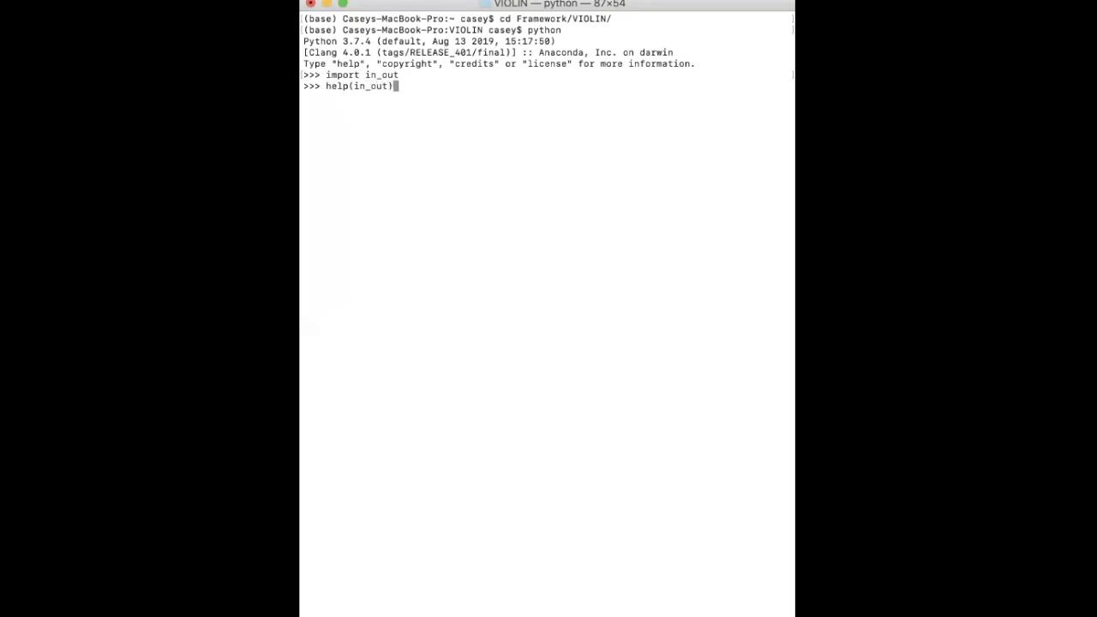
- Run help(in_out) and scroll through the pager output to the end and back
{"action": "key", "text": "Return"}
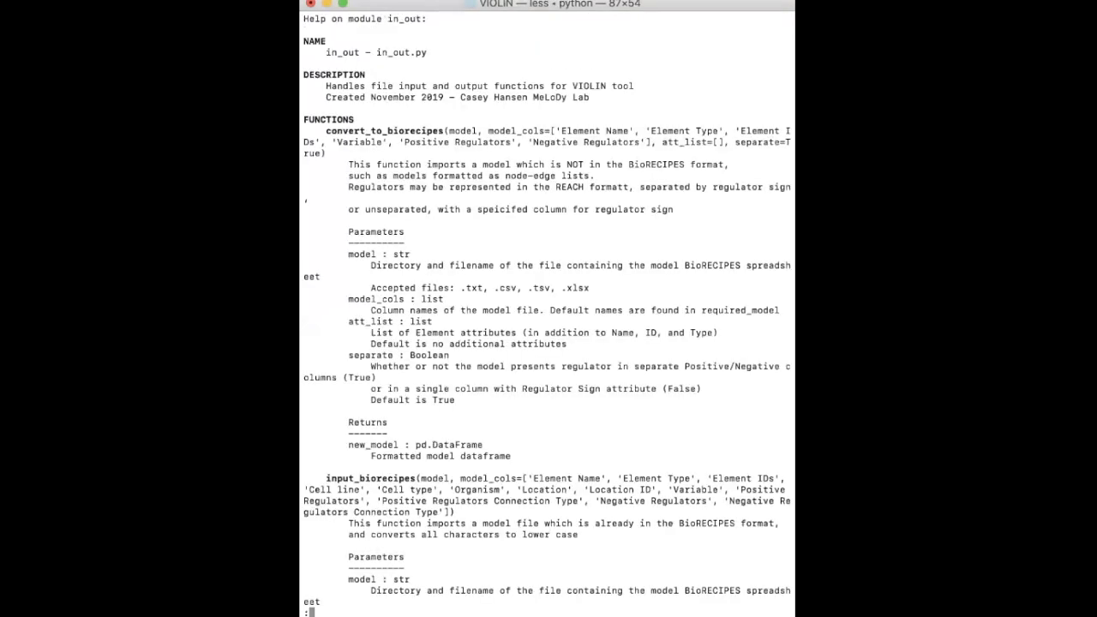
{"action": "mouse_move", "coordinate": [438, 175]}
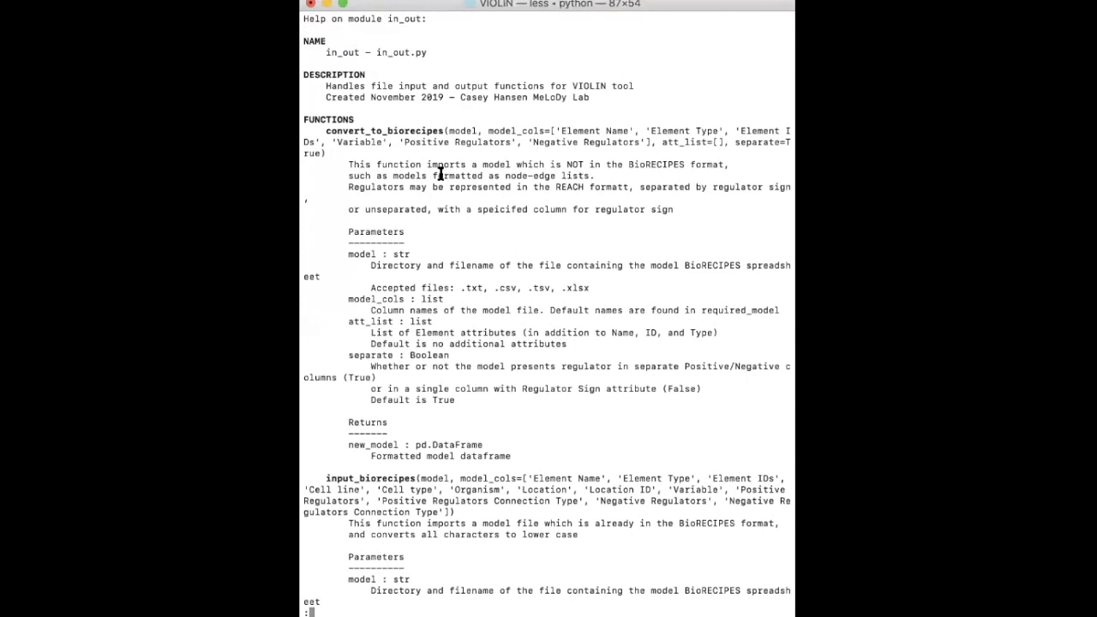
{"action": "mouse_move", "coordinate": [330, 79]}
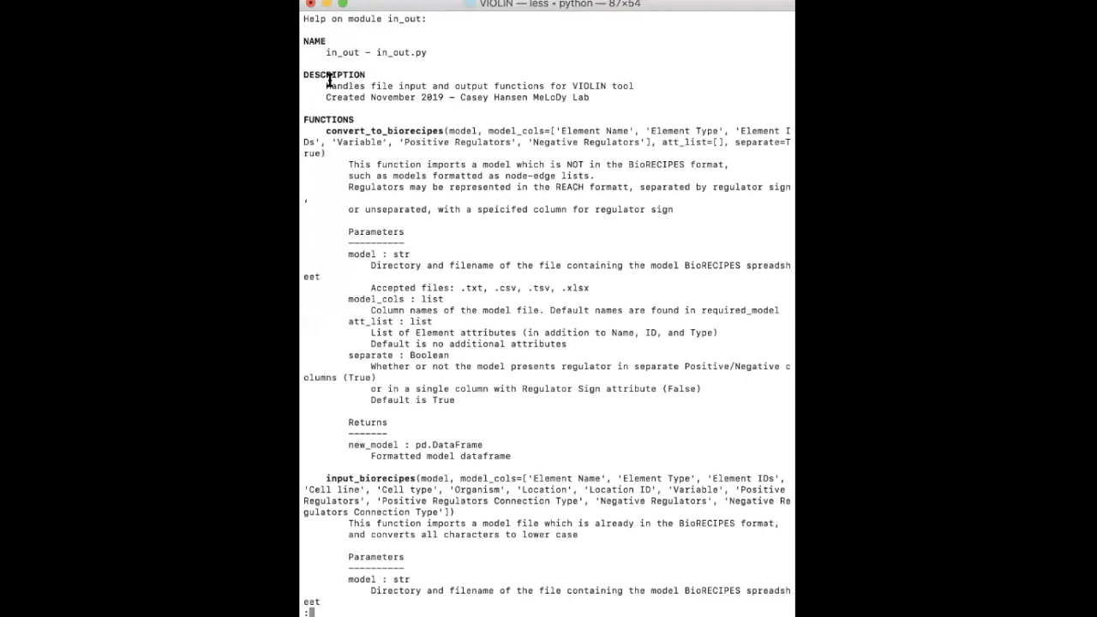
{"action": "mouse_move", "coordinate": [650, 104]}
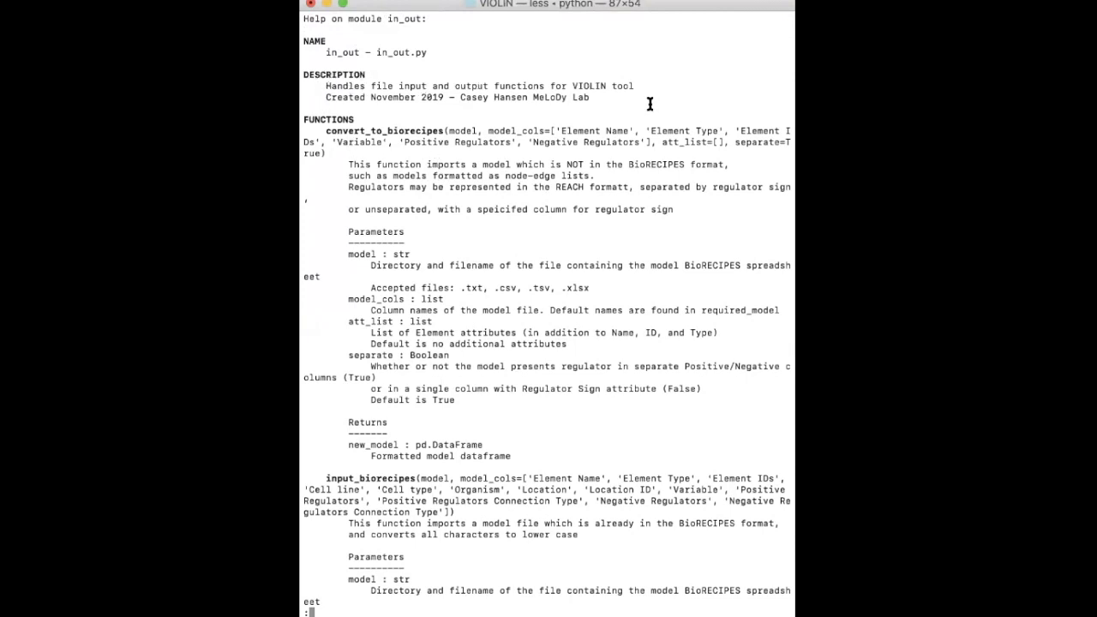
{"action": "mouse_move", "coordinate": [539, 261]}
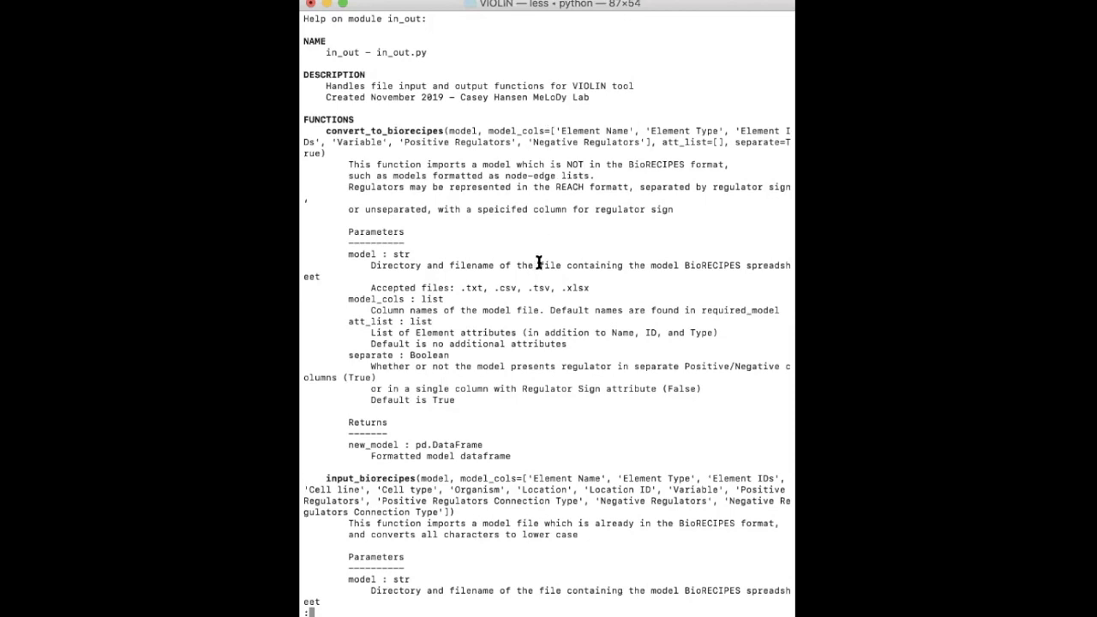
{"action": "mouse_move", "coordinate": [531, 260]}
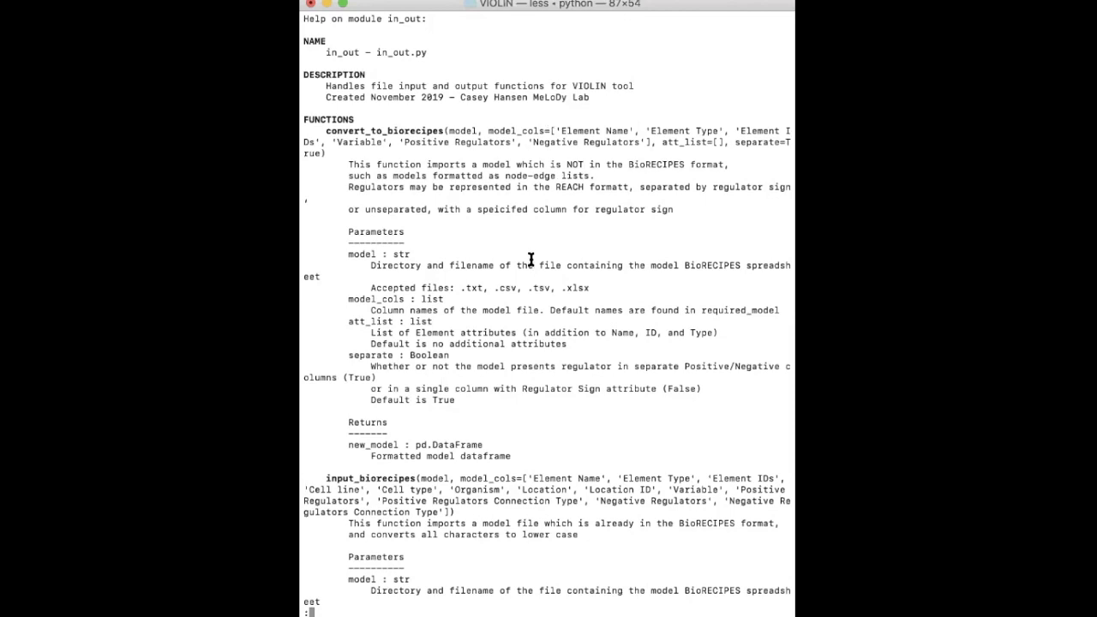
{"action": "mouse_move", "coordinate": [491, 181]}
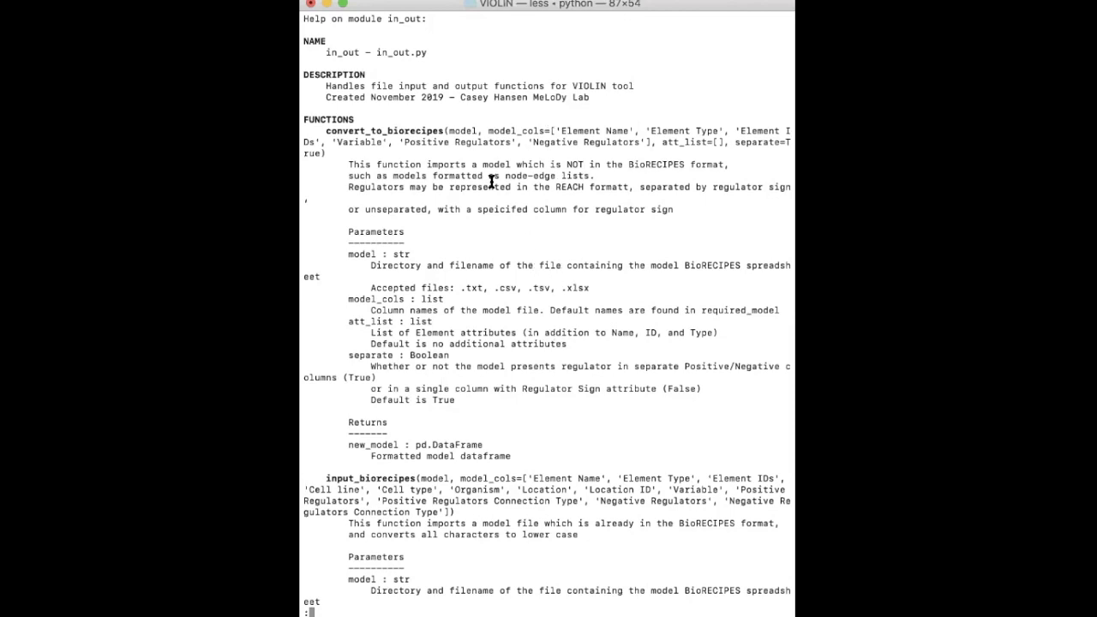
{"action": "mouse_move", "coordinate": [480, 210]}
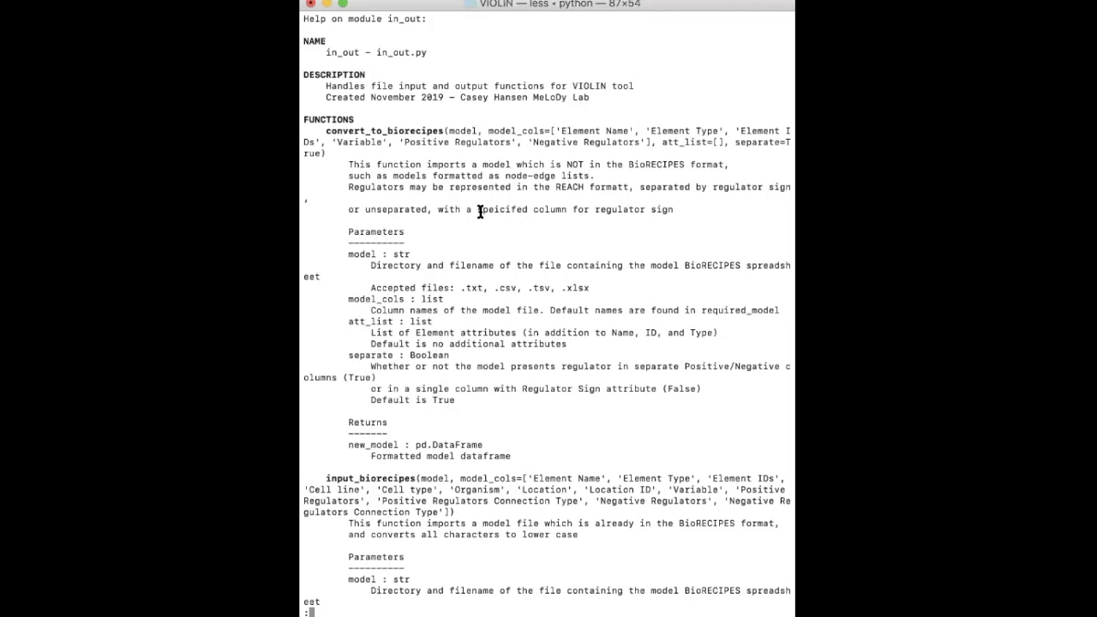
{"action": "scroll", "scroll_direction": "down", "scroll_amount": 3}
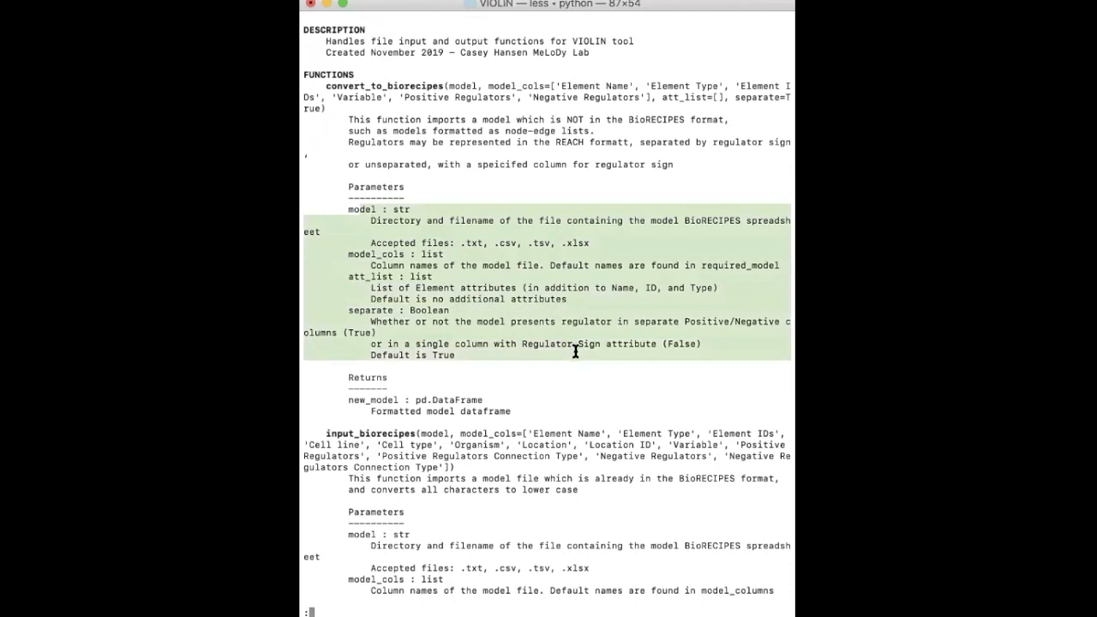
{"action": "mouse_move", "coordinate": [583, 403]}
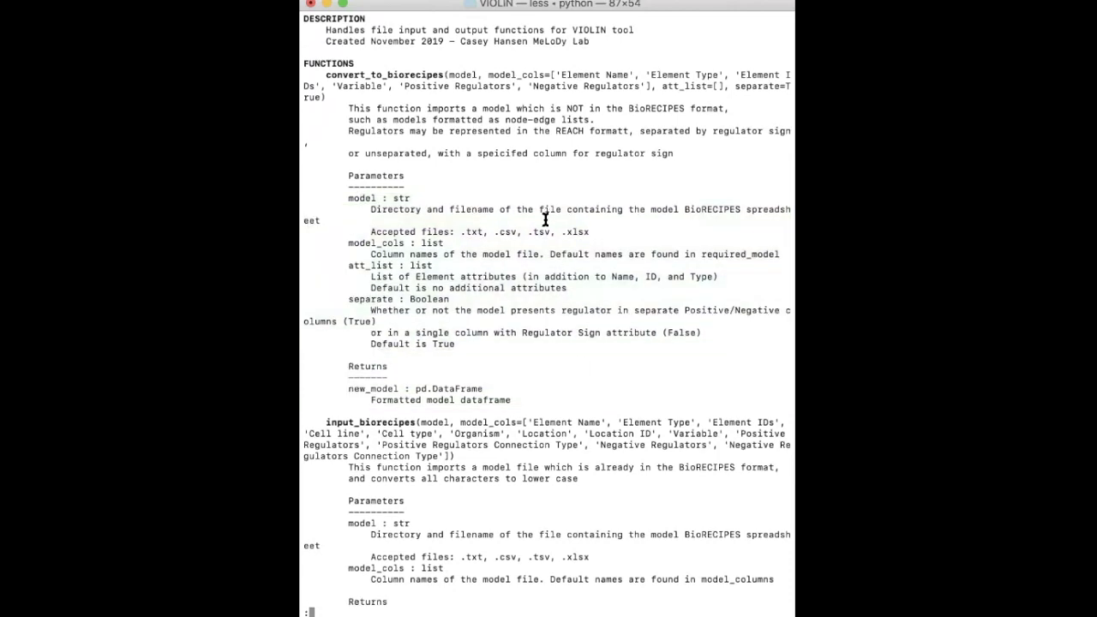
{"action": "scroll", "scroll_direction": "down", "scroll_amount": 3}
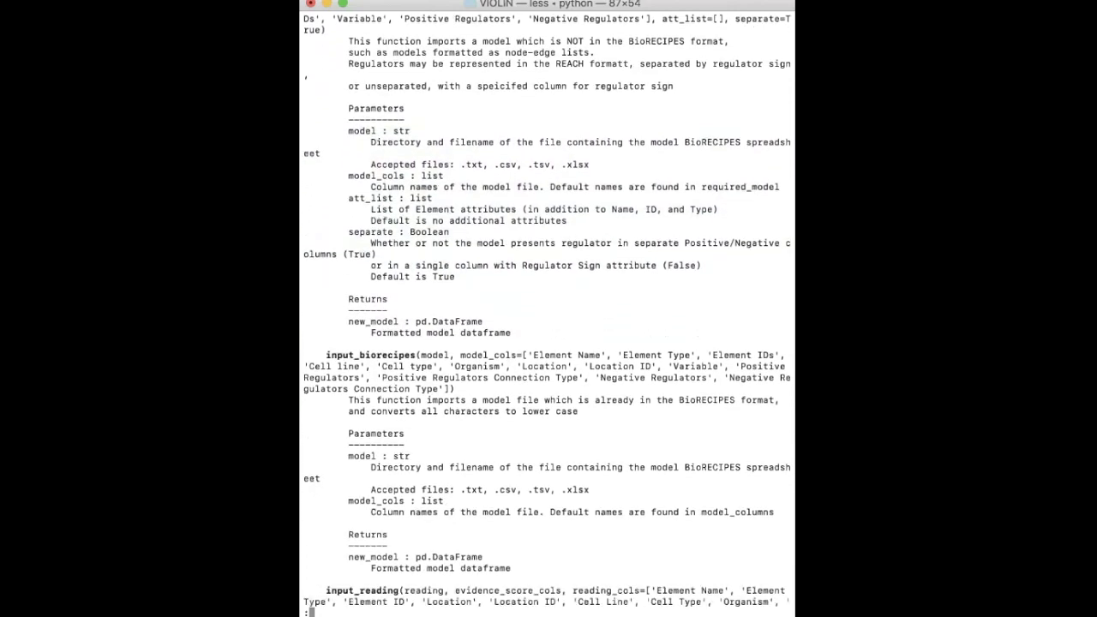
{"action": "scroll", "scroll_direction": "down", "scroll_amount": 3}
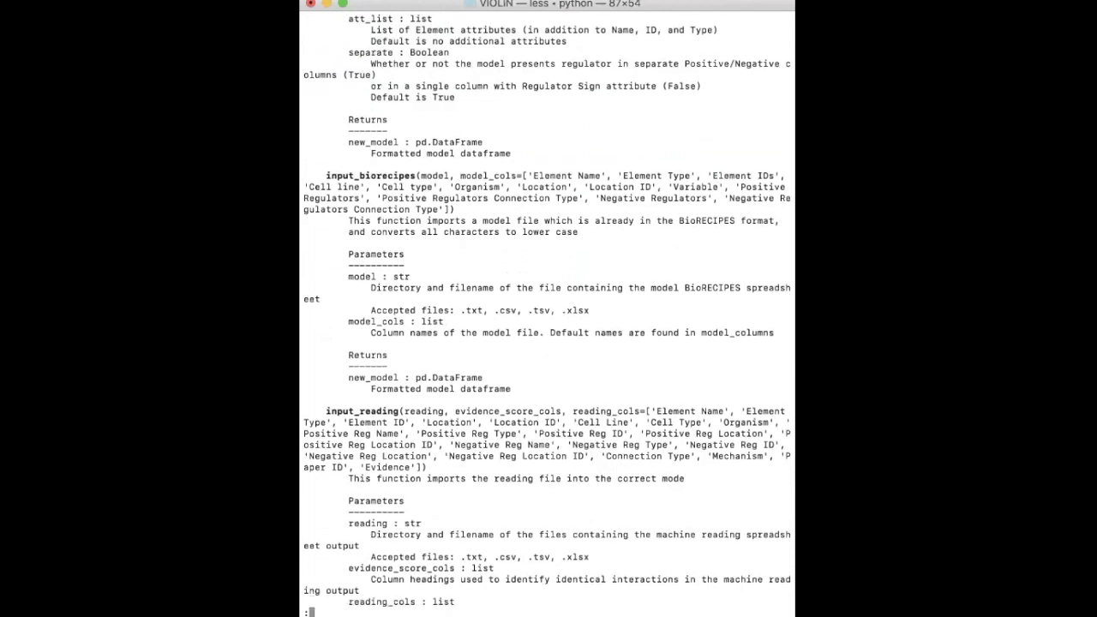
{"action": "scroll", "scroll_direction": "down", "scroll_amount": 3}
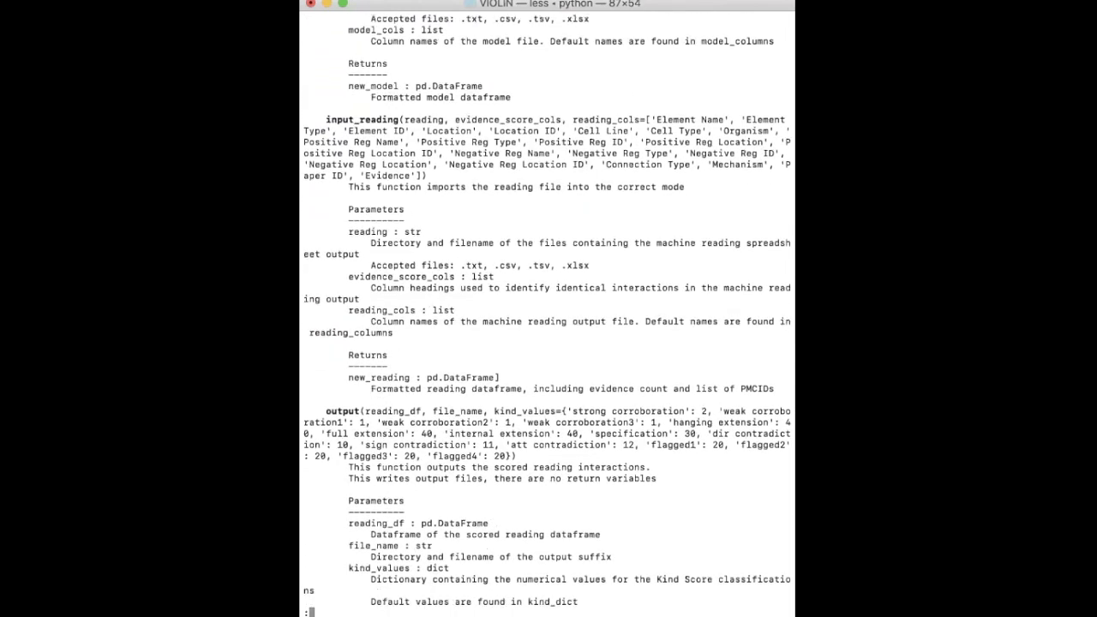
{"action": "scroll", "scroll_direction": "down", "scroll_amount": 3}
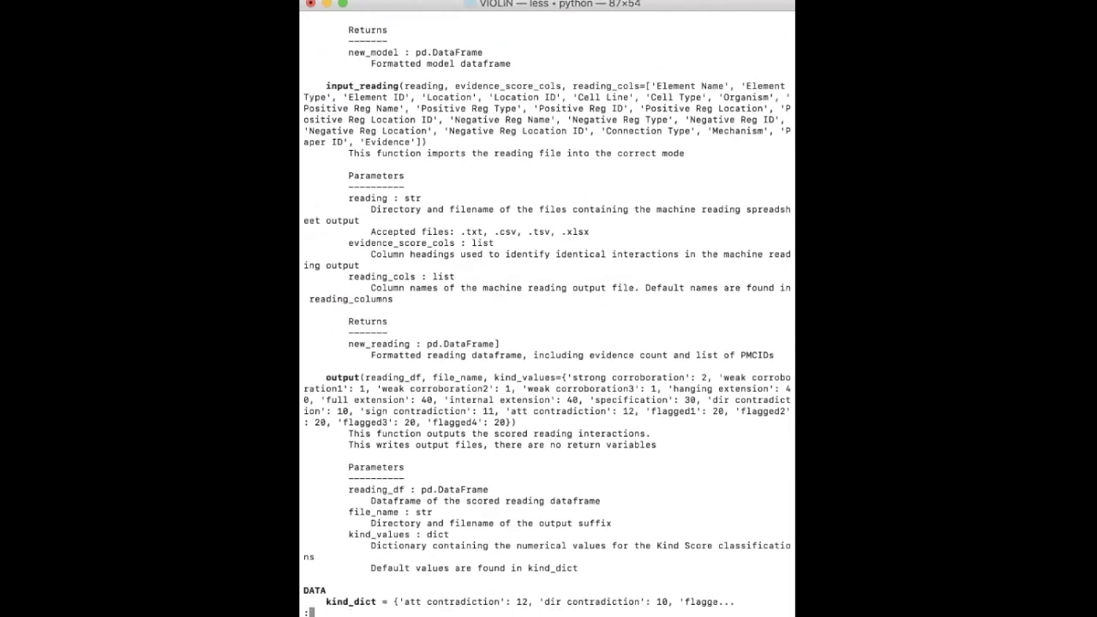
{"action": "scroll", "scroll_direction": "up", "scroll_amount": 3}
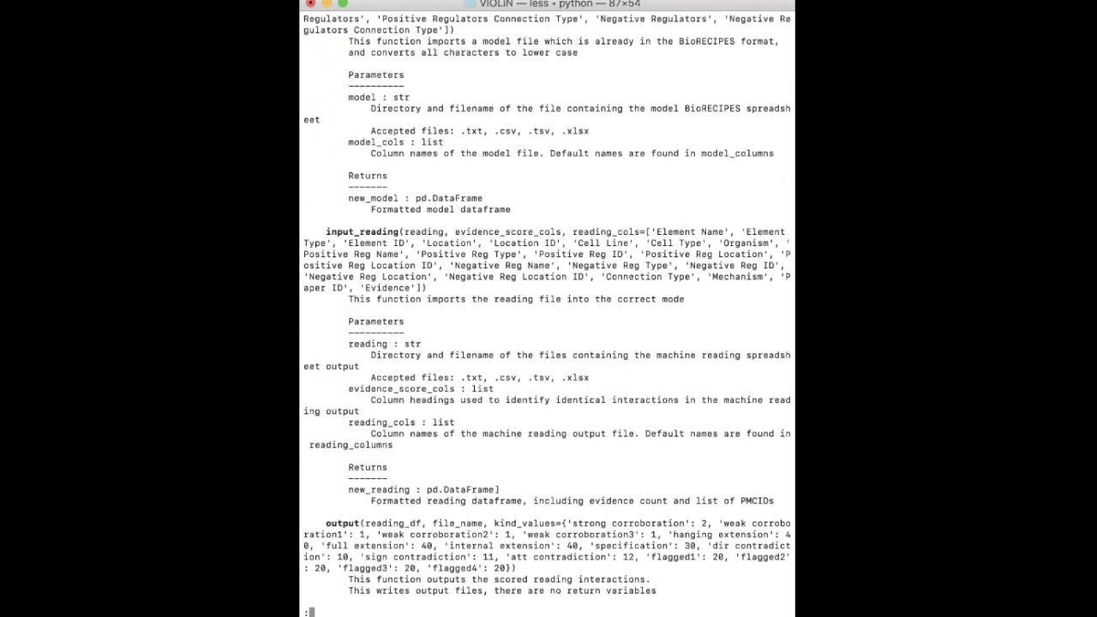
{"action": "scroll", "scroll_direction": "up", "scroll_amount": 3}
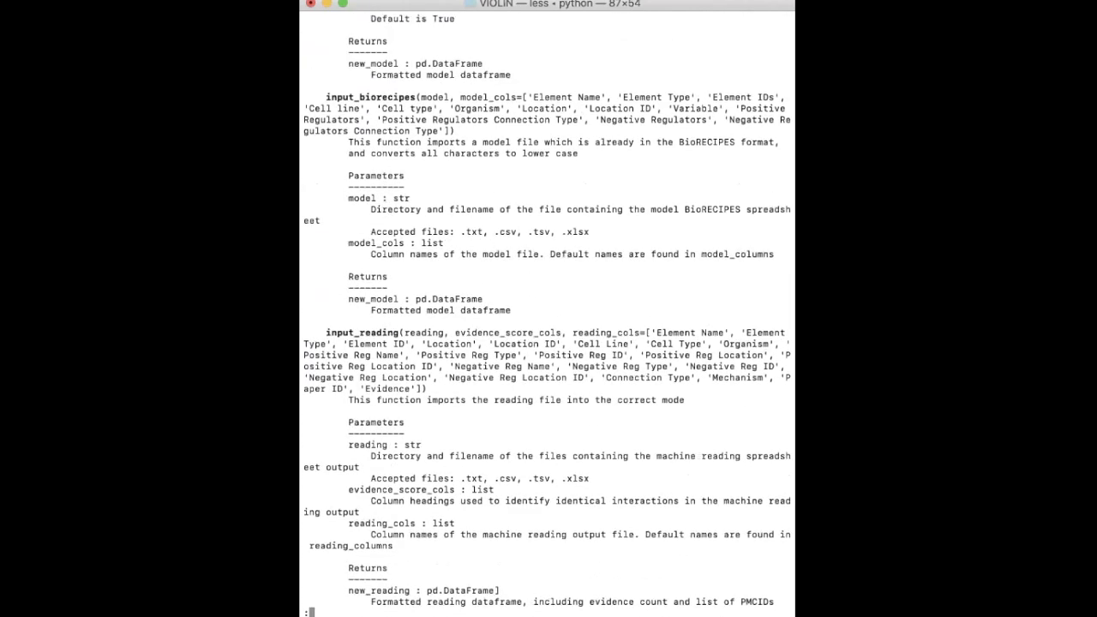
- Quit the module help and run help(in_out.input_biorecipes) at the Python prompt
{"action": "key", "text": "q"}
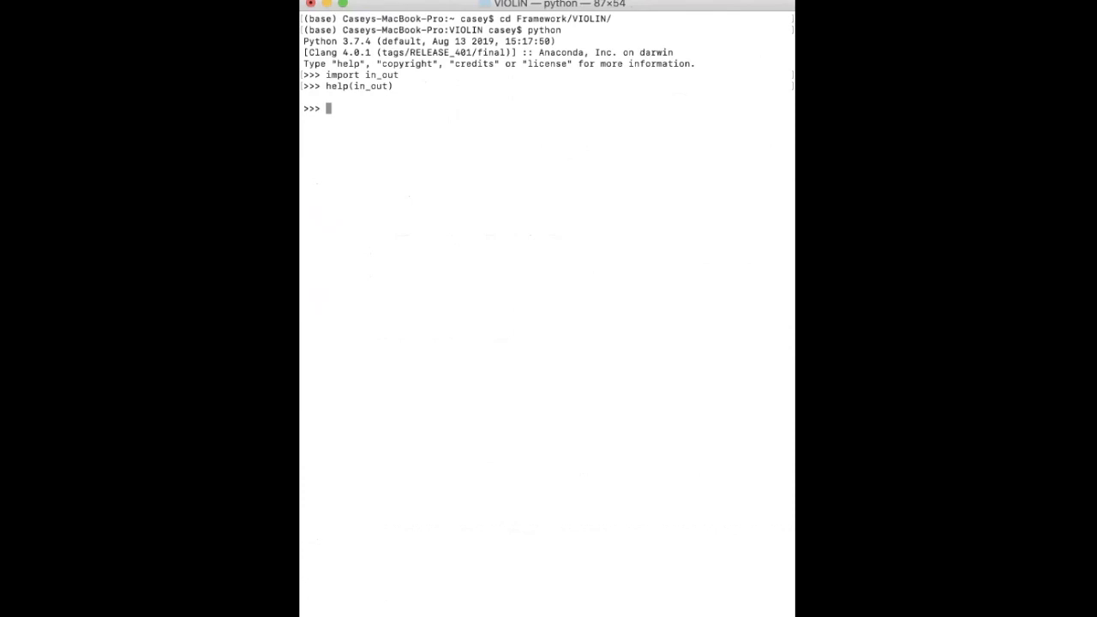
{"action": "type", "text": "help(in_out"}
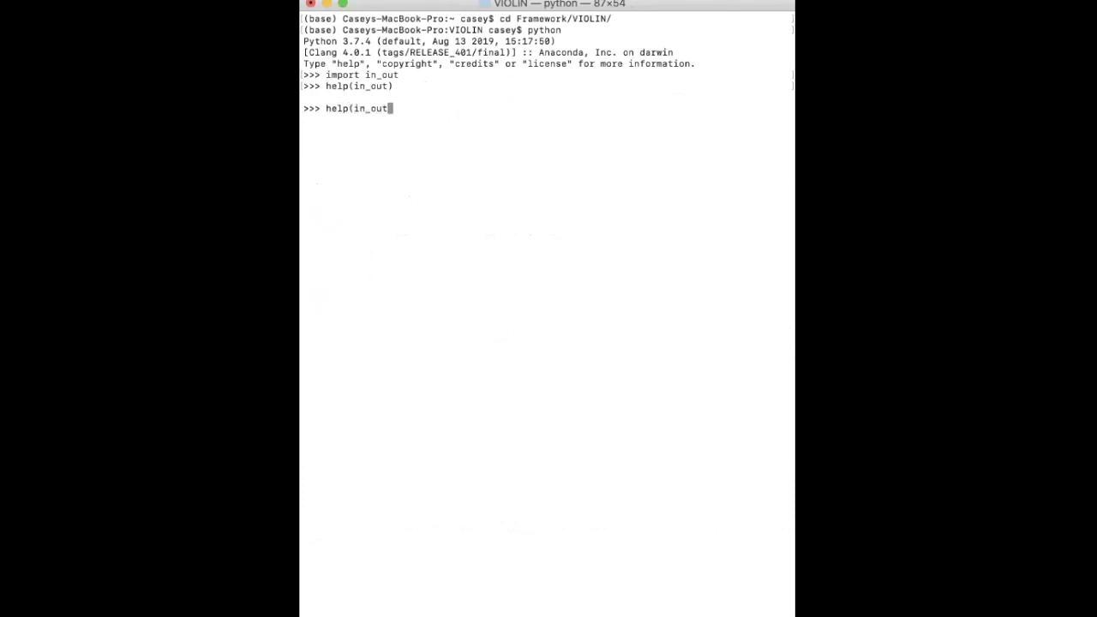
{"action": "type", "text": ".inpu"}
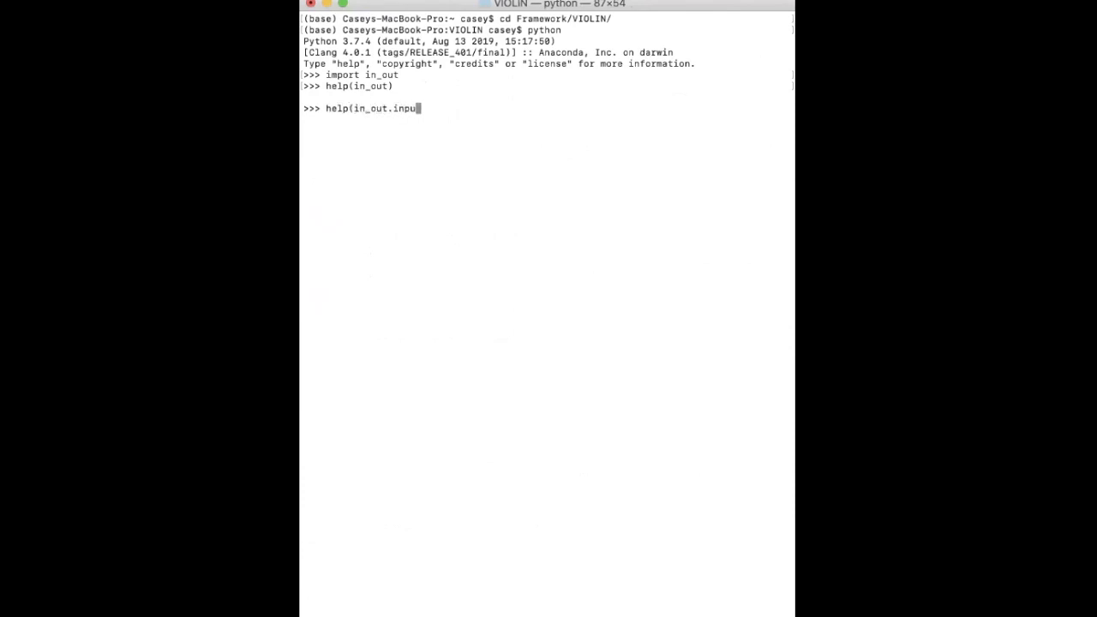
{"action": "type", "text": "t_bio"}
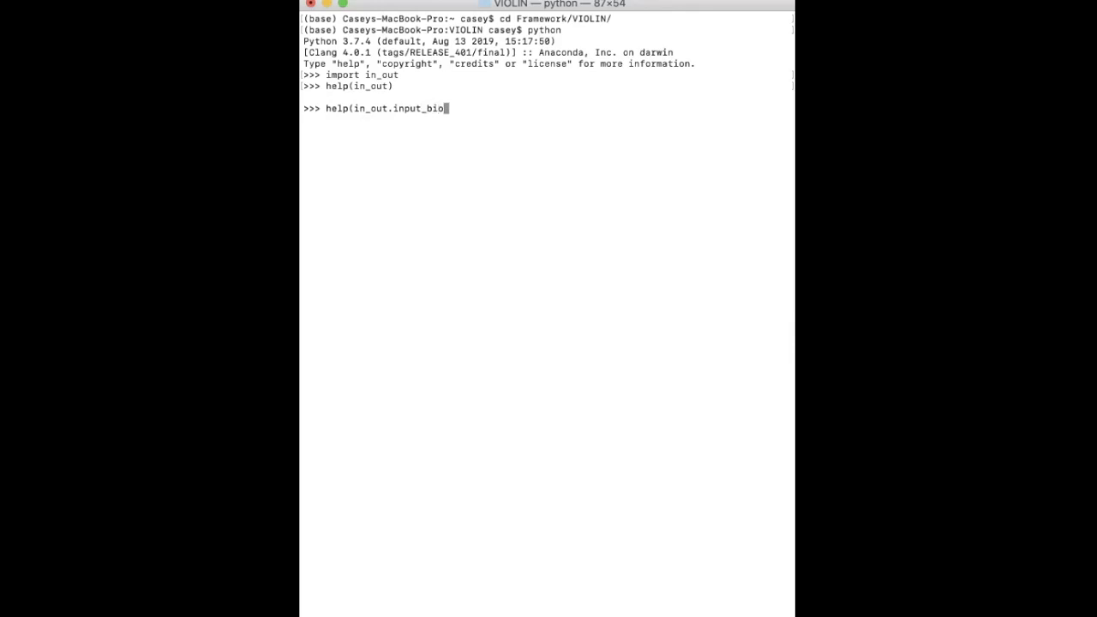
{"action": "type", "text": "cipe"}
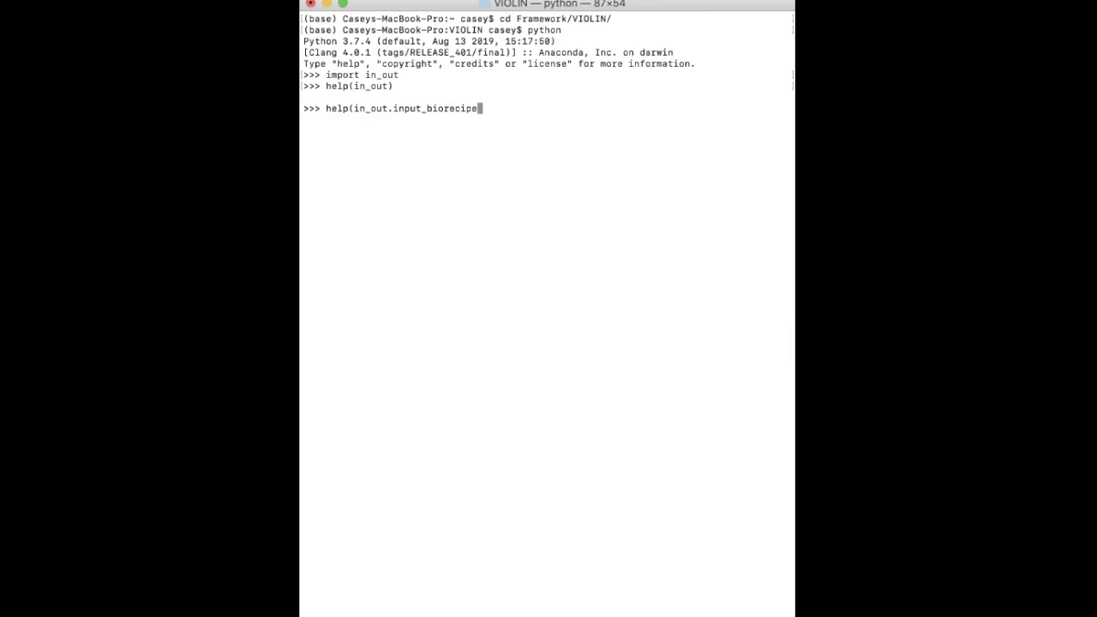
{"action": "key", "text": "Return"}
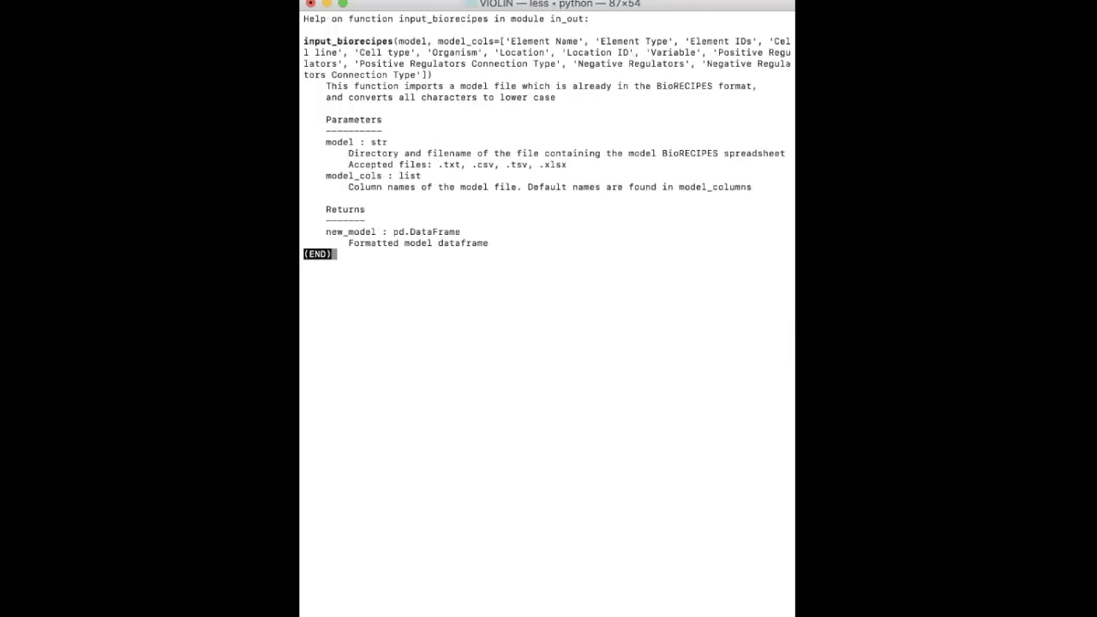
{"action": "mouse_move", "coordinate": [392, 42]}
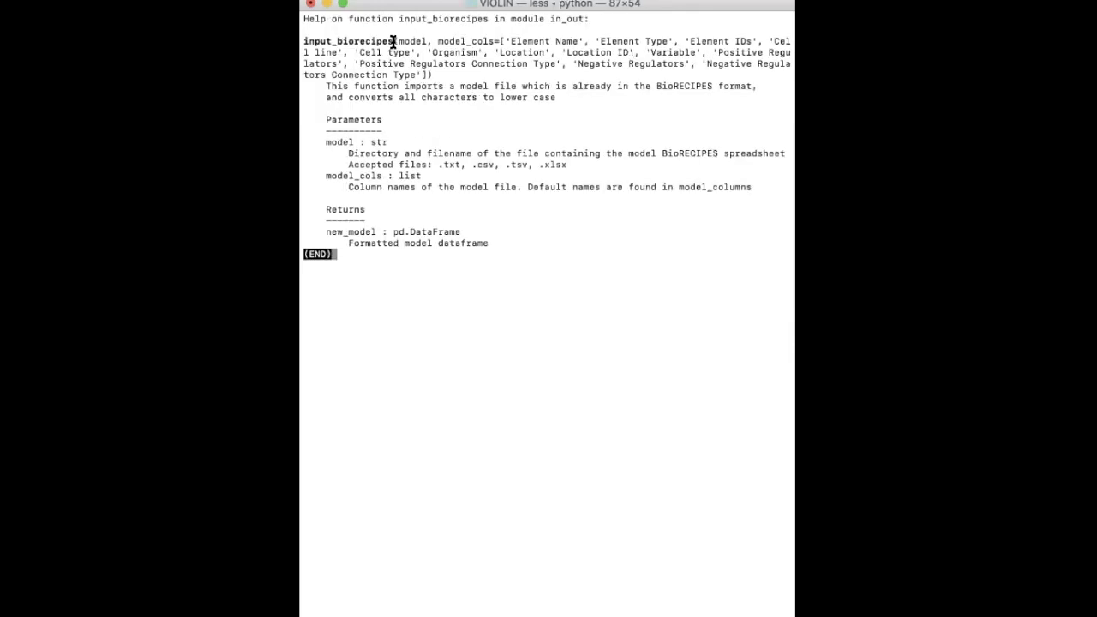
{"action": "mouse_move", "coordinate": [410, 107]}
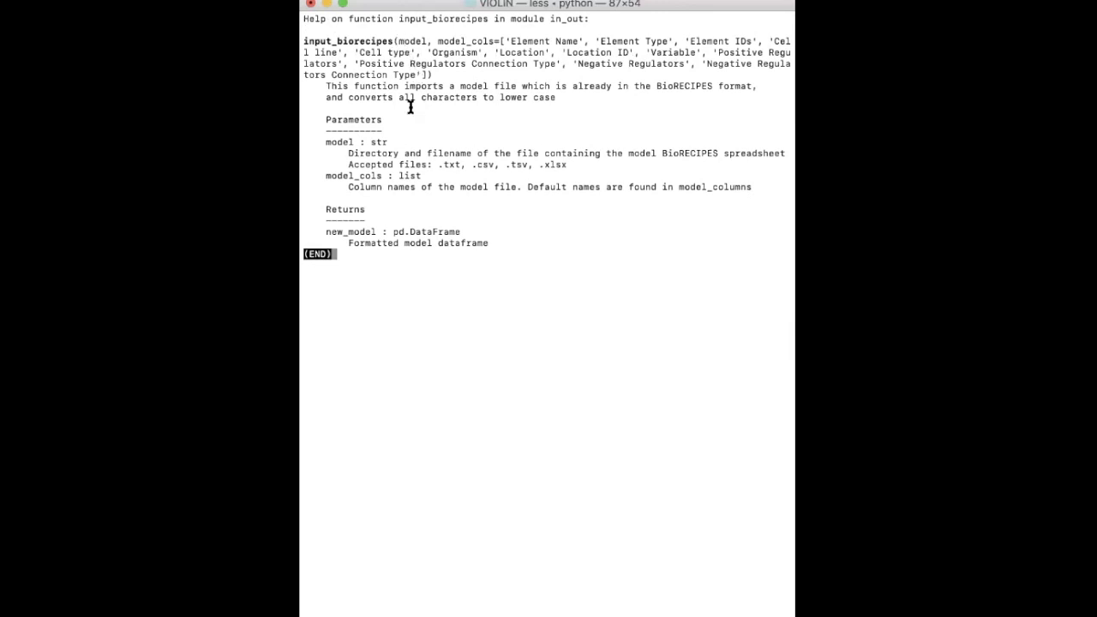
{"action": "mouse_move", "coordinate": [436, 41]}
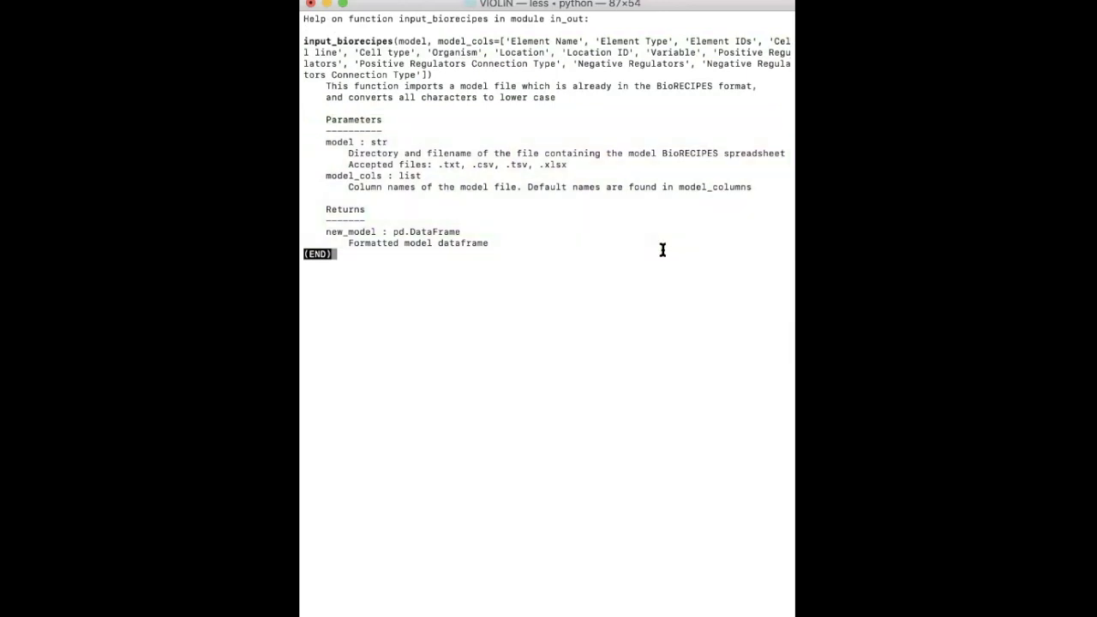
- Select the module description in in_out.py, then scroll down to the input_biorecipes definition
{"action": "key", "text": "q"}
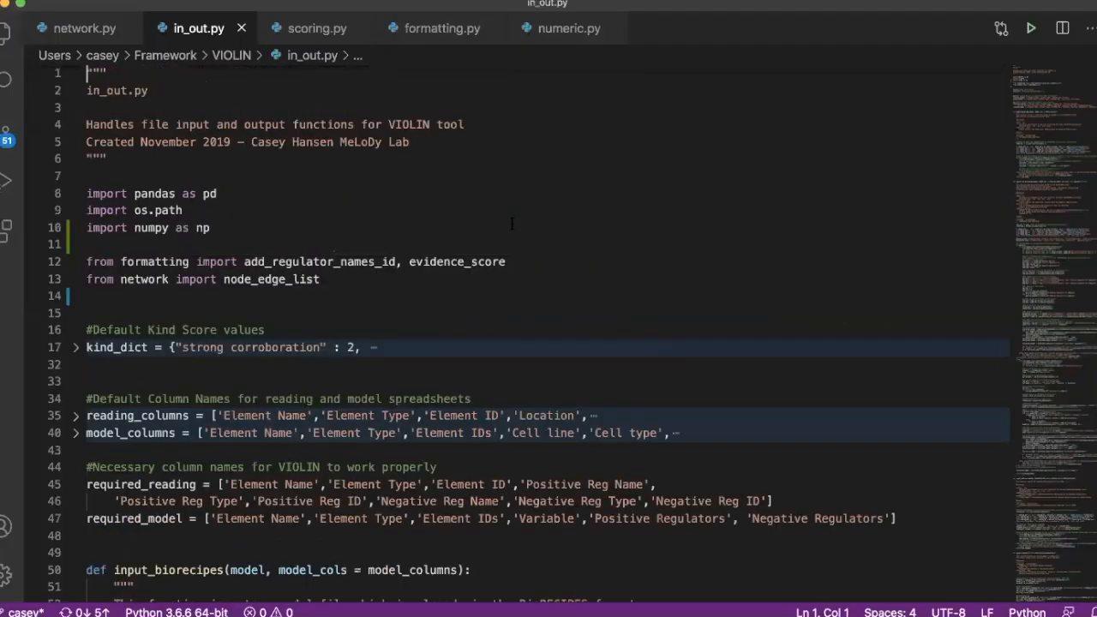
{"action": "left_click", "coordinate": [107, 159]}
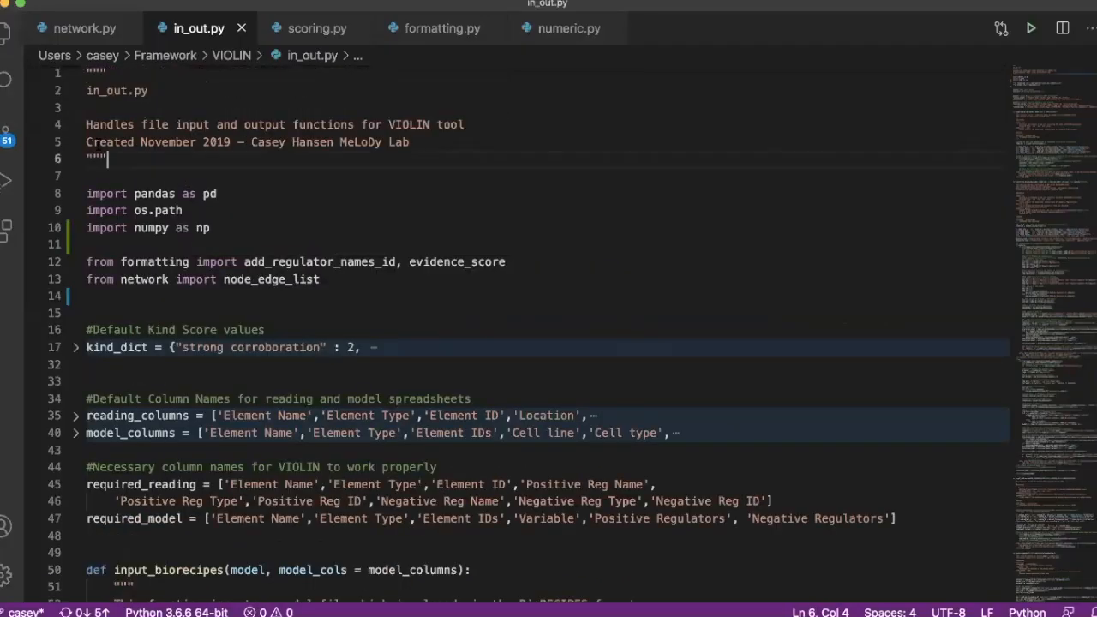
{"action": "left_click_drag", "start_coordinate": [106, 158], "coordinate": [86, 73]}
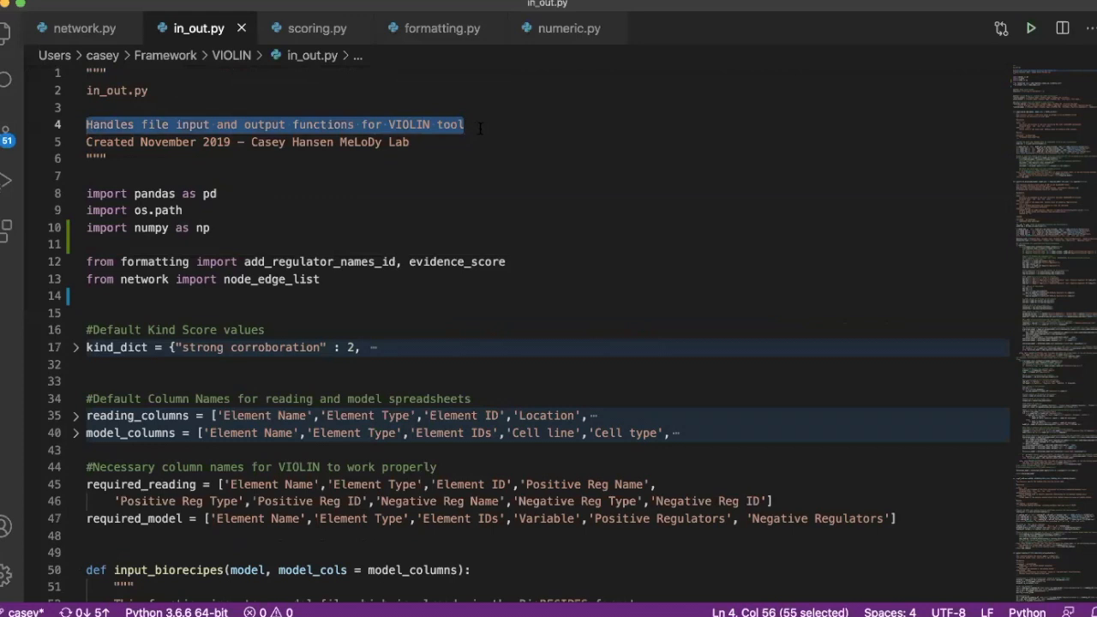
{"action": "mouse_move", "coordinate": [527, 134]}
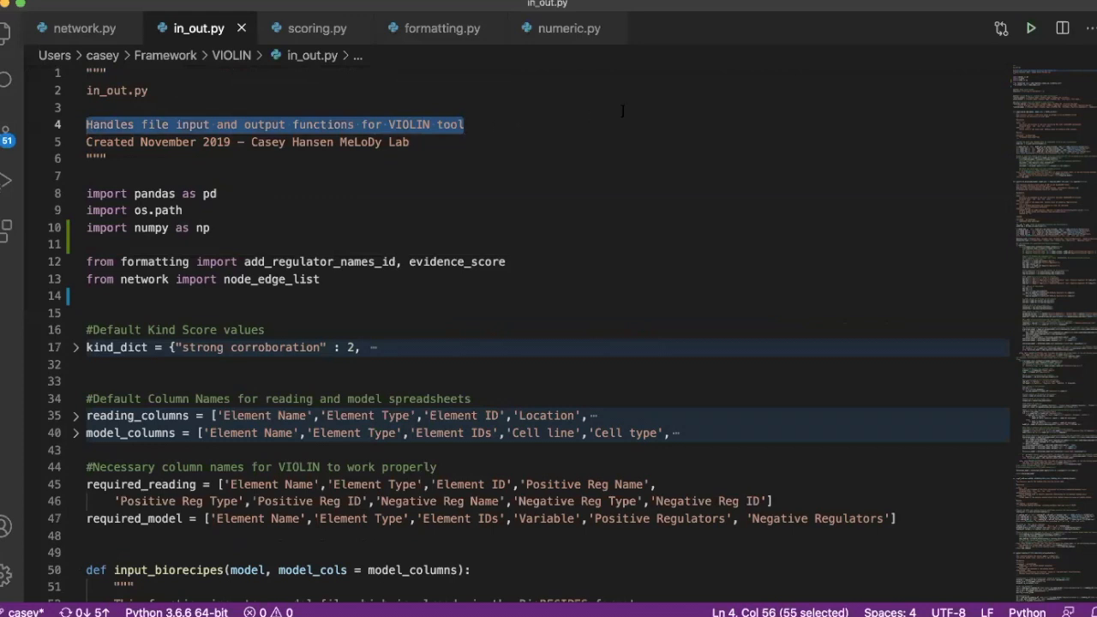
{"action": "mouse_move", "coordinate": [426, 161]}
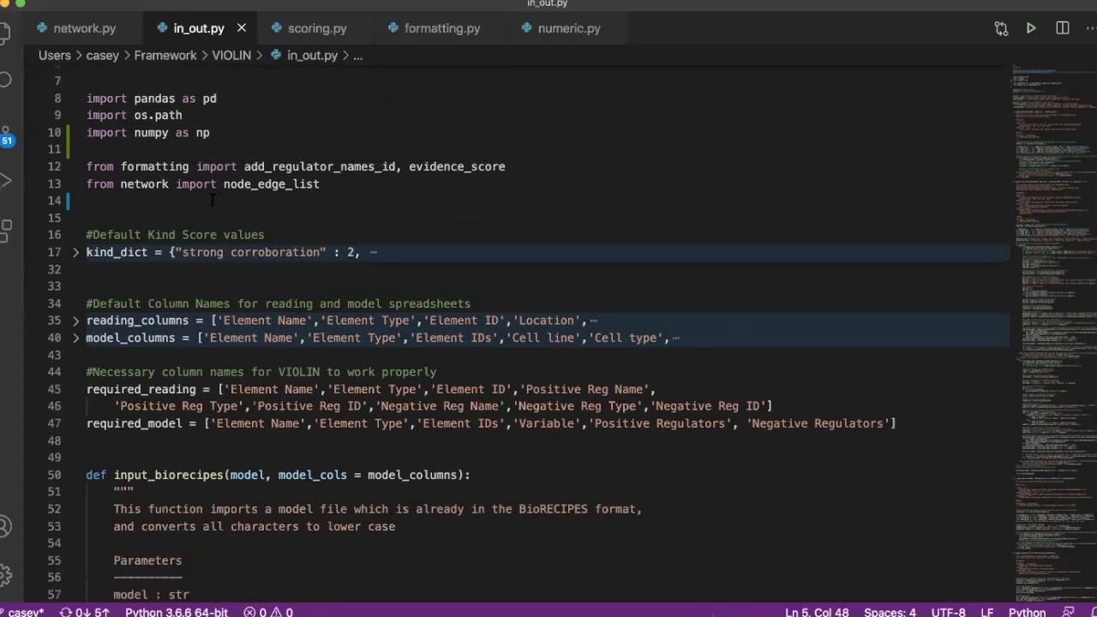
{"action": "scroll", "scroll_direction": "down", "scroll_amount": 3}
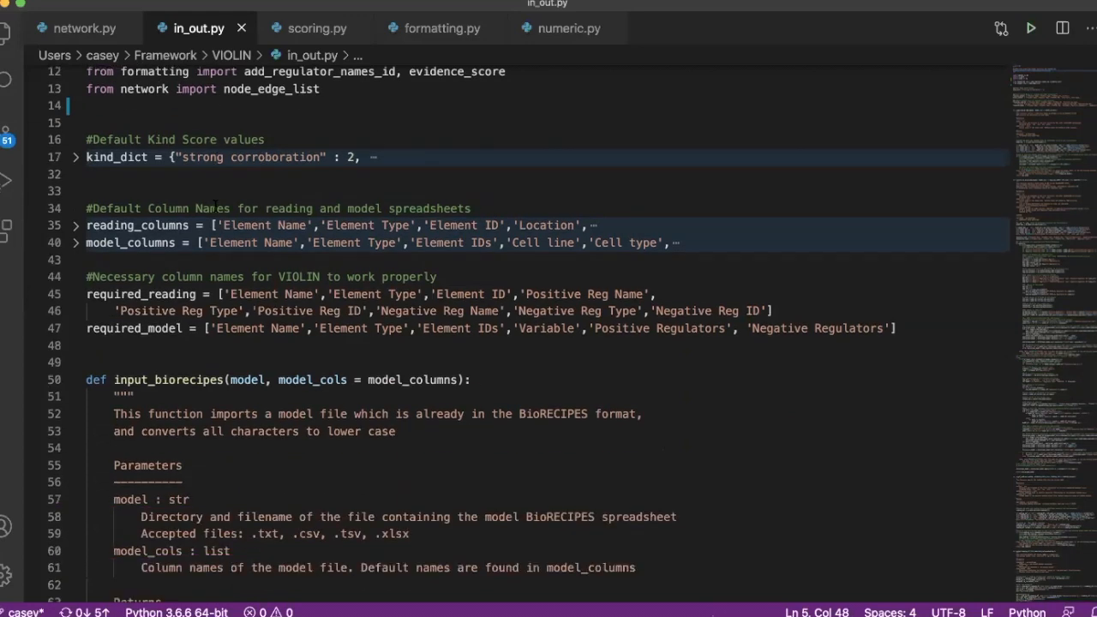
{"action": "scroll", "scroll_direction": "down", "scroll_amount": 3}
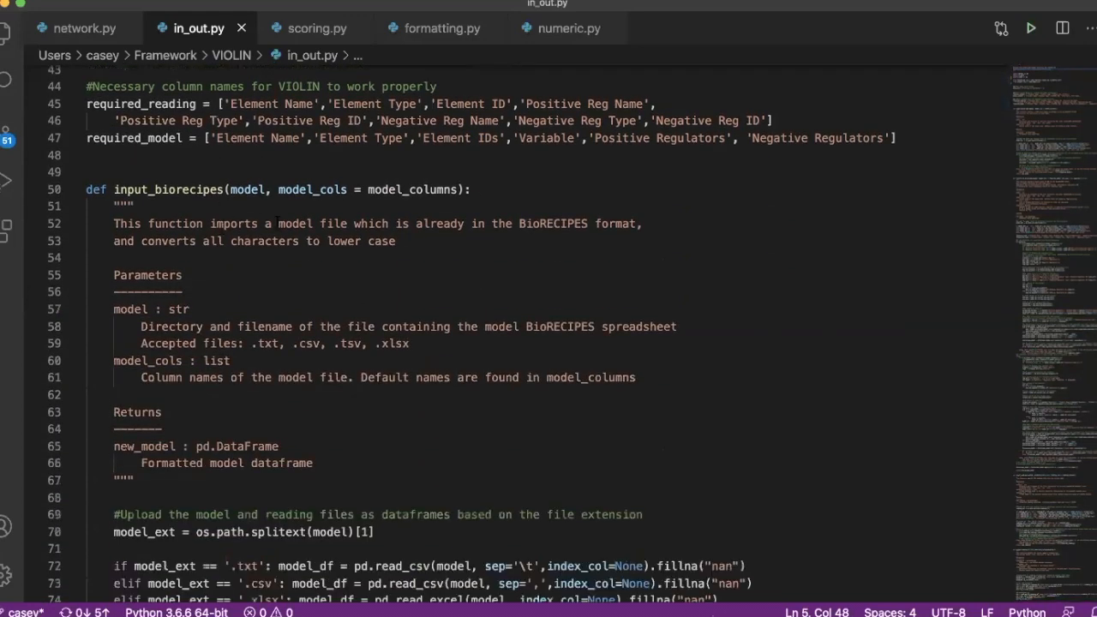
{"action": "scroll", "scroll_direction": "down", "scroll_amount": 3}
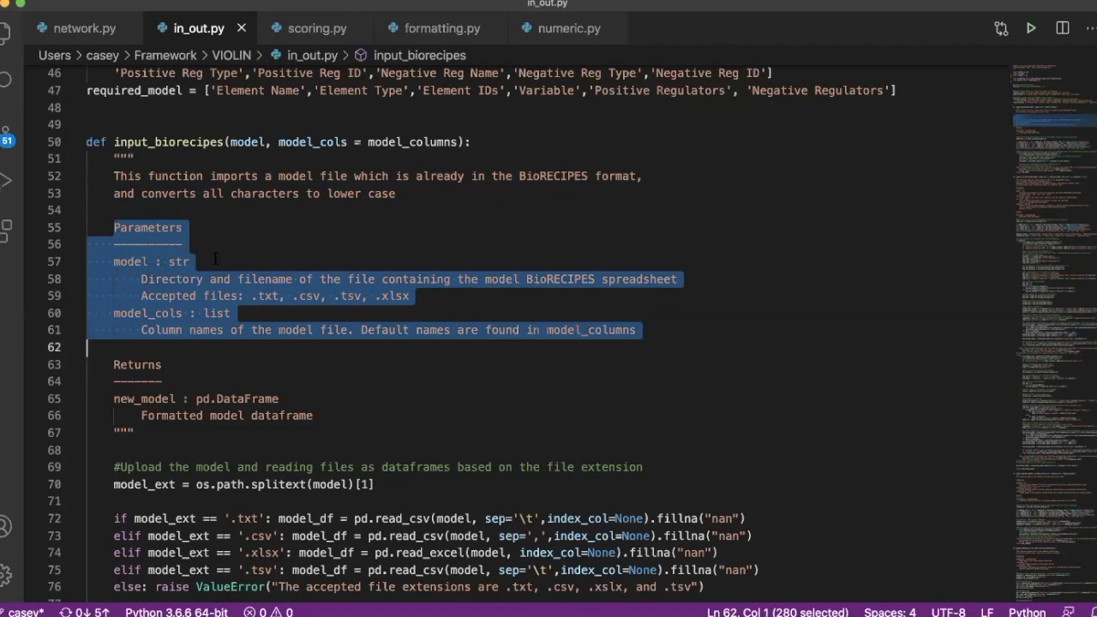
- Highlight the Parameters section, accepted file types line, then the whole input_biorecipes docstring
{"action": "double_click", "coordinate": [131, 262]}
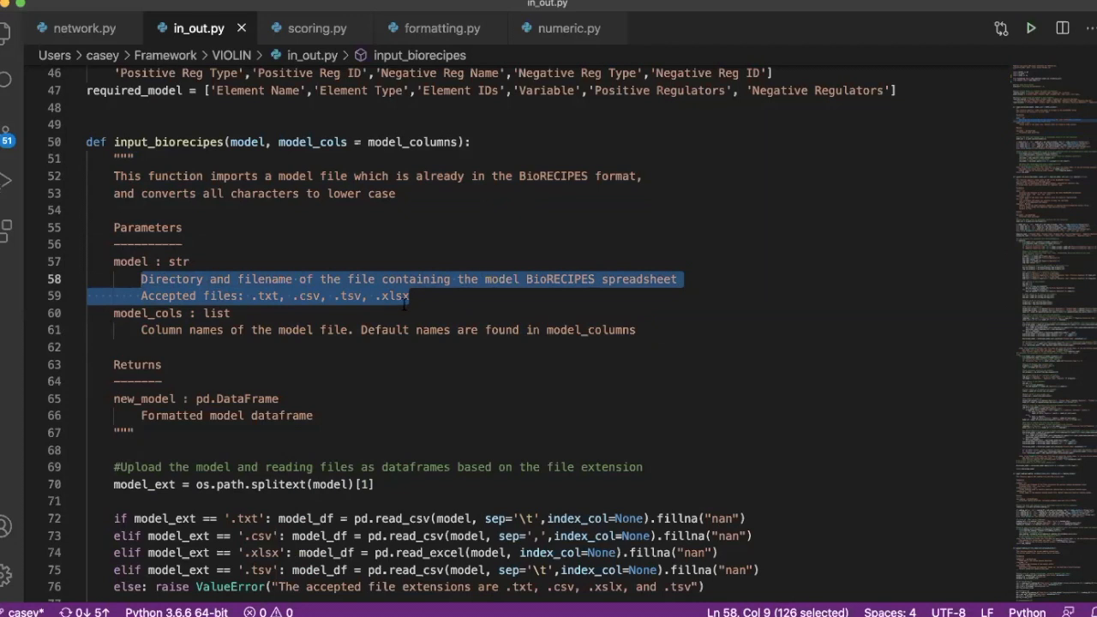
{"action": "left_click", "coordinate": [415, 296]}
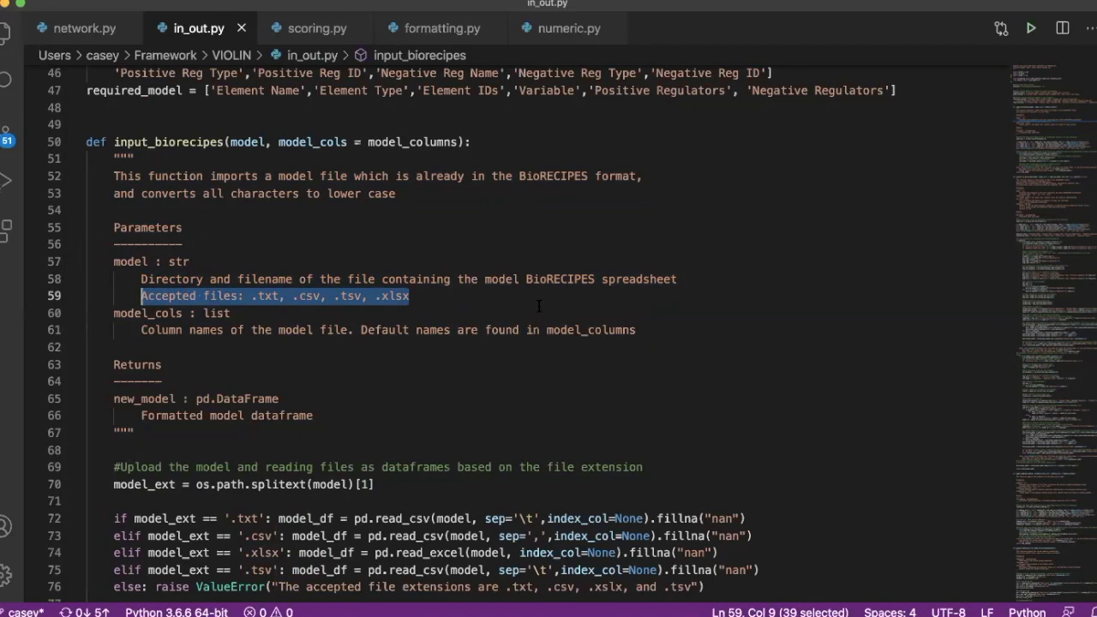
{"action": "mouse_move", "coordinate": [314, 395]}
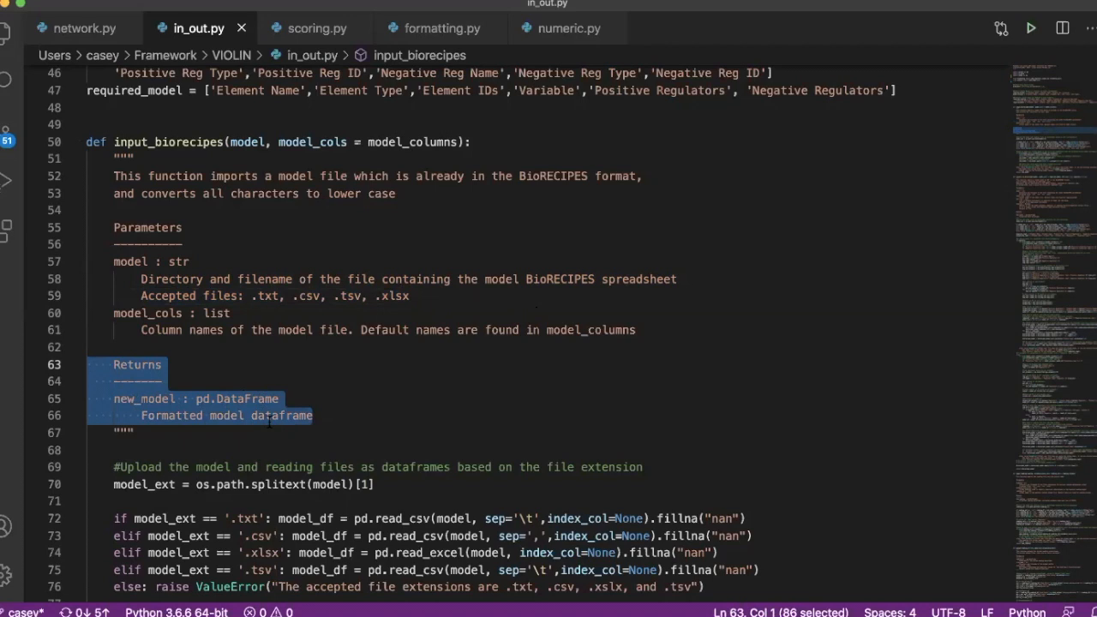
{"action": "left_click", "coordinate": [134, 433]}
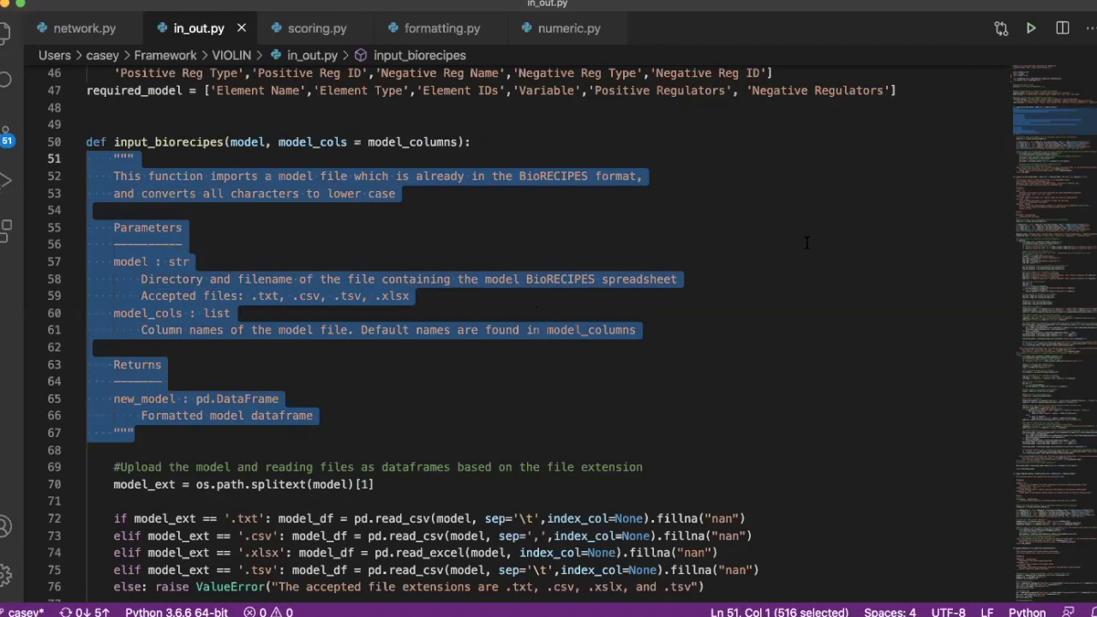
{"action": "mouse_move", "coordinate": [769, 266]}
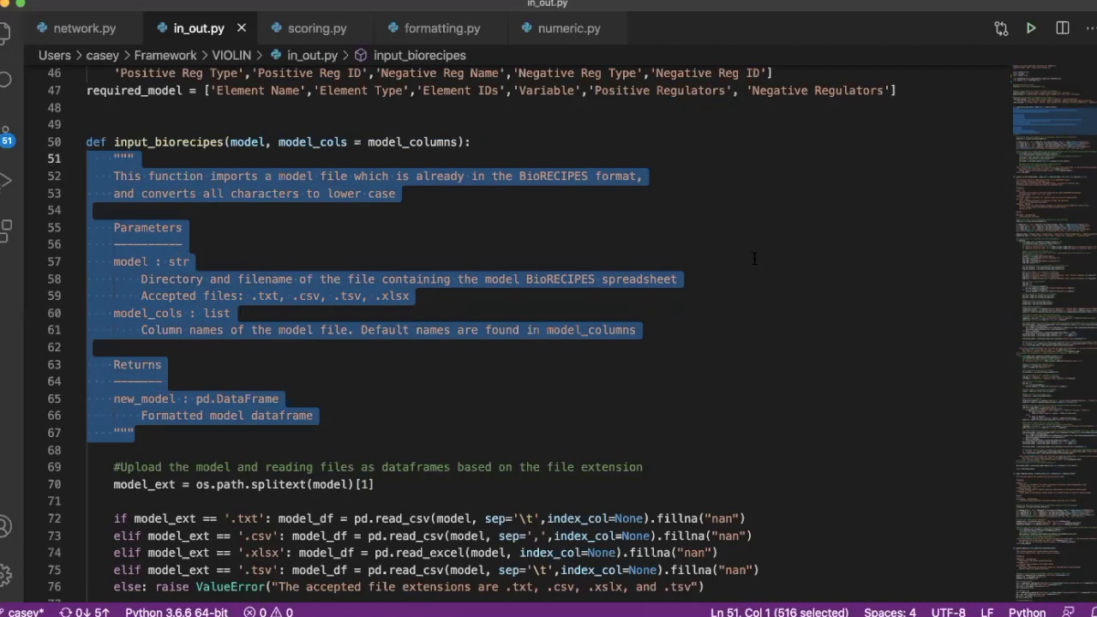
{"action": "mouse_move", "coordinate": [673, 101]}
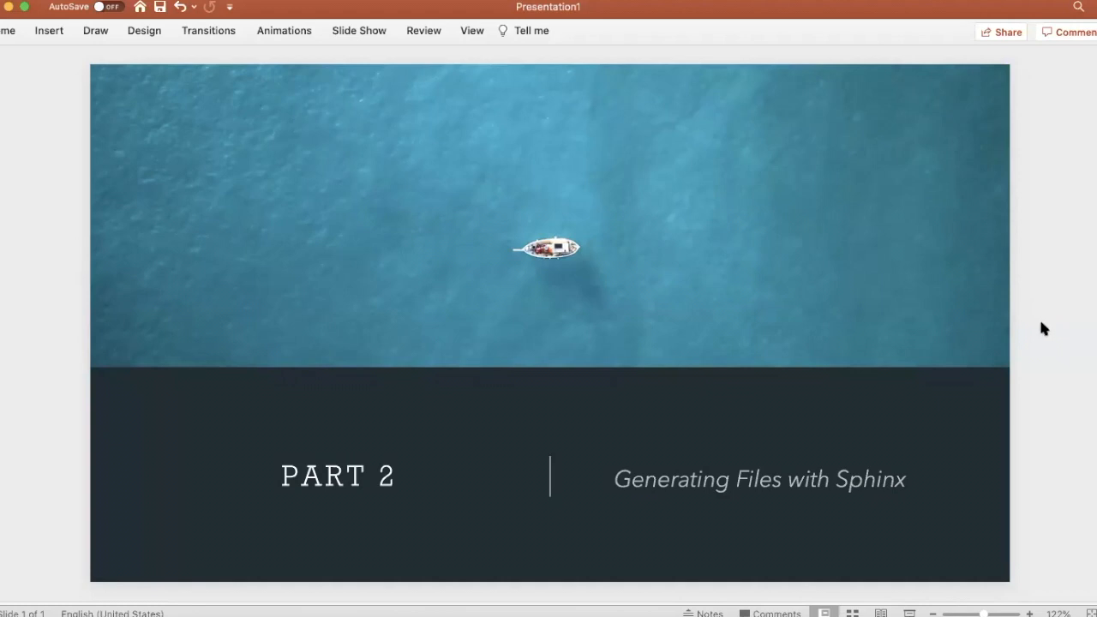
{"action": "mouse_move", "coordinate": [779, 54]}
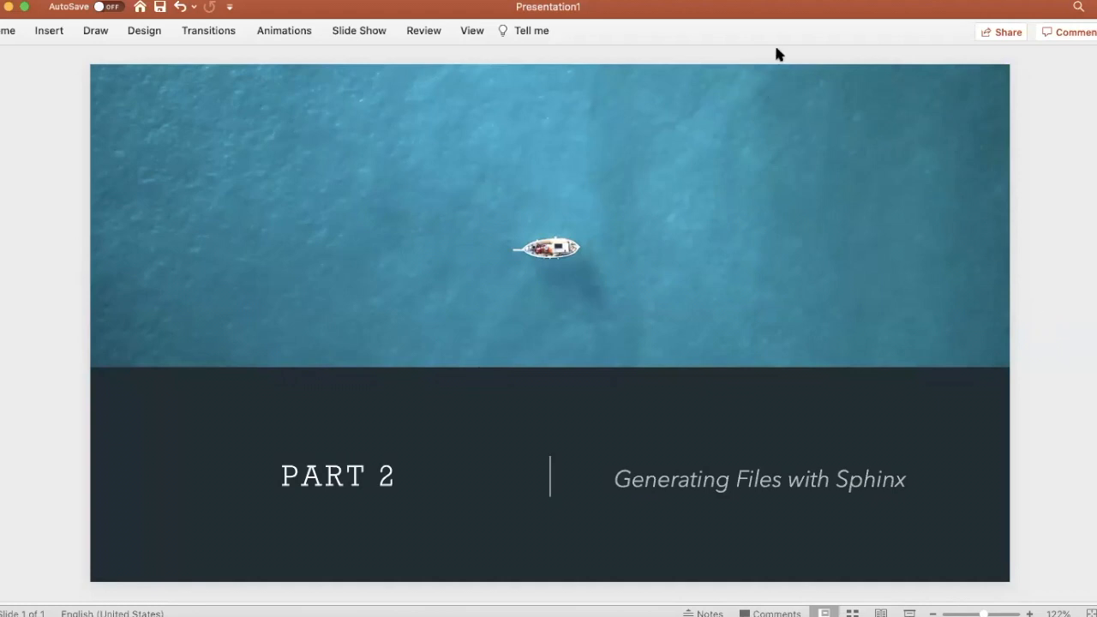
{"action": "mouse_move", "coordinate": [461, 336]}
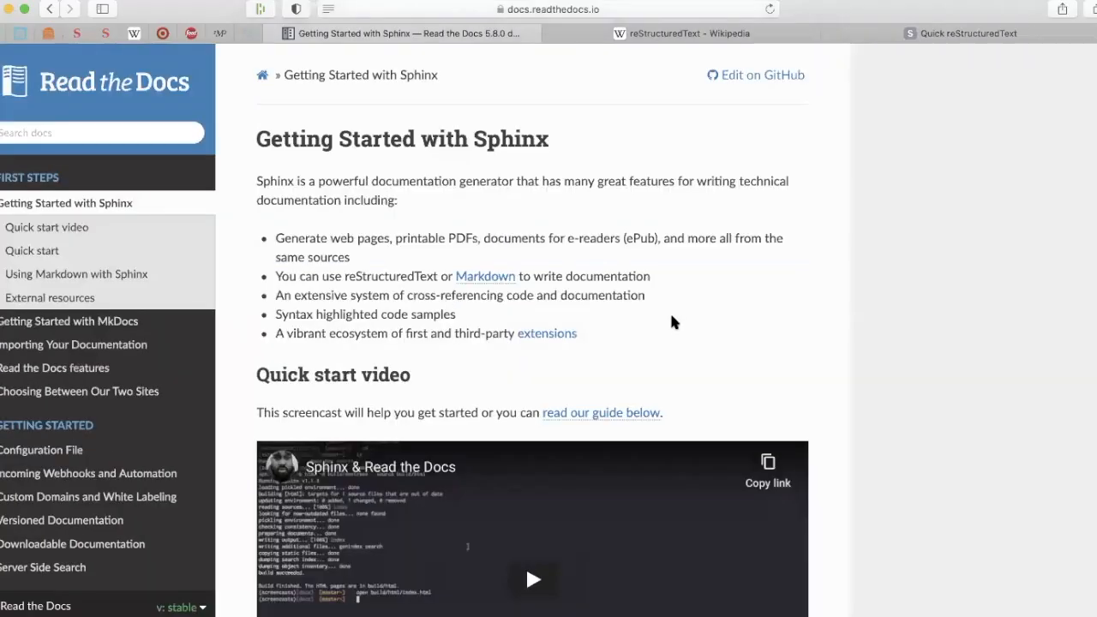
{"action": "mouse_move", "coordinate": [692, 341]}
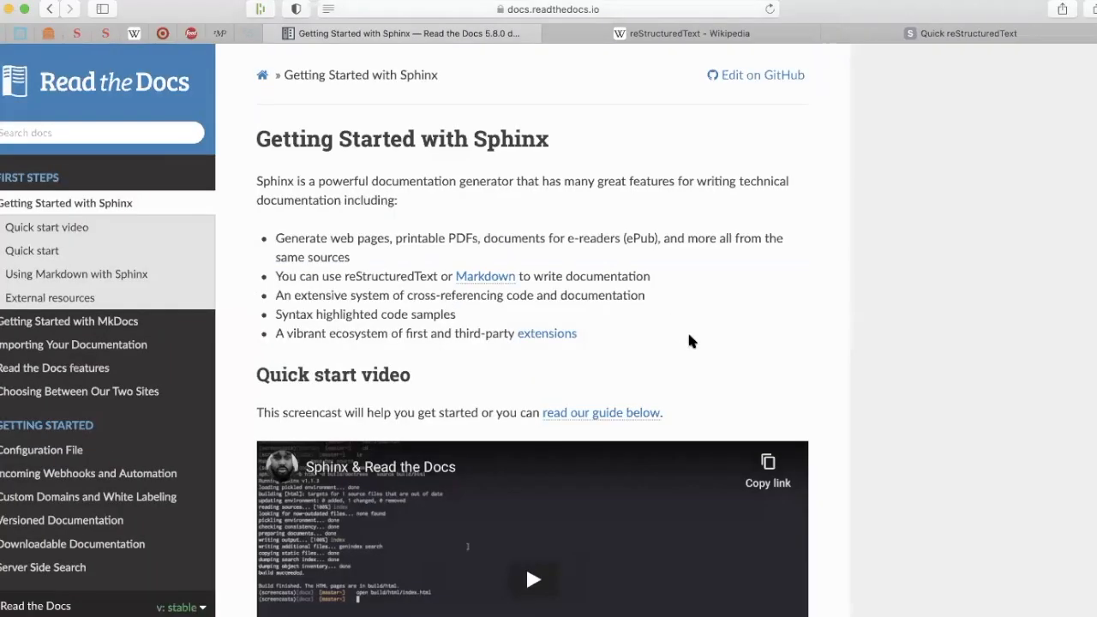
- Scroll the Getting Started with Sphinx page past the video to Quick start
{"action": "scroll", "scroll_direction": "down", "scroll_amount": 3}
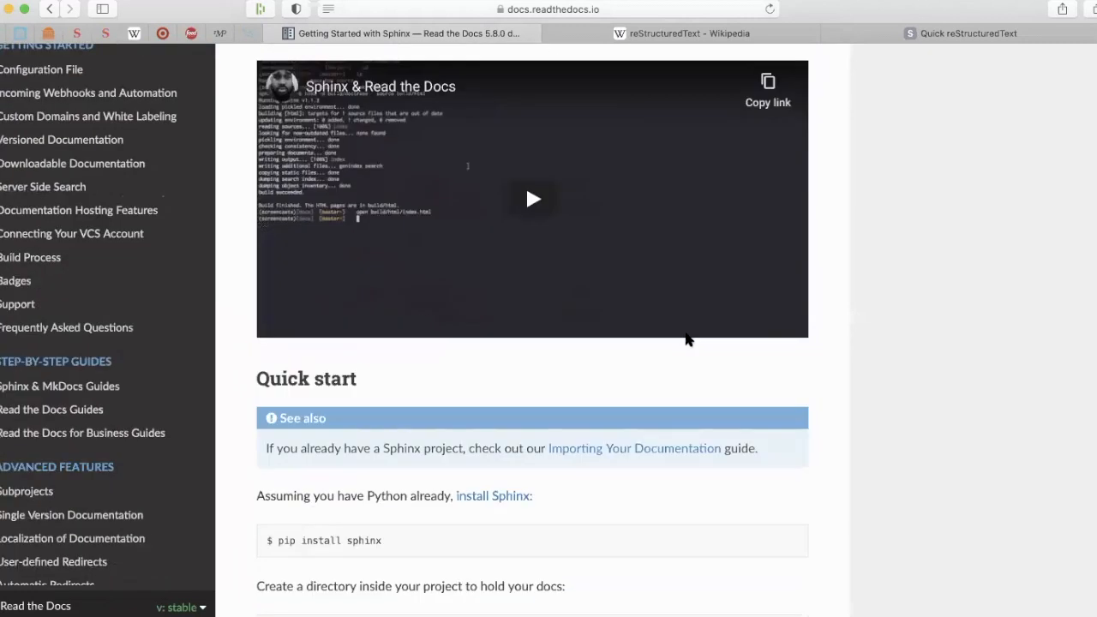
{"action": "scroll", "scroll_direction": "down", "scroll_amount": 3}
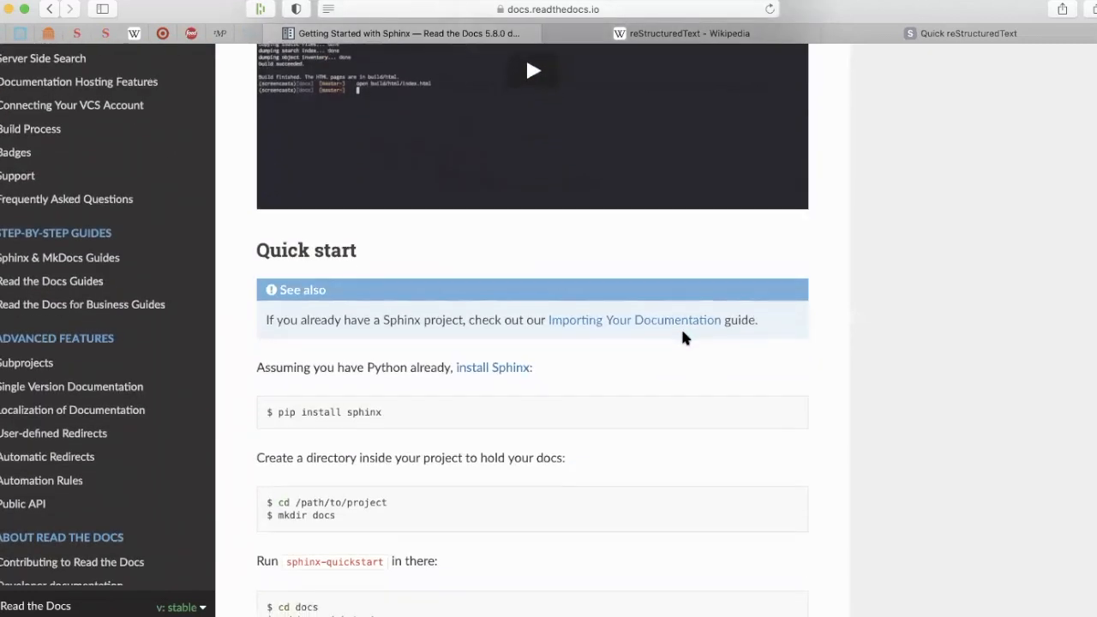
{"action": "scroll", "scroll_direction": "down", "scroll_amount": 3}
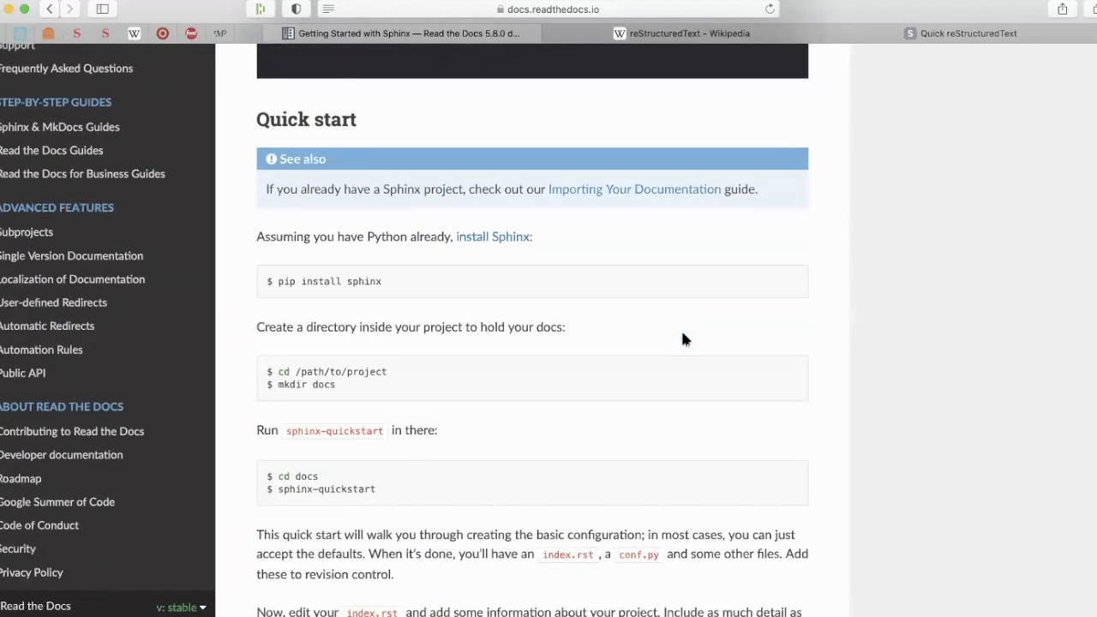
{"action": "scroll", "scroll_direction": "down", "scroll_amount": 3}
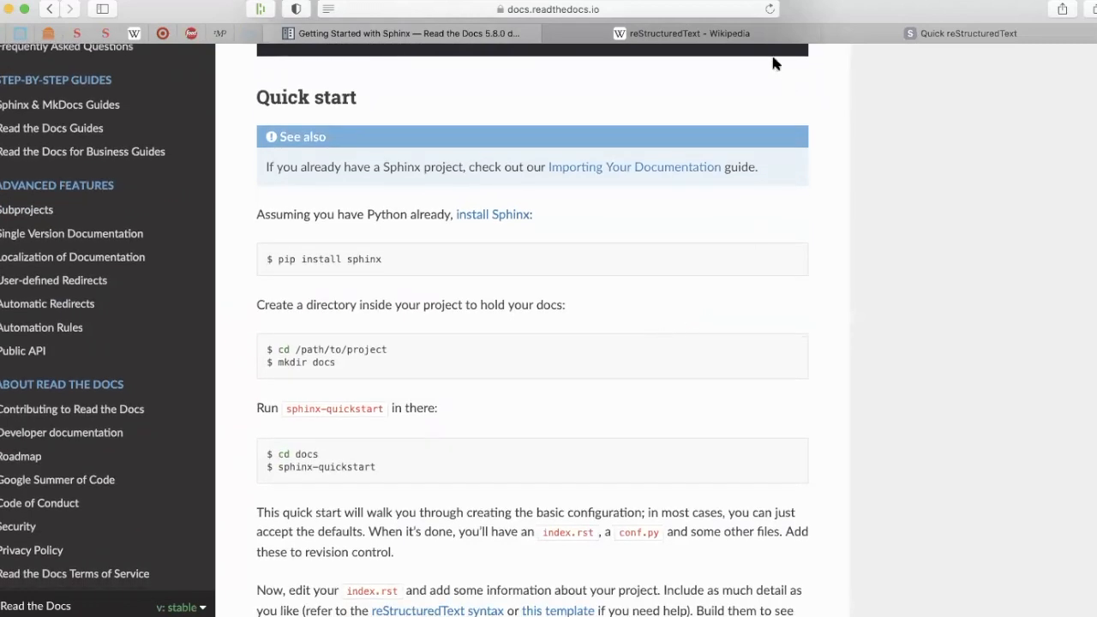
{"action": "mouse_move", "coordinate": [716, 341]}
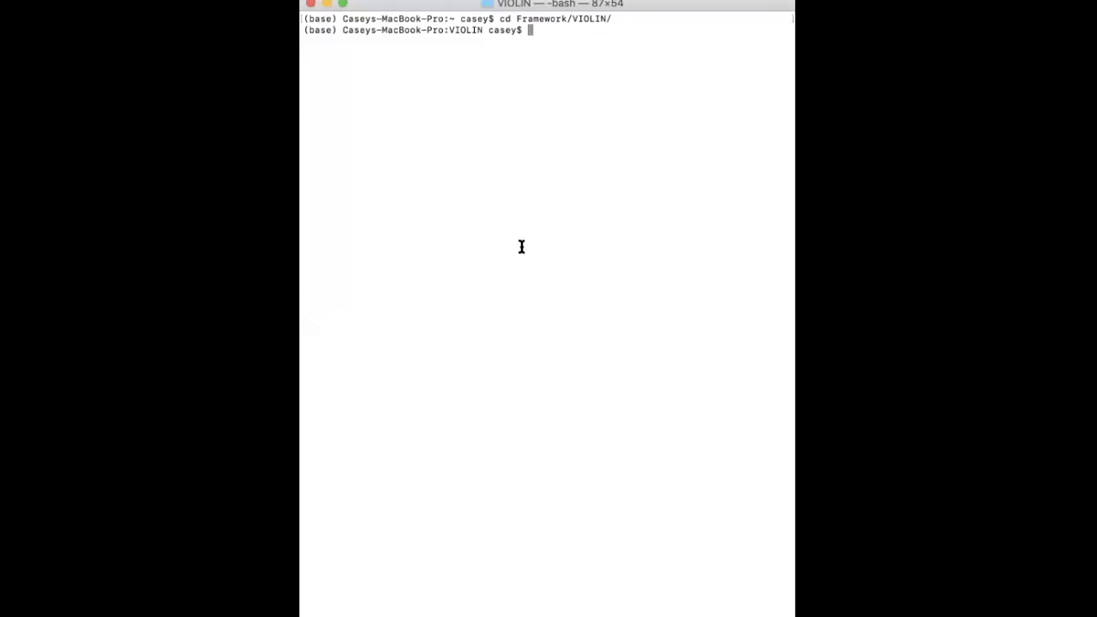
{"action": "mouse_move", "coordinate": [553, 49]}
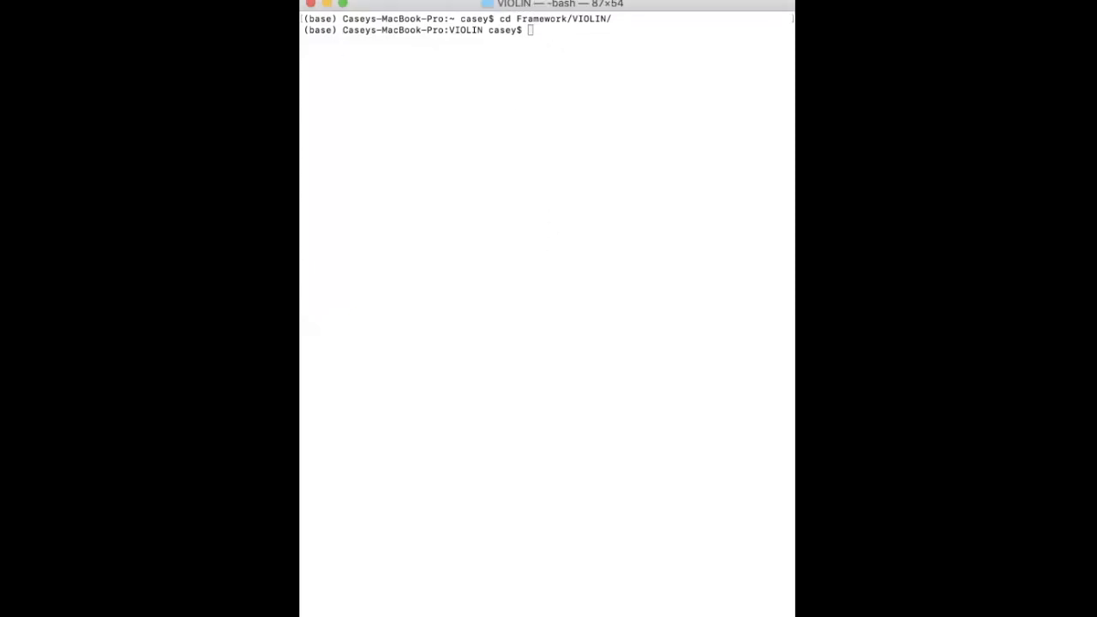
{"action": "mouse_move", "coordinate": [613, 133]}
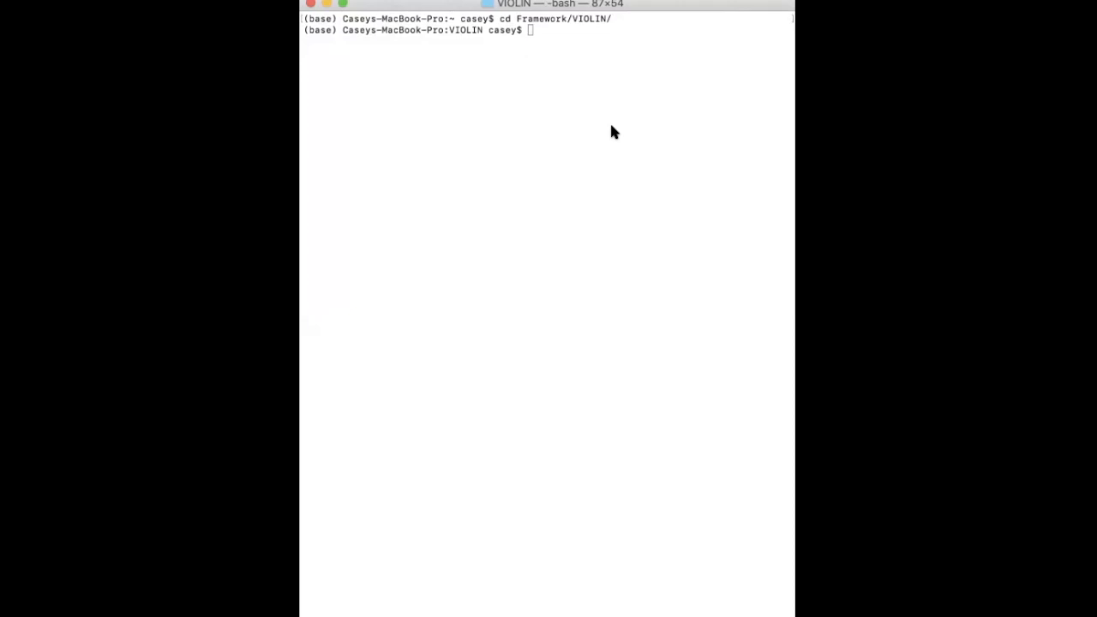
- Create a docs2 folder in the VIOLIN project and move into it
{"action": "type", "text": "mkdir"}
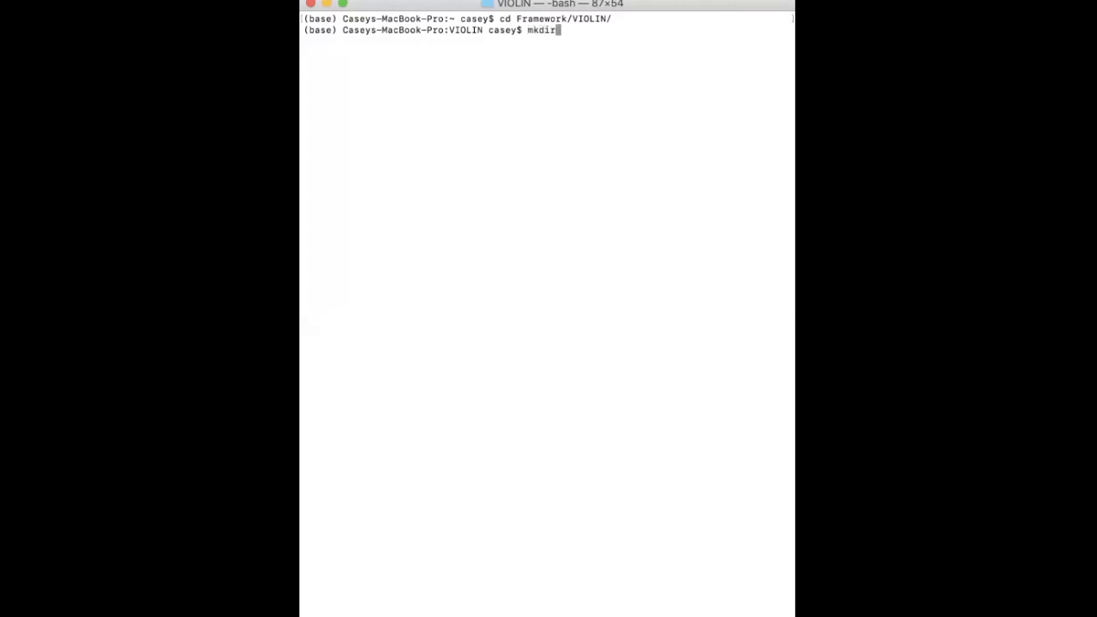
{"action": "type", "text": "docs2"}
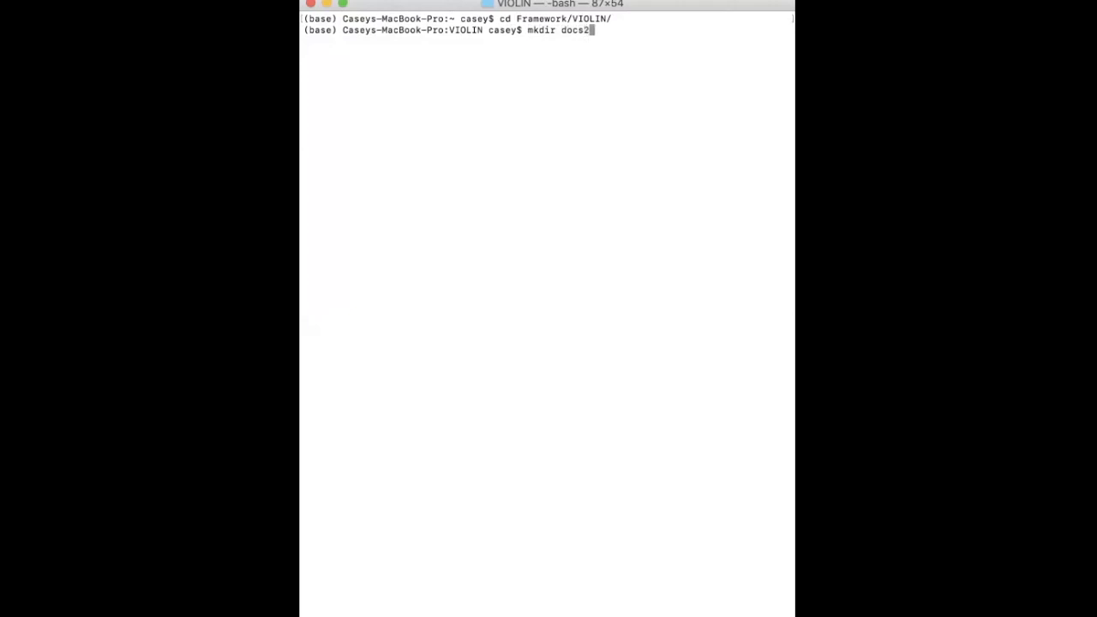
{"action": "key", "text": "Return"}
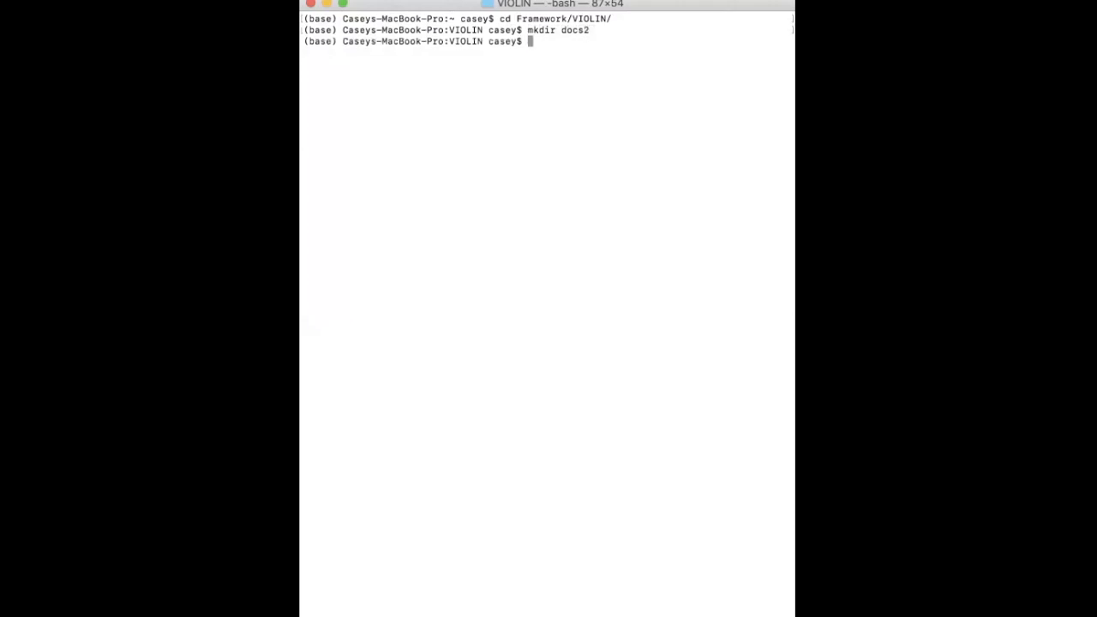
{"action": "type", "text": "cd docs2"}
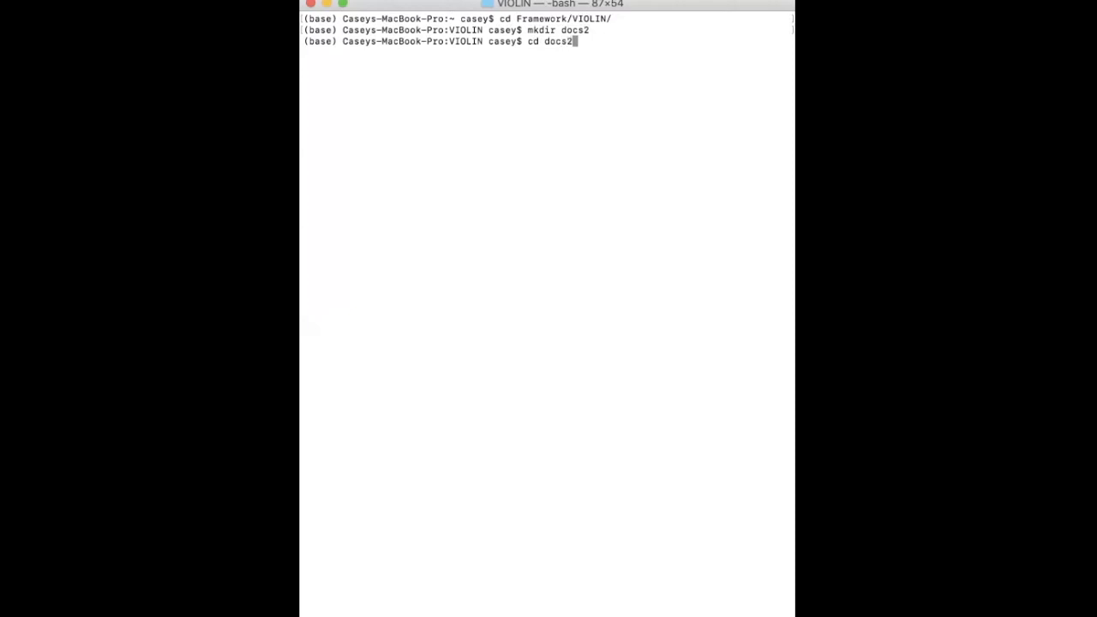
{"action": "key", "text": "Return"}
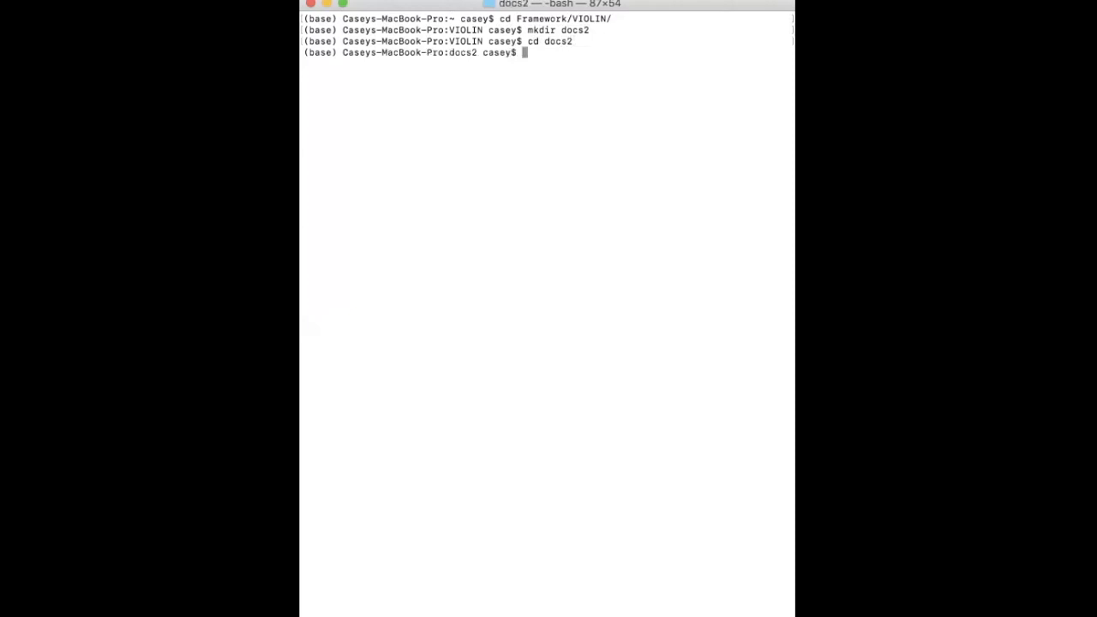
- Launch sphinx-quickstart inside docs2
{"action": "type", "text": "sp"}
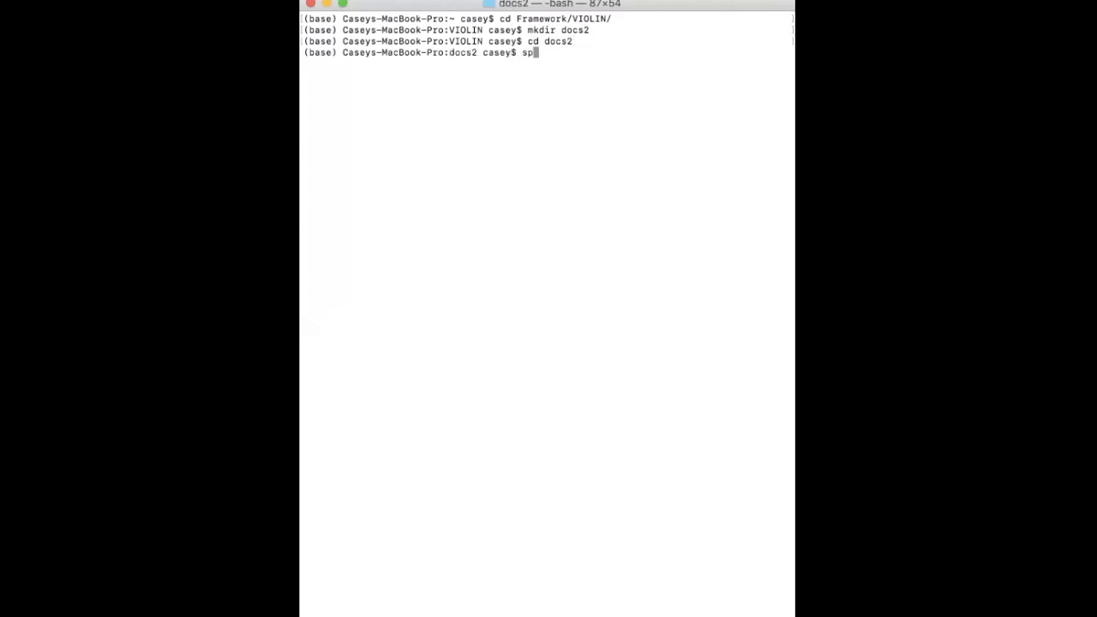
{"action": "type", "text": "hinx-quic"}
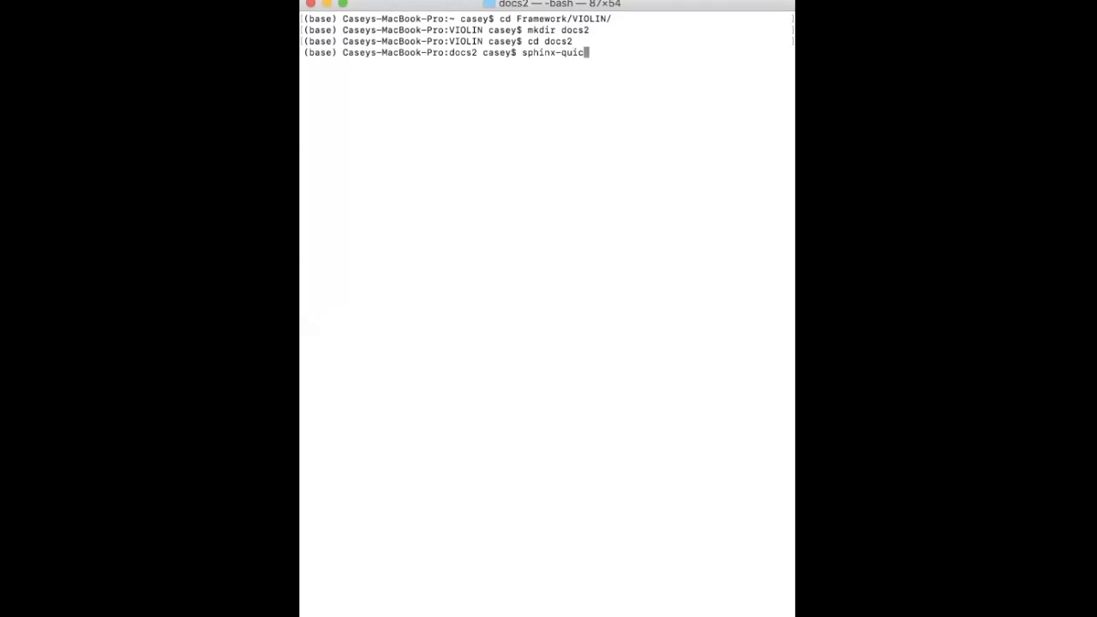
{"action": "key", "text": "Return"}
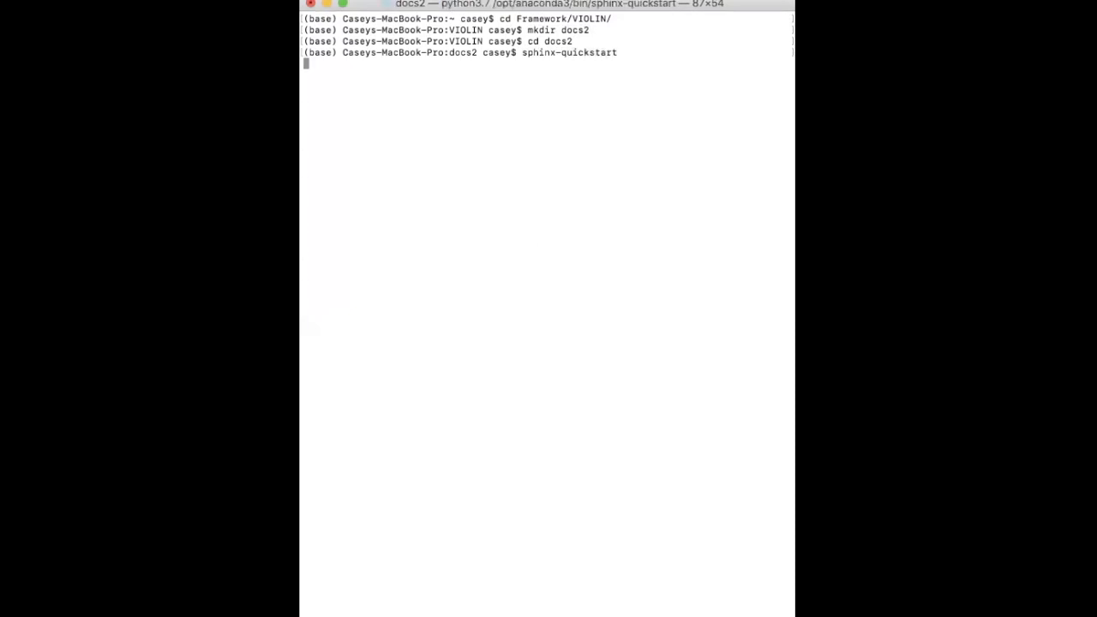
- Keep combined source and build folders, enter the author, and set release 2020
{"action": "key", "text": "Return"}
{"action": "type", "text": "VIOLIN"}
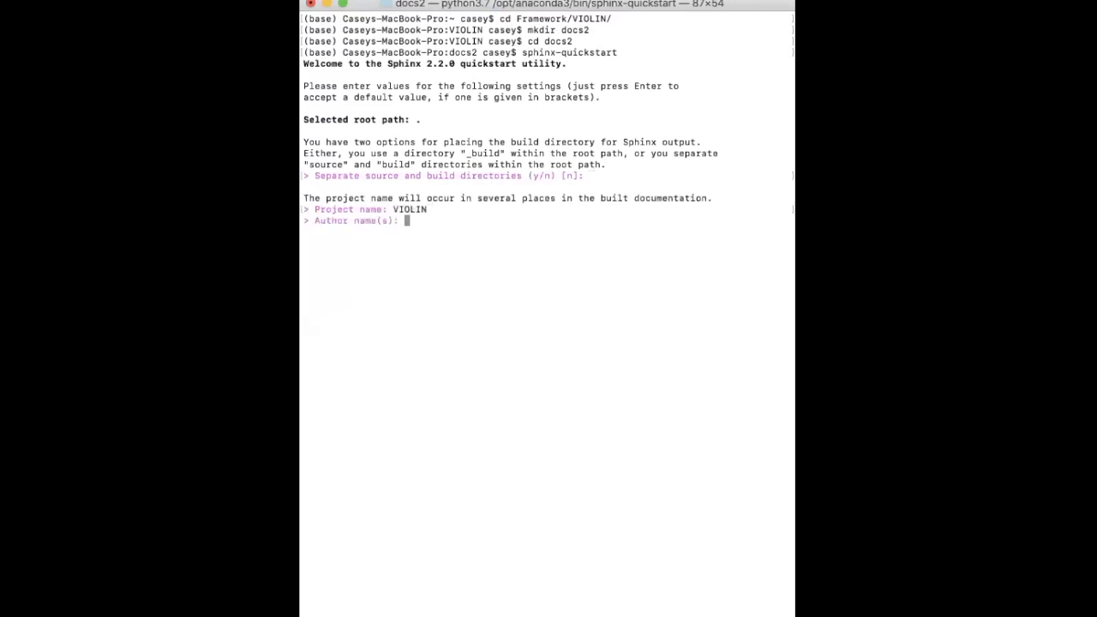
{"action": "type", "text": "Casey Hansen"}
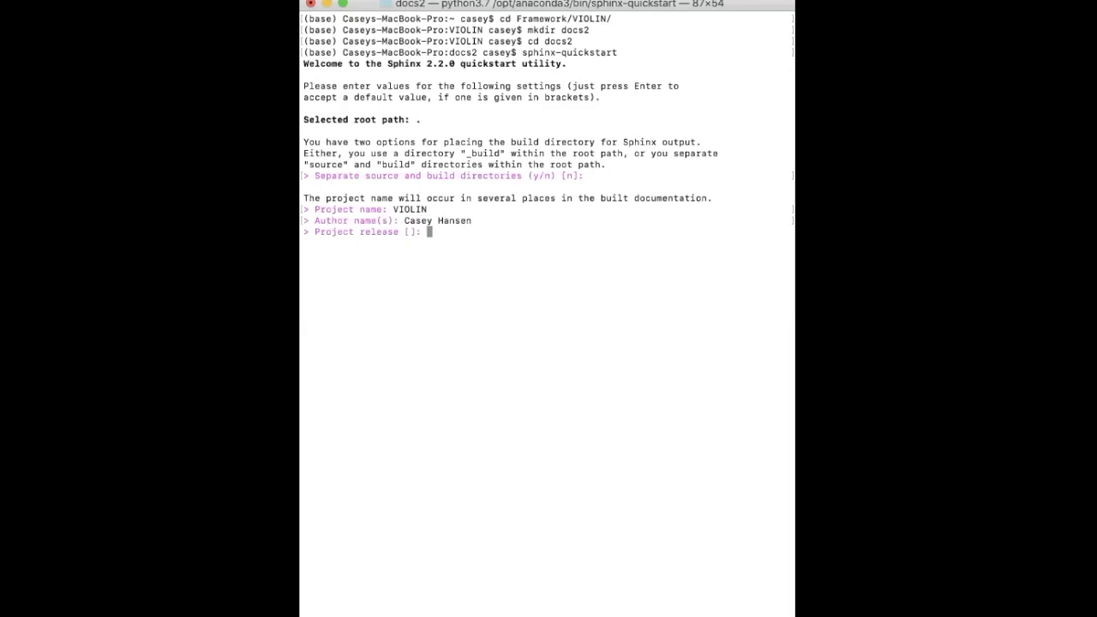
{"action": "type", "text": "2020"}
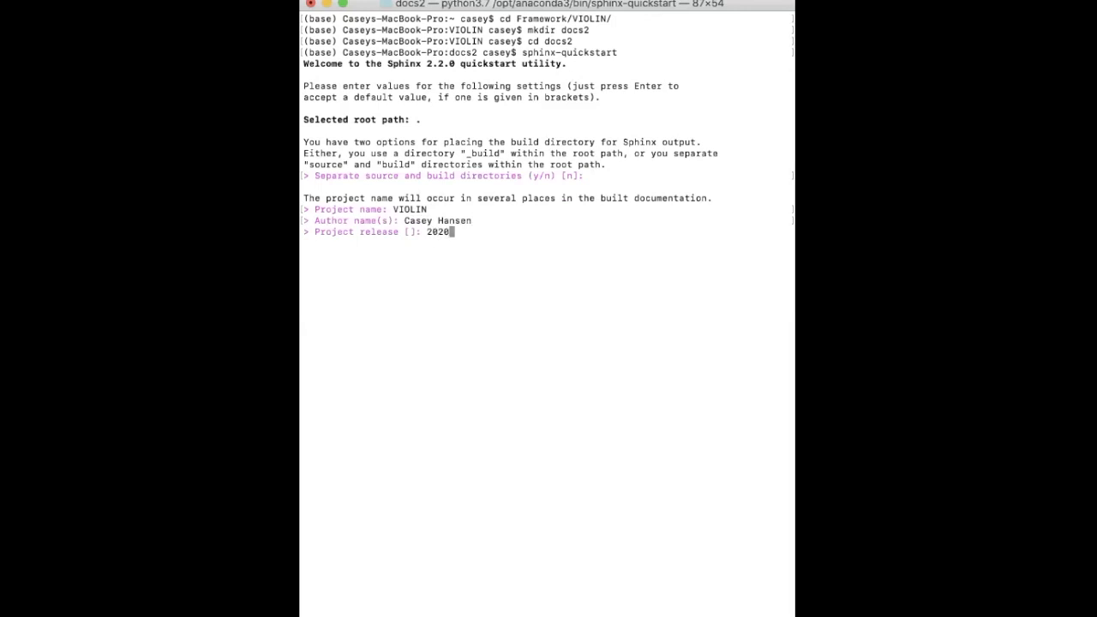
{"action": "key", "text": "Return"}
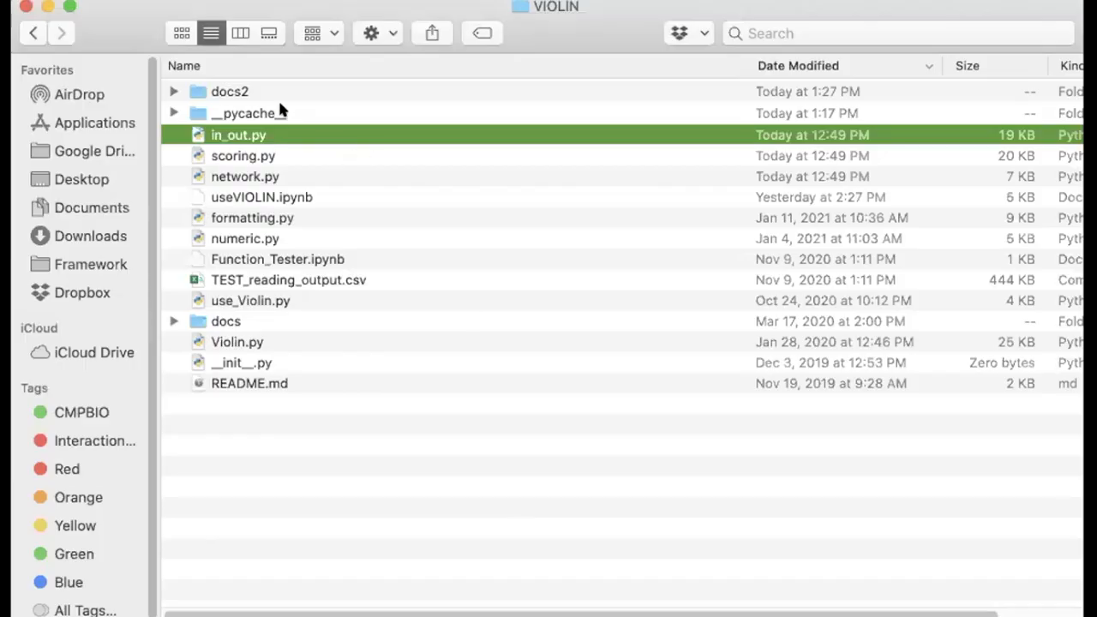
- Open docs2 in Finder and open conf.py and index.rst in Visual Studio Code
{"action": "double_click", "coordinate": [229, 91]}
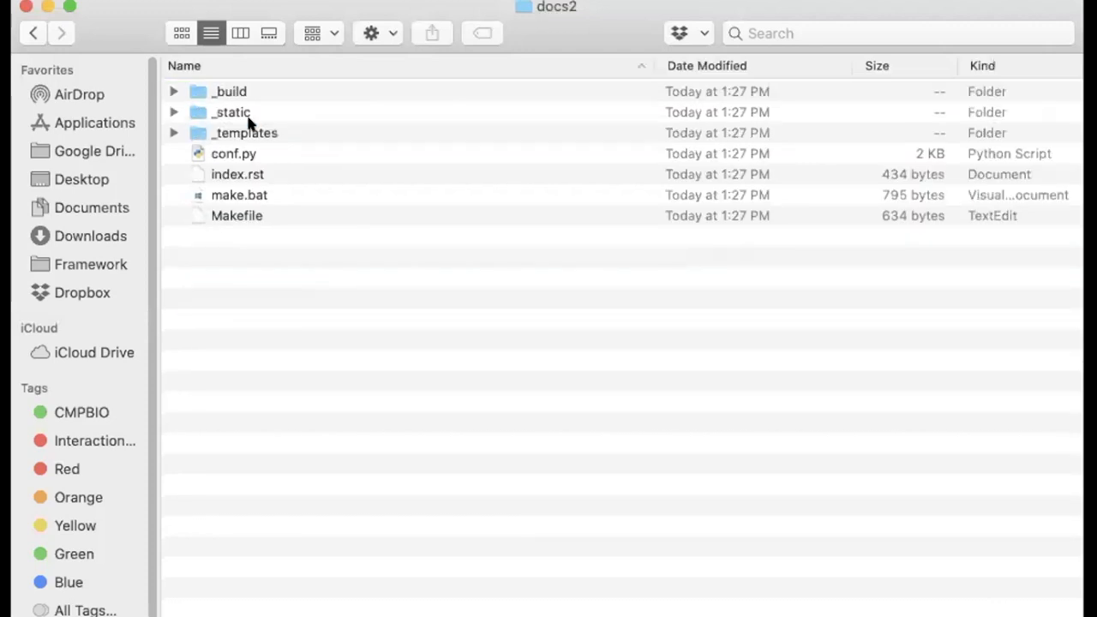
{"action": "mouse_move", "coordinate": [311, 124]}
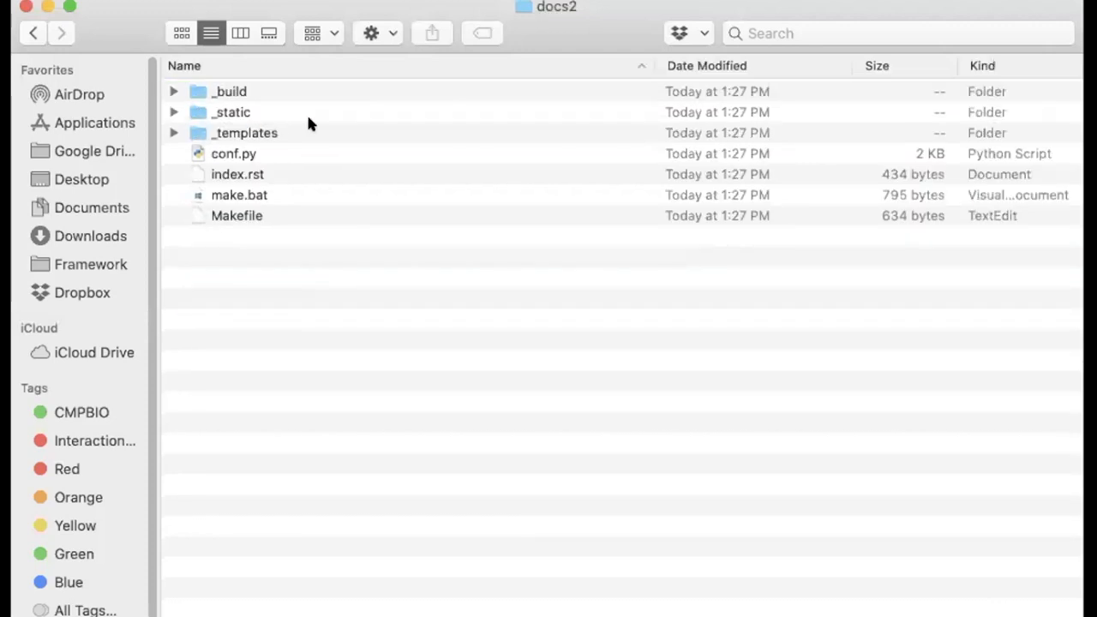
{"action": "mouse_move", "coordinate": [277, 152]}
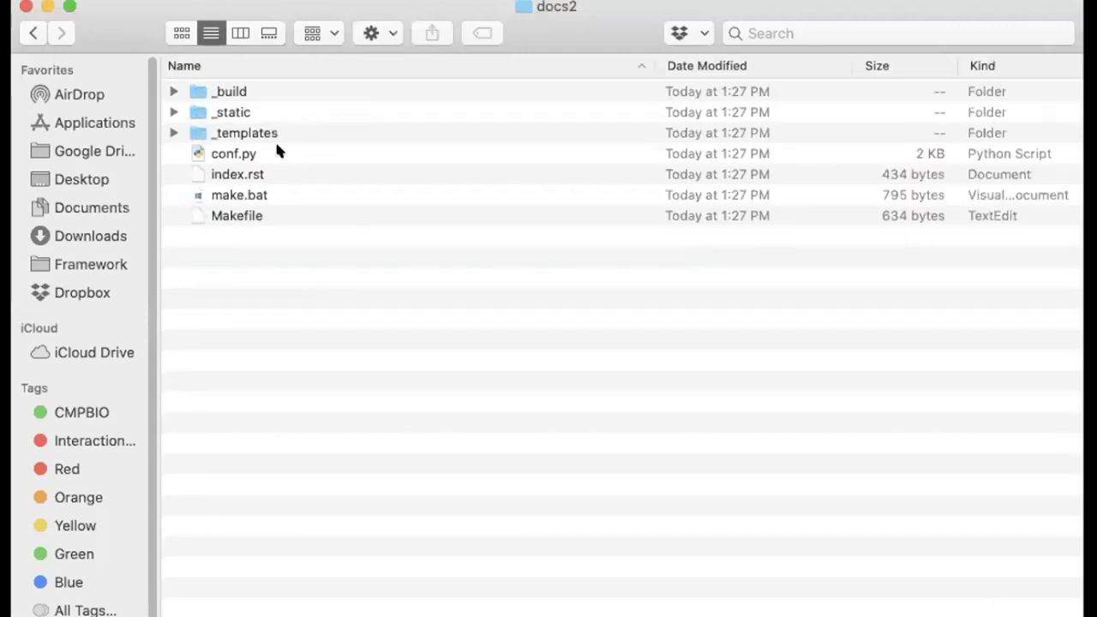
{"action": "left_click", "coordinate": [237, 174]}
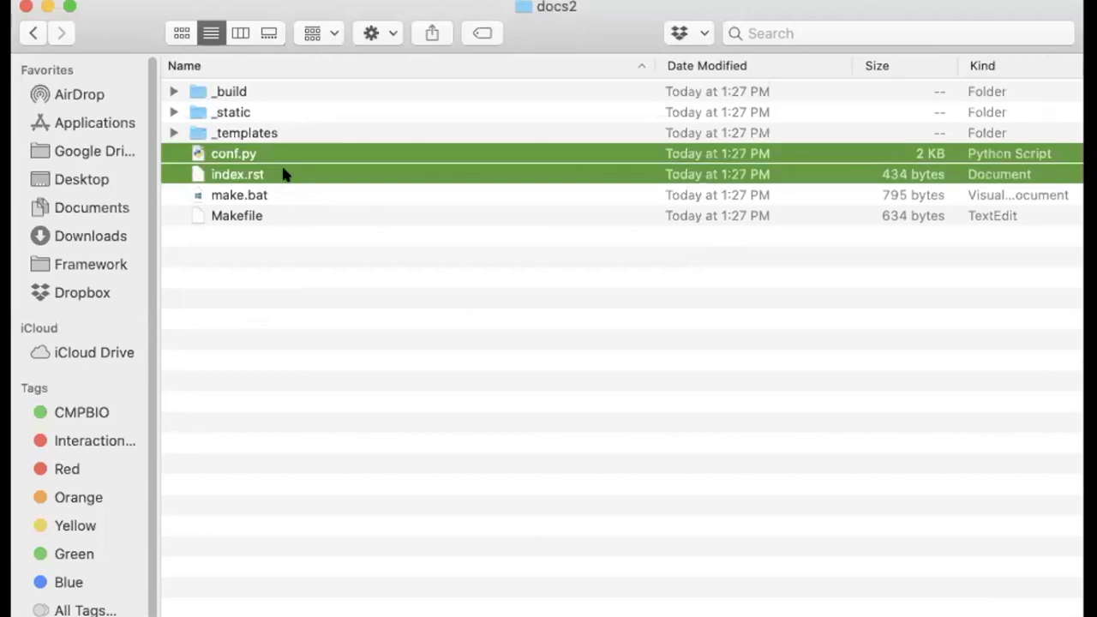
{"action": "mouse_move", "coordinate": [354, 228]}
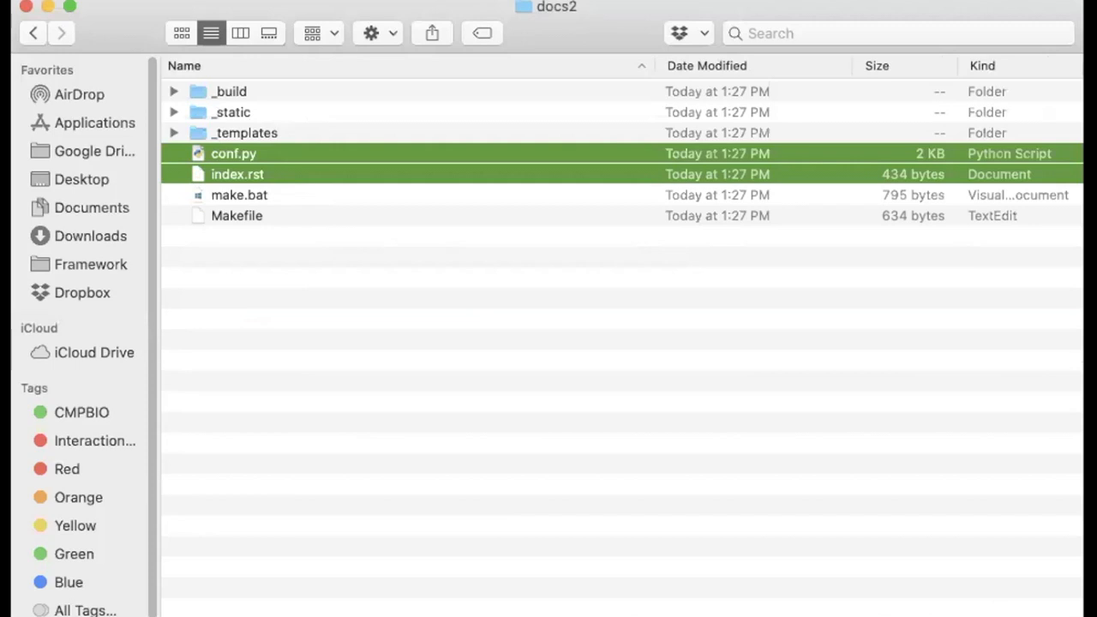
{"action": "left_click", "coordinate": [958, 263]}
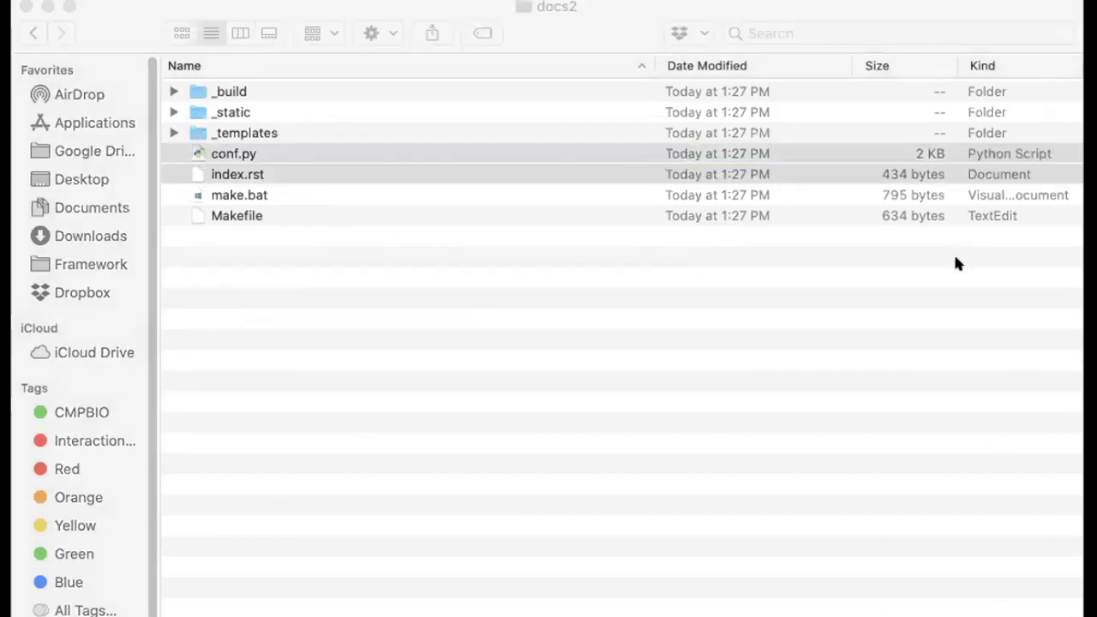
{"action": "mouse_move", "coordinate": [631, 6]}
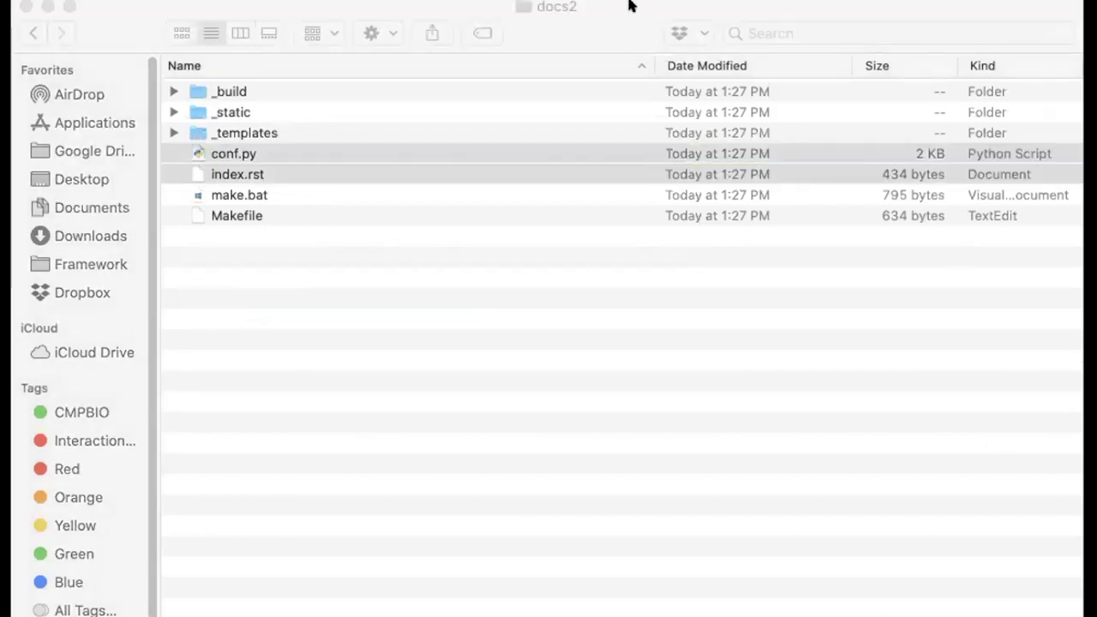
{"action": "mouse_move", "coordinate": [608, 37]}
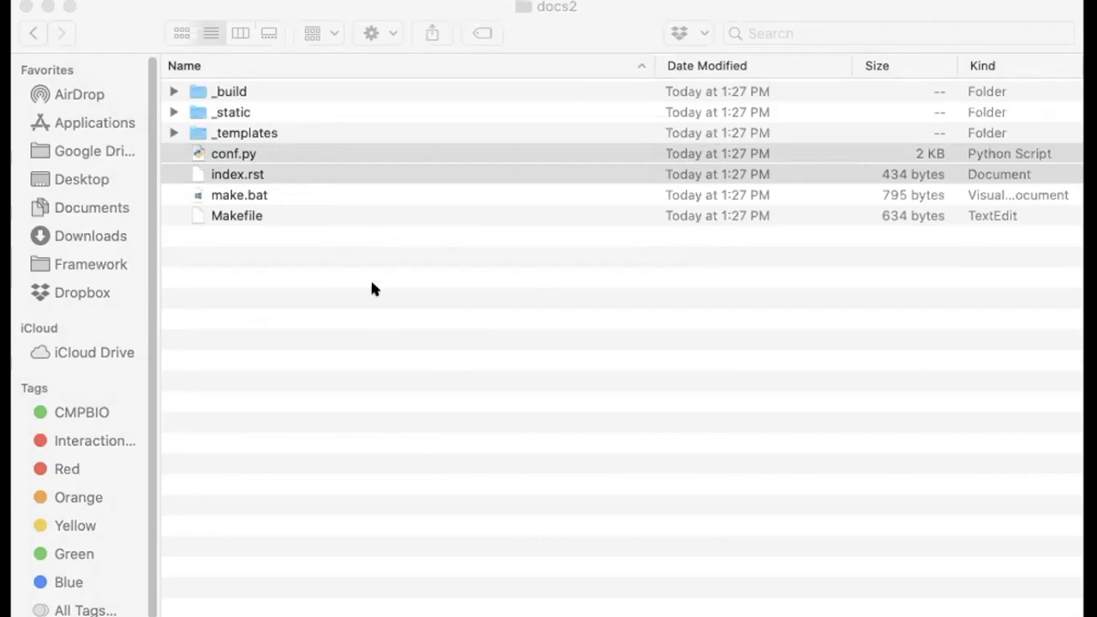
{"action": "double_click", "coordinate": [237, 174]}
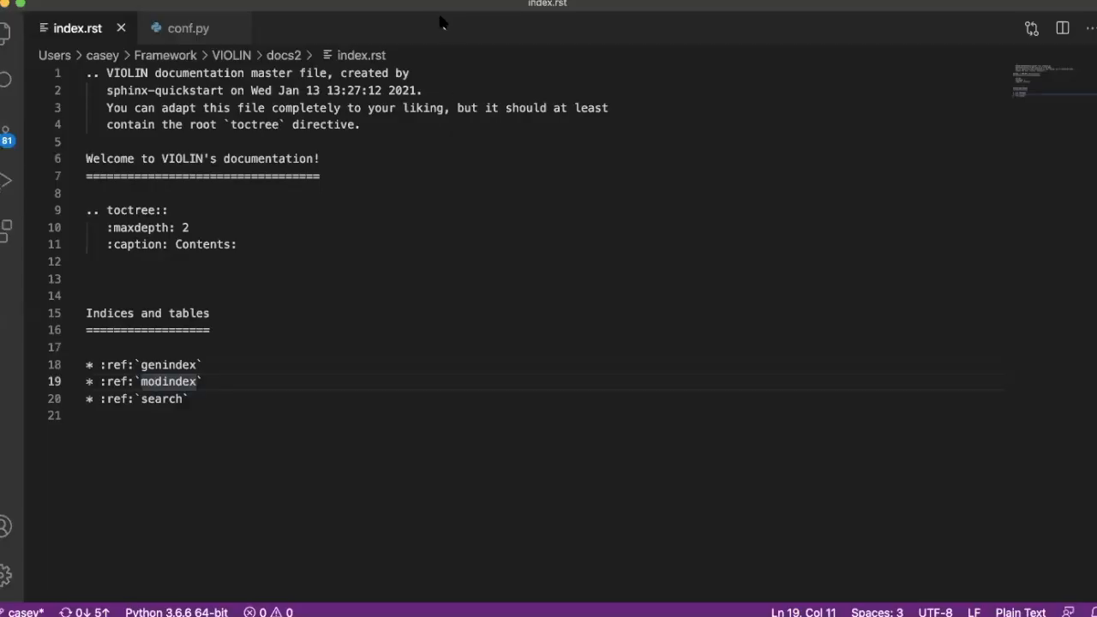
{"action": "mouse_move", "coordinate": [443, 21]}
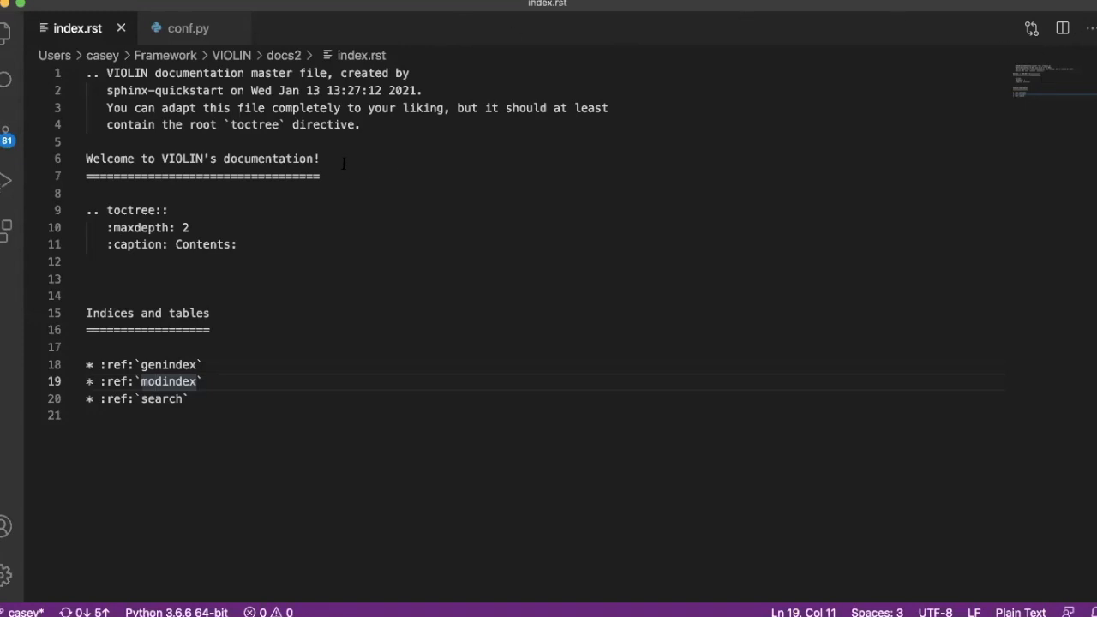
- Add a blank line below the documentation title and underline in index.rst
{"action": "left_click", "coordinate": [320, 176]}
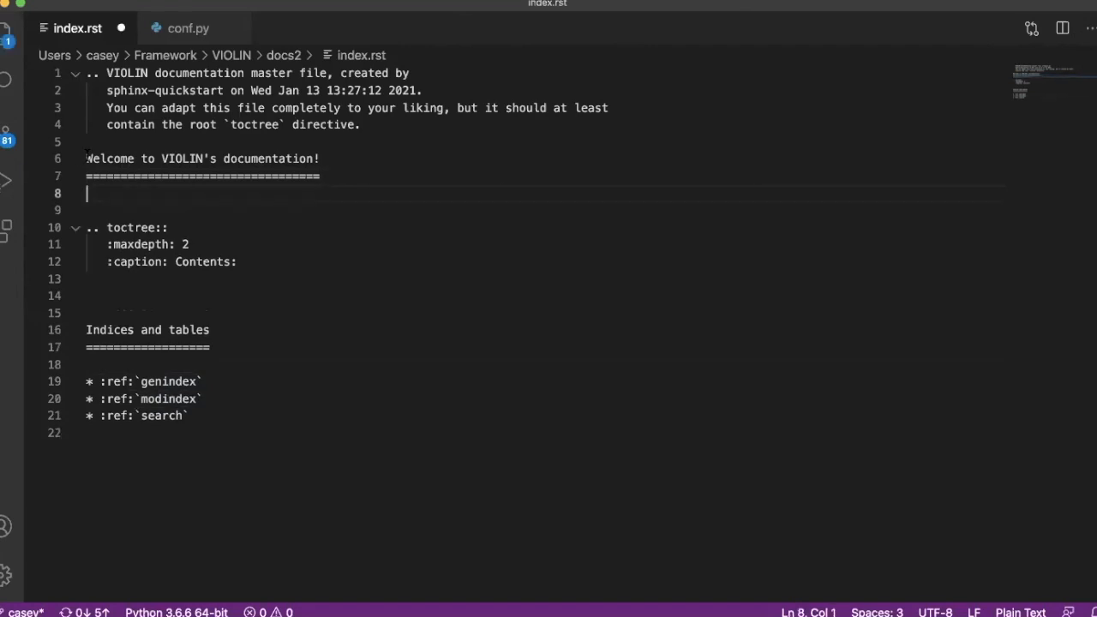
{"action": "left_click_drag", "start_coordinate": [86, 158], "coordinate": [86, 193]}
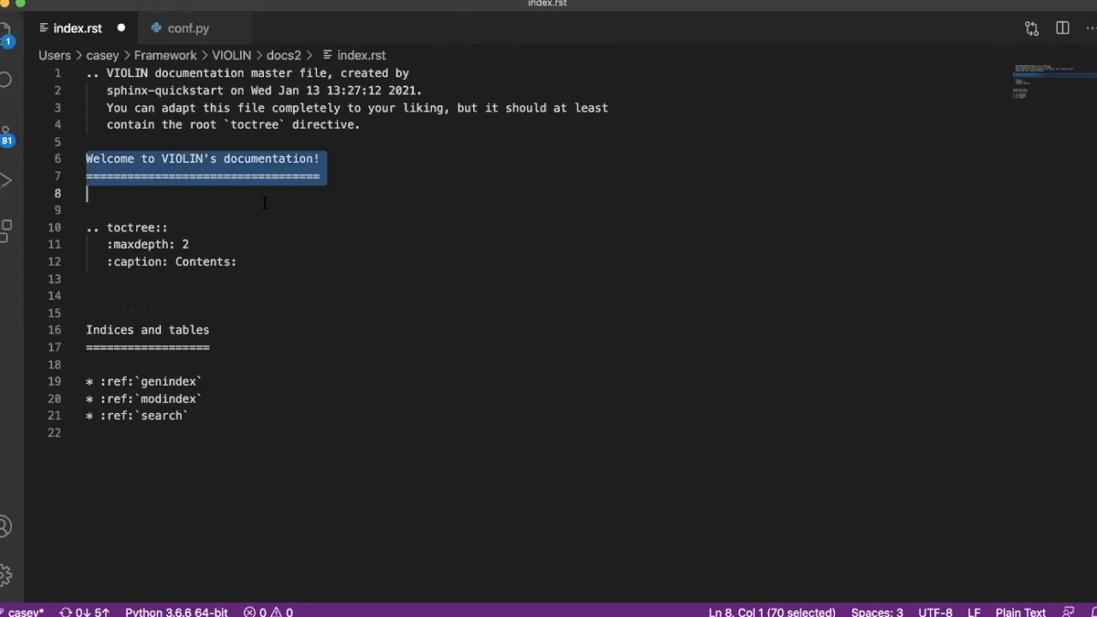
{"action": "left_click", "coordinate": [86, 193]}
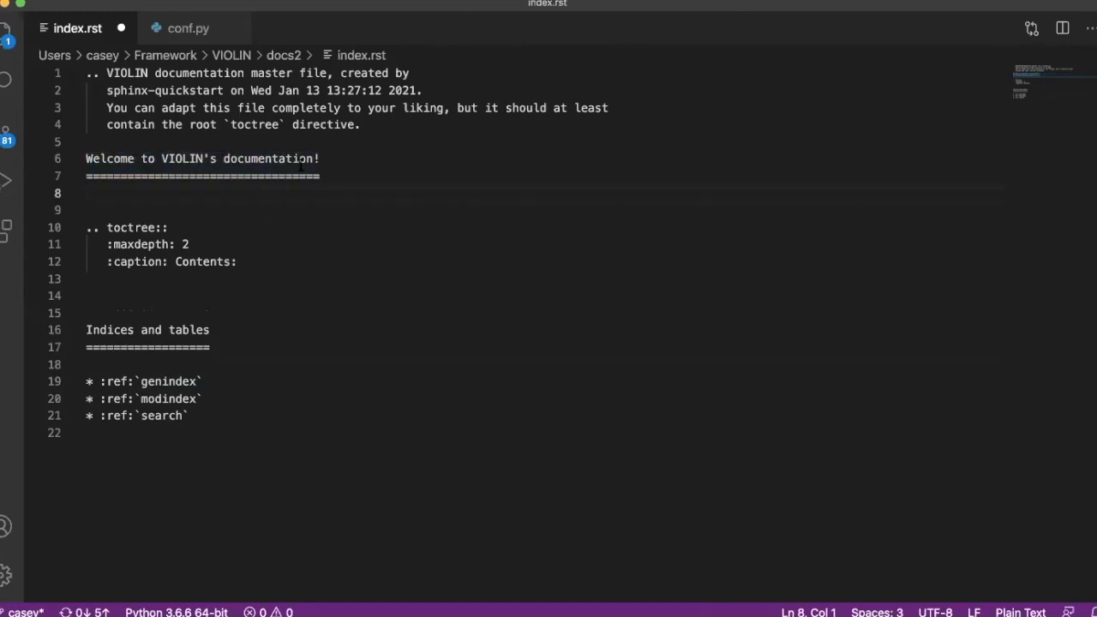
- Type 'Put the introduction to your tool here, however long or short you want, you can add links or publications,'
{"action": "type", "text": "Put the"}
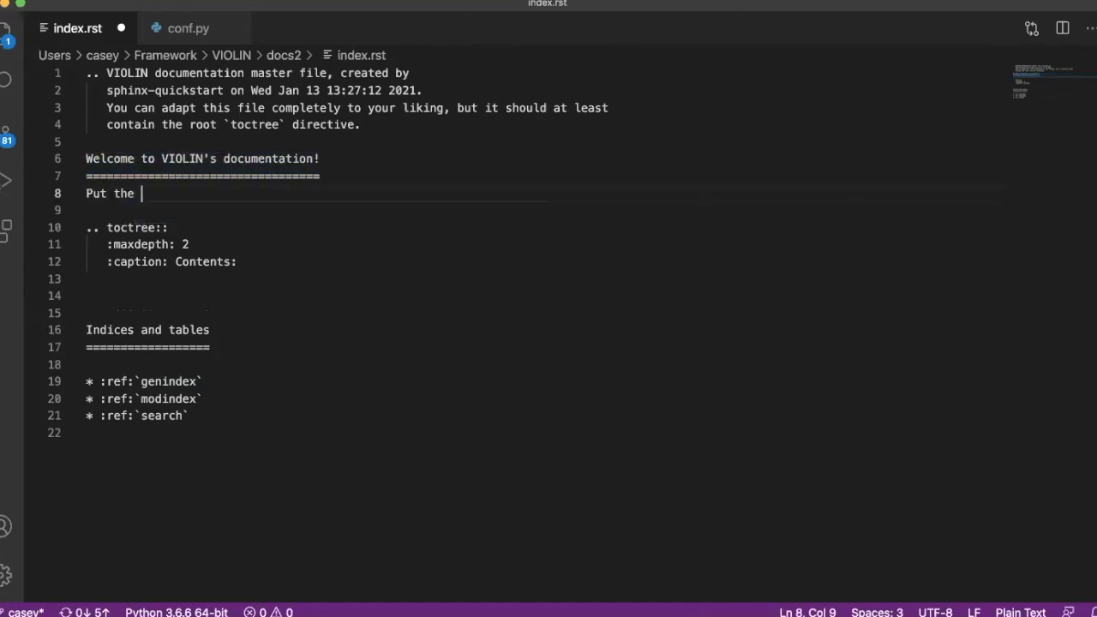
{"action": "type", "text": "introduction to y"}
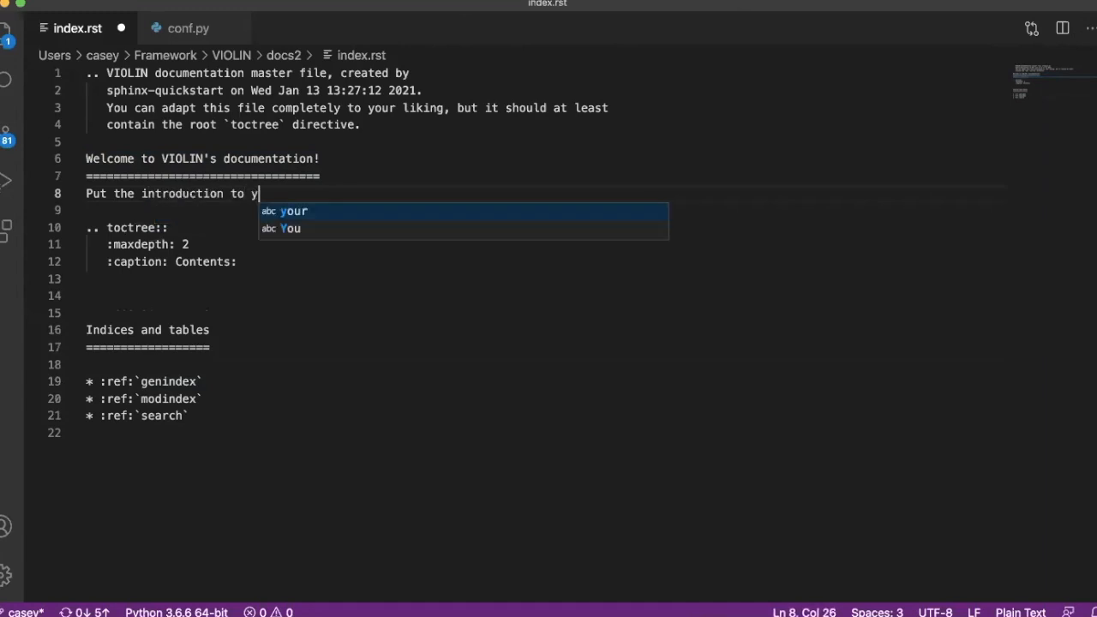
{"action": "type", "text": "our tool here,"}
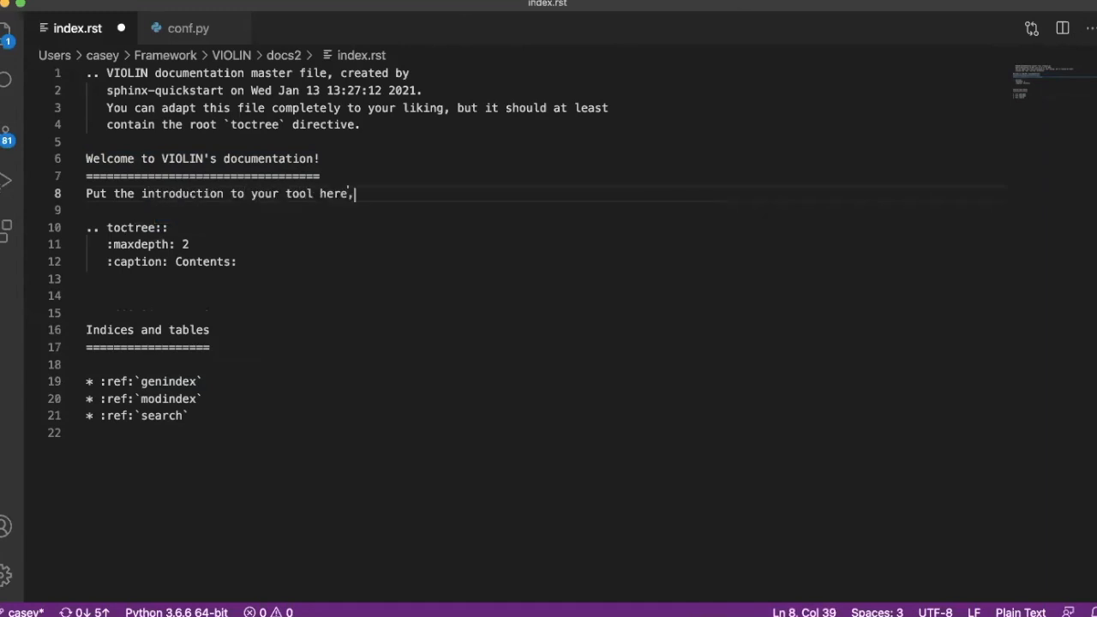
{"action": "type", "text": "however lo"}
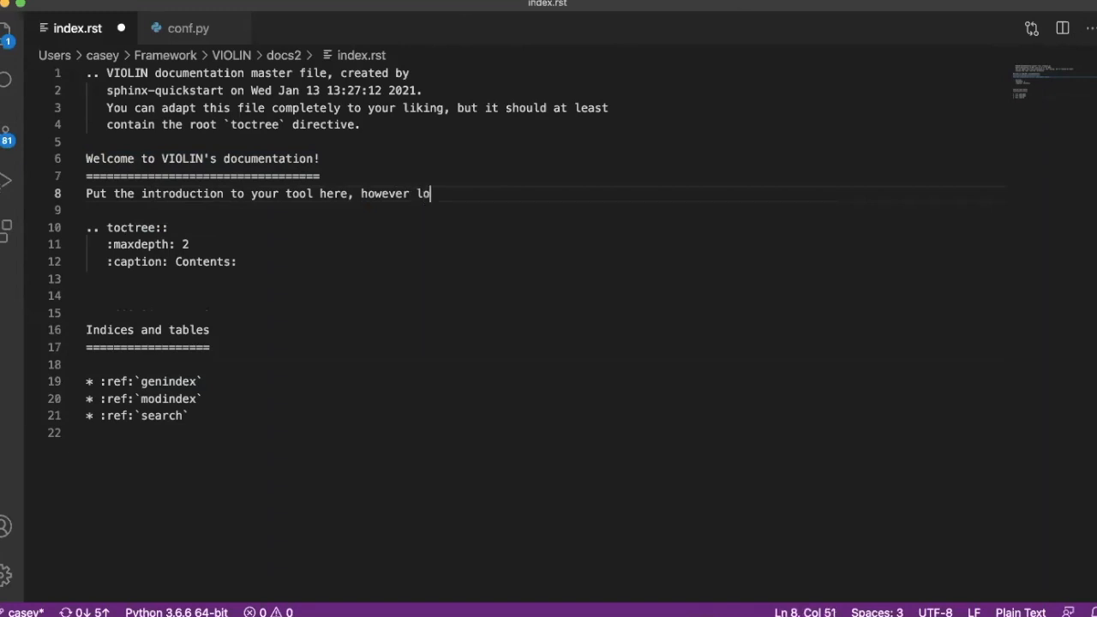
{"action": "type", "text": "ng or short you wa"}
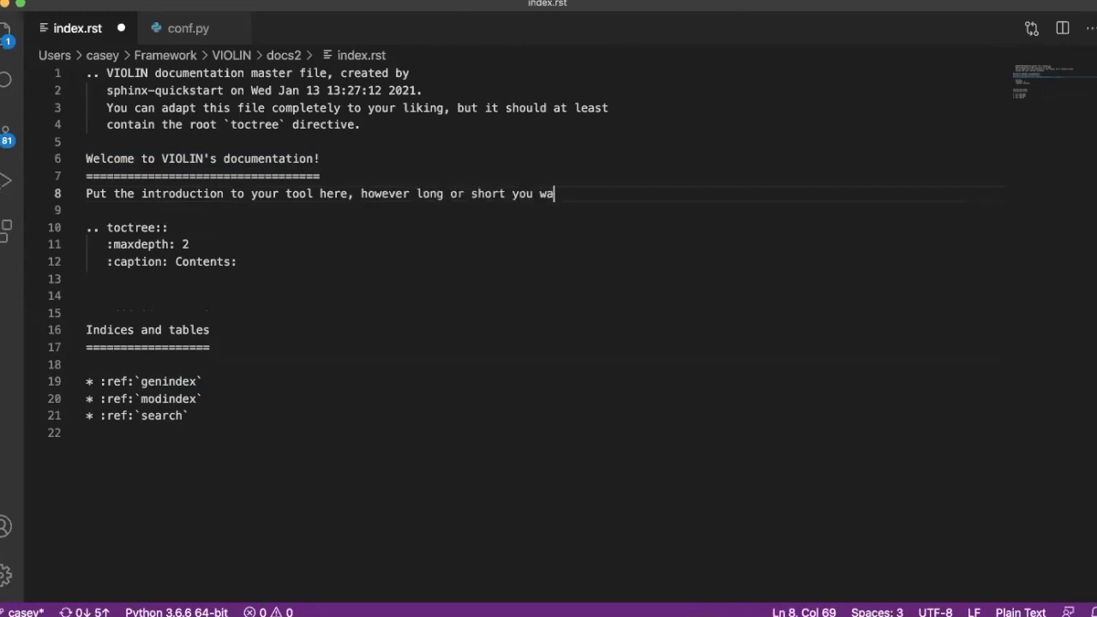
{"action": "type", "text": "nt, you can"}
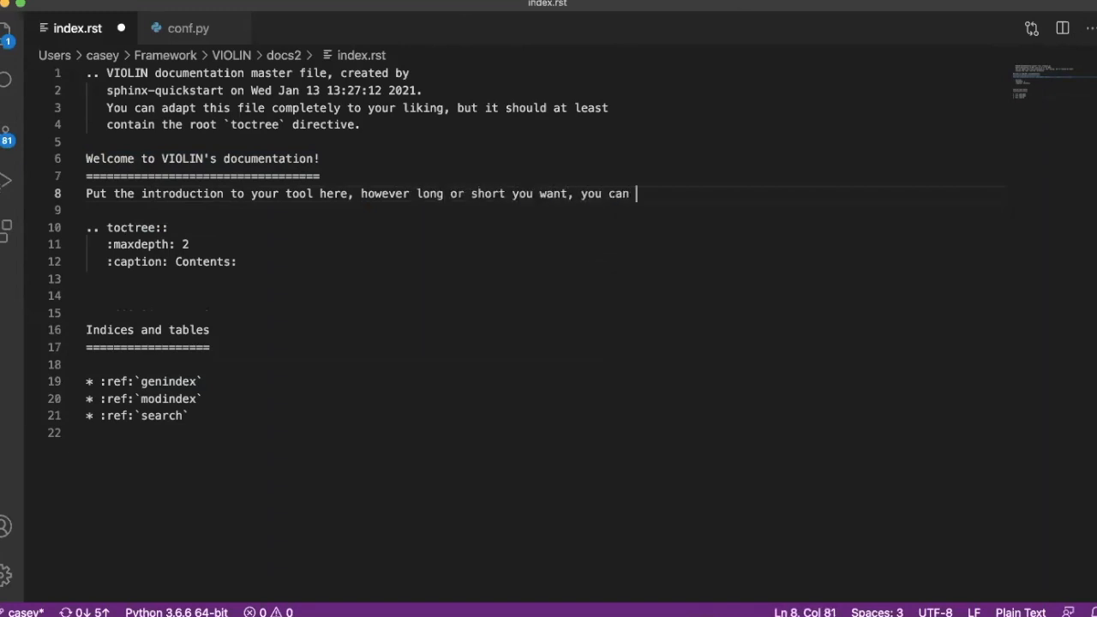
{"action": "type", "text": "add links"}
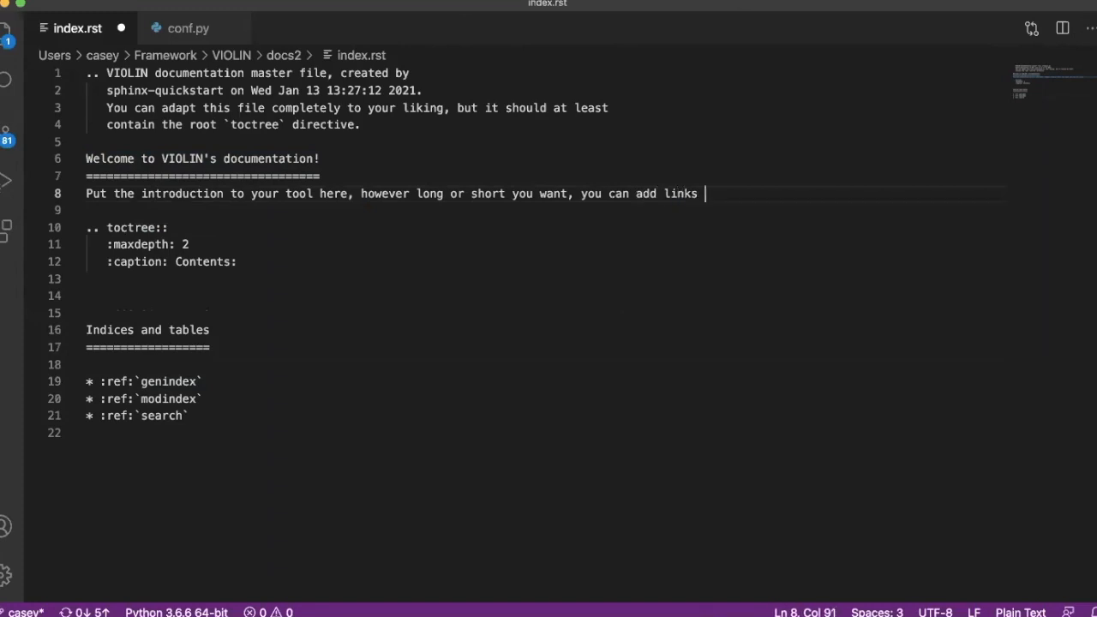
{"action": "type", "text": "or publications"}
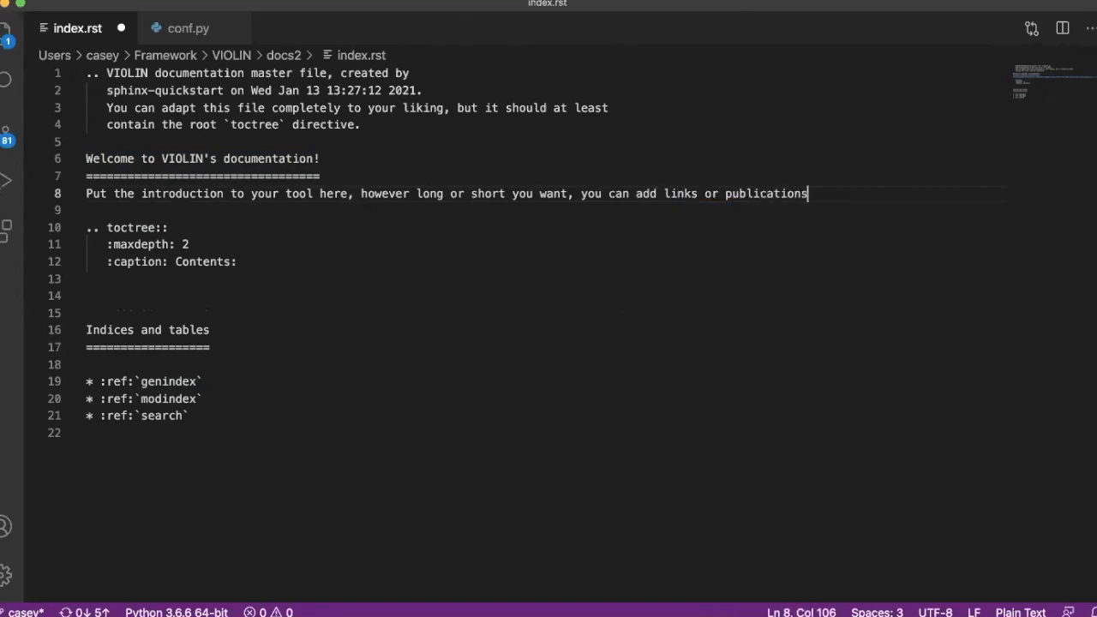
{"action": "type", "text": ","}
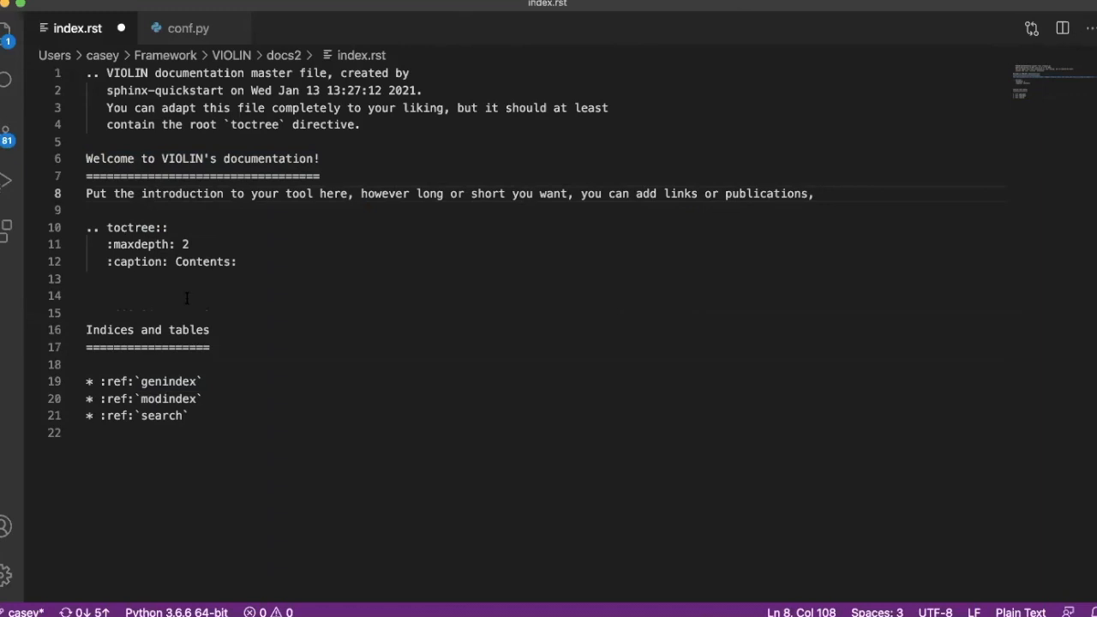
{"action": "double_click", "coordinate": [120, 228]}
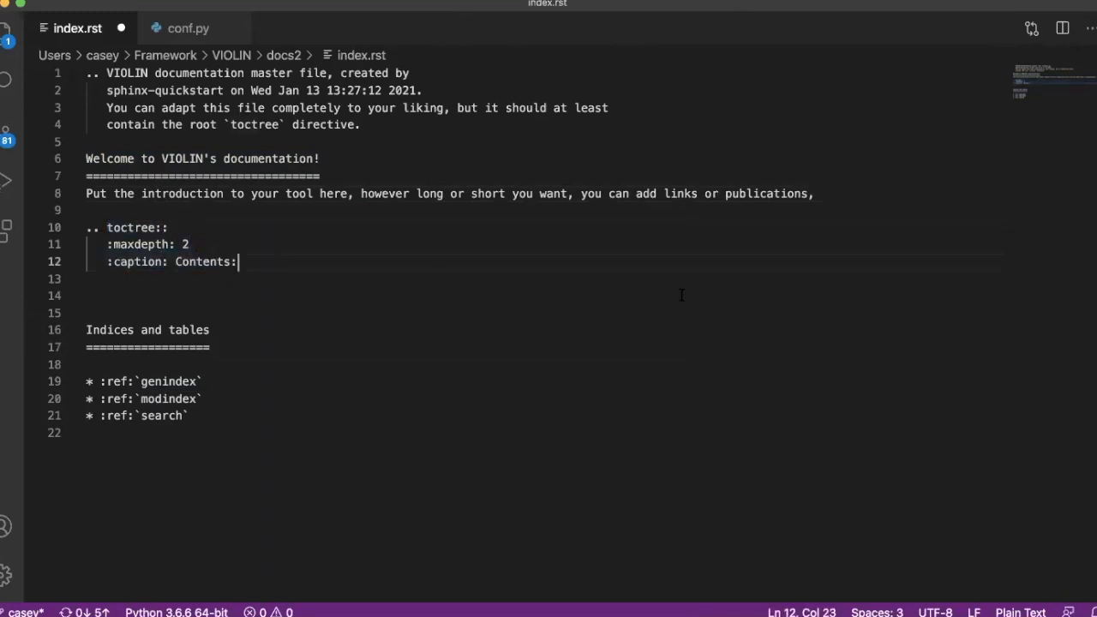
- Add numeric, network, in_out, formatting, scoring, Legal and tutorials as index.rst toctree entries
{"action": "key", "text": "Enter"}
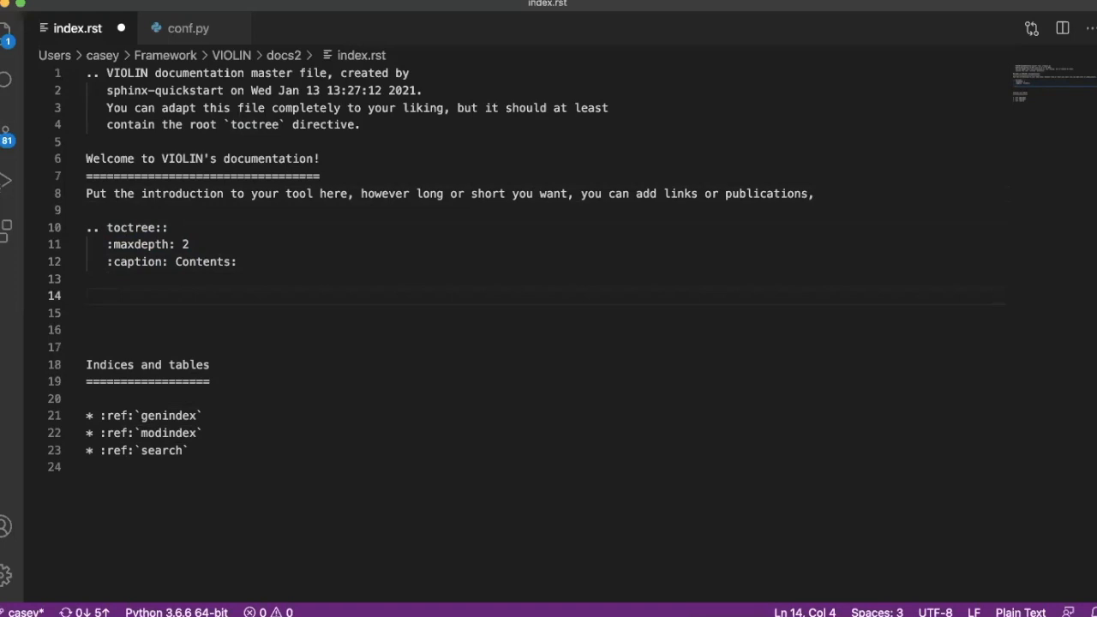
{"action": "type", "text": "numeric"}
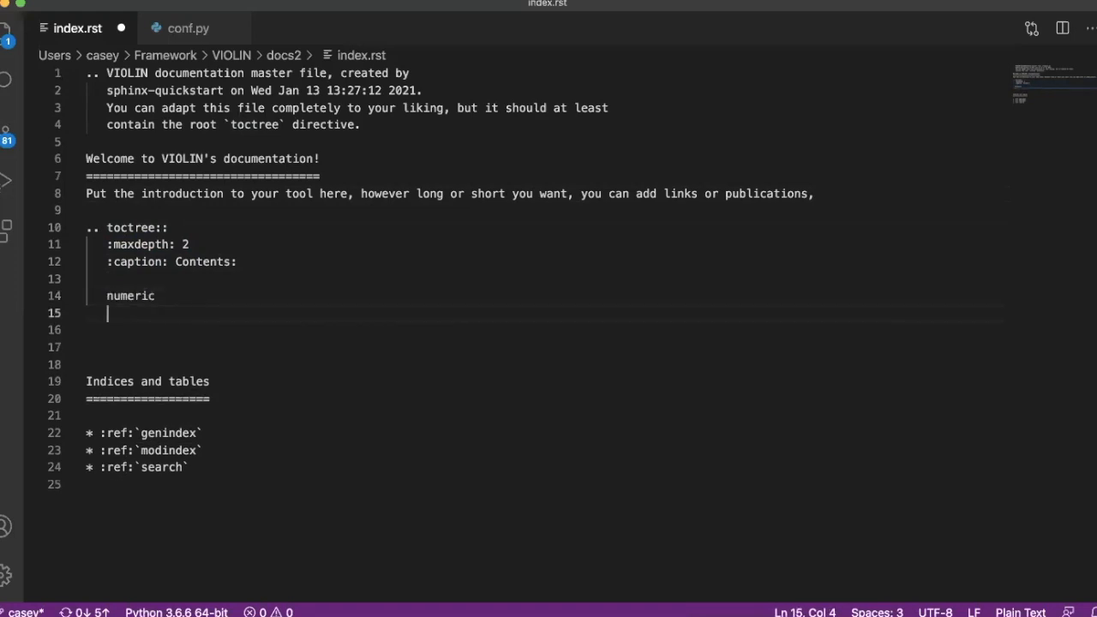
{"action": "type", "text": "network"}
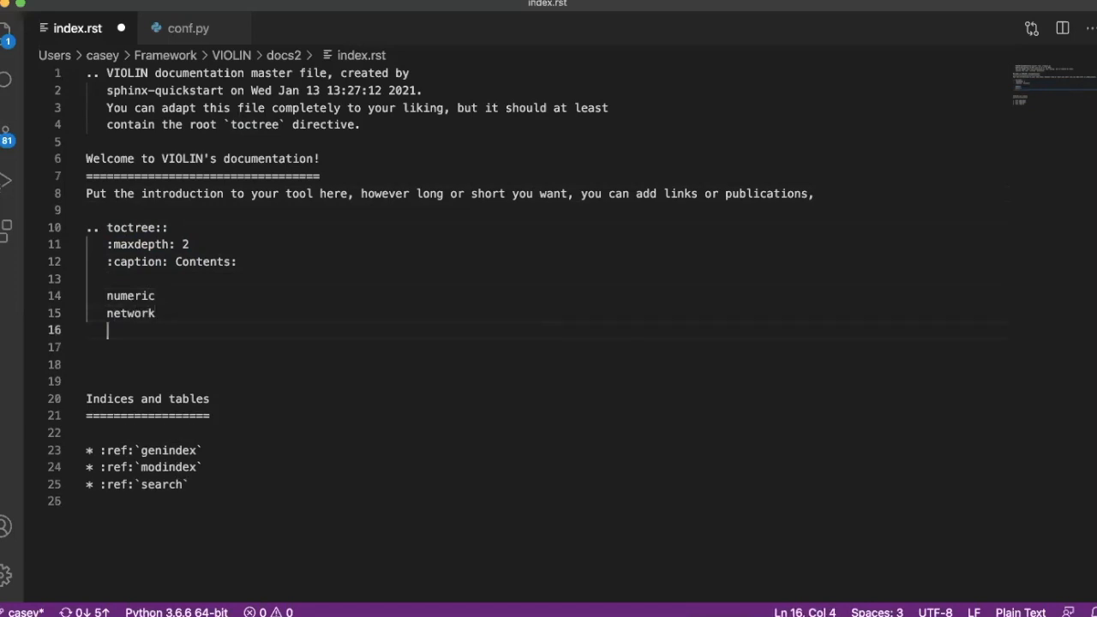
{"action": "type", "text": "in_out"}
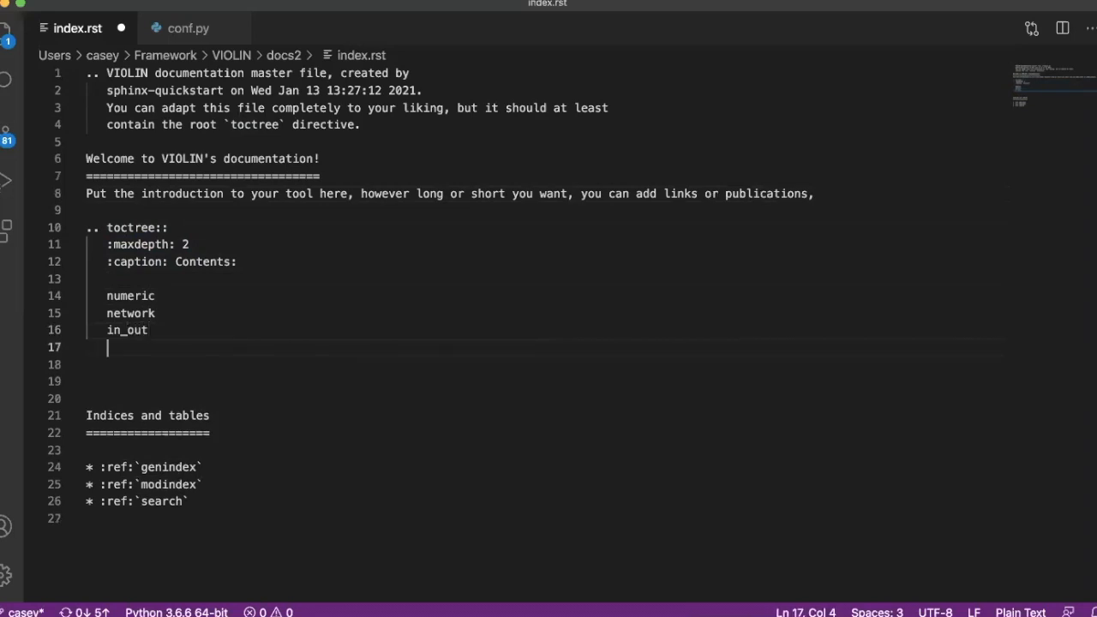
{"action": "type", "text": "formatting"}
{"action": "left_click", "coordinate": [545, 364]}
{"action": "type", "text": "scoring"}
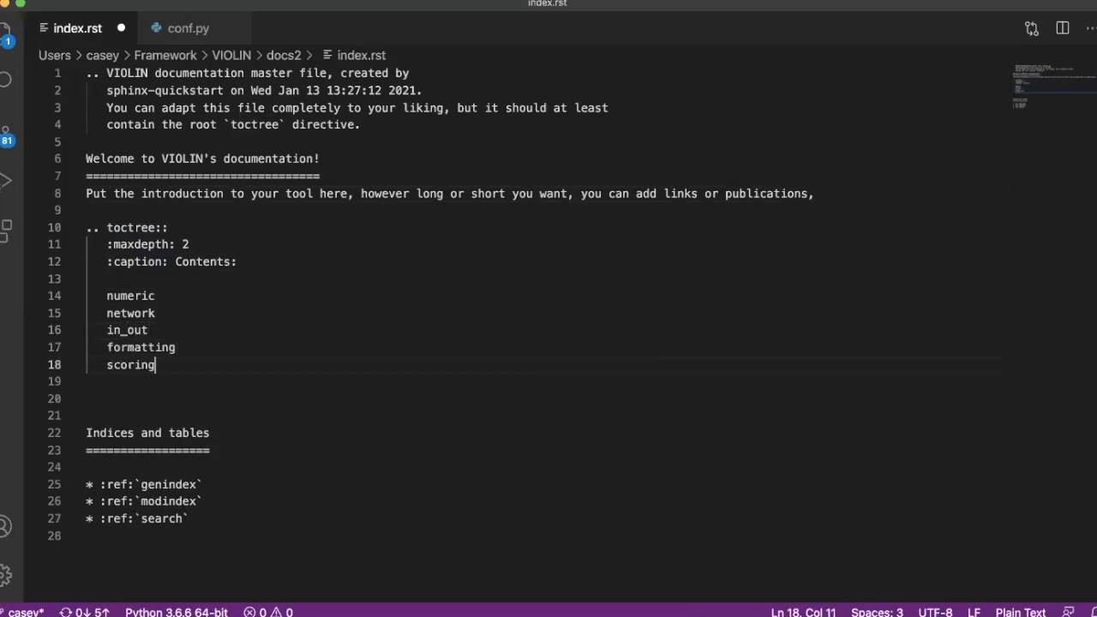
{"action": "key", "text": "enter"}
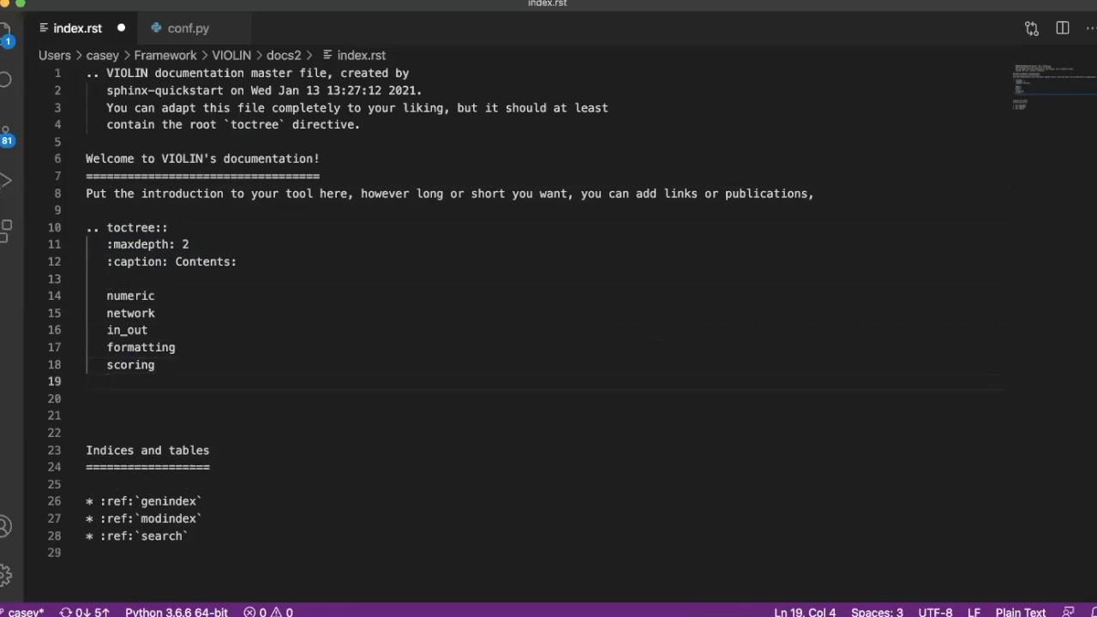
{"action": "type", "text": "Legal"}
{"action": "left_click", "coordinate": [544, 398]}
{"action": "type", "text": "tu"}
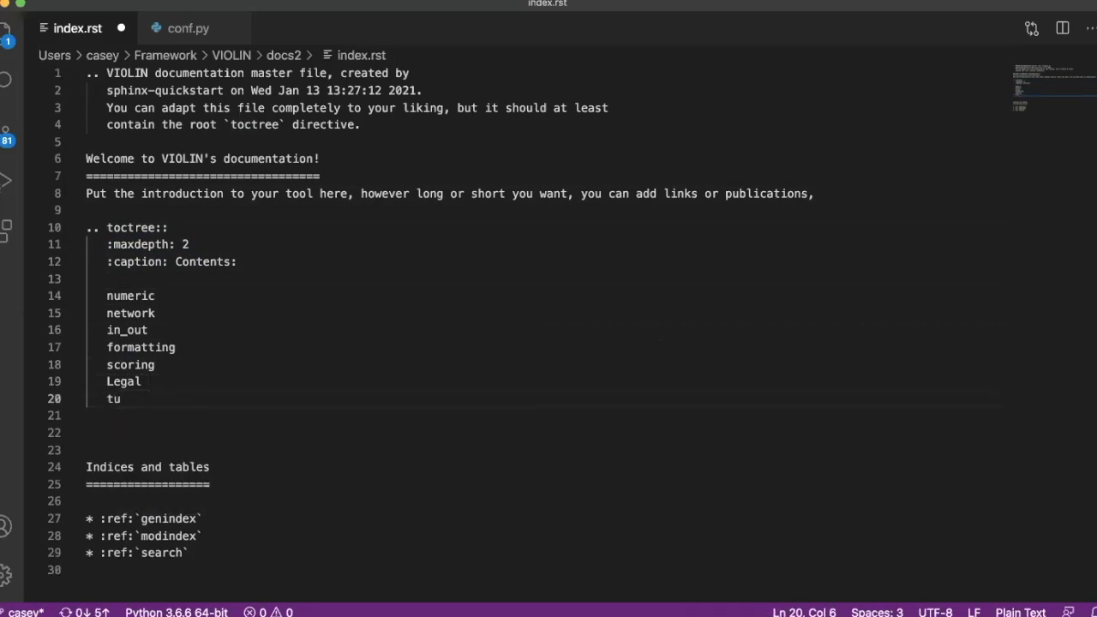
{"action": "type", "text": "torials"}
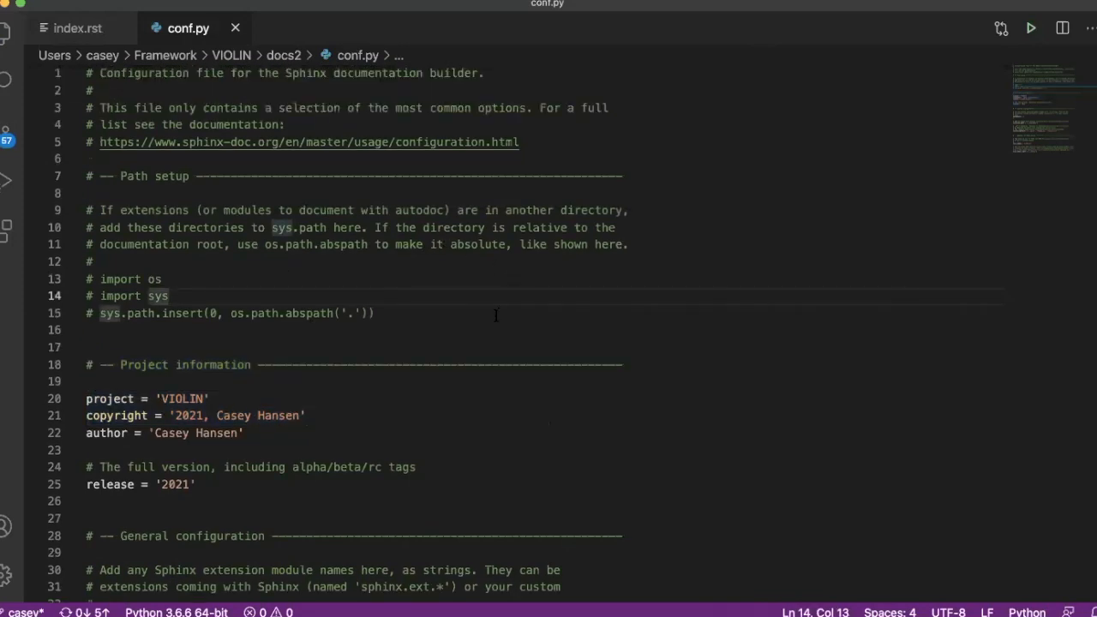
- Uncomment the import os, import sys and sys.path.insert lines in docs2's conf.py
{"action": "scroll", "scroll_direction": "down", "scroll_amount": 3}
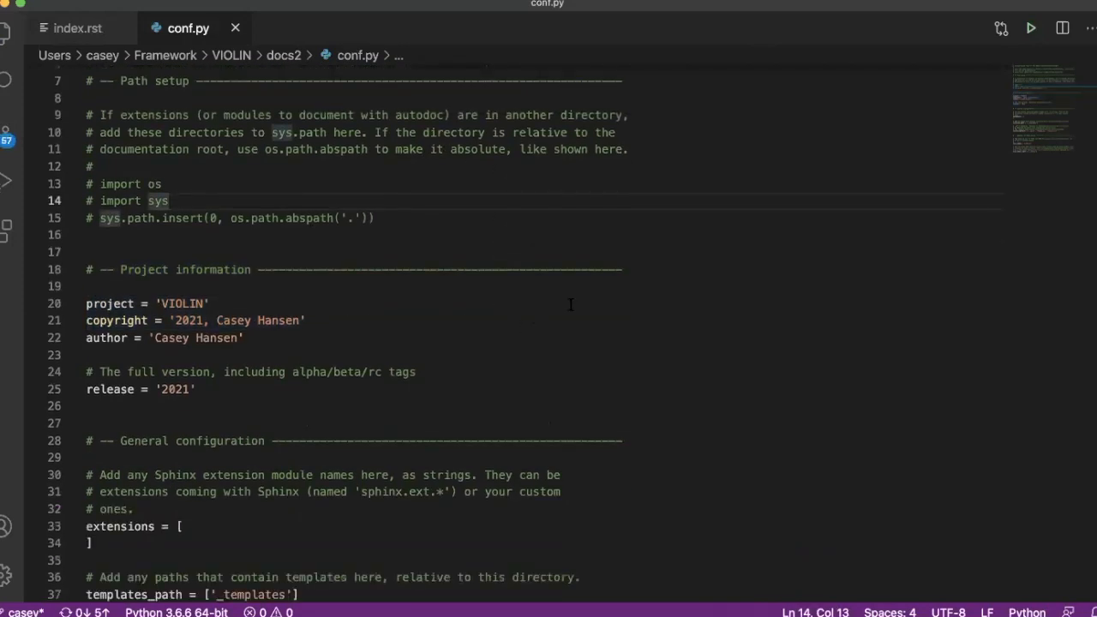
{"action": "scroll", "scroll_direction": "down", "scroll_amount": 3}
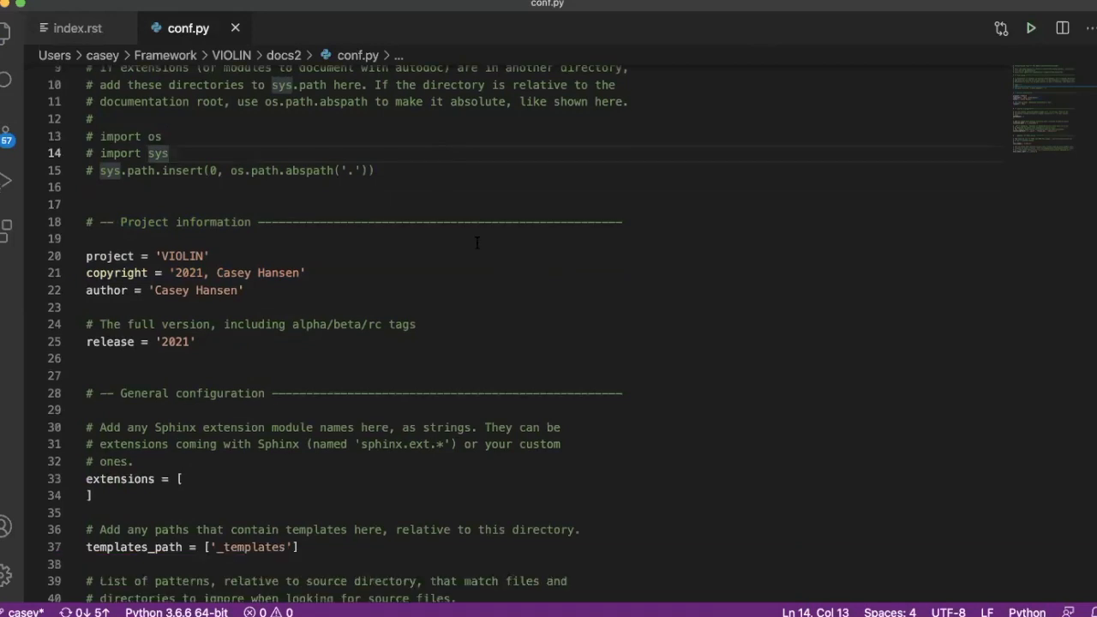
{"action": "scroll", "scroll_direction": "up", "scroll_amount": 3}
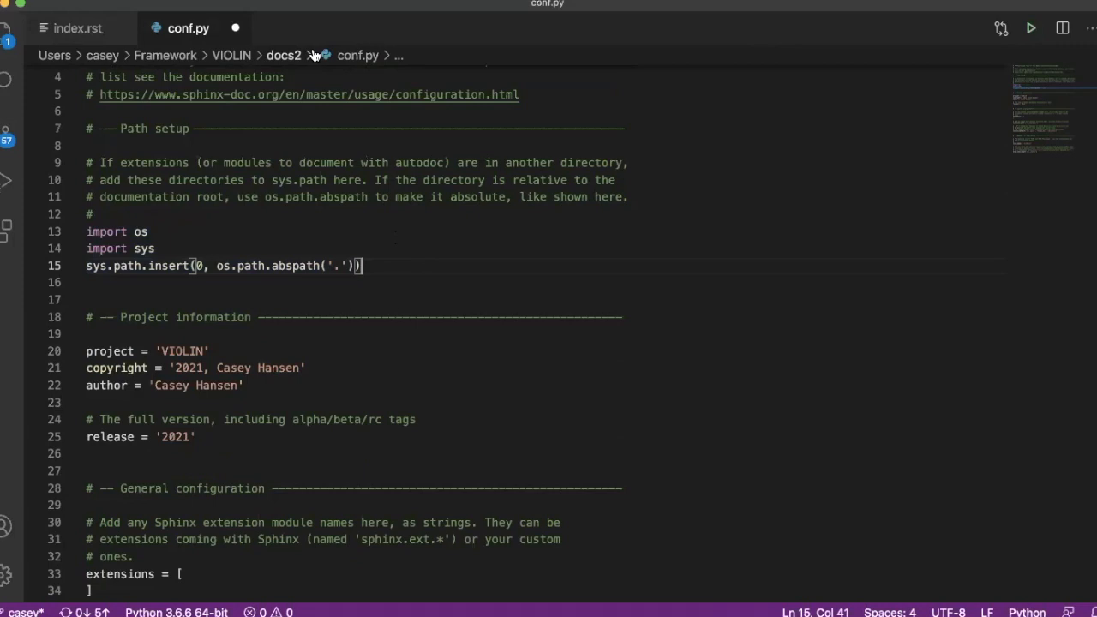
{"action": "mouse_move", "coordinate": [319, 135]}
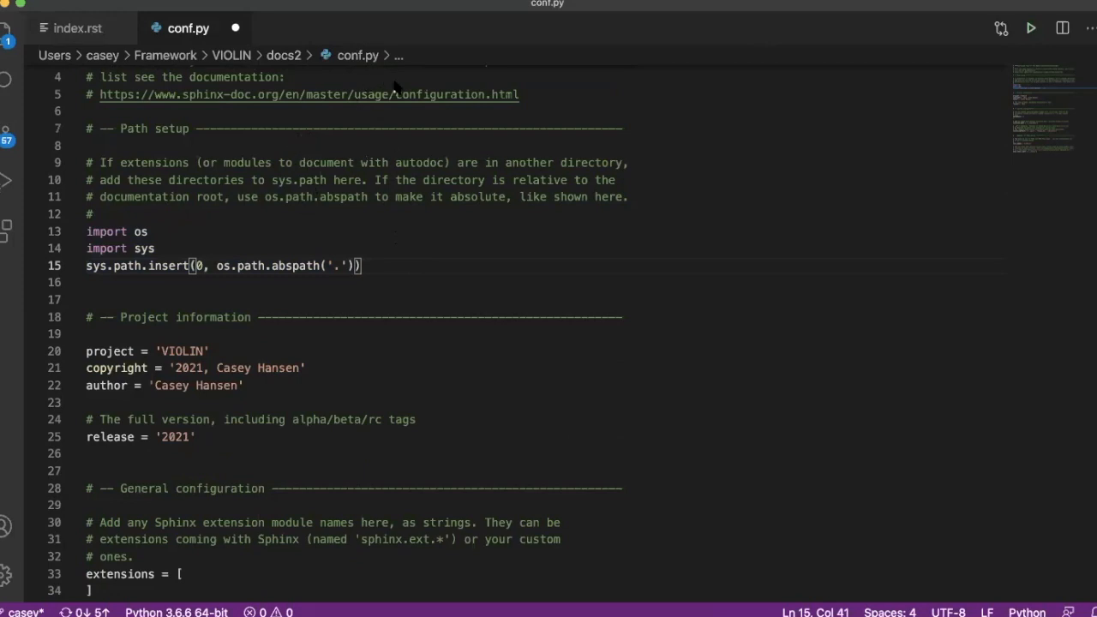
{"action": "mouse_move", "coordinate": [424, 325]}
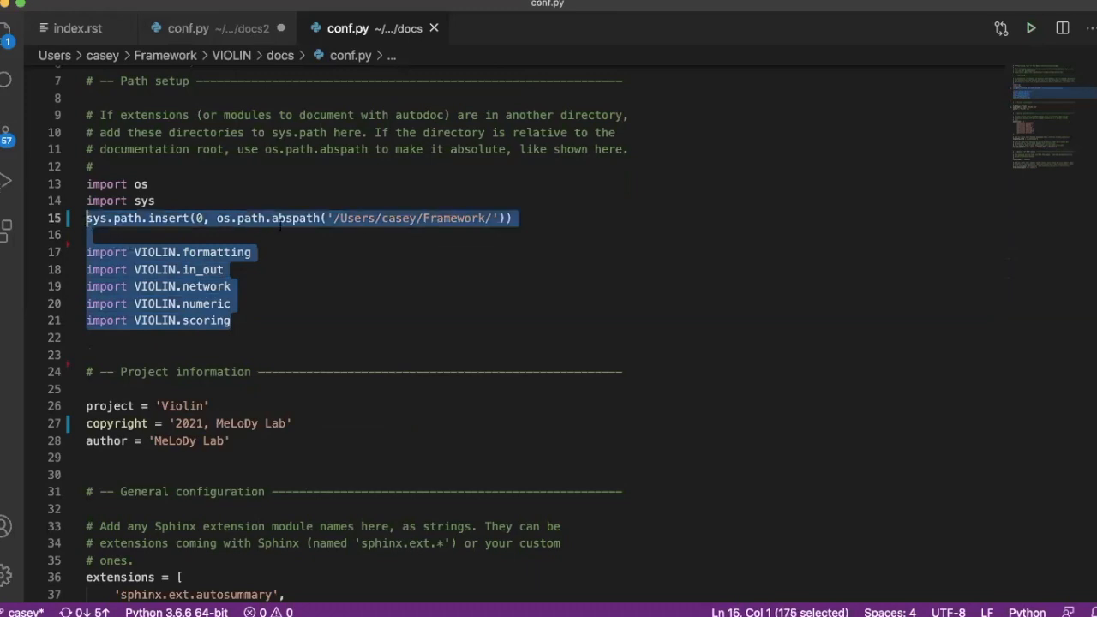
- Paste the Framework sys.path.insert and VIOLIN formatting, in_out, network, numeric, scoring imports into docs2 conf.py
{"action": "left_click", "coordinate": [188, 28]}
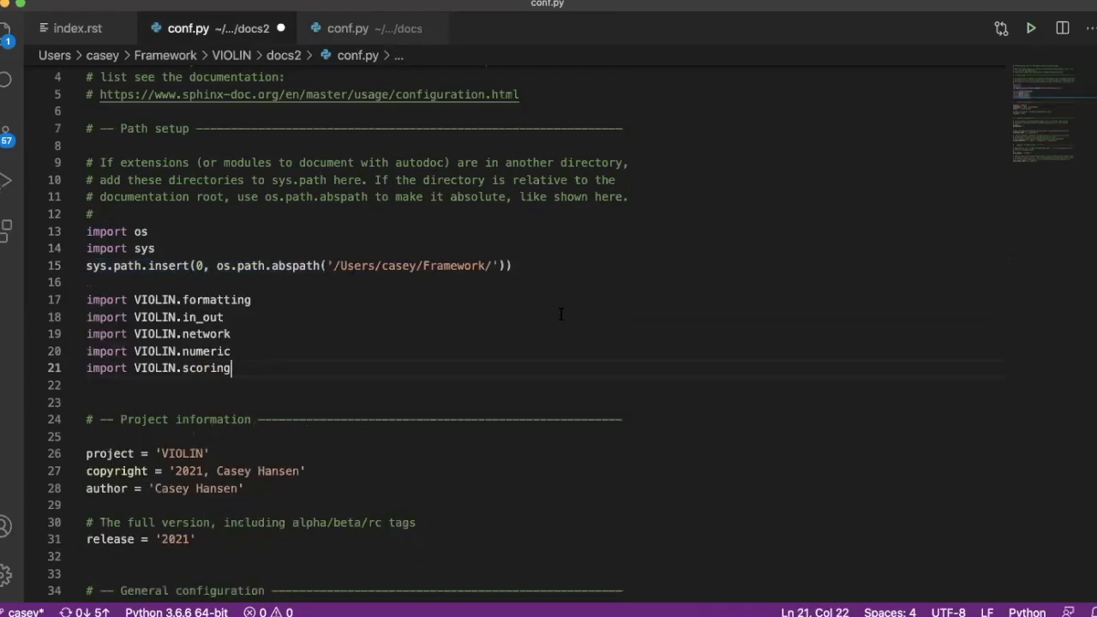
{"action": "scroll", "scroll_direction": "down", "scroll_amount": 3}
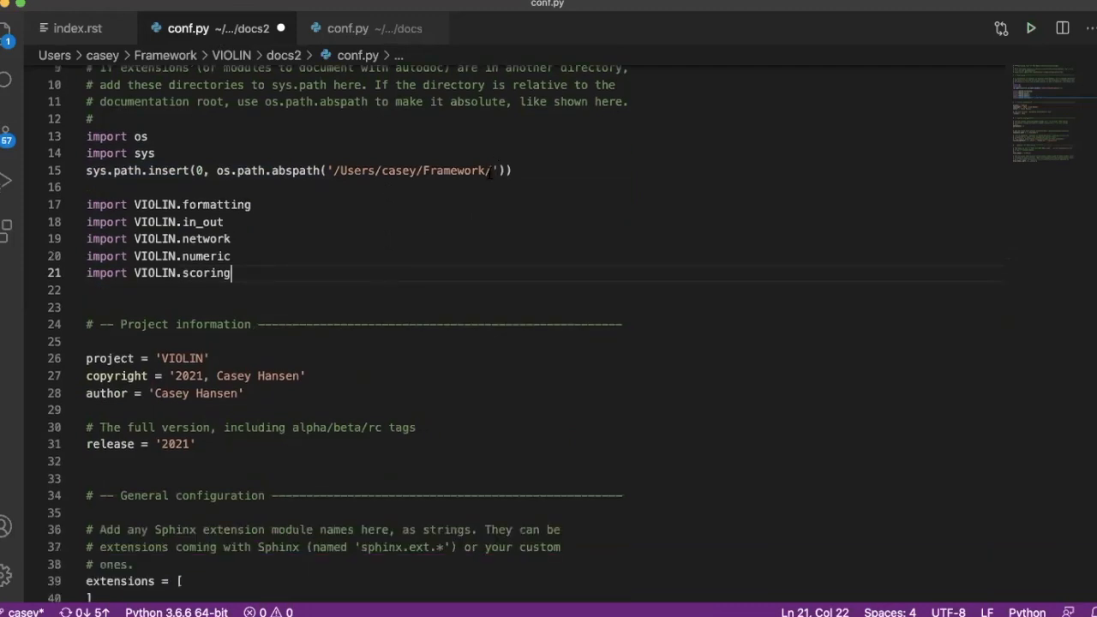
{"action": "left_click_drag", "start_coordinate": [230, 273], "coordinate": [86, 204]}
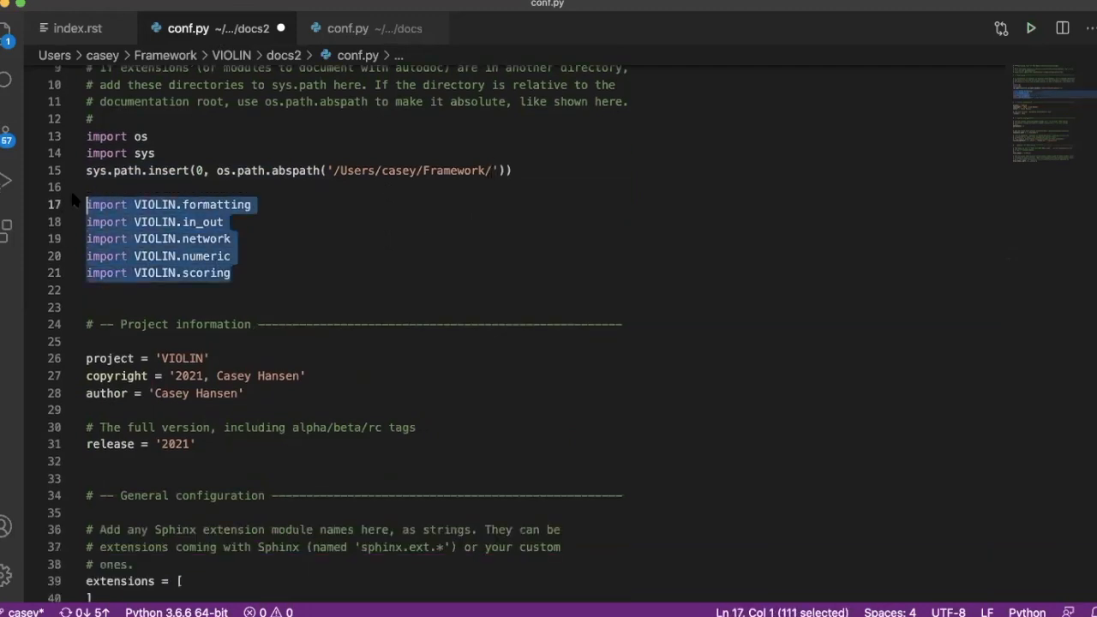
{"action": "left_click", "coordinate": [349, 273]}
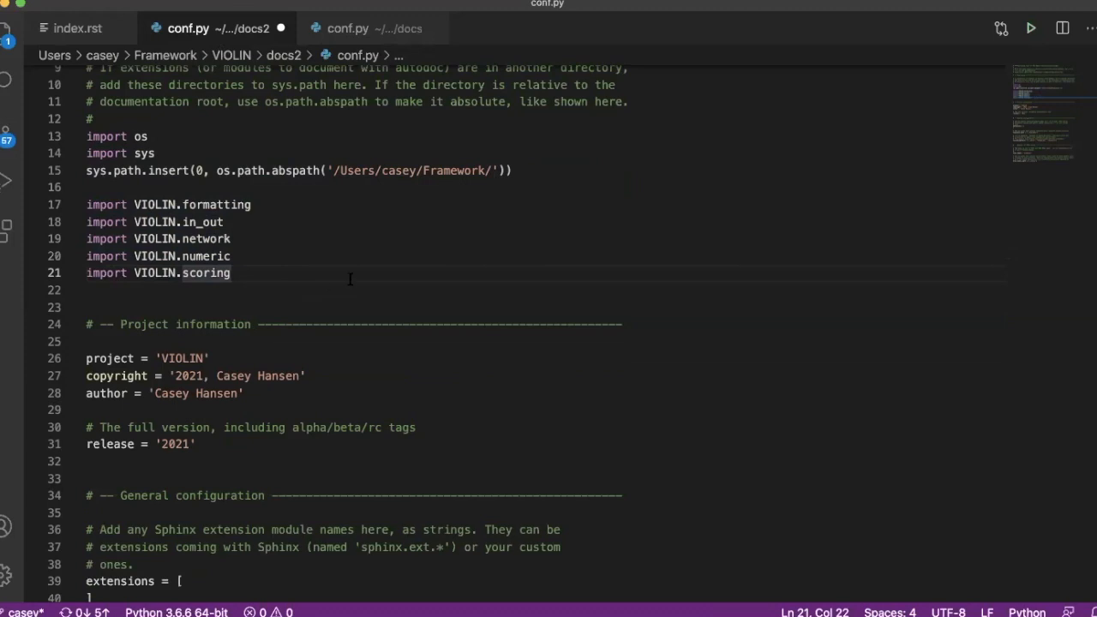
{"action": "scroll", "scroll_direction": "down", "scroll_amount": 3}
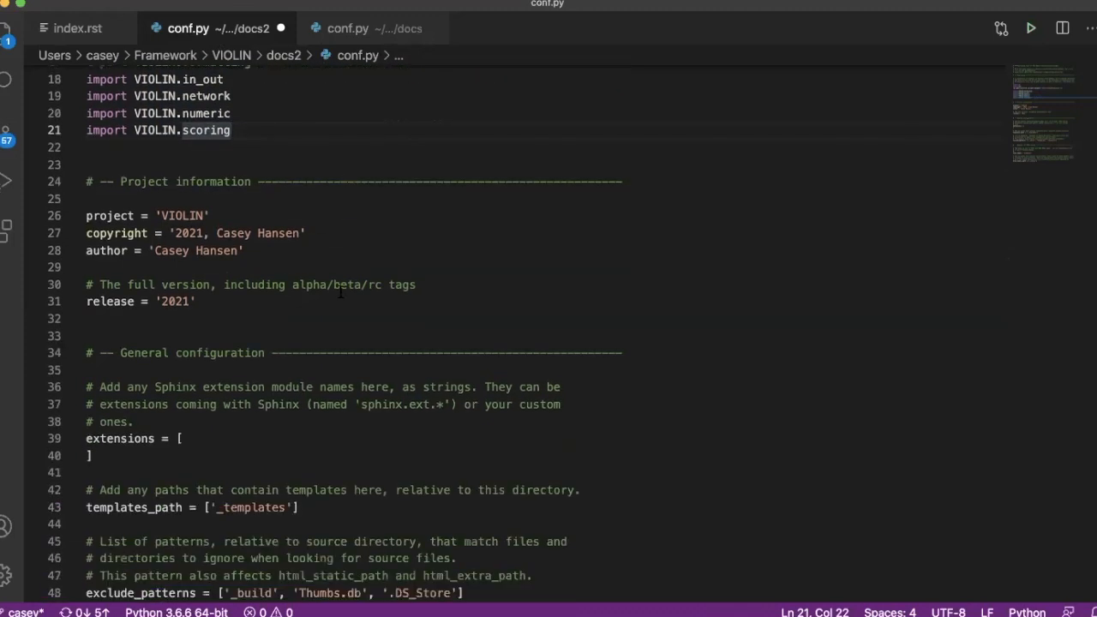
{"action": "scroll", "scroll_direction": "down", "scroll_amount": 3}
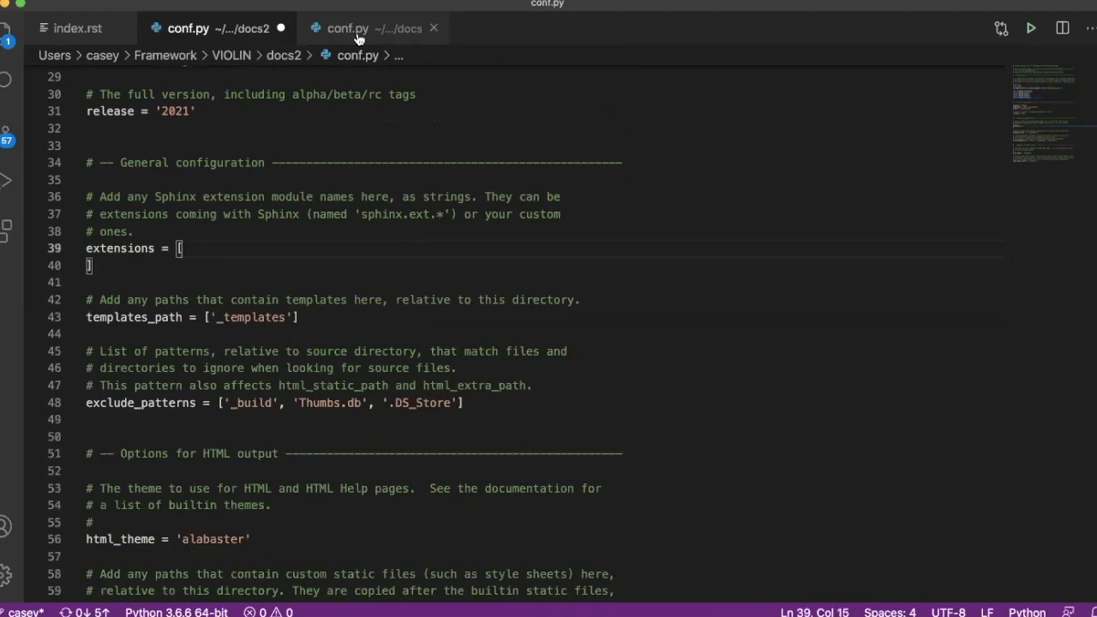
- Copy docs/conf.py's seven-extension list, autosummary through extlinks, into docs2's empty extensions list
{"action": "left_click", "coordinate": [347, 28]}
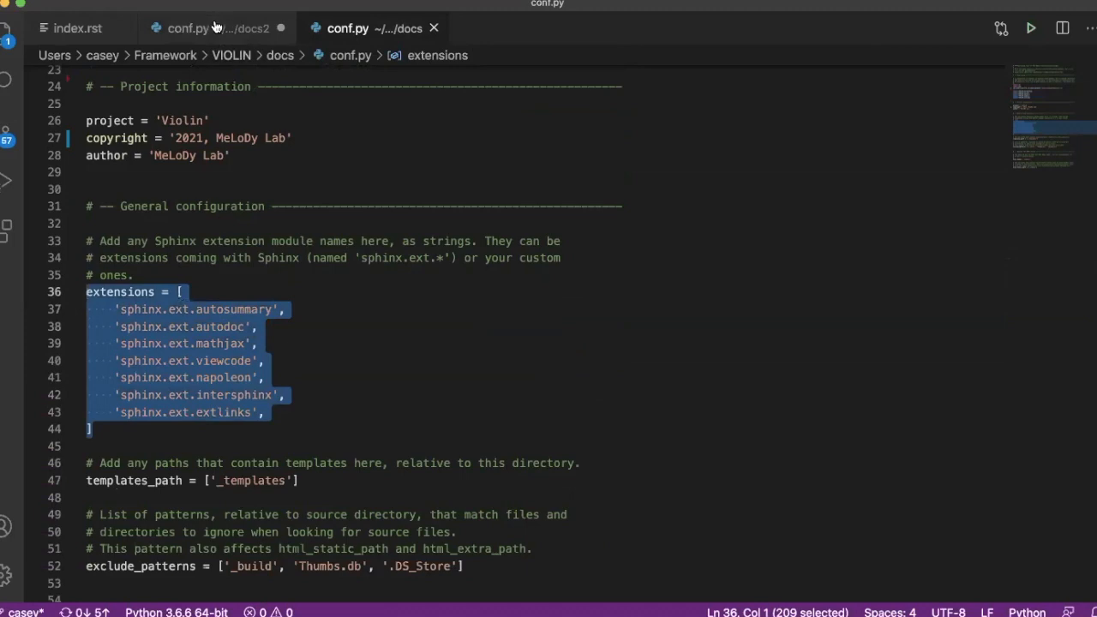
{"action": "left_click", "coordinate": [189, 28]}
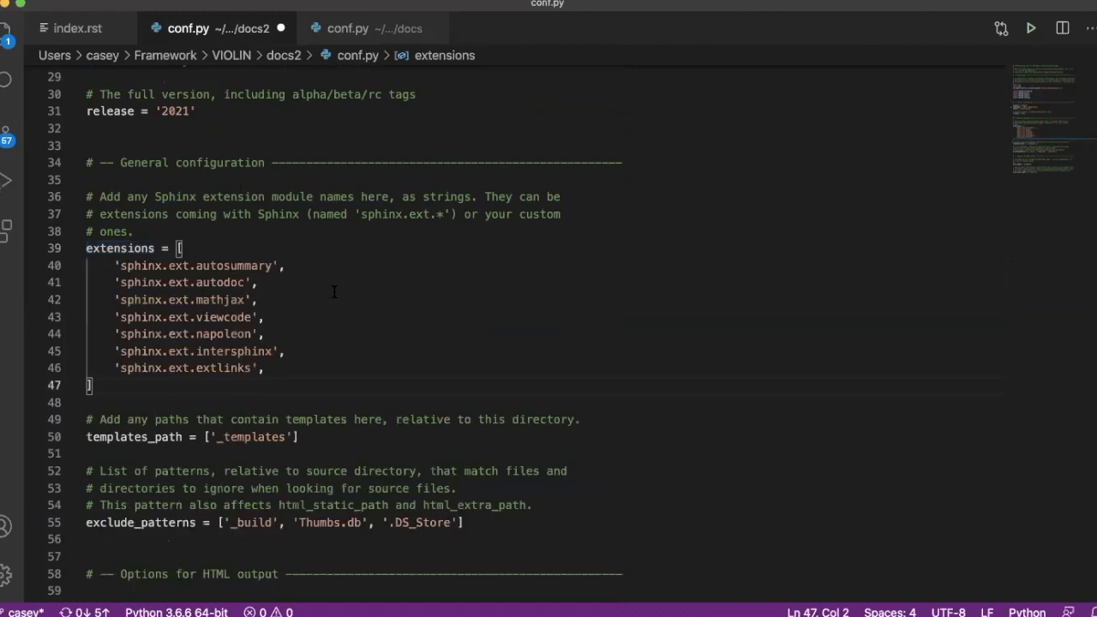
{"action": "scroll", "scroll_direction": "down", "scroll_amount": 3}
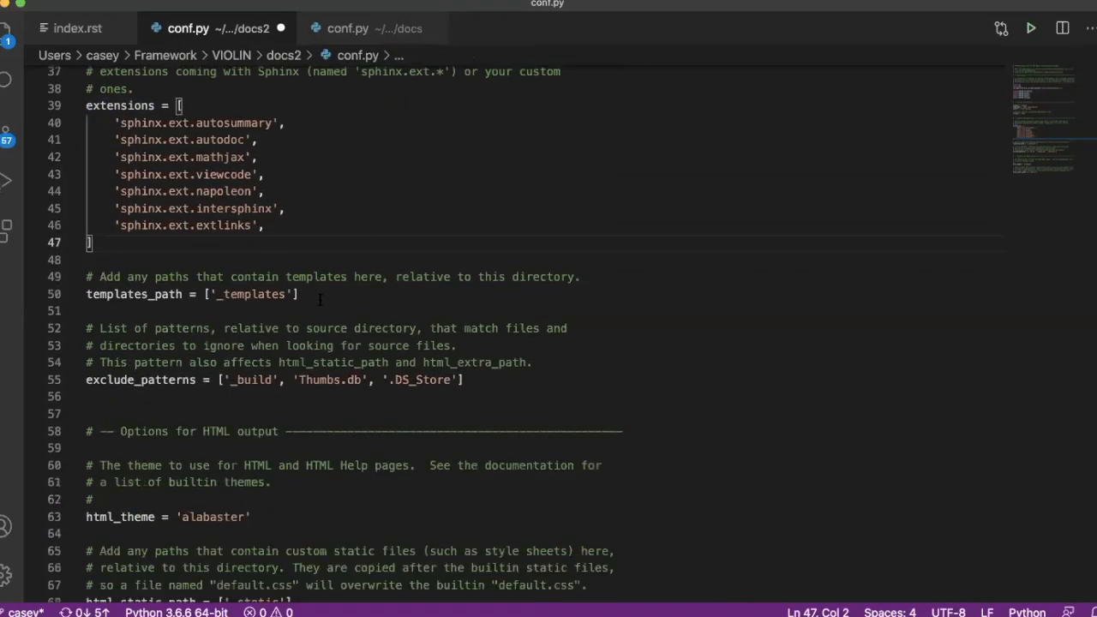
{"action": "scroll", "scroll_direction": "down", "scroll_amount": 3}
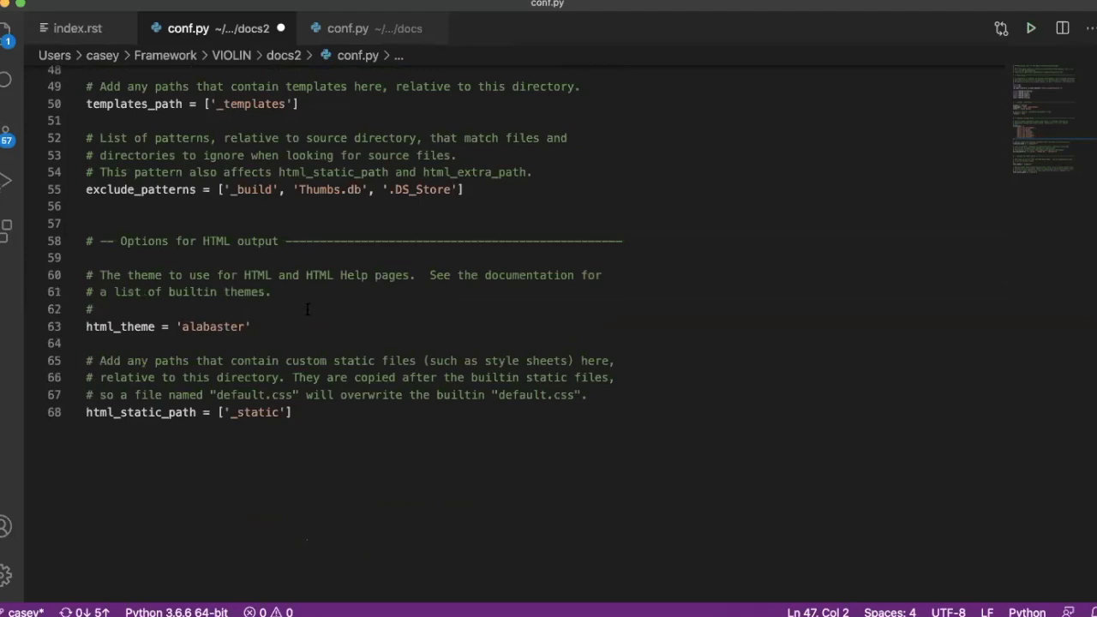
- Replace the alabaster html_theme with 'classic' in docs2 conf.py and return to index.rst
{"action": "scroll", "scroll_direction": "up", "scroll_amount": 3}
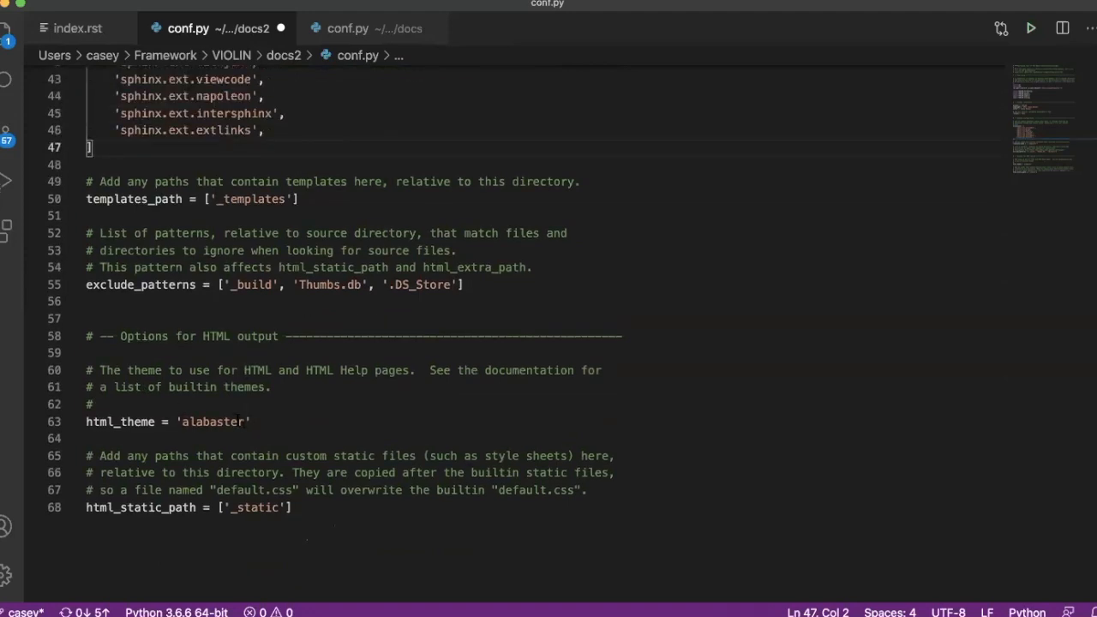
{"action": "double_click", "coordinate": [212, 421]}
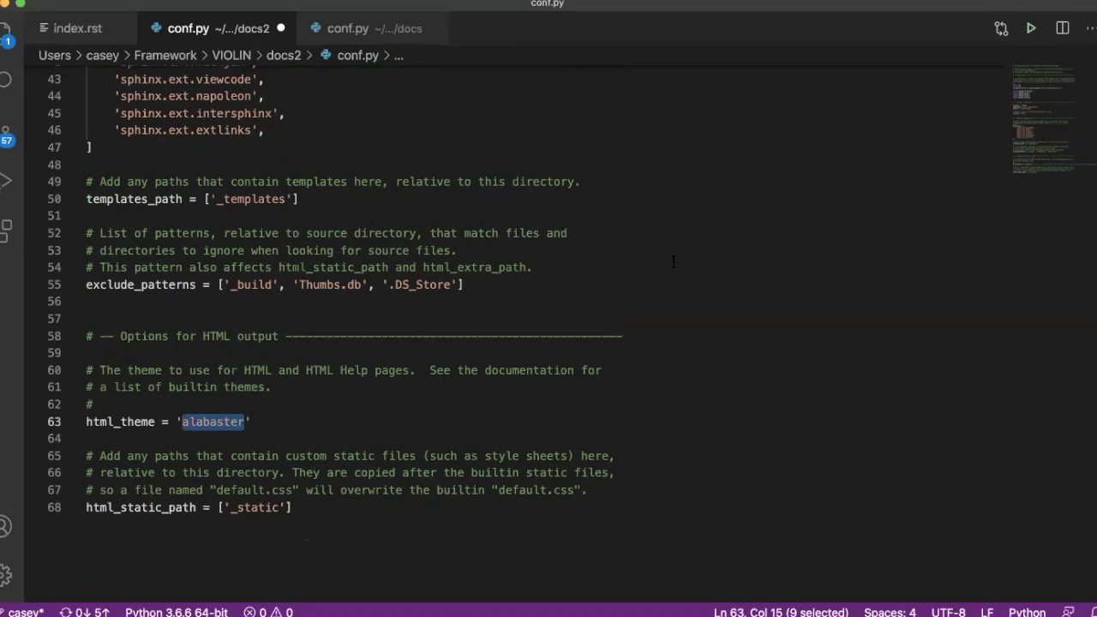
{"action": "type", "text": "class"}
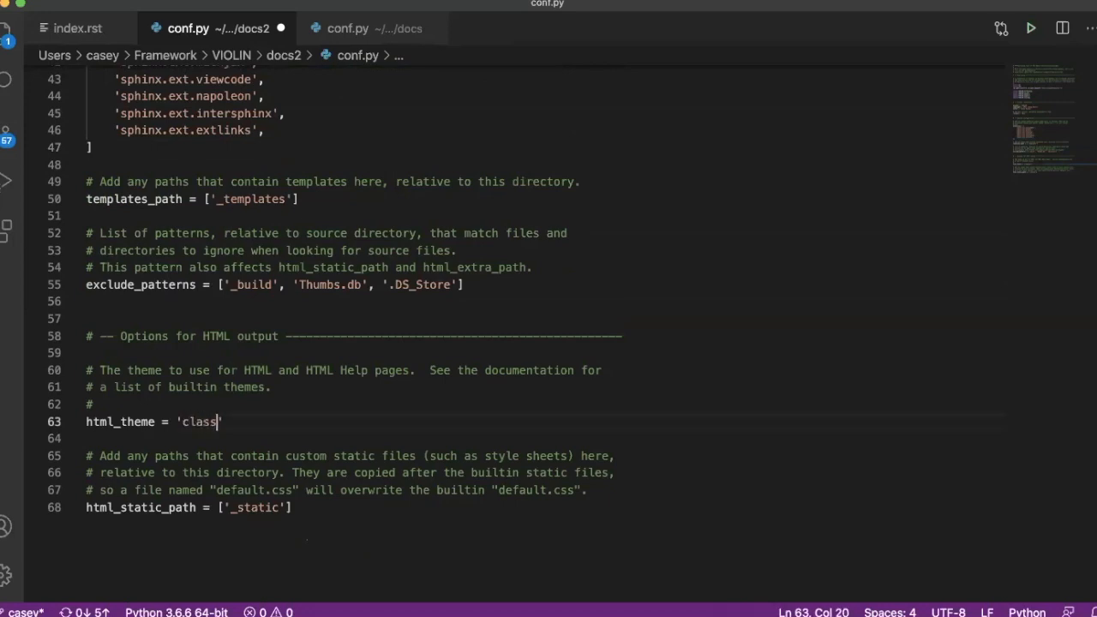
{"action": "type", "text": "ic"}
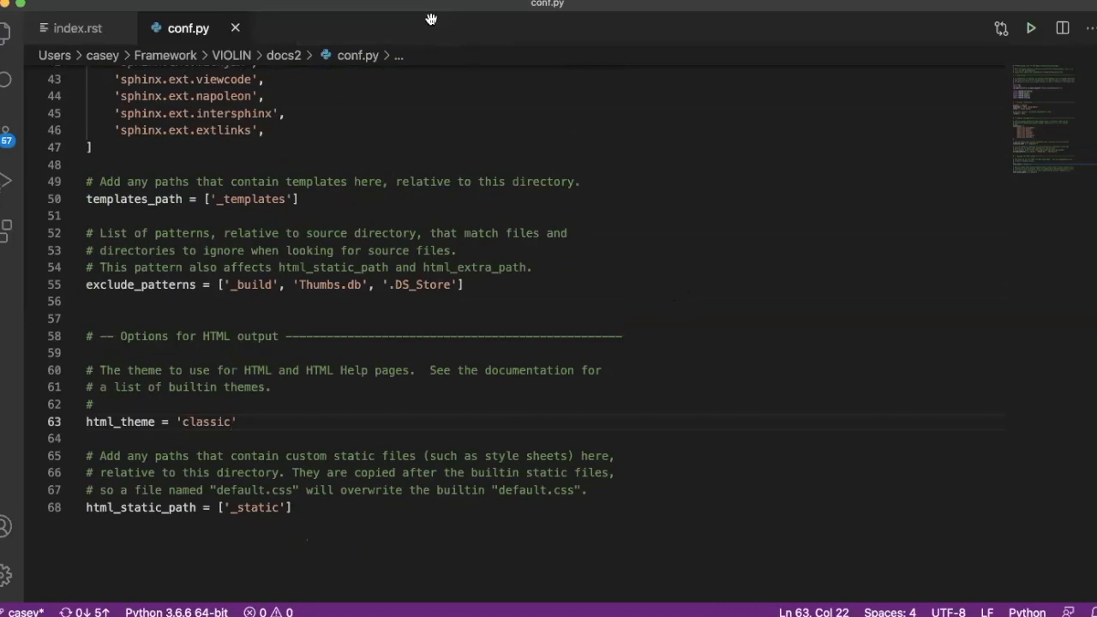
{"action": "left_click", "coordinate": [77, 29]}
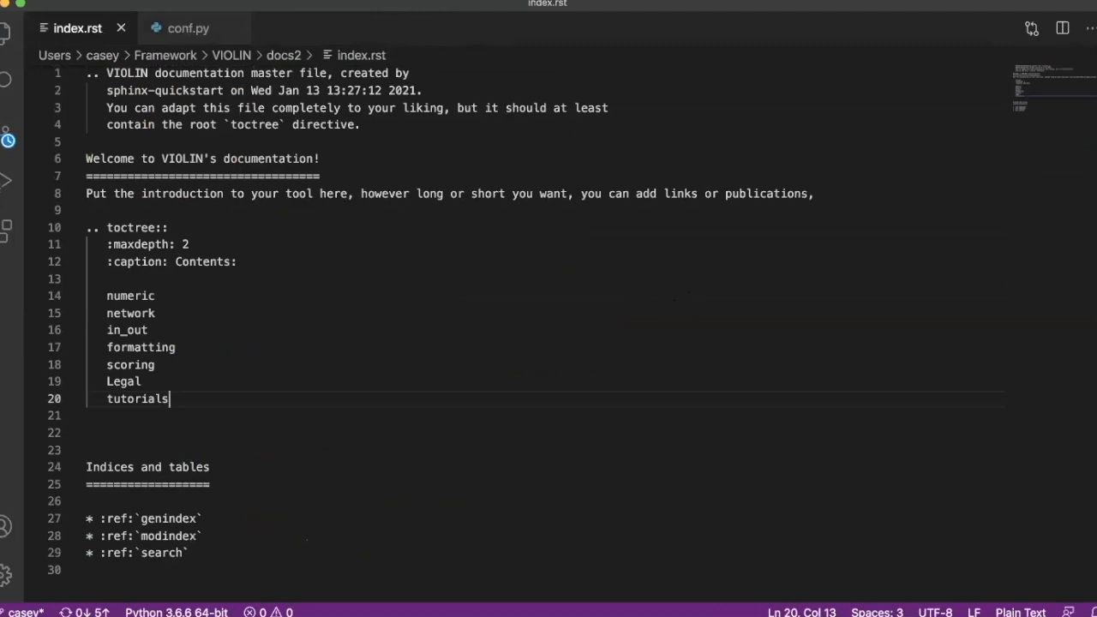
{"action": "mouse_move", "coordinate": [590, 427]}
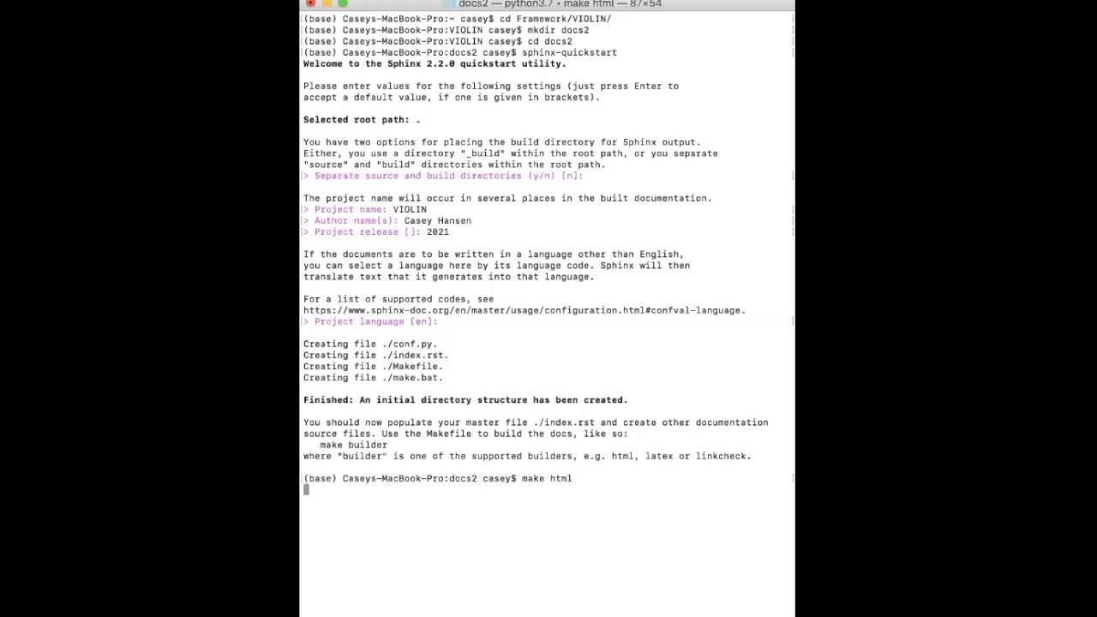
- Run make html in docs2, which succeeds with 7 toctree warnings
{"action": "key", "text": "Return"}
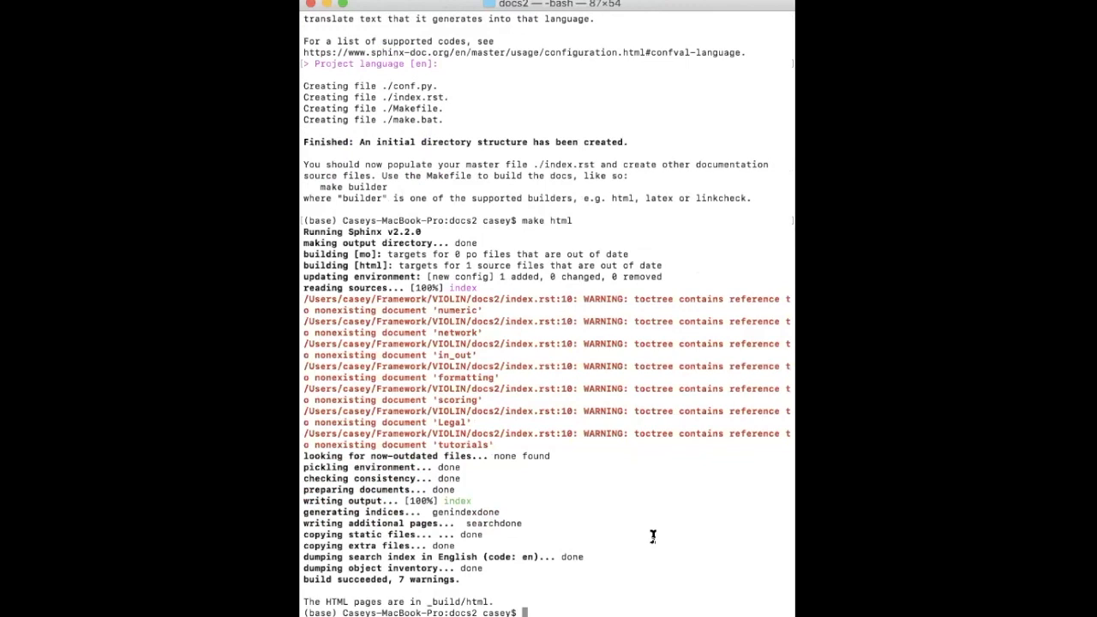
{"action": "mouse_move", "coordinate": [655, 472]}
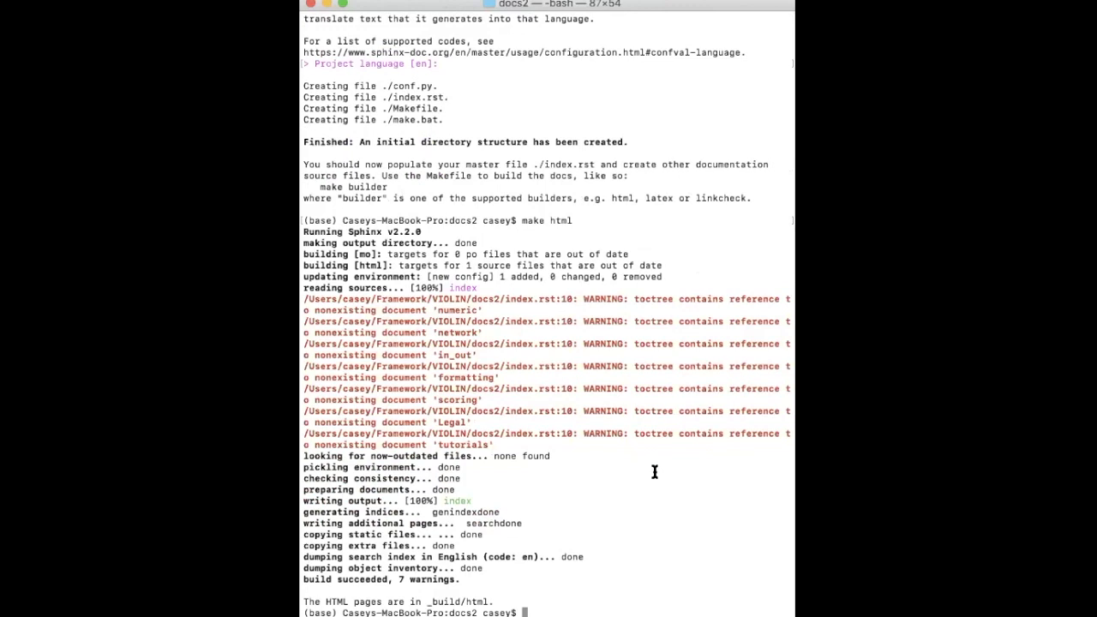
{"action": "mouse_move", "coordinate": [664, 562]}
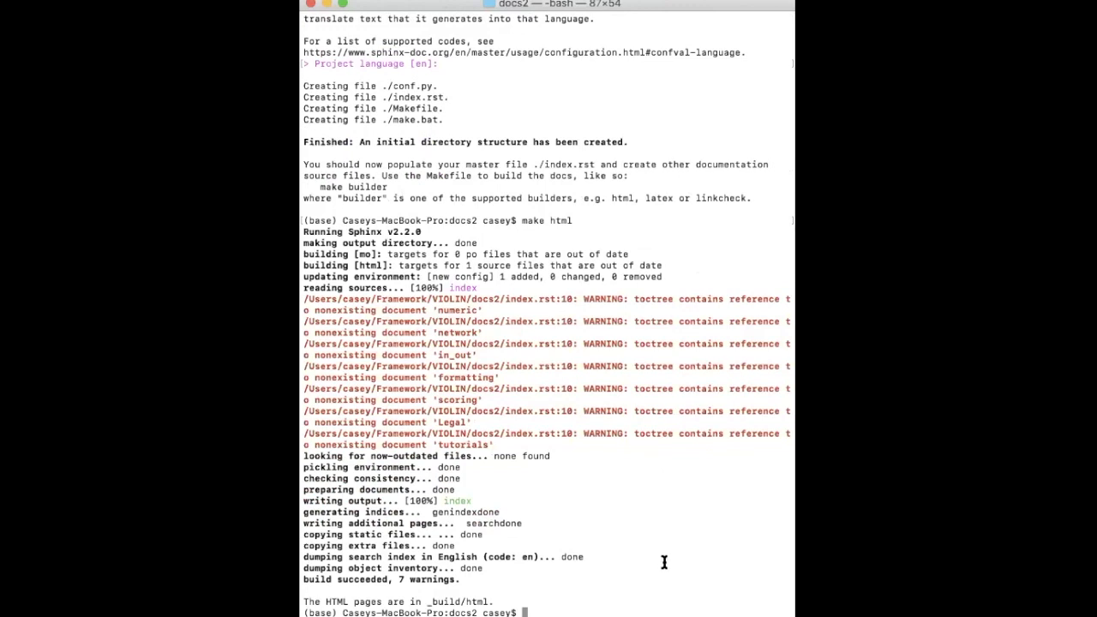
{"action": "mouse_move", "coordinate": [669, 579]}
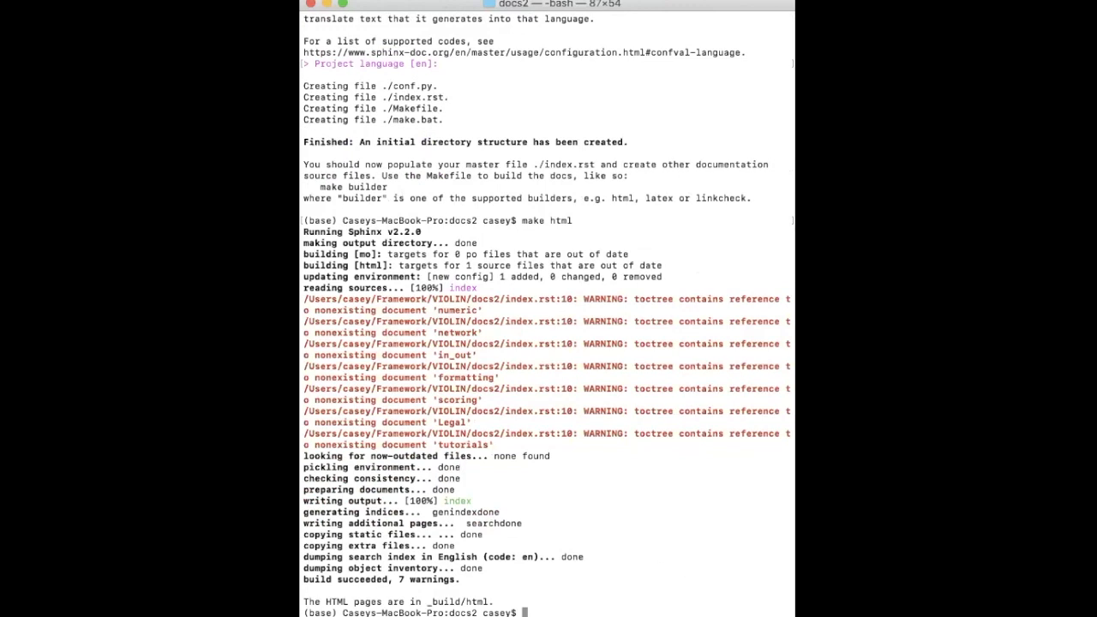
{"action": "mouse_move", "coordinate": [531, 43]}
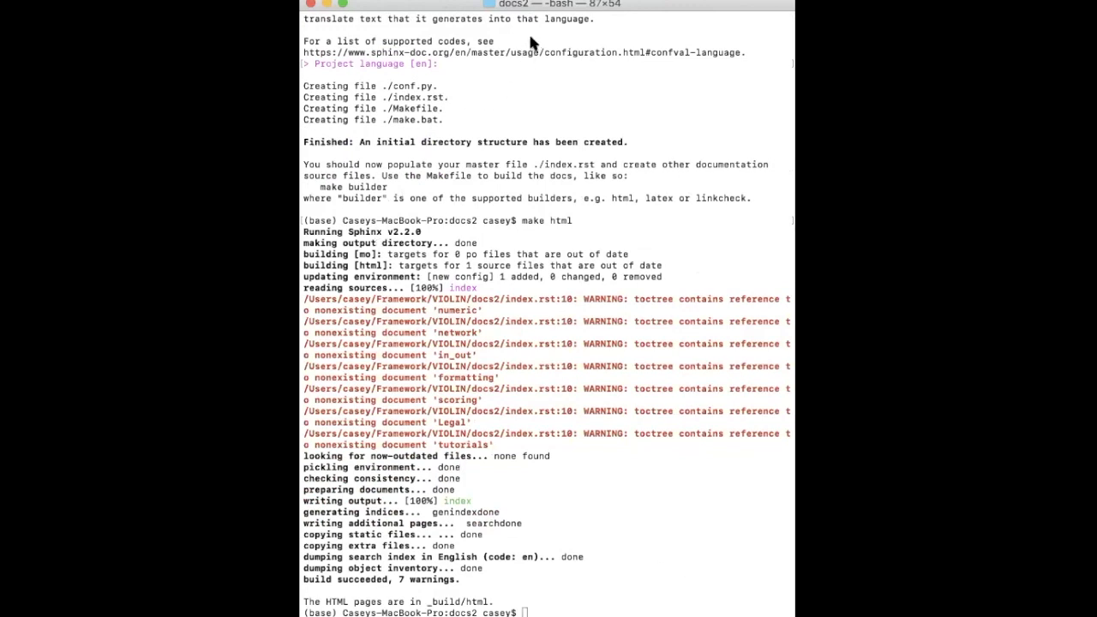
{"action": "mouse_move", "coordinate": [361, 339]}
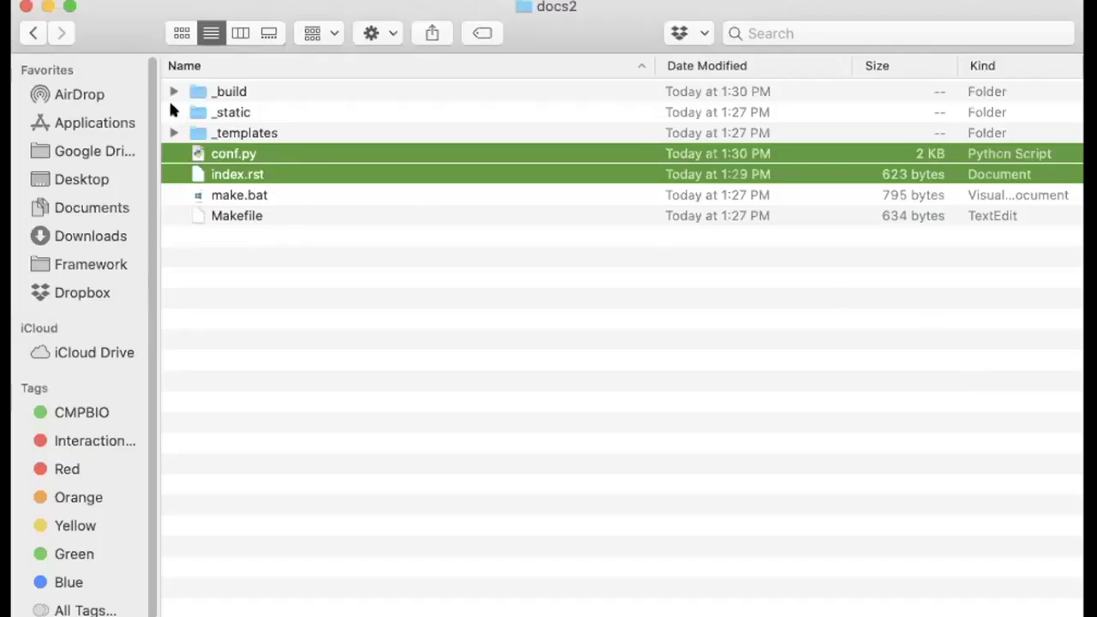
- Expand _build/html in Finder and open index.html in Safari
{"action": "left_click", "coordinate": [174, 91]}
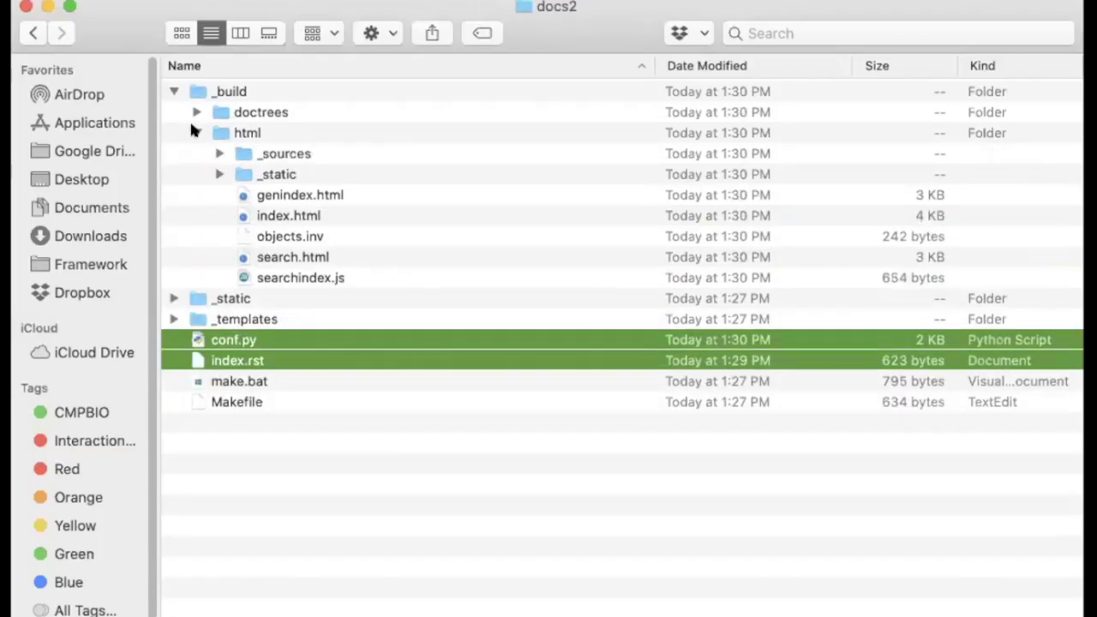
{"action": "left_click", "coordinate": [289, 215]}
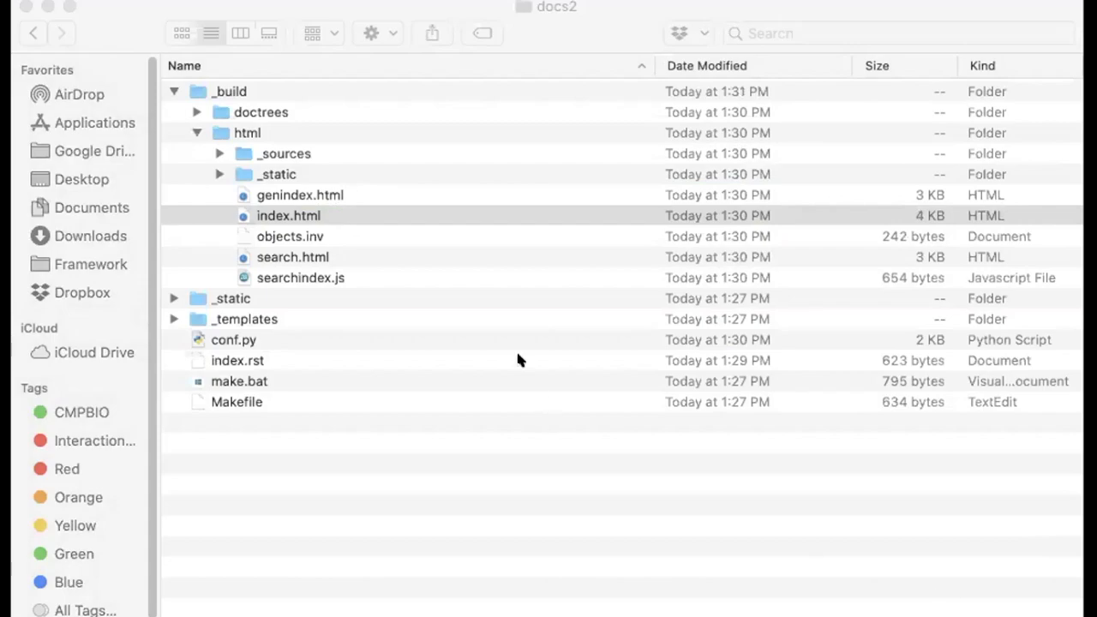
{"action": "double_click", "coordinate": [289, 215]}
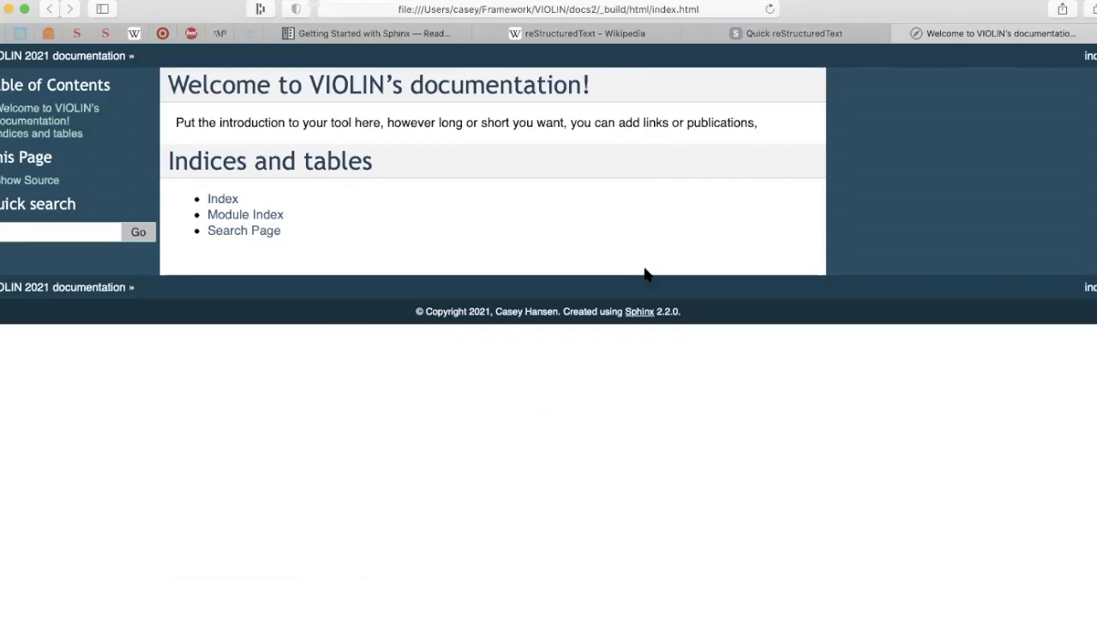
{"action": "mouse_move", "coordinate": [286, 217]}
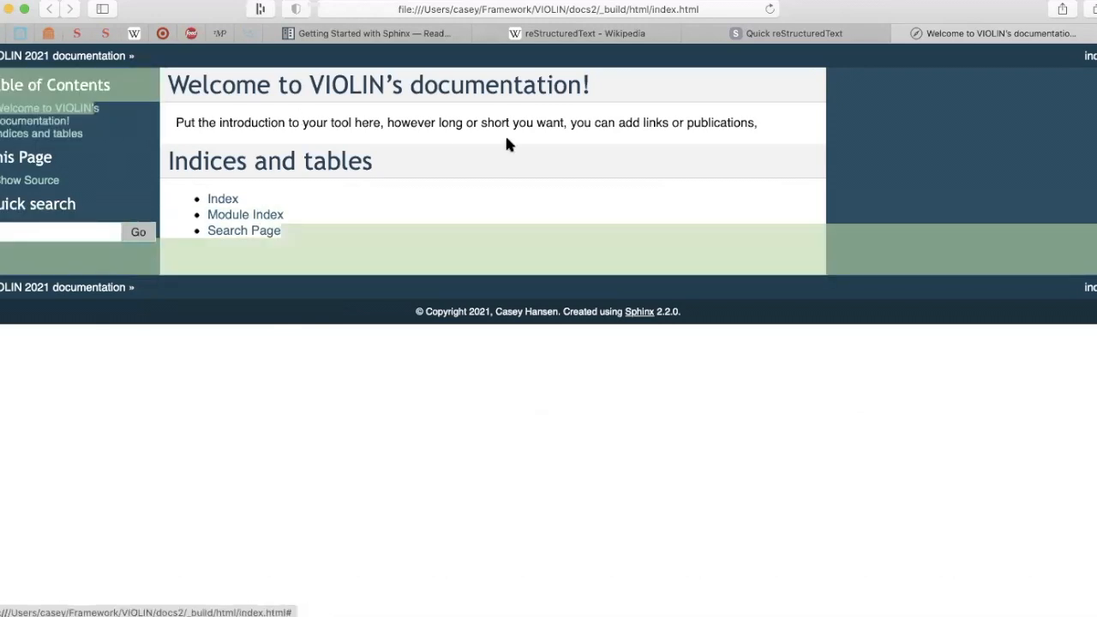
{"action": "double_click", "coordinate": [377, 84]}
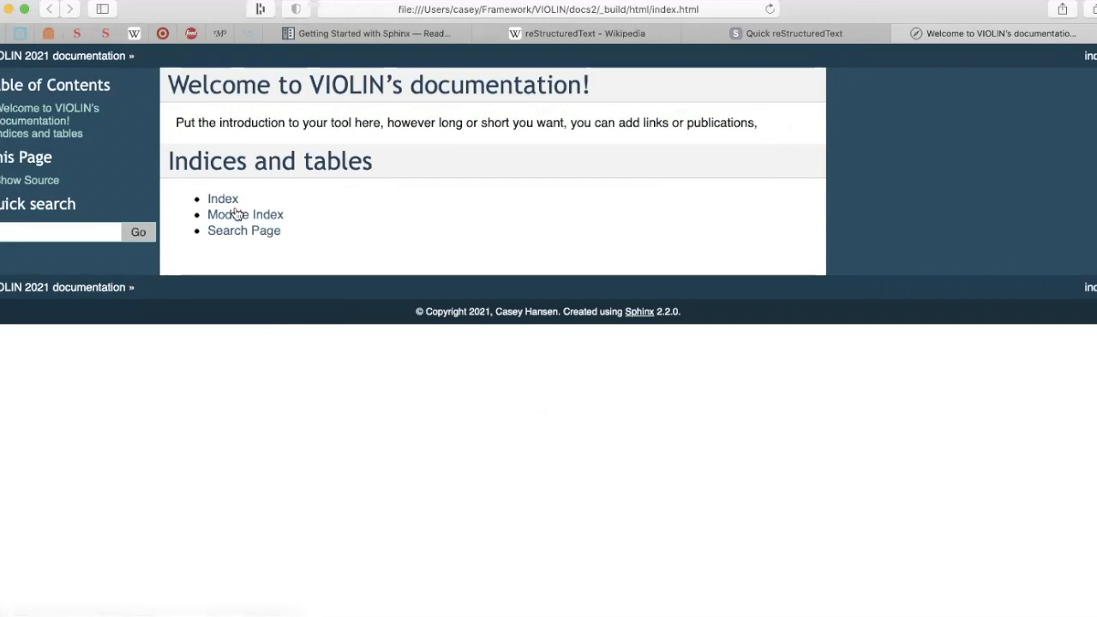
{"action": "mouse_move", "coordinate": [294, 242]}
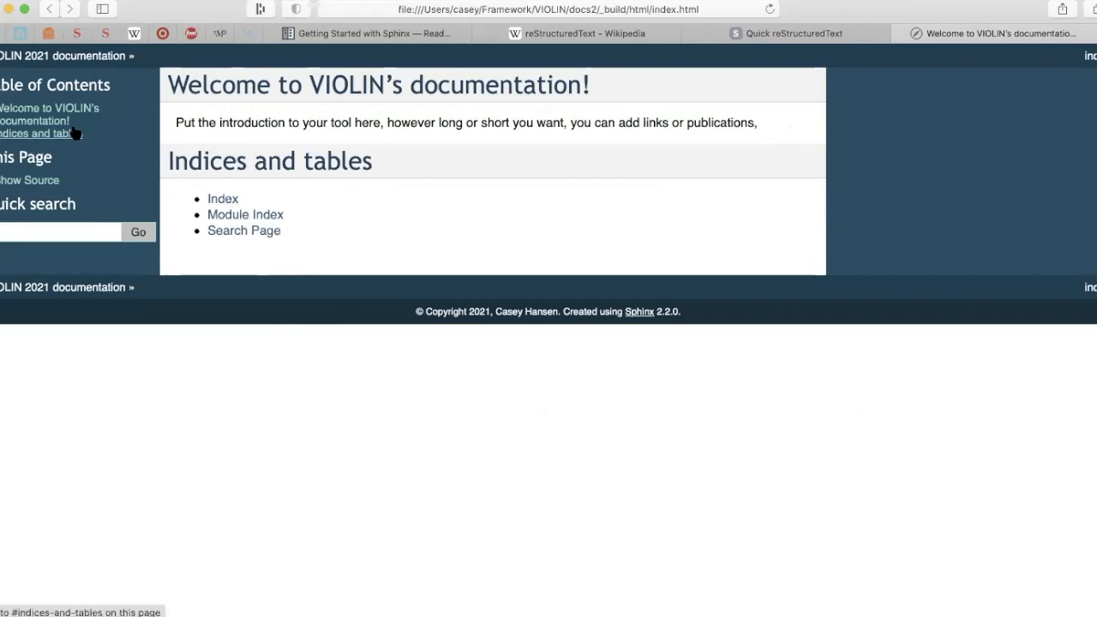
{"action": "mouse_move", "coordinate": [56, 238]}
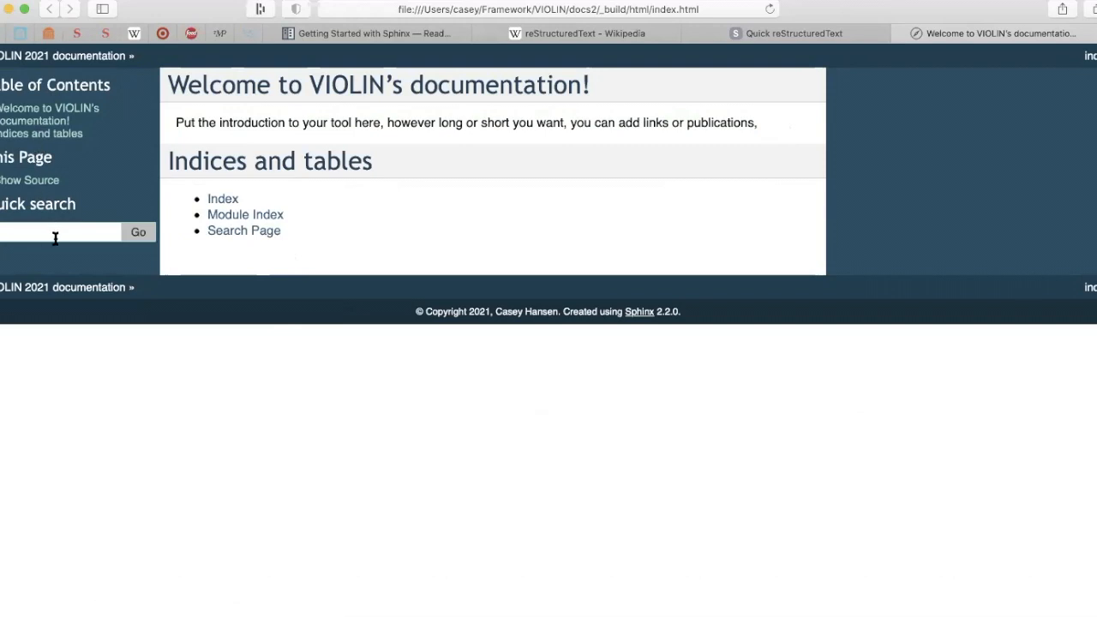
{"action": "mouse_move", "coordinate": [1058, 180]}
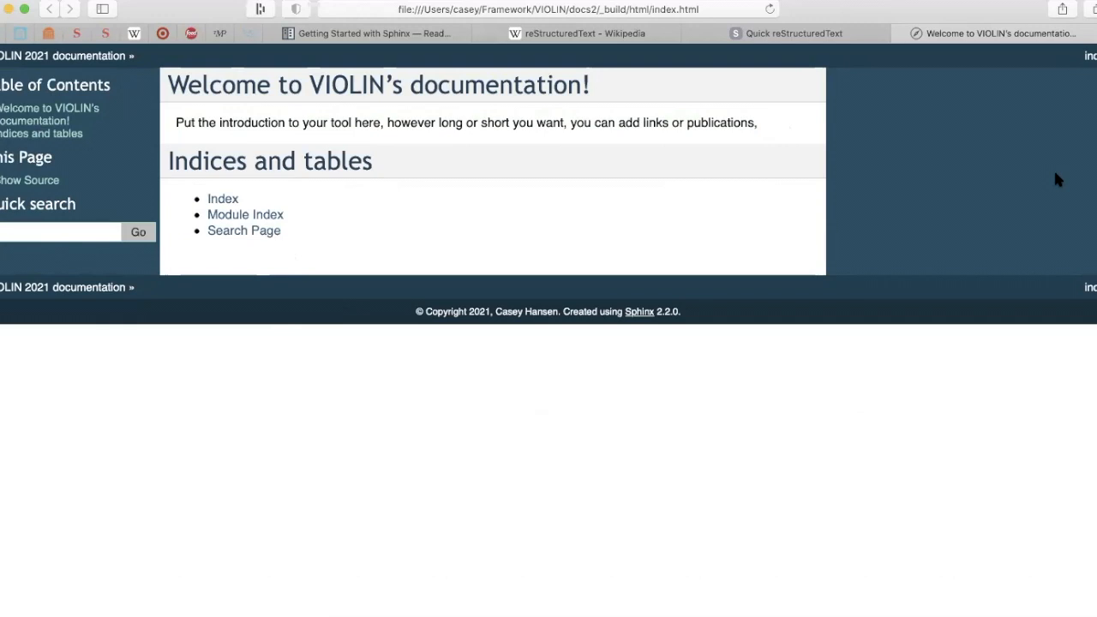
{"action": "mouse_move", "coordinate": [1053, 48]}
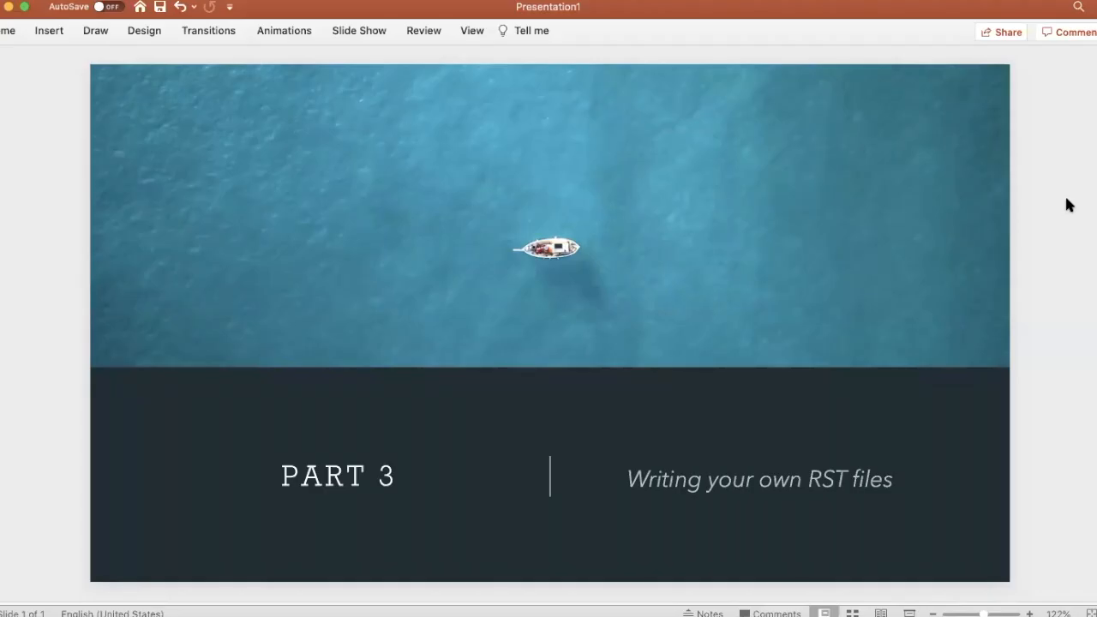
{"action": "mouse_move", "coordinate": [1085, 254]}
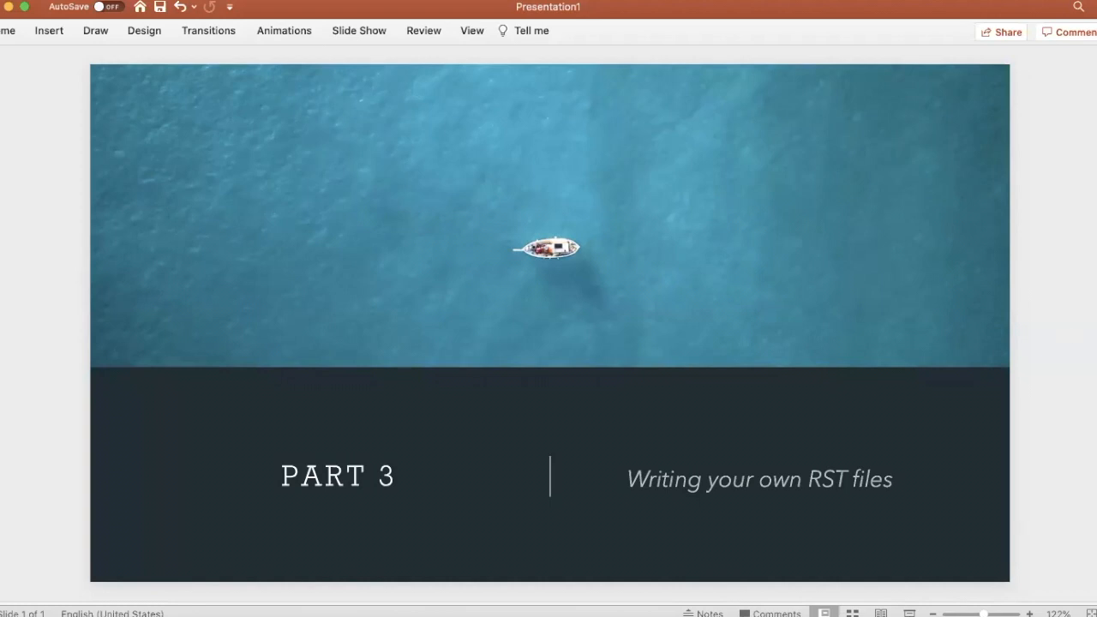
{"action": "mouse_move", "coordinate": [741, 65]}
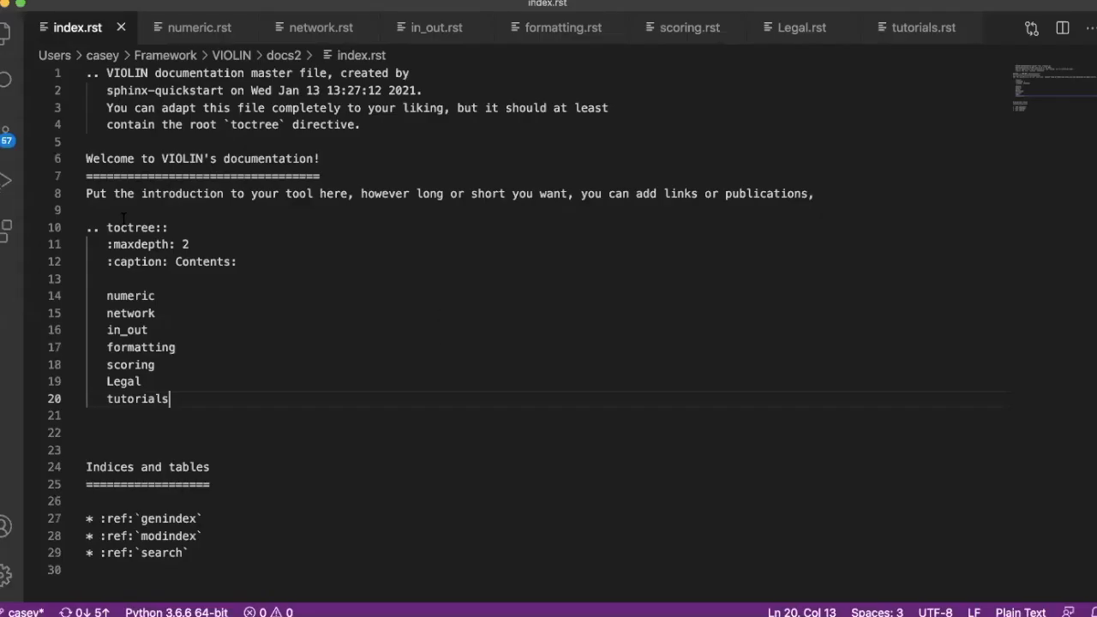
{"action": "mouse_move", "coordinate": [316, 281]}
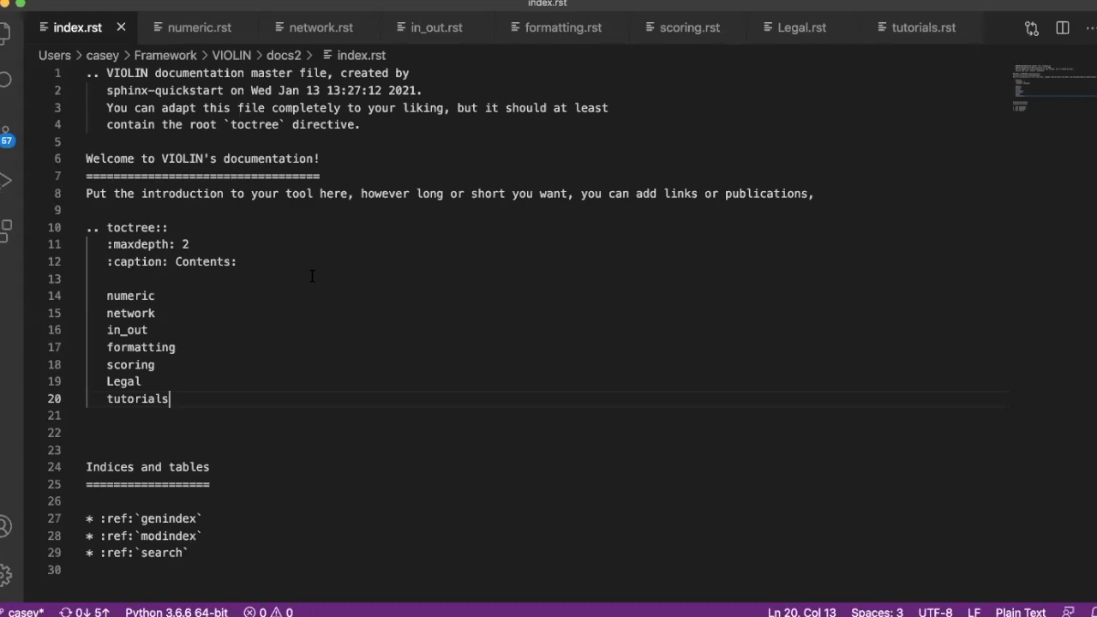
{"action": "mouse_move", "coordinate": [975, 30]}
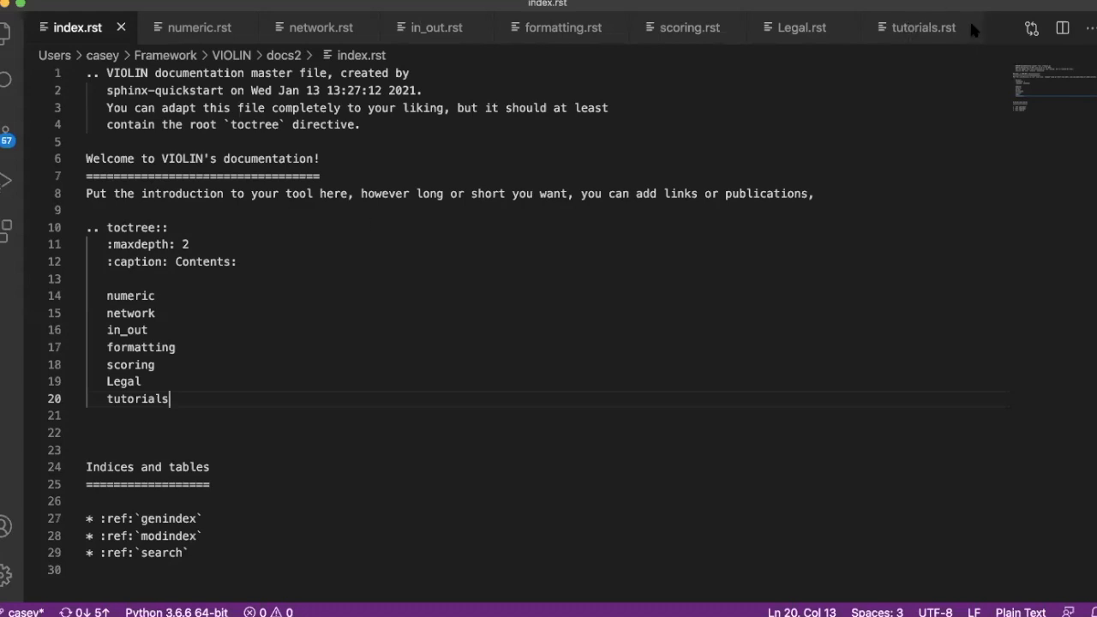
{"action": "mouse_move", "coordinate": [994, 189]}
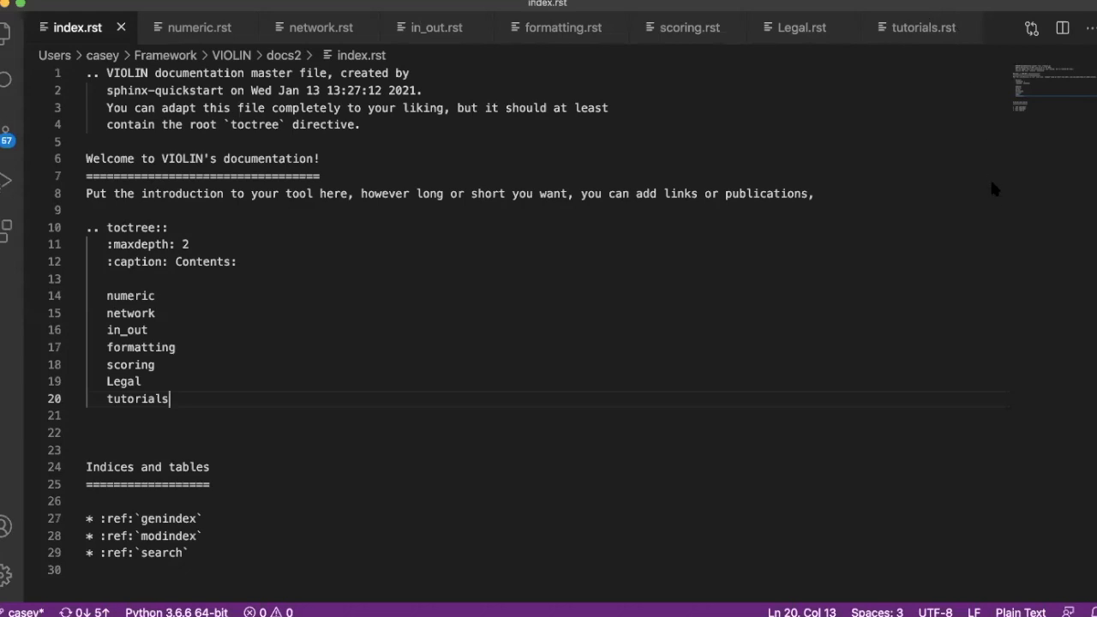
{"action": "mouse_move", "coordinate": [350, 101]}
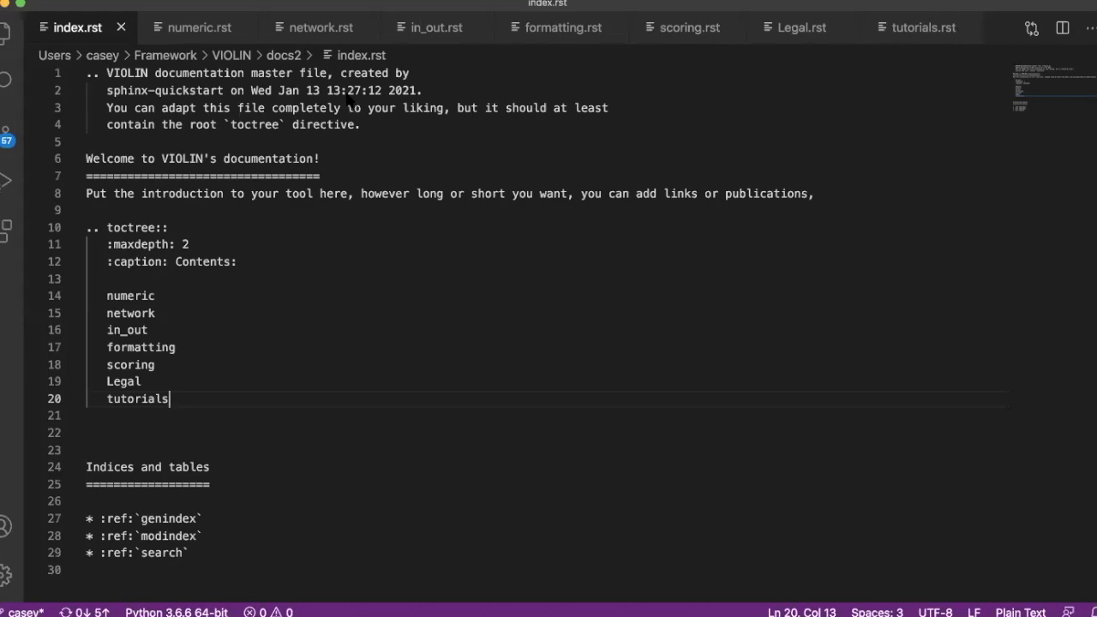
- Open numeric.rst from the toctree, showing its Functions, Dependencies and Usage sections
{"action": "double_click", "coordinate": [131, 296]}
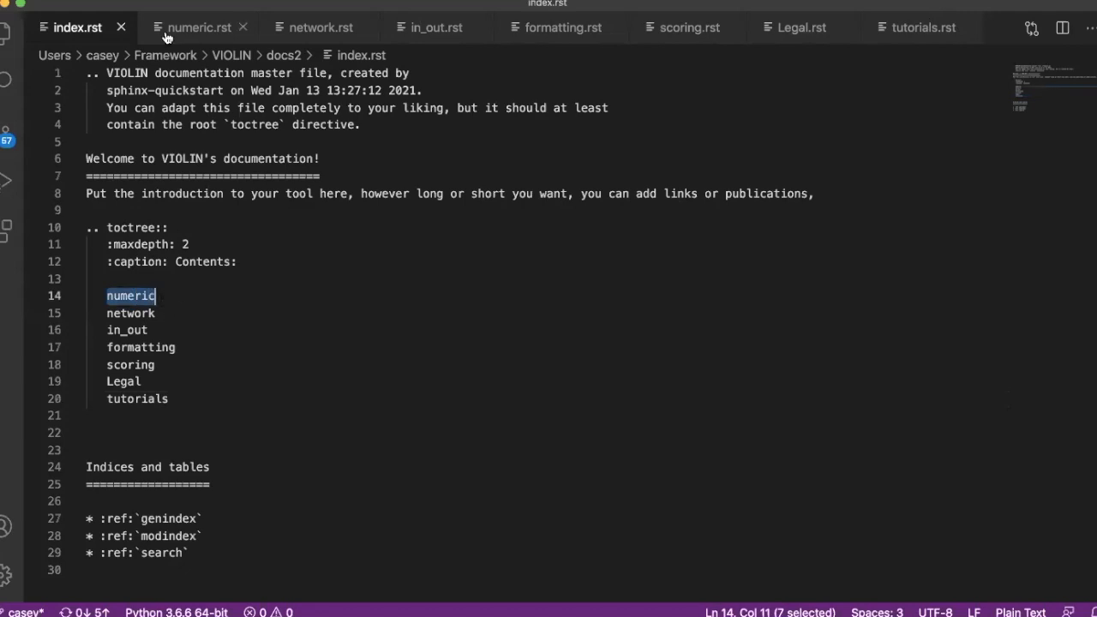
{"action": "mouse_move", "coordinate": [197, 27]}
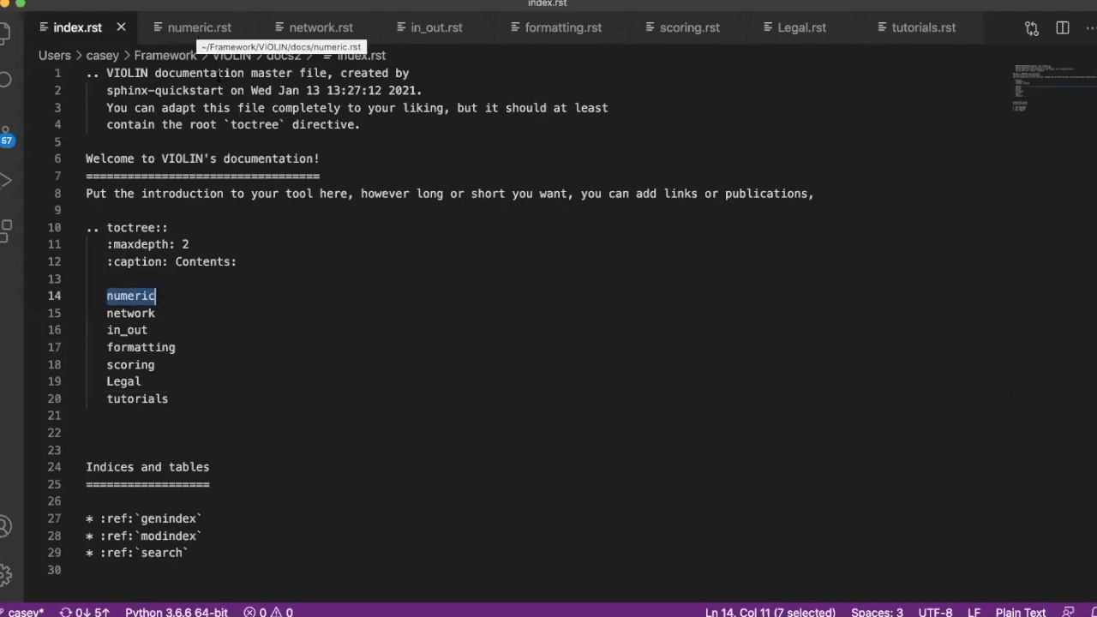
{"action": "mouse_move", "coordinate": [221, 37]}
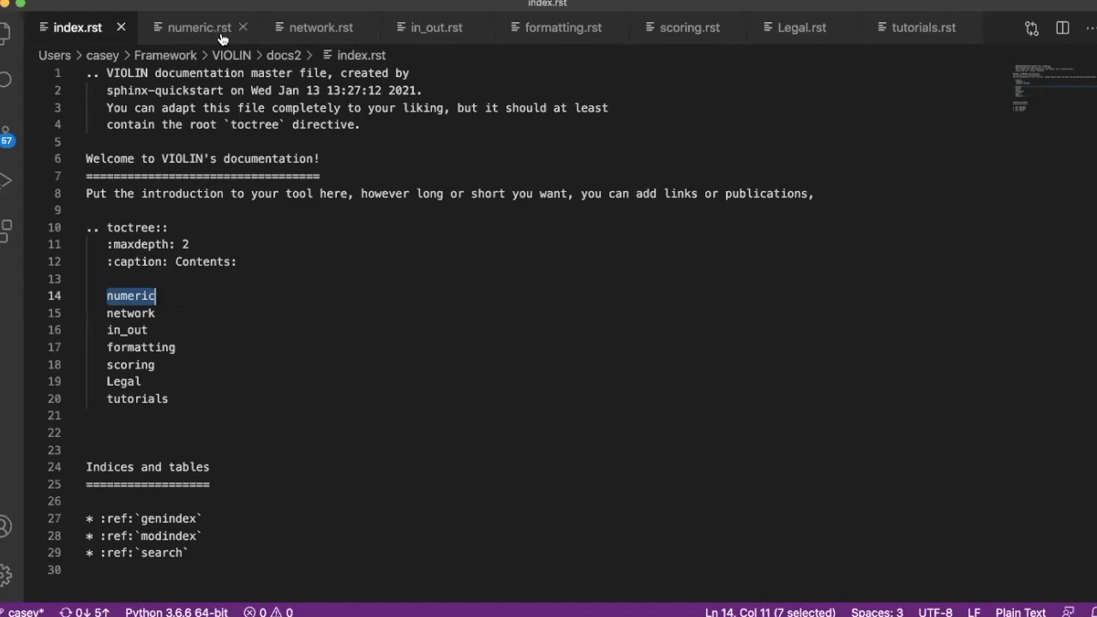
{"action": "left_click", "coordinate": [198, 27]}
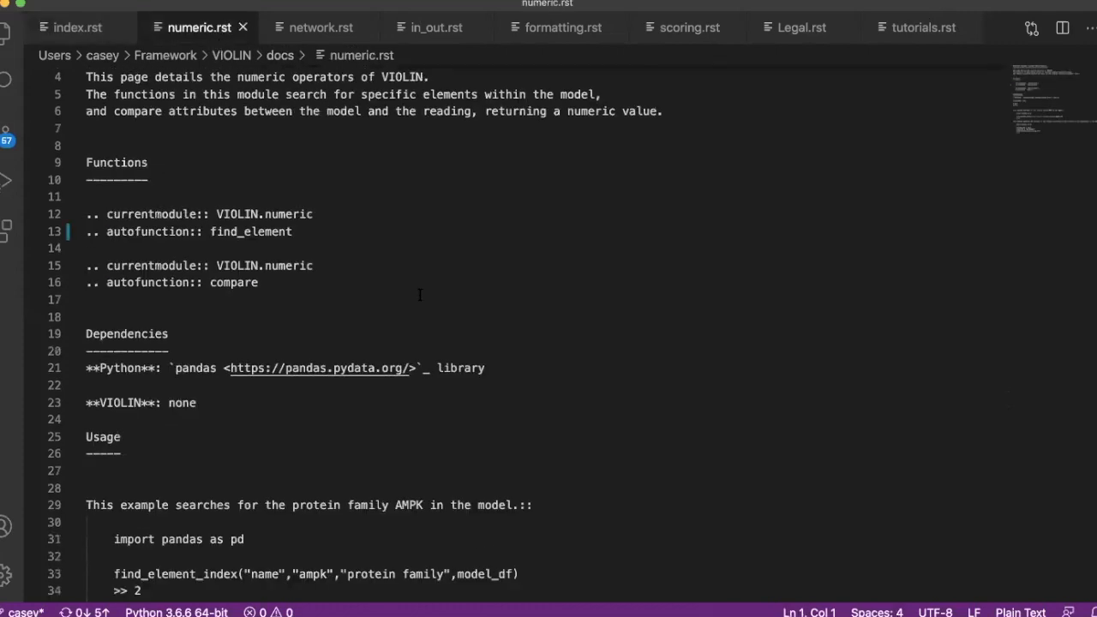
{"action": "scroll", "scroll_direction": "up", "scroll_amount": 3}
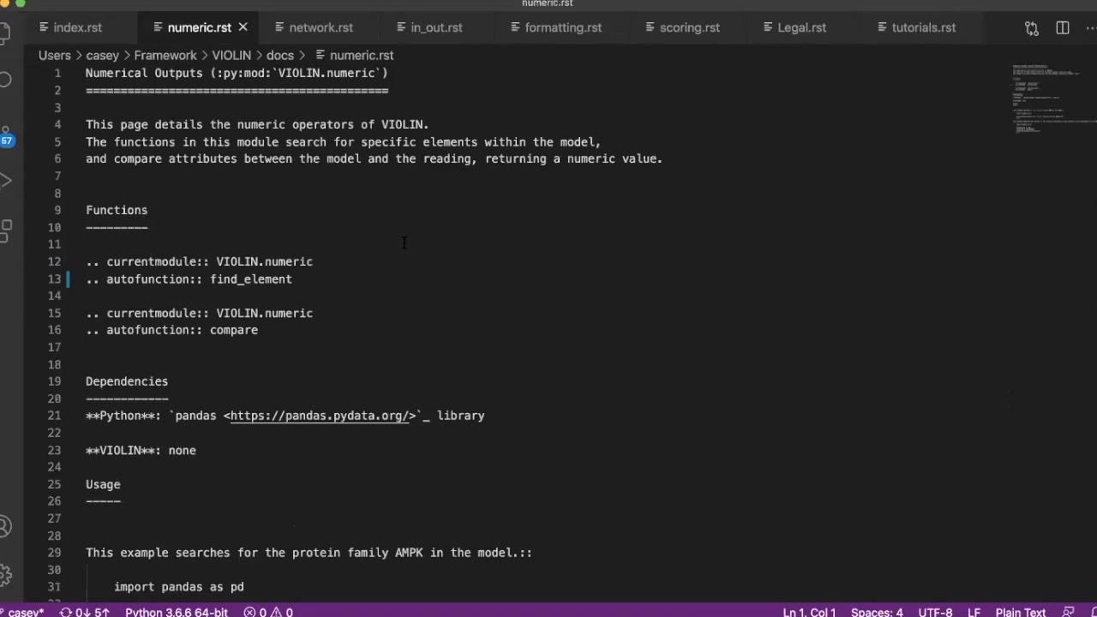
{"action": "mouse_move", "coordinate": [892, 195]}
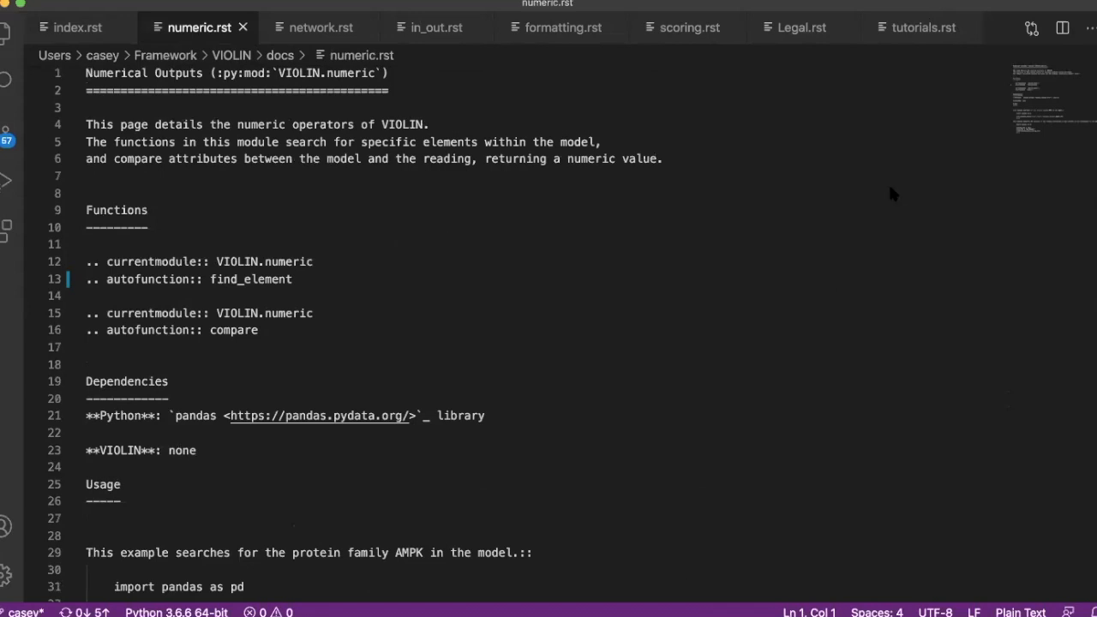
{"action": "mouse_move", "coordinate": [665, 343]}
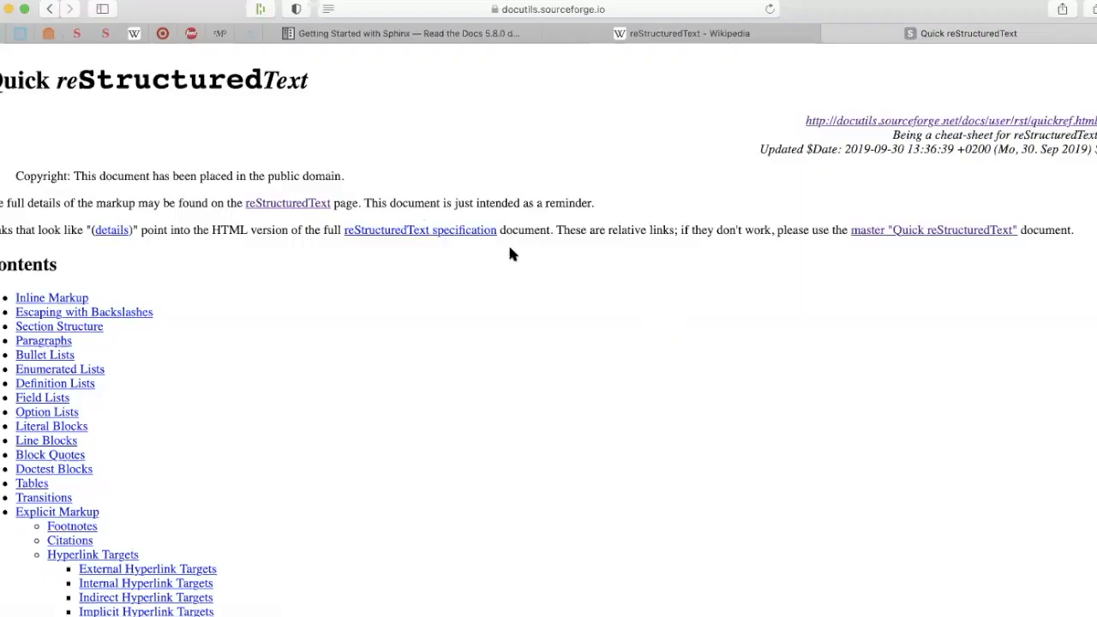
{"action": "mouse_move", "coordinate": [399, 316]}
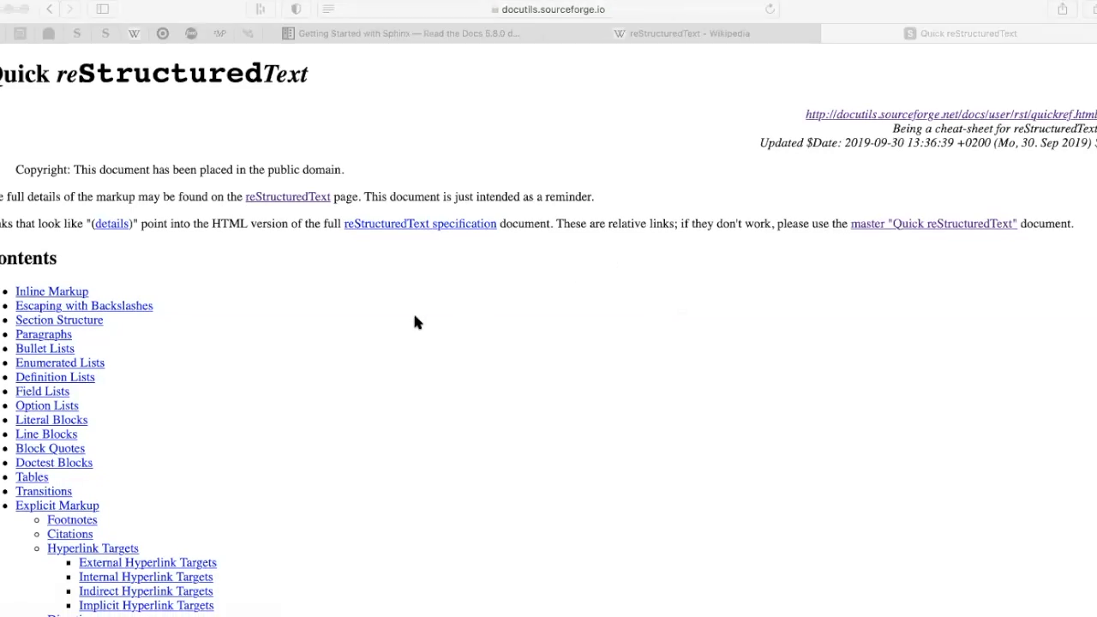
{"action": "scroll", "scroll_direction": "down", "scroll_amount": 3}
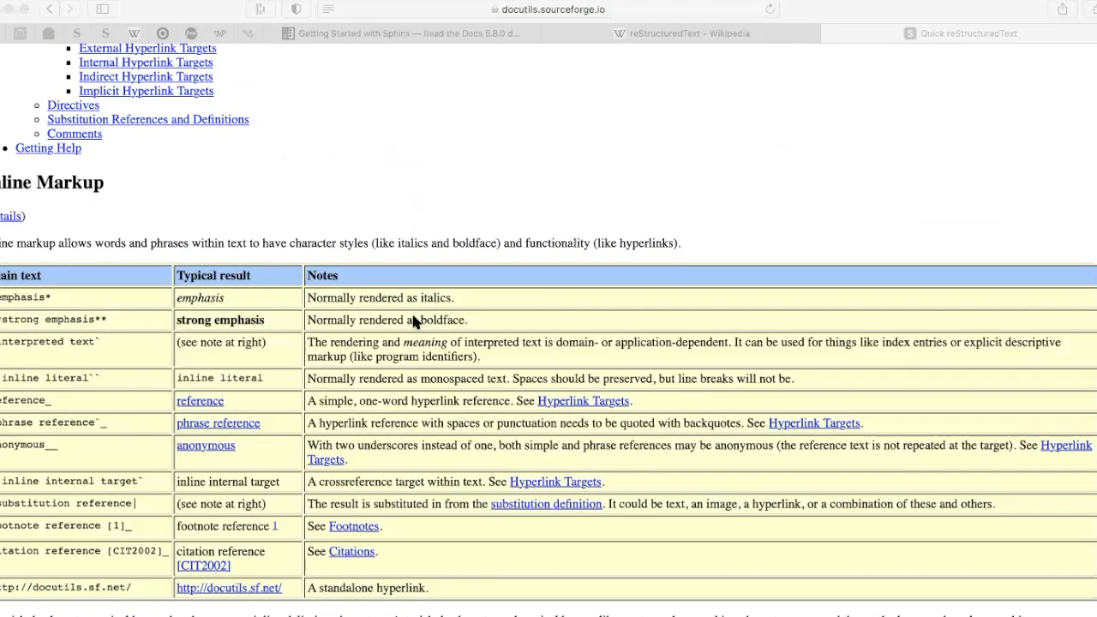
{"action": "scroll", "scroll_direction": "down", "scroll_amount": 3}
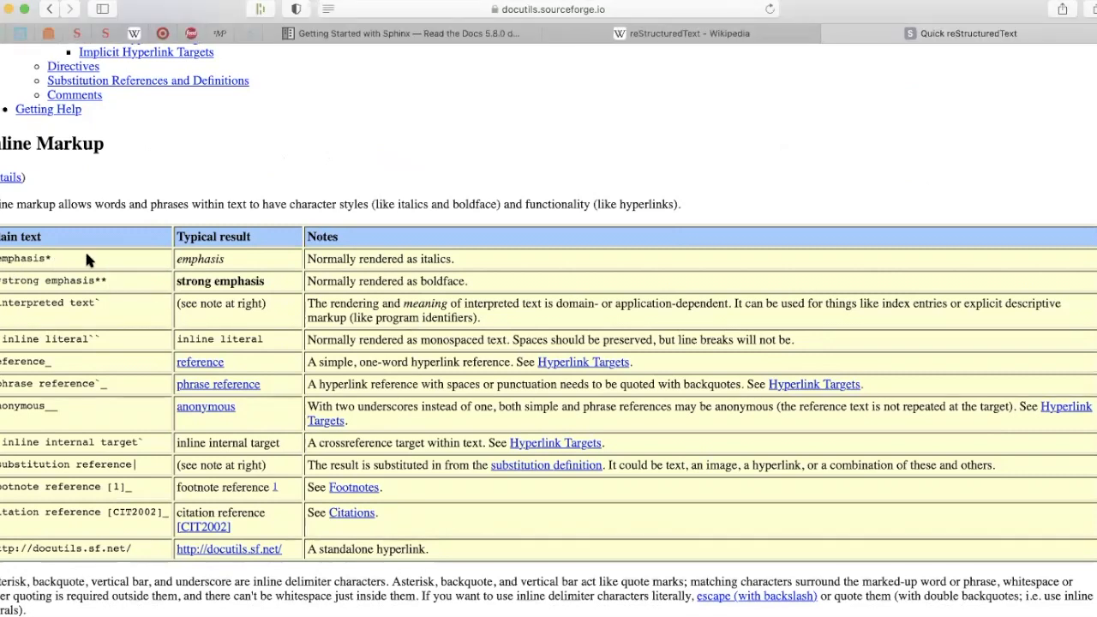
{"action": "mouse_move", "coordinate": [444, 264]}
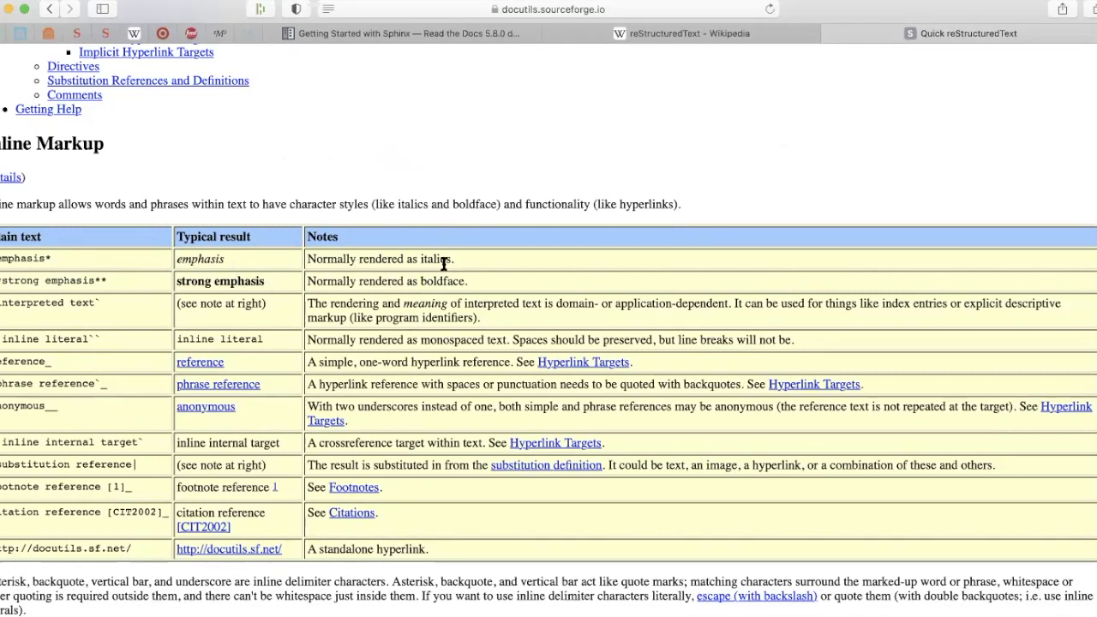
{"action": "scroll", "scroll_direction": "down", "scroll_amount": 3}
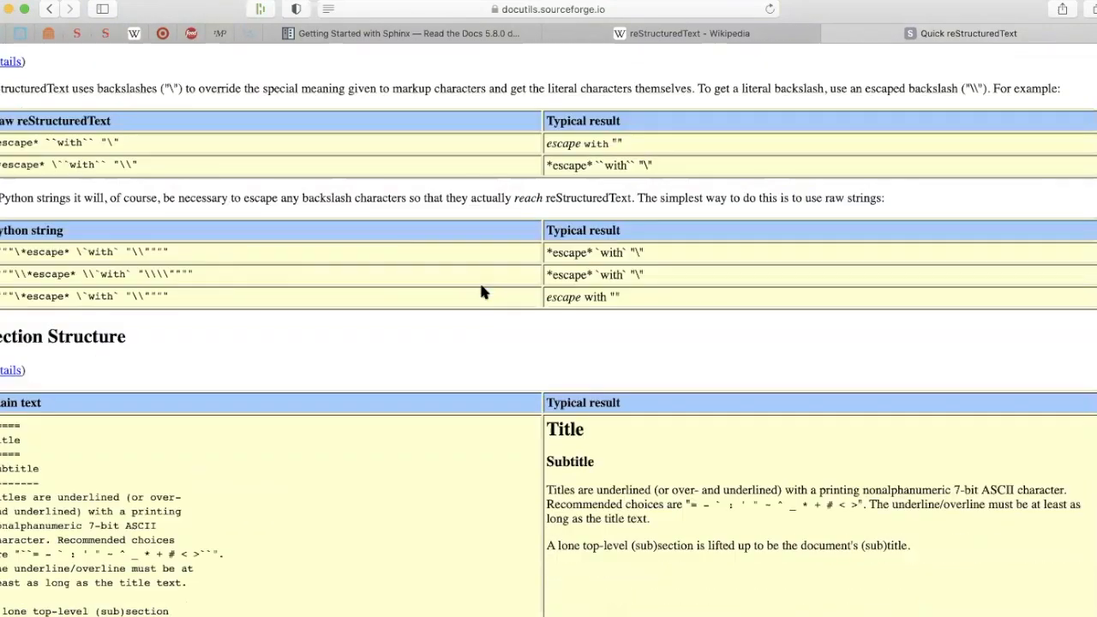
{"action": "scroll", "scroll_direction": "down", "scroll_amount": 3}
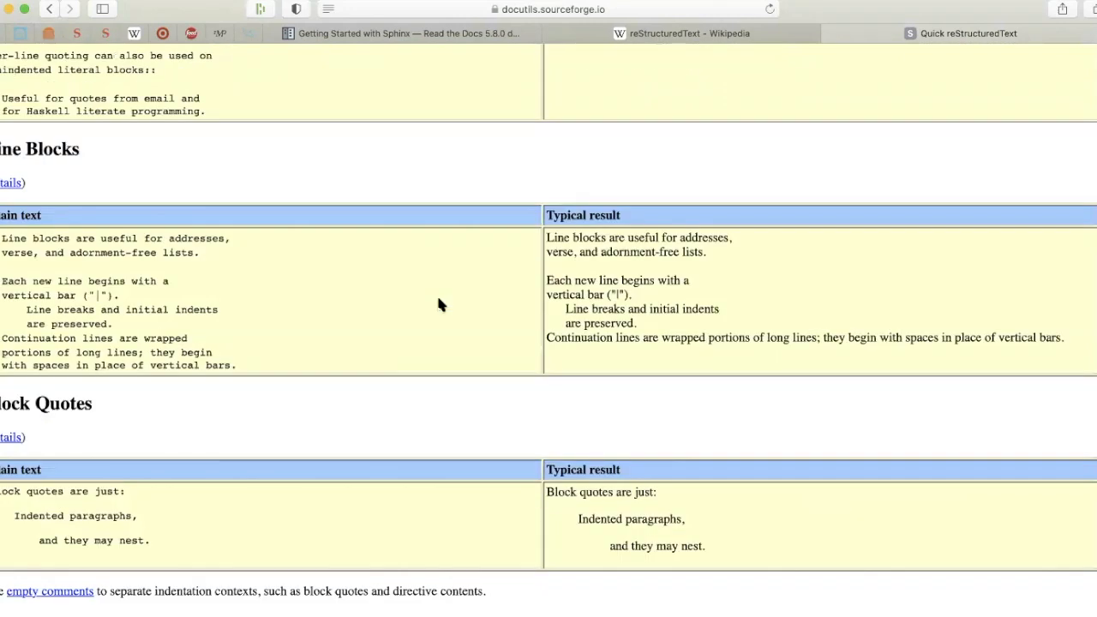
{"action": "scroll", "scroll_direction": "down", "scroll_amount": 3}
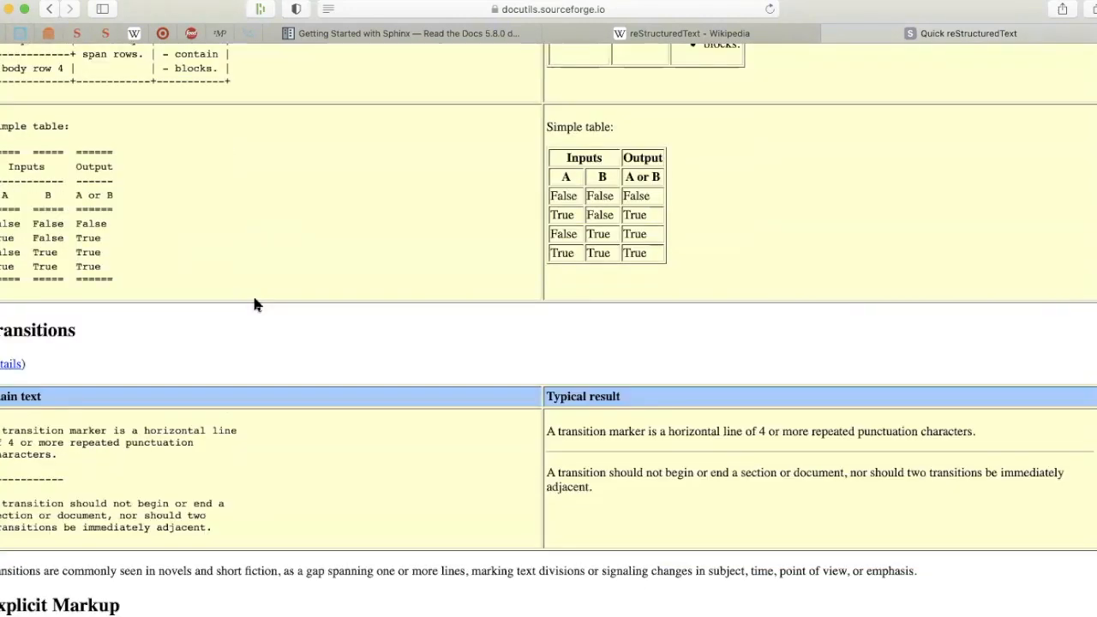
{"action": "scroll", "scroll_direction": "down", "scroll_amount": 3}
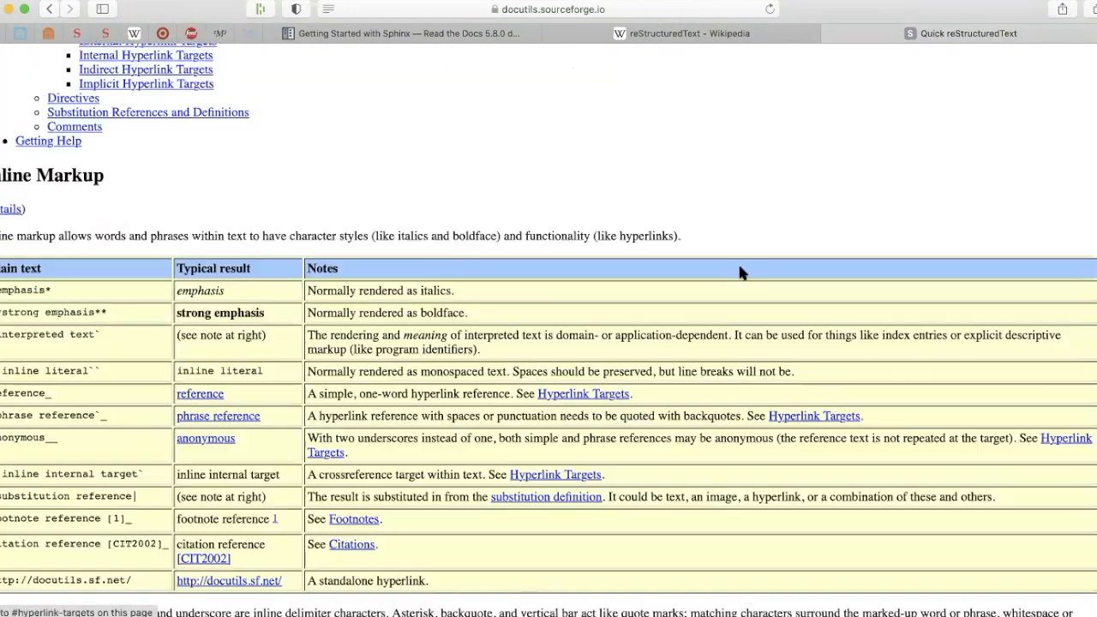
{"action": "mouse_move", "coordinate": [877, 209]}
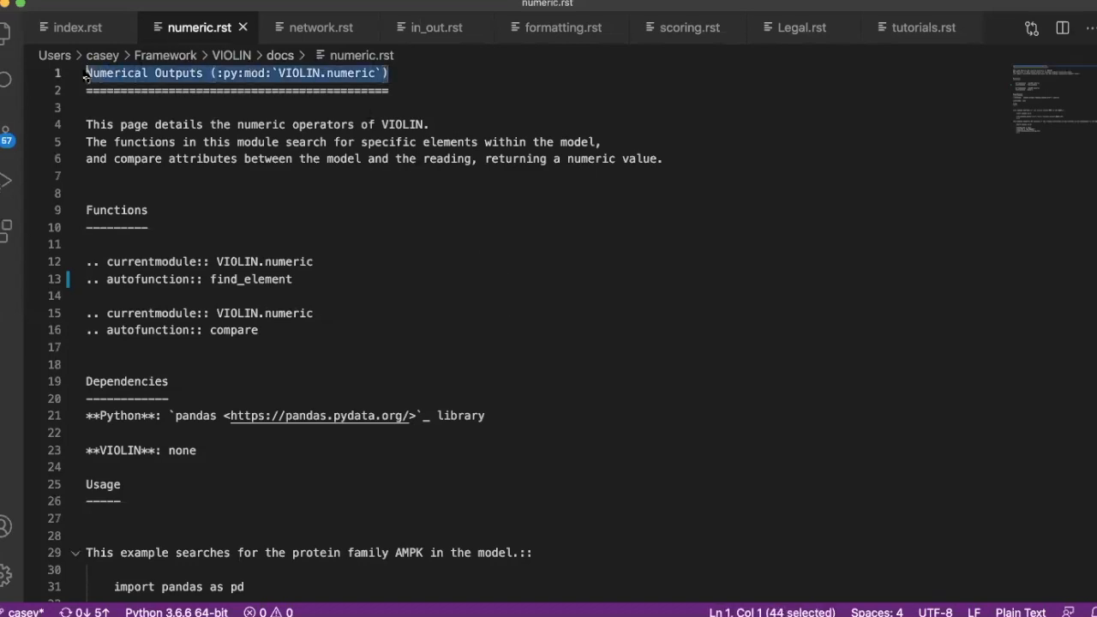
{"action": "left_click", "coordinate": [279, 90]}
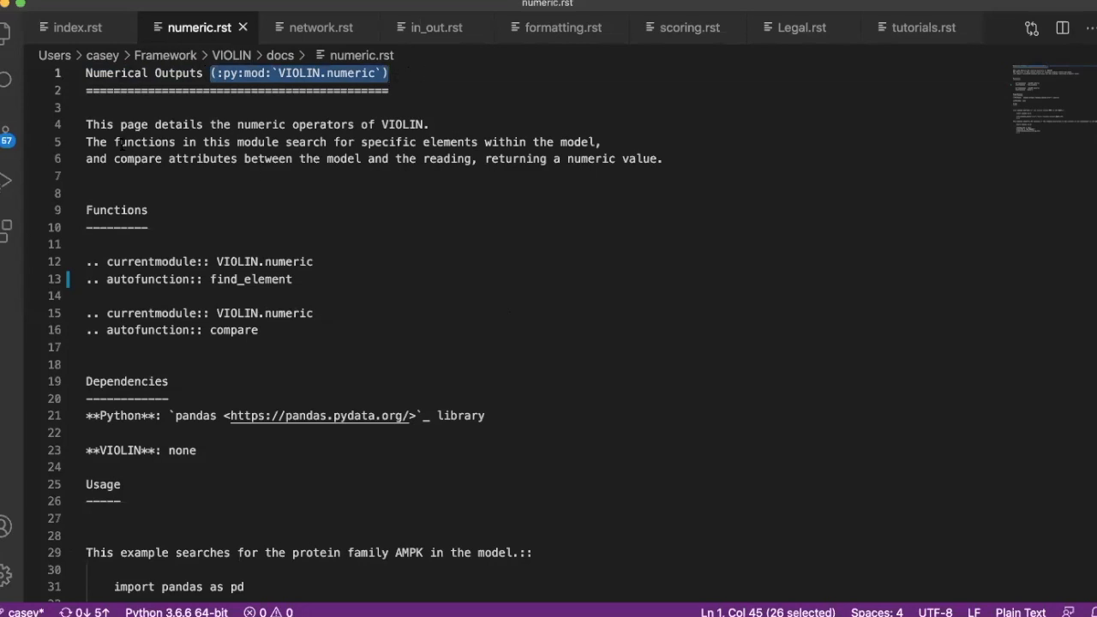
{"action": "scroll", "scroll_direction": "down", "scroll_amount": 3}
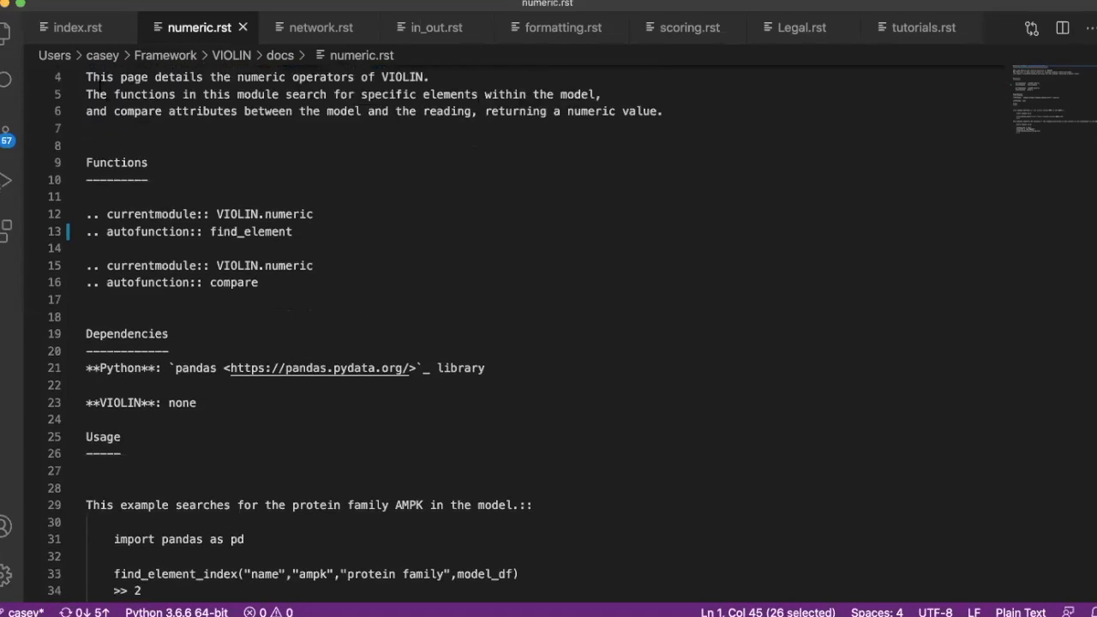
{"action": "left_click_drag", "start_coordinate": [86, 76], "coordinate": [662, 111]}
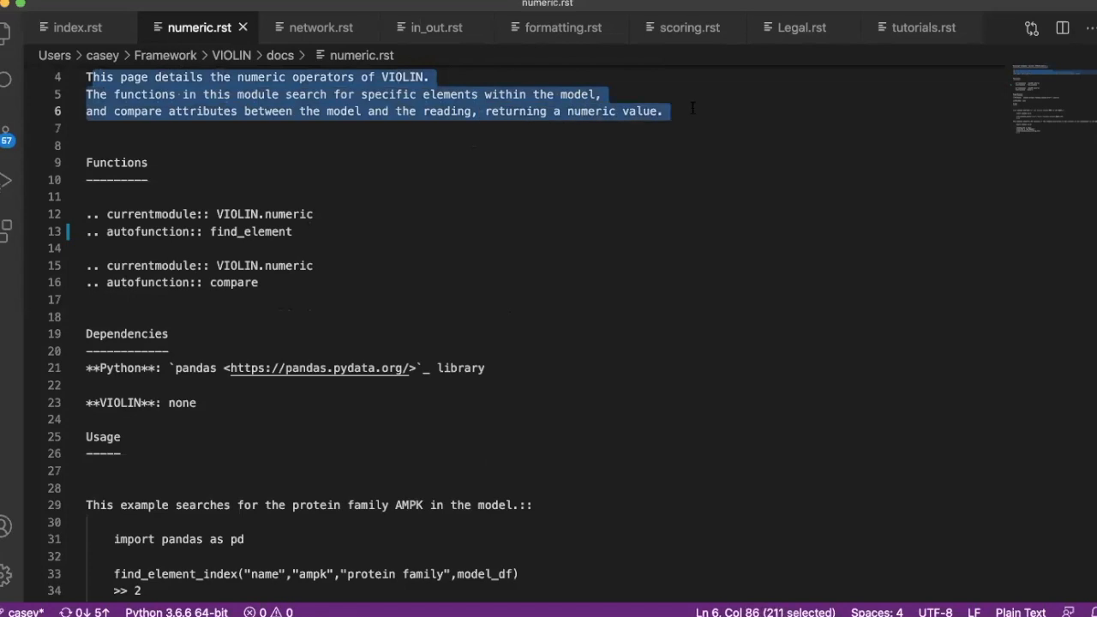
{"action": "scroll", "scroll_direction": "down", "scroll_amount": 3}
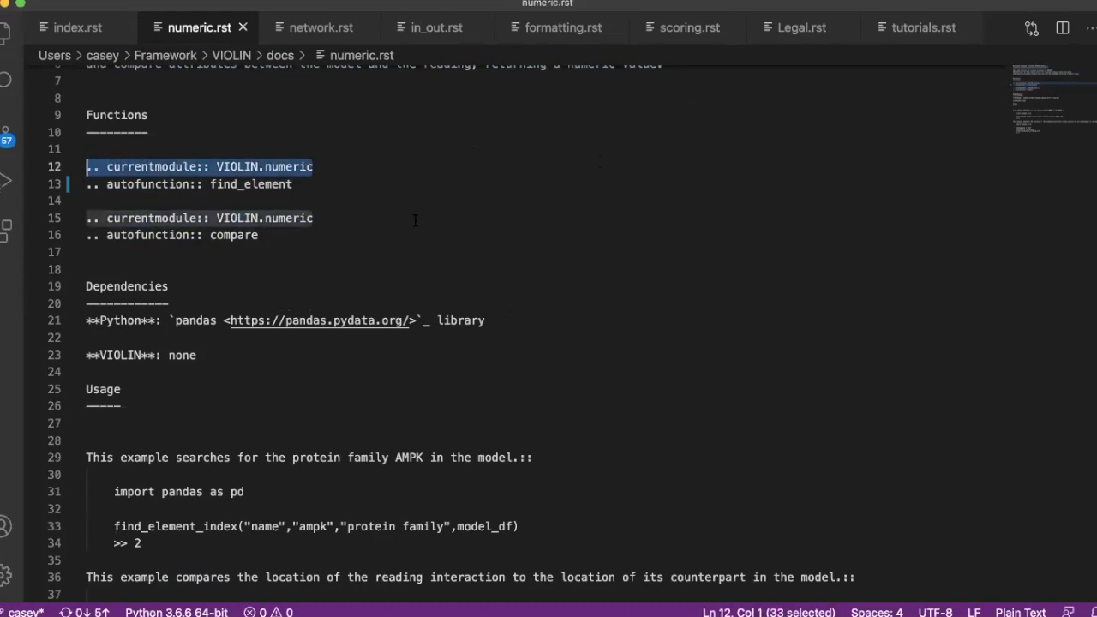
{"action": "mouse_move", "coordinate": [317, 194]}
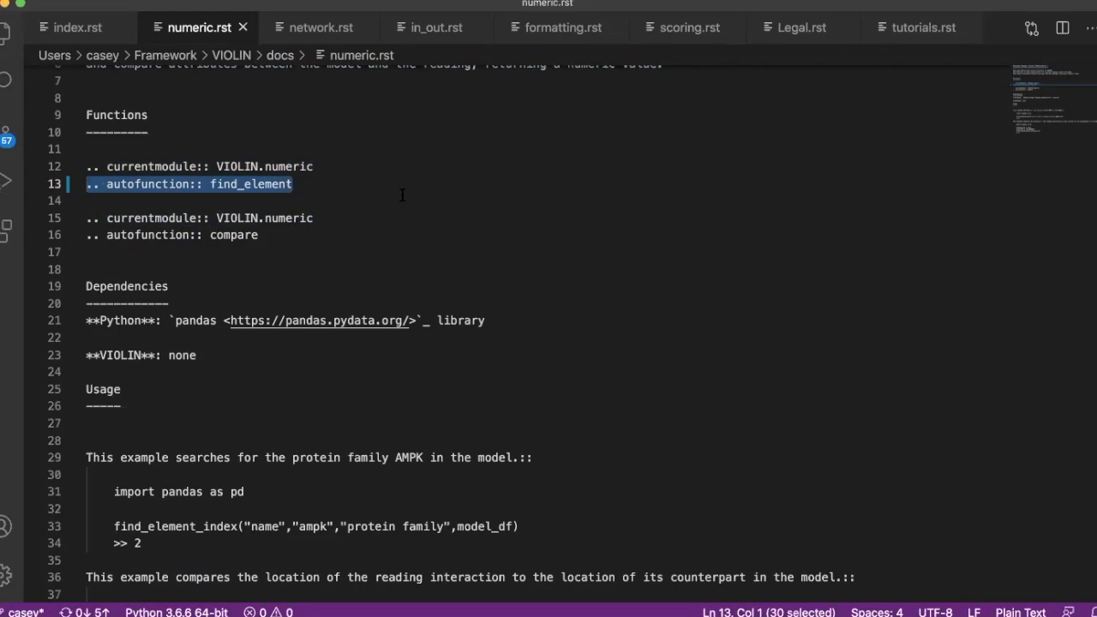
{"action": "scroll", "scroll_direction": "down", "scroll_amount": 3}
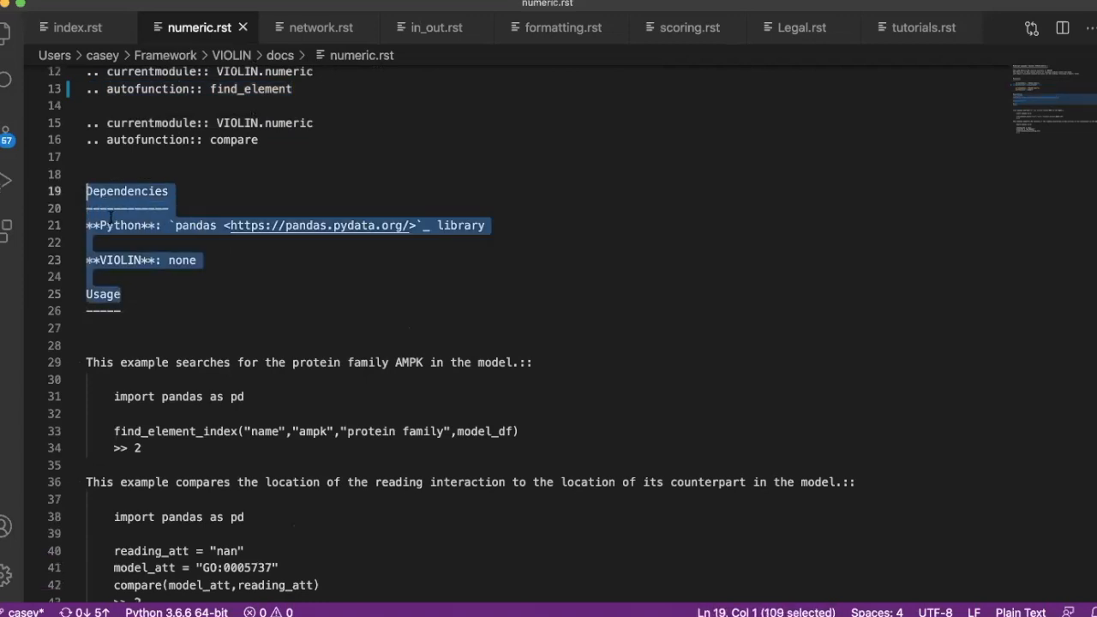
{"action": "mouse_move", "coordinate": [494, 315]}
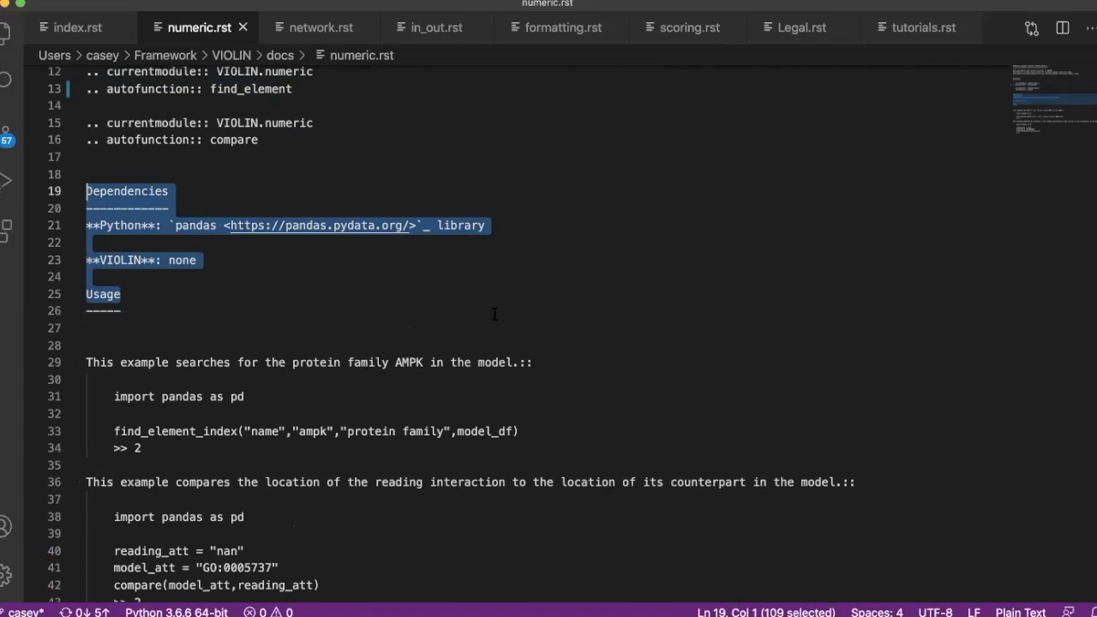
{"action": "scroll", "scroll_direction": "down", "scroll_amount": 3}
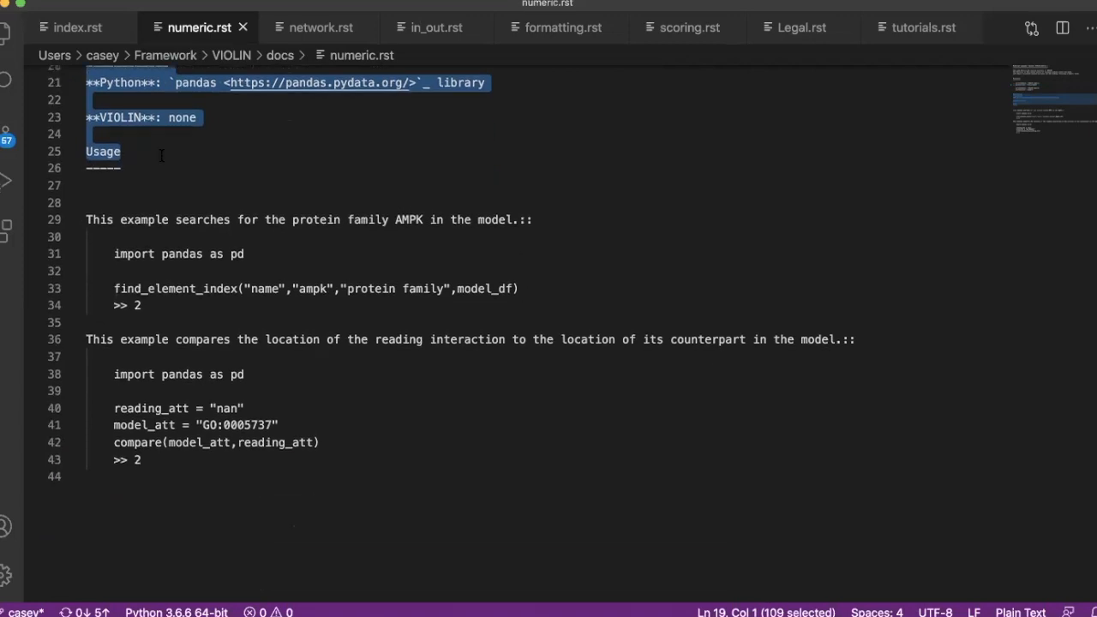
{"action": "left_click", "coordinate": [432, 483]}
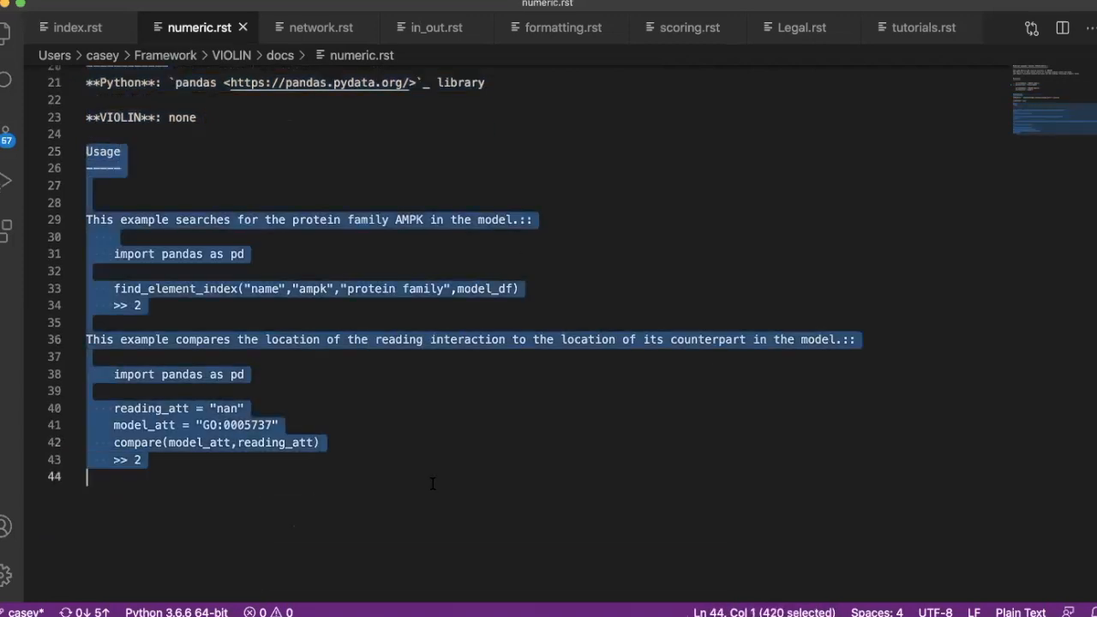
{"action": "scroll", "scroll_direction": "up", "scroll_amount": 3}
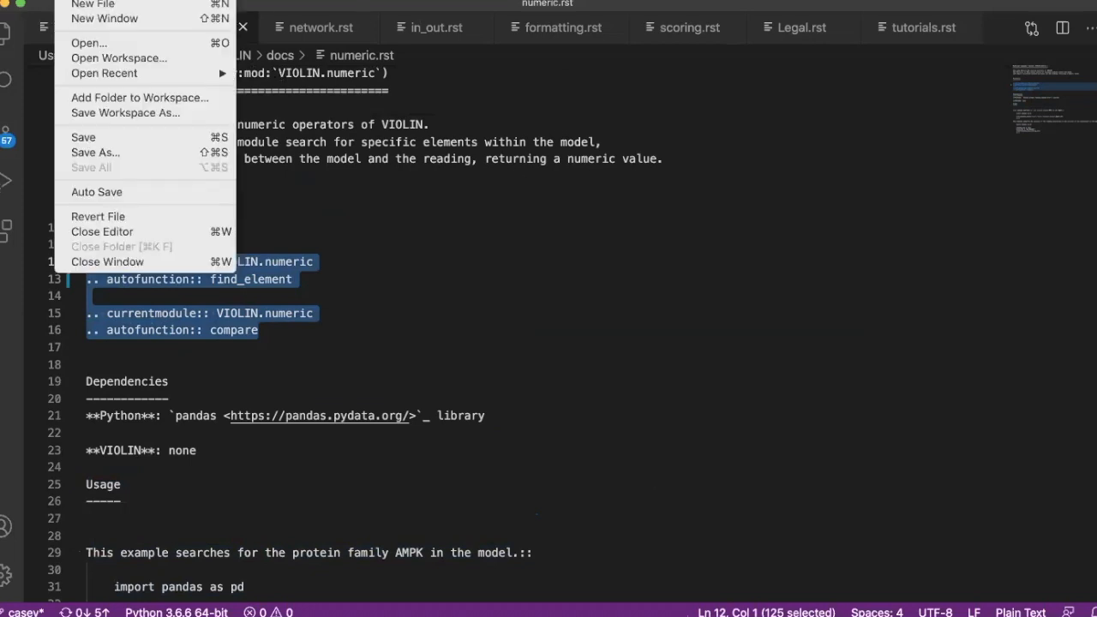
{"action": "mouse_move", "coordinate": [120, 153]}
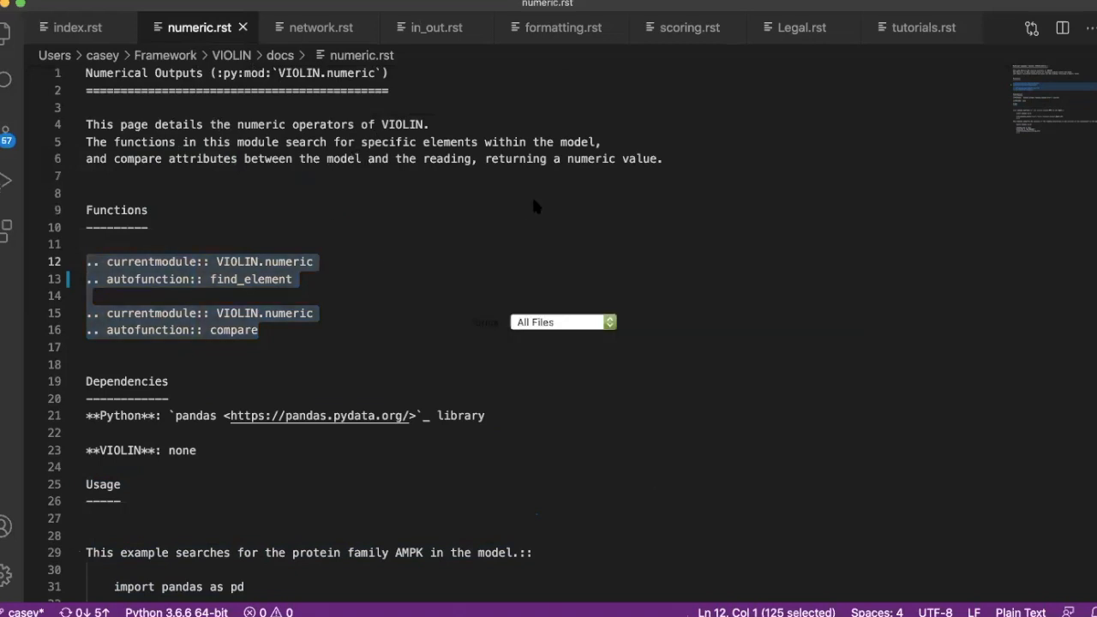
{"action": "mouse_move", "coordinate": [849, 353]}
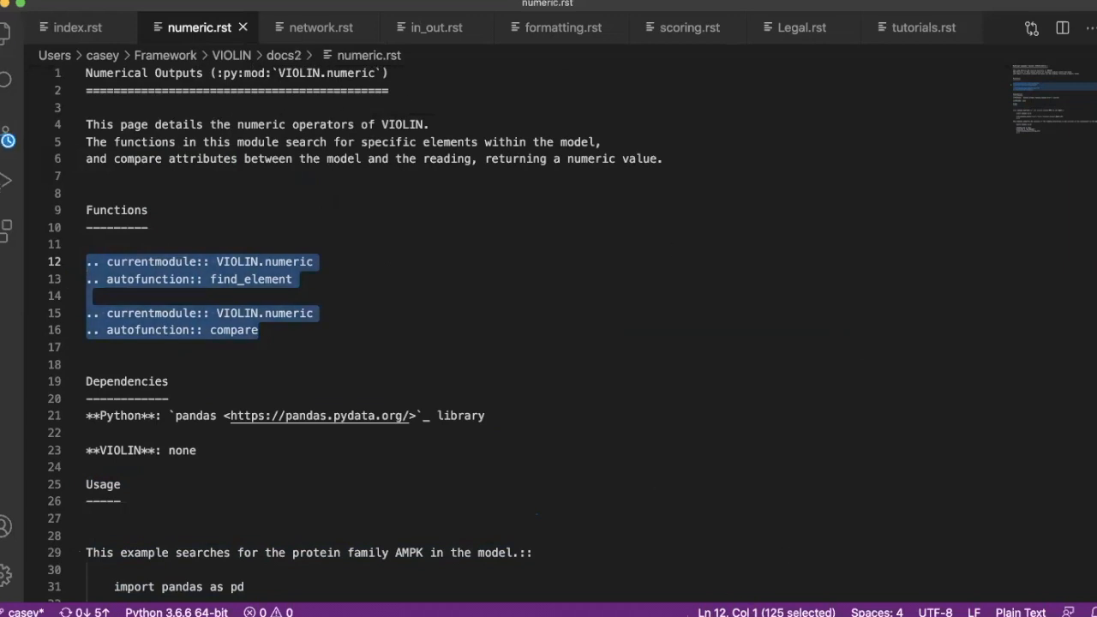
{"action": "mouse_move", "coordinate": [577, 320]}
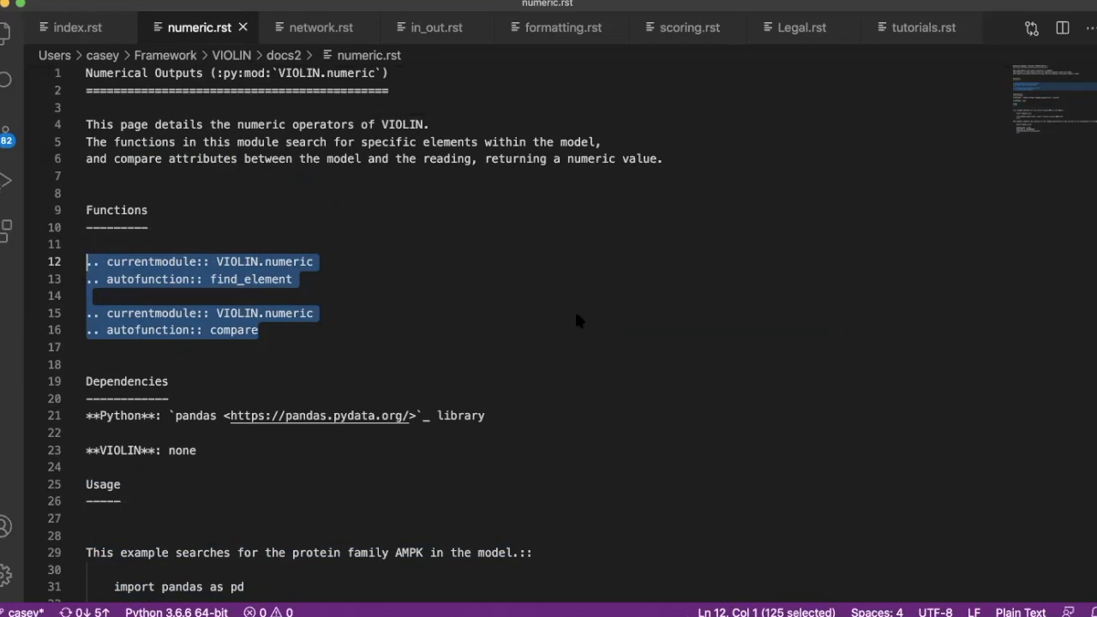
{"action": "mouse_move", "coordinate": [285, 463]}
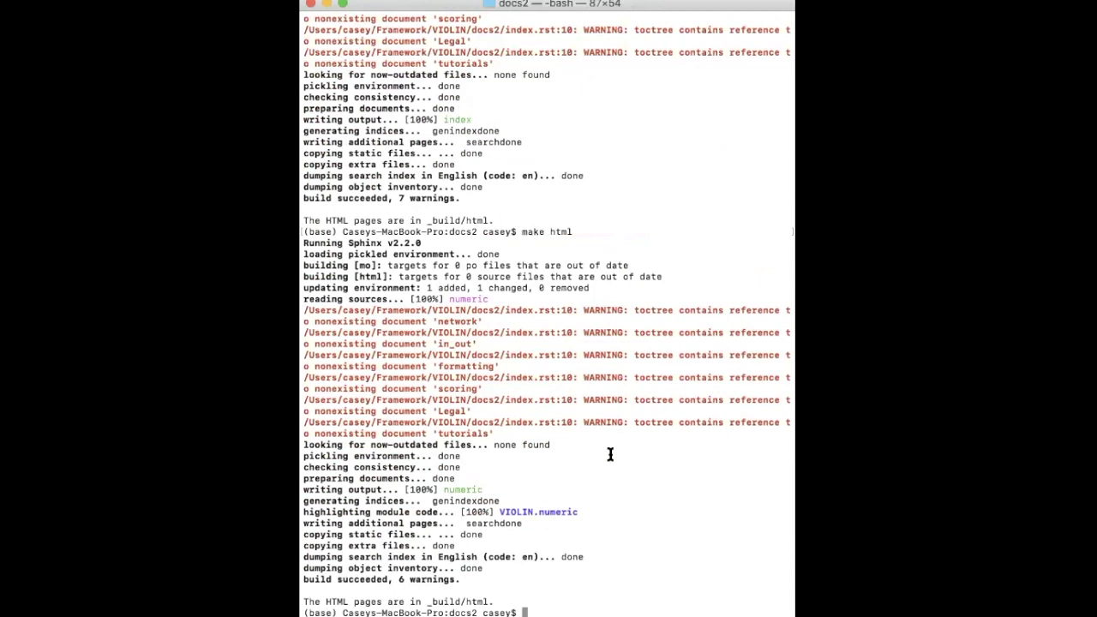
{"action": "mouse_move", "coordinate": [556, 194]}
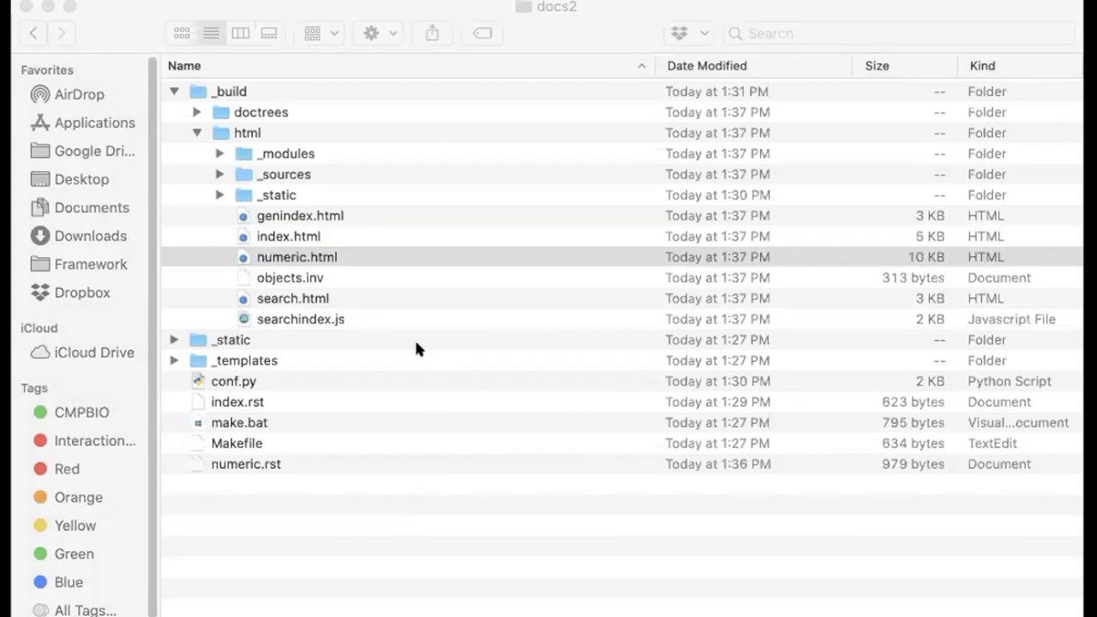
- Open the rebuilt _build/html/numeric.html in Safari, showing find_element and compare docs
{"action": "double_click", "coordinate": [297, 256]}
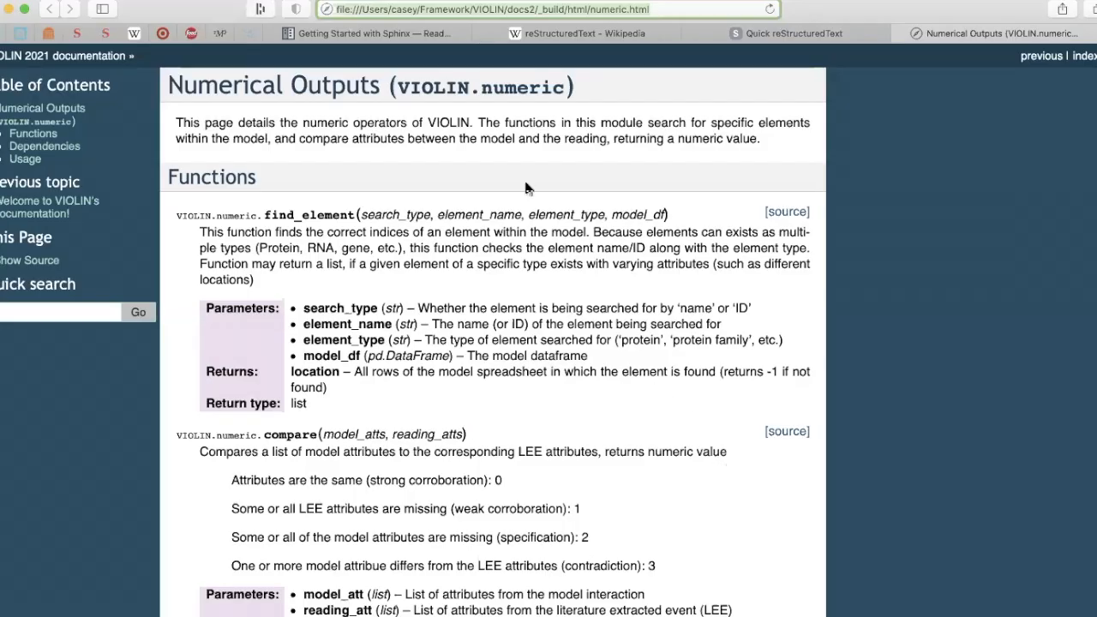
{"action": "mouse_move", "coordinate": [429, 281]}
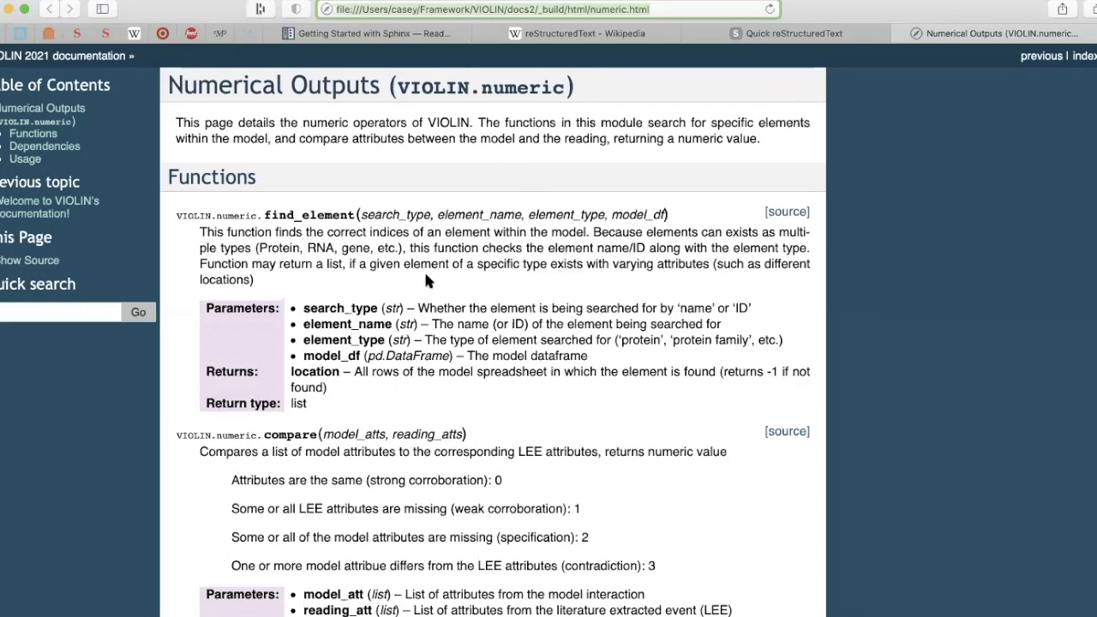
{"action": "mouse_move", "coordinate": [387, 78]}
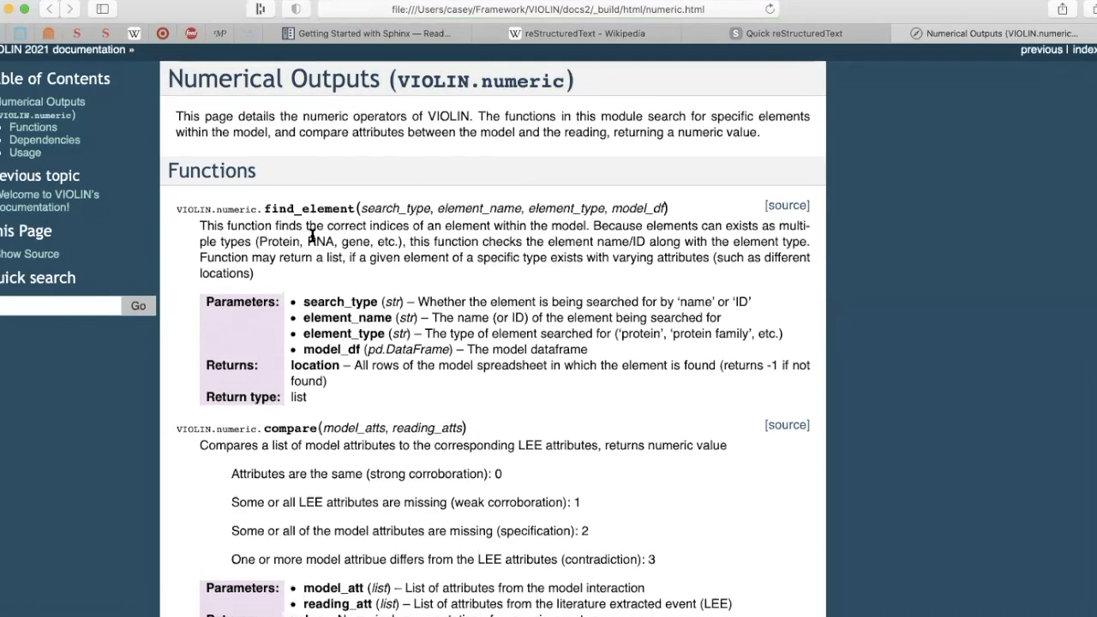
{"action": "scroll", "scroll_direction": "down", "scroll_amount": 3}
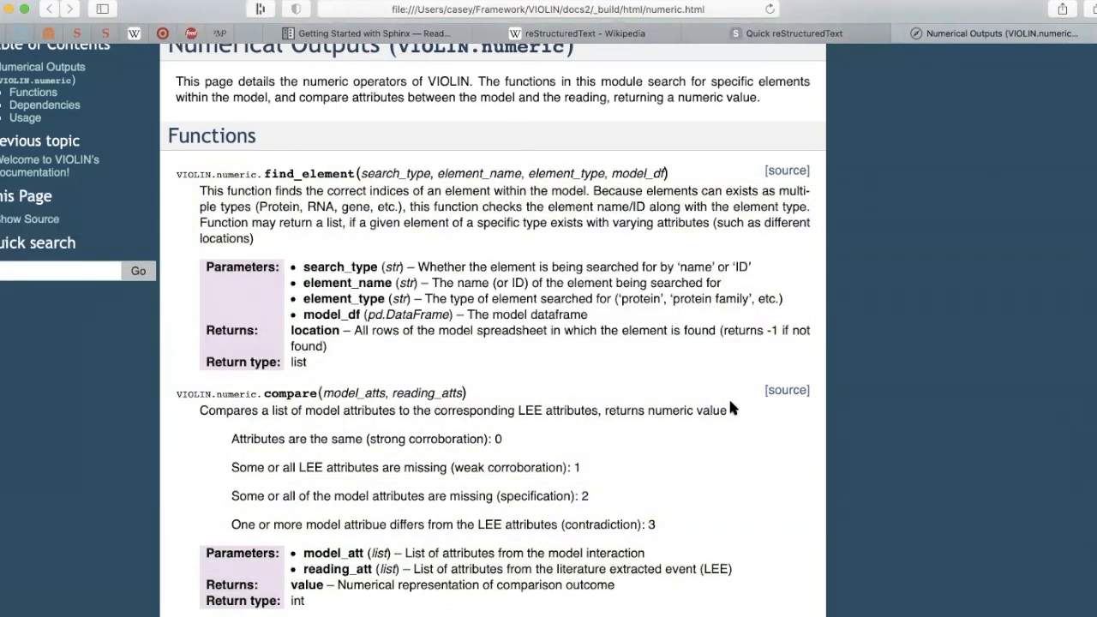
{"action": "scroll", "scroll_direction": "down", "scroll_amount": 3}
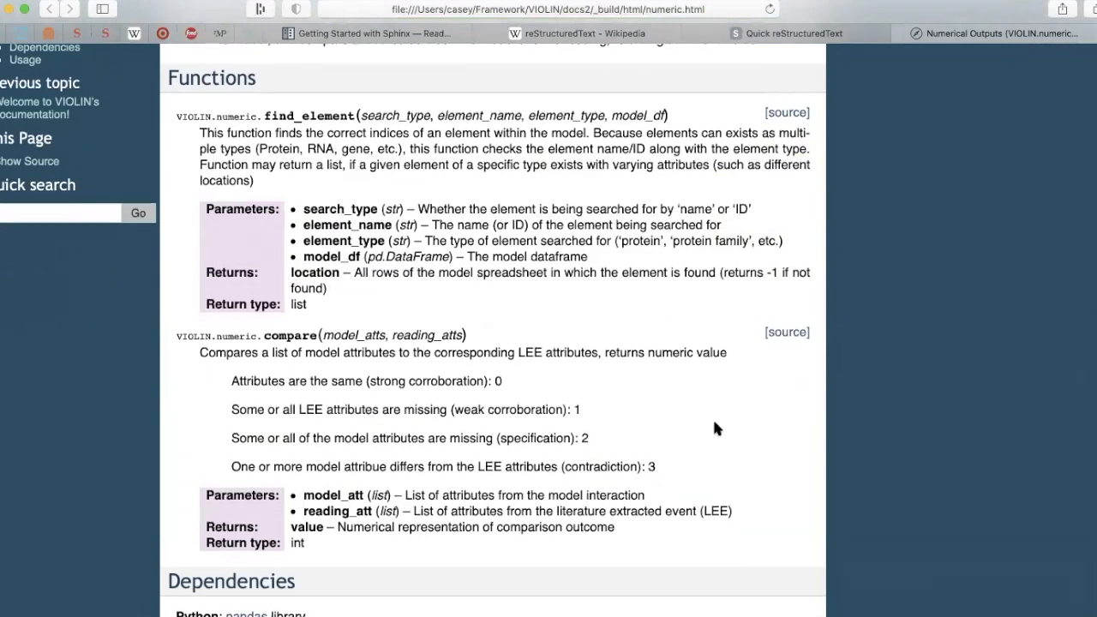
{"action": "scroll", "scroll_direction": "up", "scroll_amount": 3}
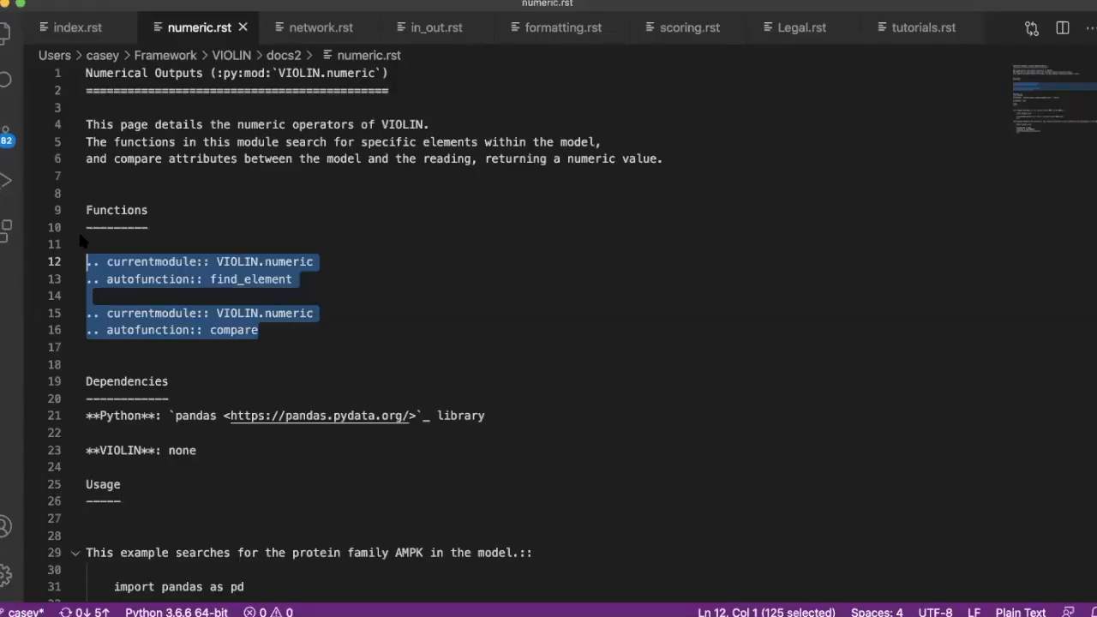
{"action": "mouse_move", "coordinate": [864, 196]}
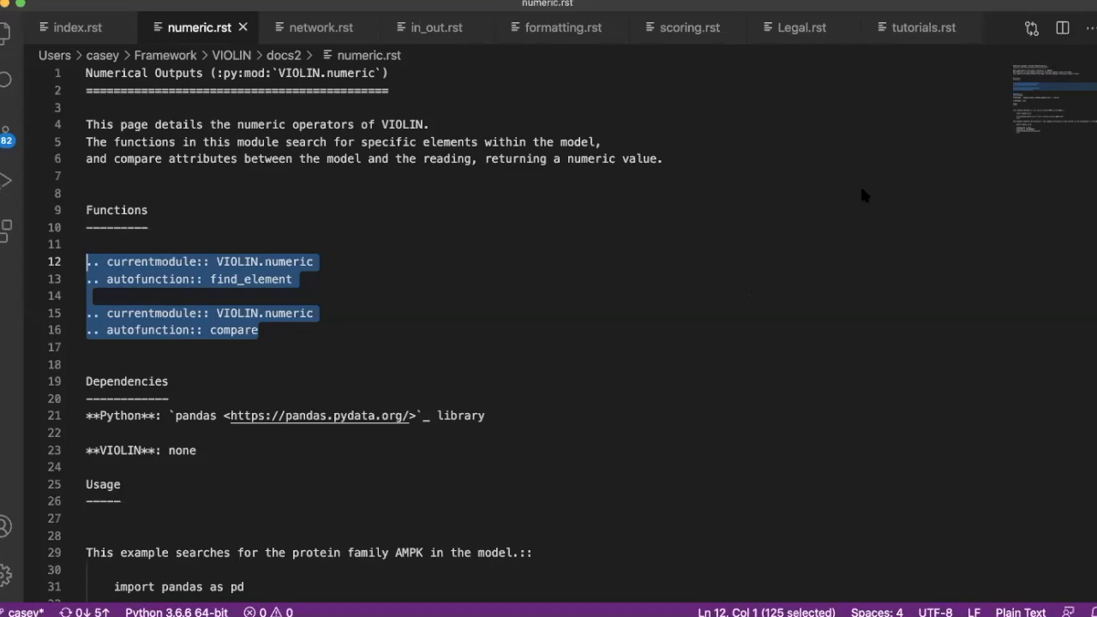
{"action": "mouse_move", "coordinate": [884, 198]}
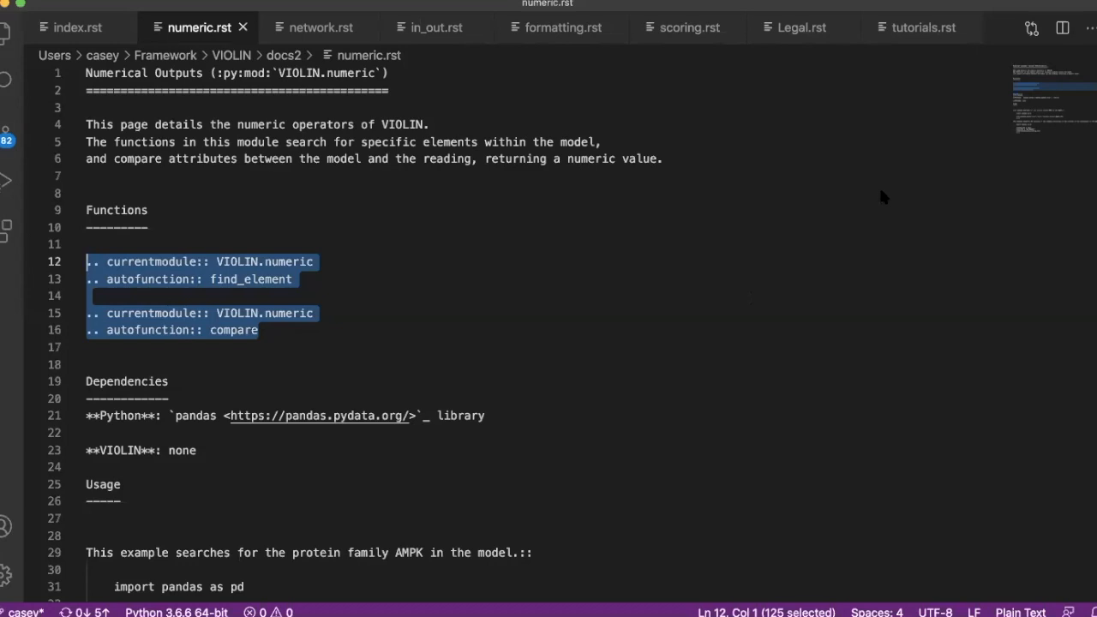
{"action": "mouse_move", "coordinate": [870, 187]}
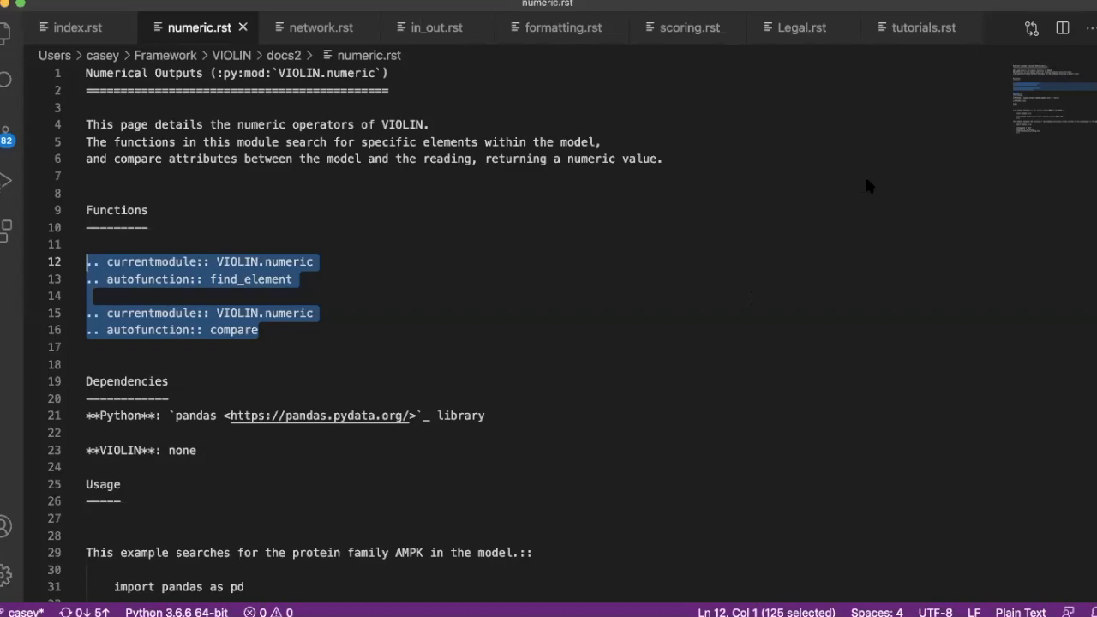
{"action": "mouse_move", "coordinate": [480, 326]}
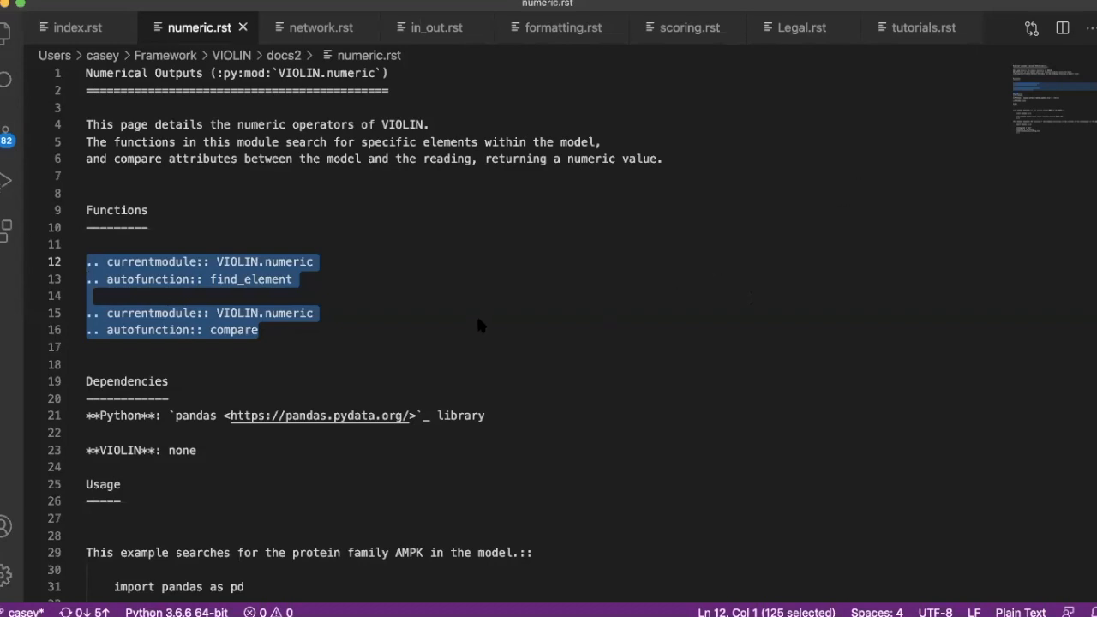
- Read numeric.html's compare docs, Dependencies and both Usage examples in Safari
{"action": "left_click", "coordinate": [986, 33]}
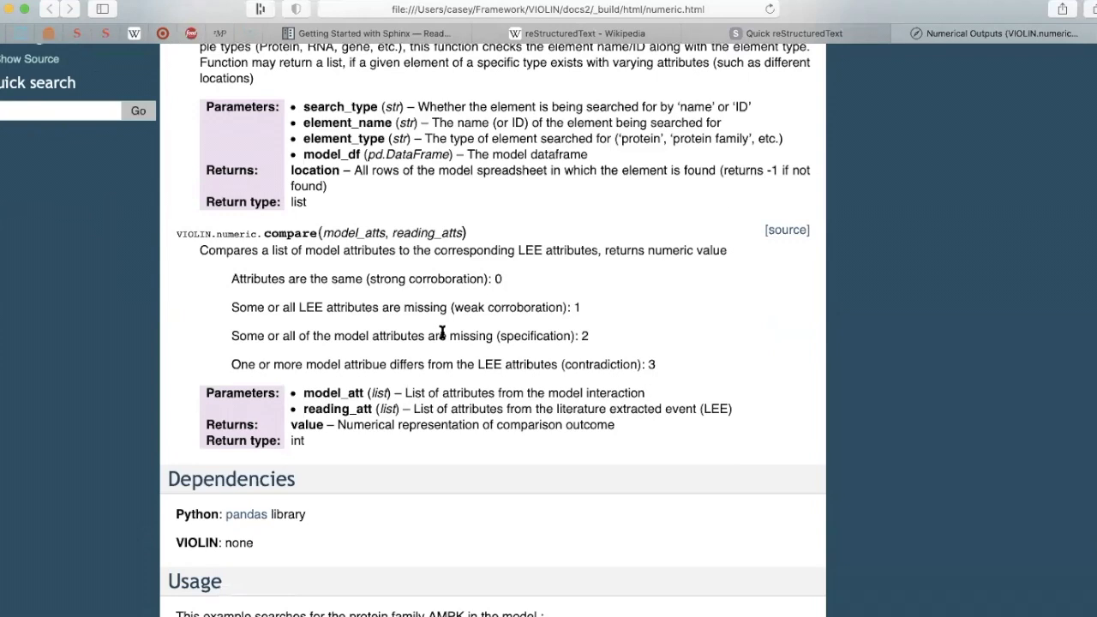
{"action": "scroll", "scroll_direction": "down", "scroll_amount": 3}
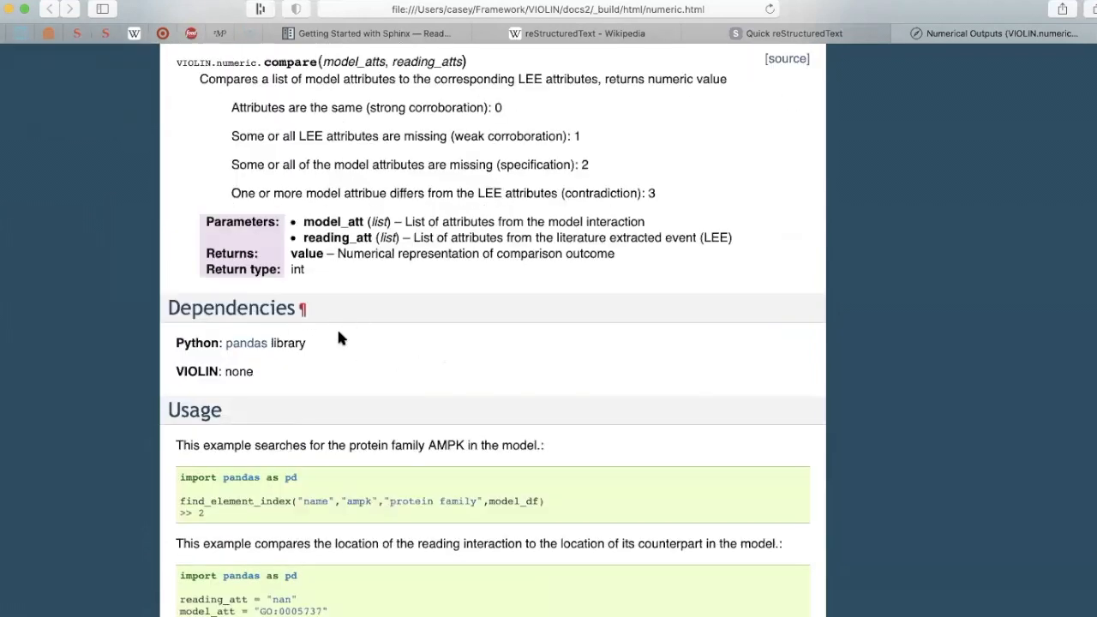
{"action": "mouse_move", "coordinate": [248, 343]}
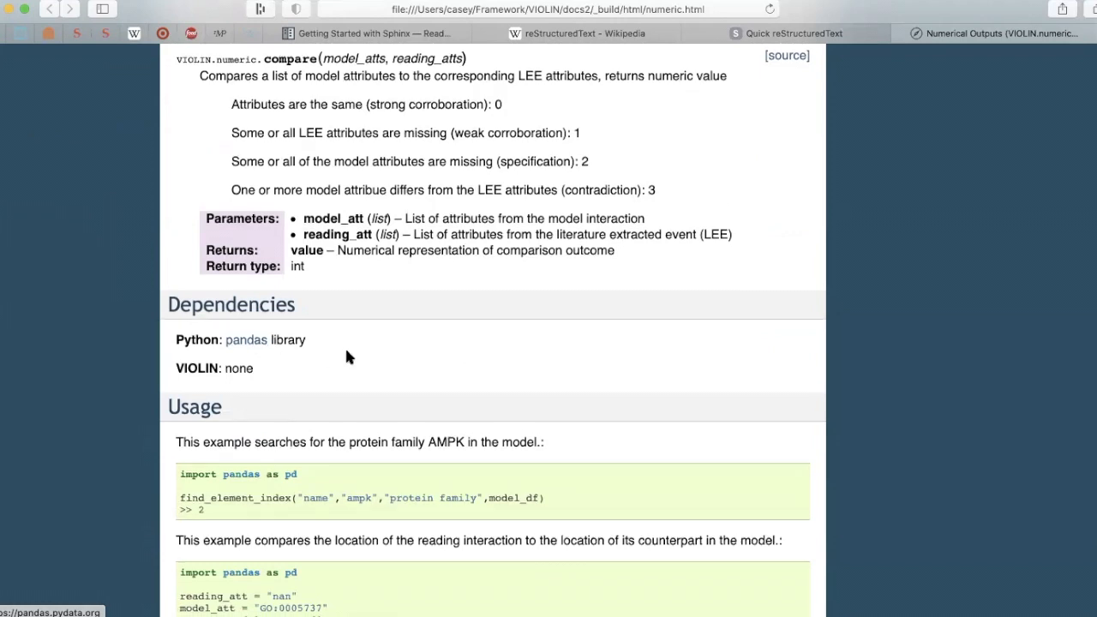
{"action": "scroll", "scroll_direction": "down", "scroll_amount": 3}
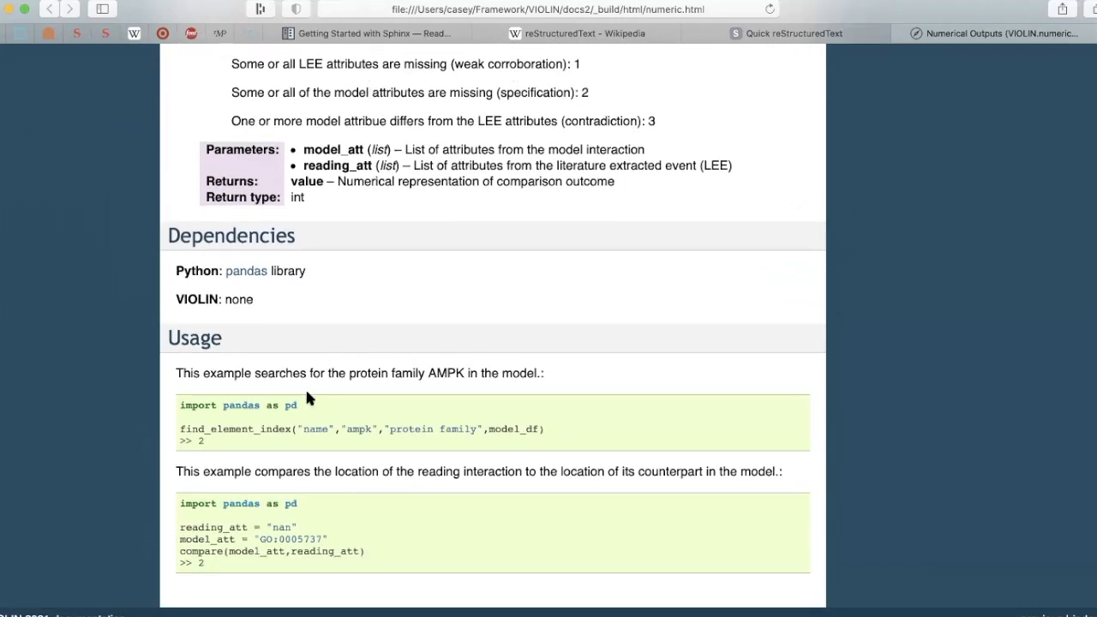
{"action": "scroll", "scroll_direction": "down", "scroll_amount": 3}
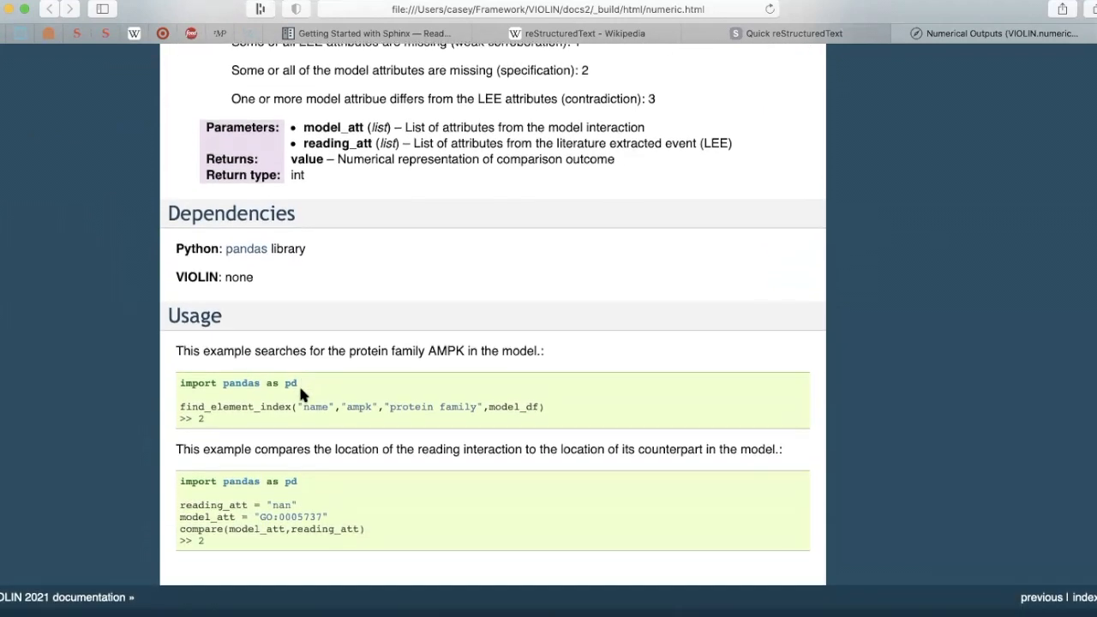
{"action": "scroll", "scroll_direction": "down", "scroll_amount": 3}
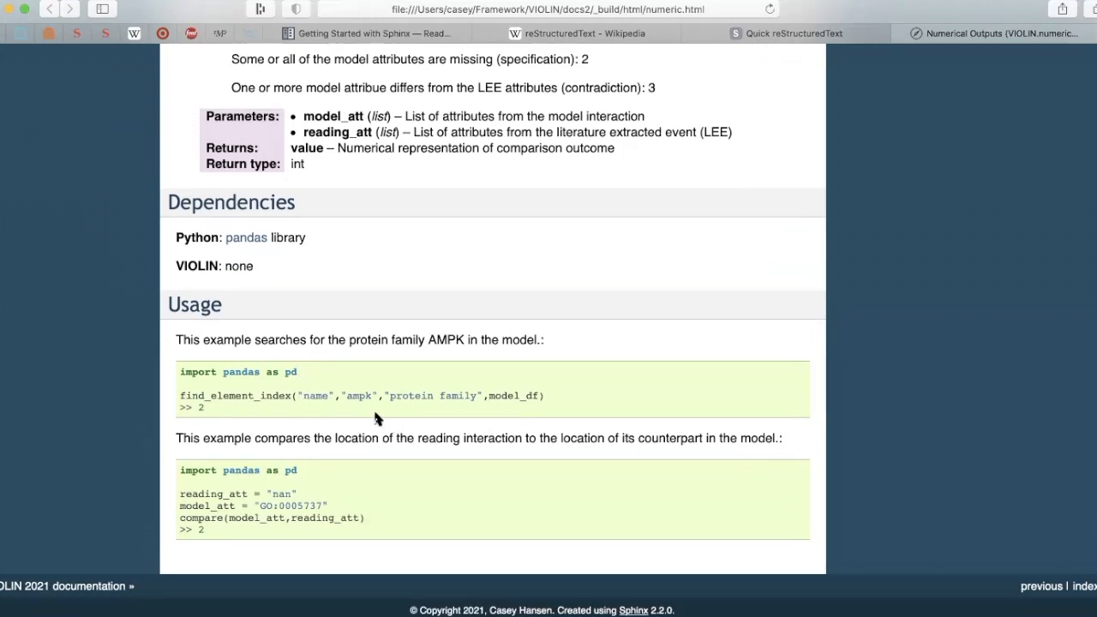
{"action": "mouse_move", "coordinate": [206, 406]}
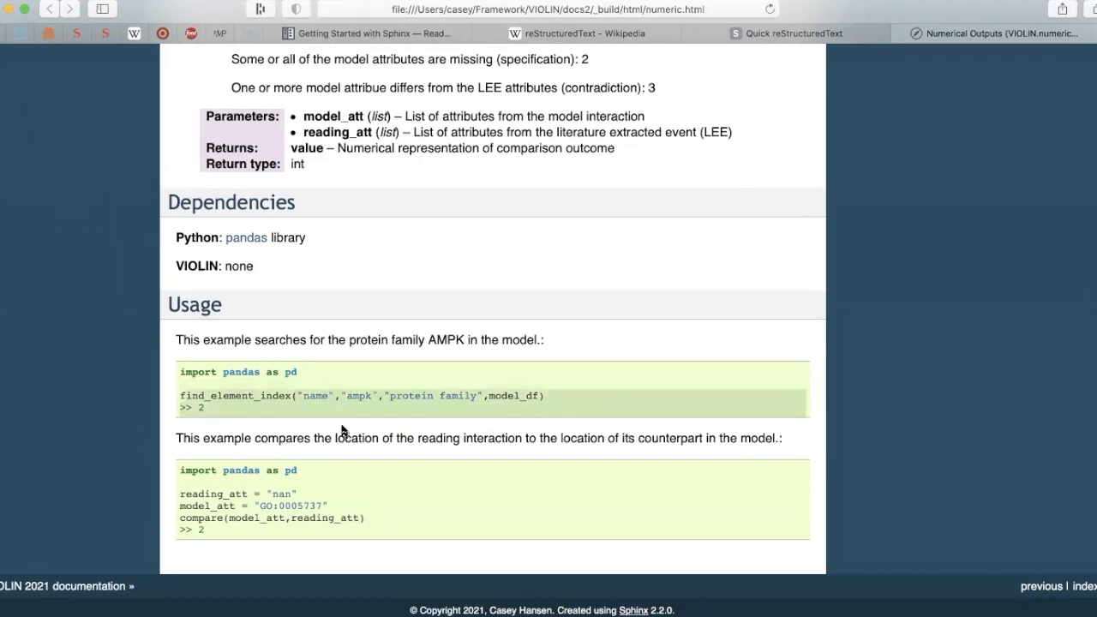
{"action": "mouse_move", "coordinate": [238, 412]}
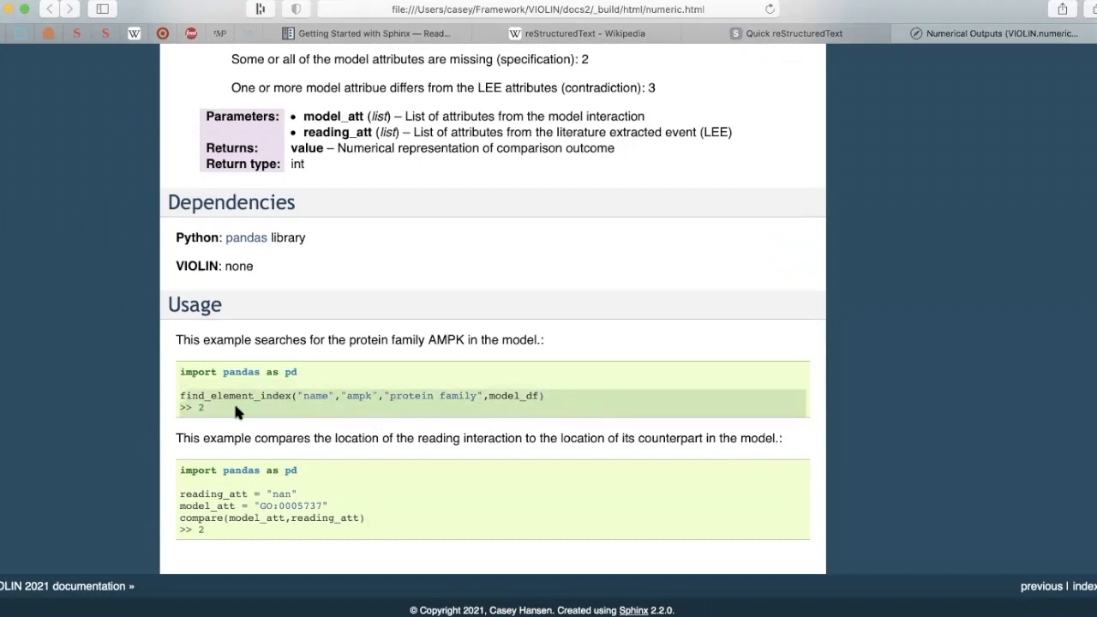
{"action": "mouse_move", "coordinate": [391, 499]}
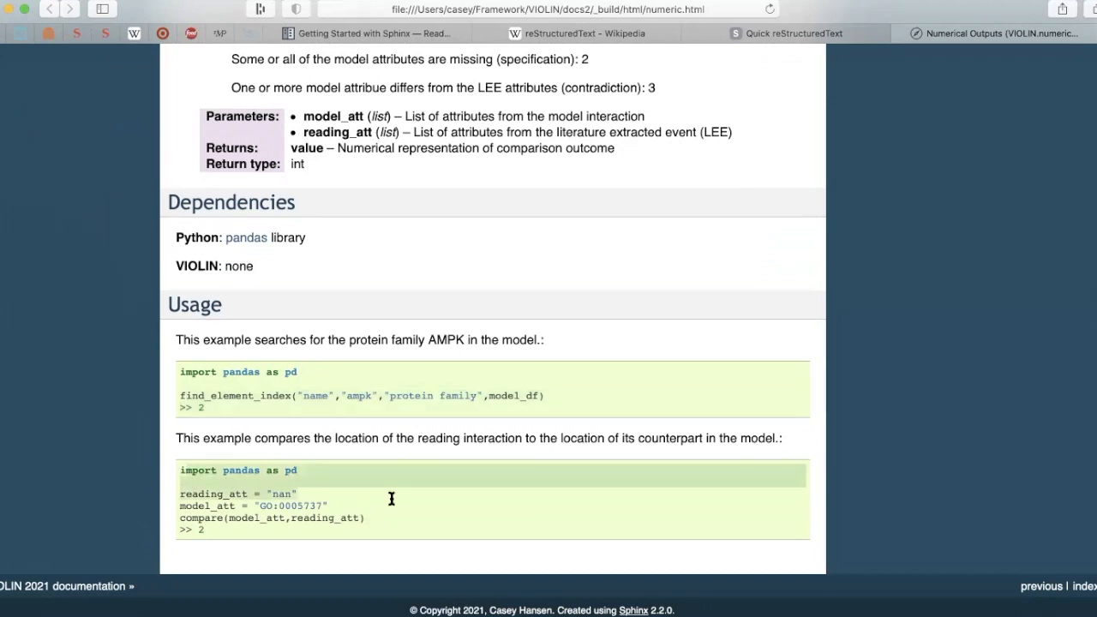
{"action": "mouse_move", "coordinate": [420, 521]}
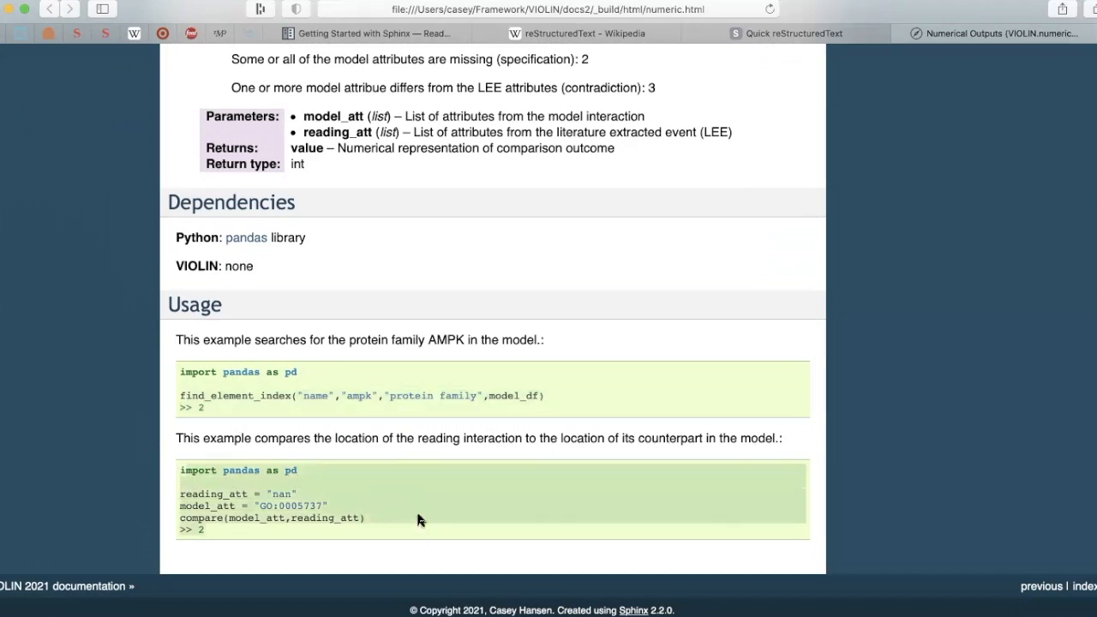
{"action": "mouse_move", "coordinate": [407, 309]}
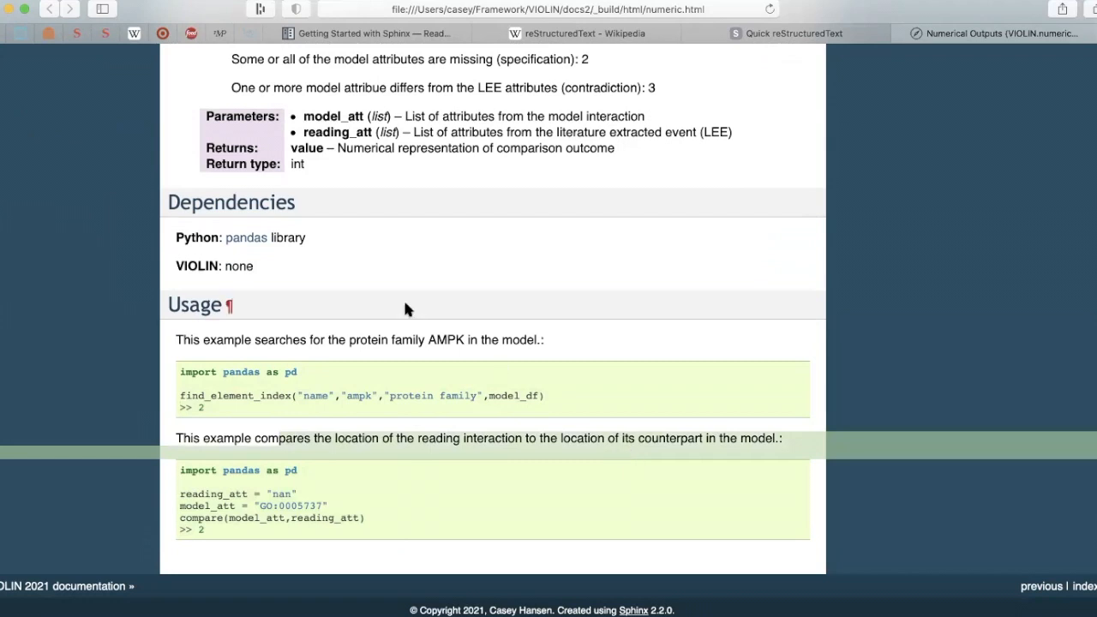
{"action": "scroll", "scroll_direction": "up", "scroll_amount": 3}
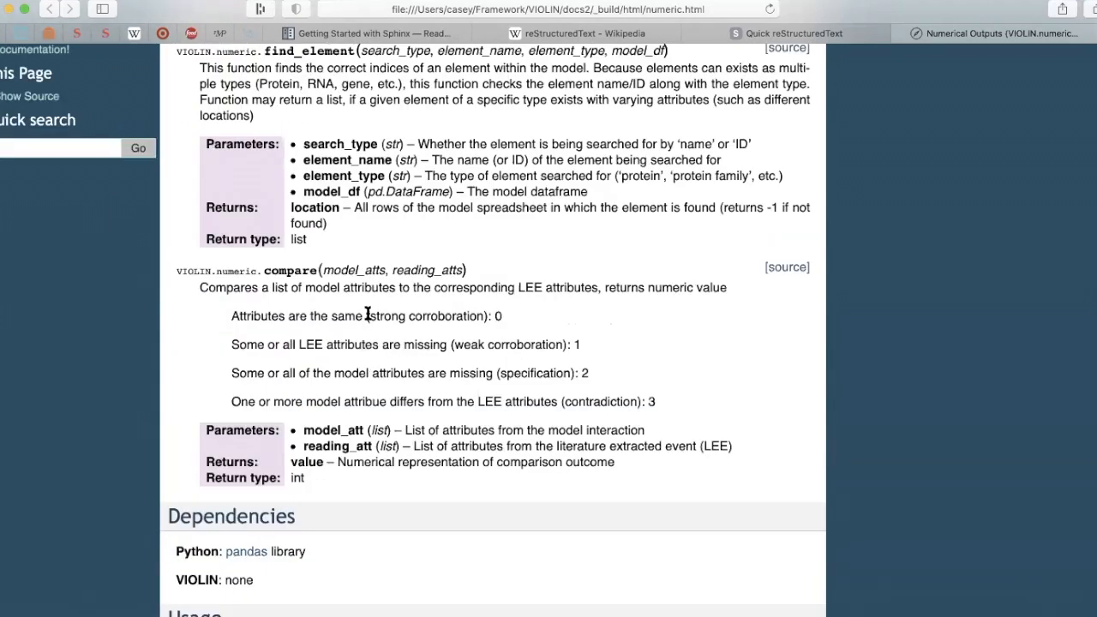
{"action": "scroll", "scroll_direction": "up", "scroll_amount": 3}
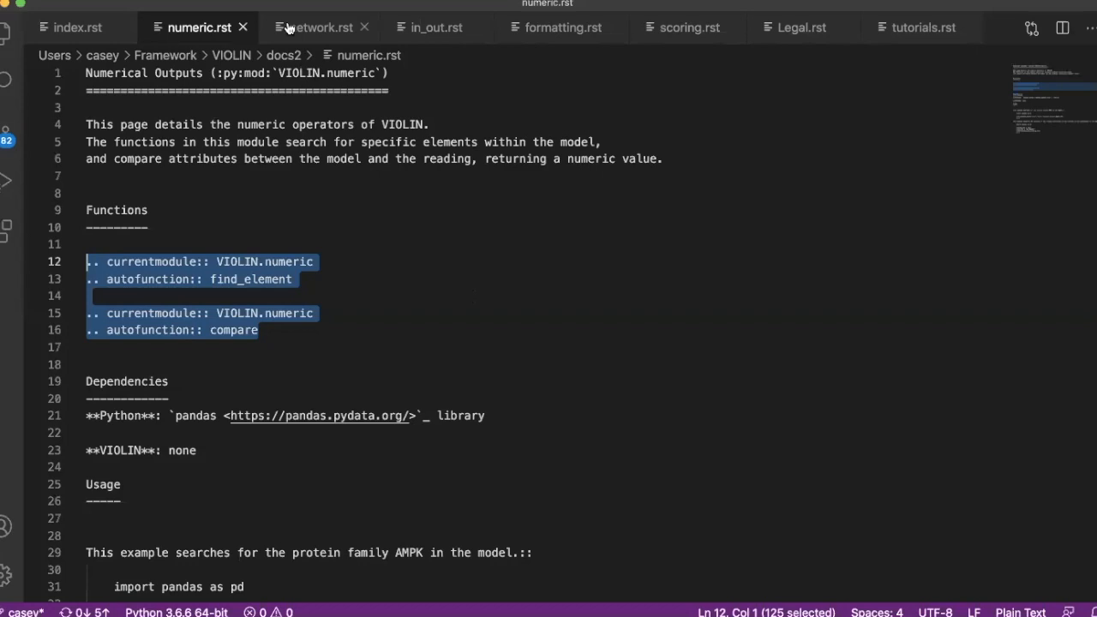
- Open network.rst and scroll through its autofunction and scoring.py literalinclude (lines 286–288) directives
{"action": "left_click", "coordinate": [322, 27]}
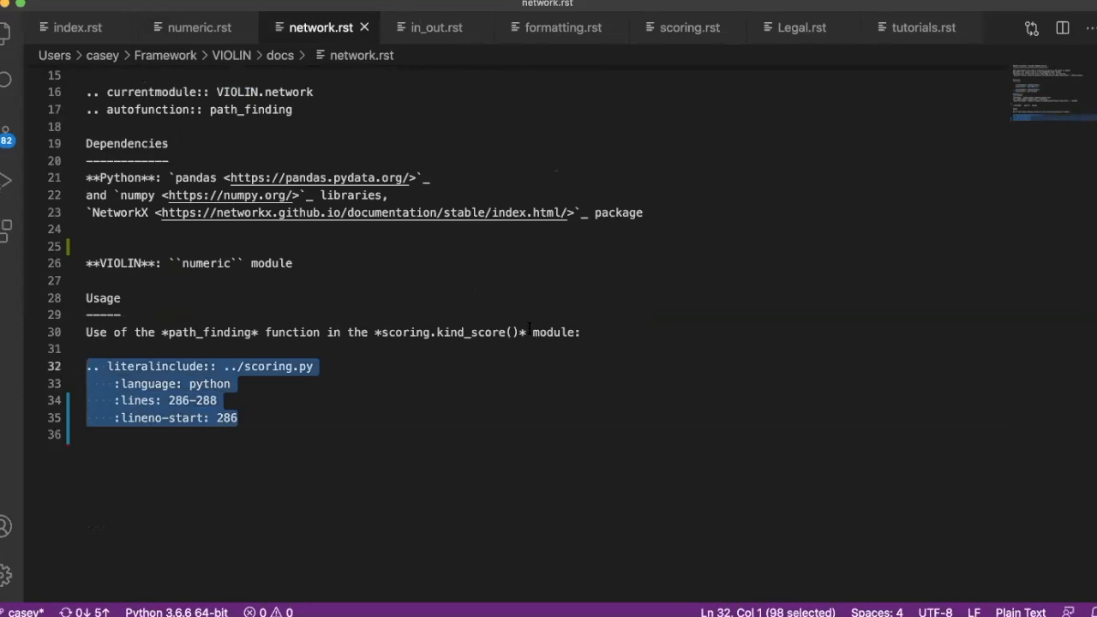
{"action": "mouse_move", "coordinate": [626, 328]}
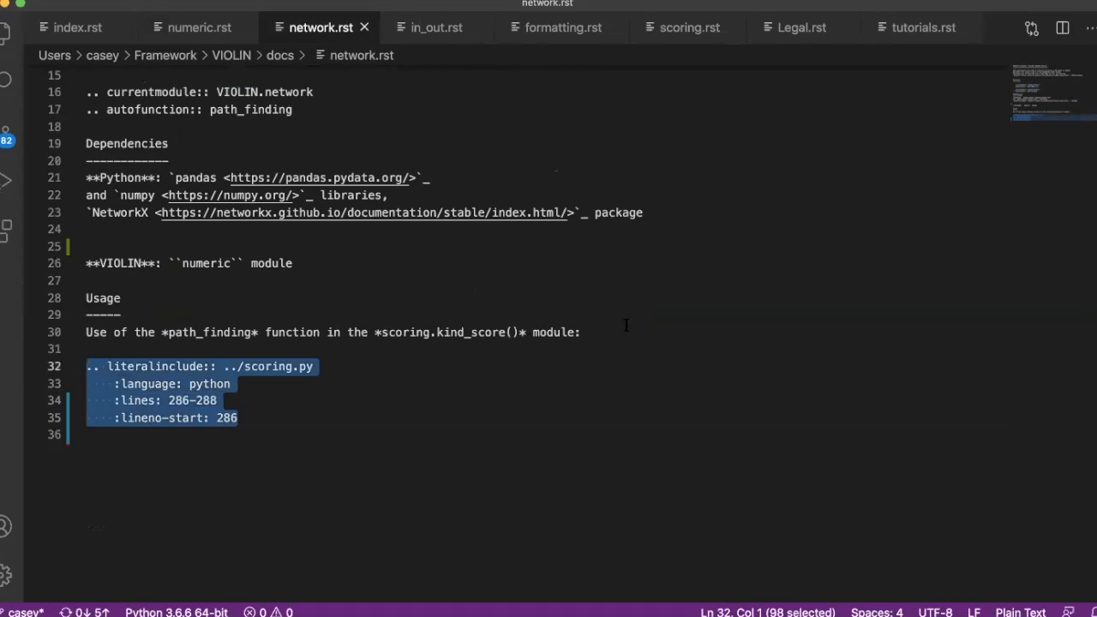
{"action": "mouse_move", "coordinate": [737, 367]}
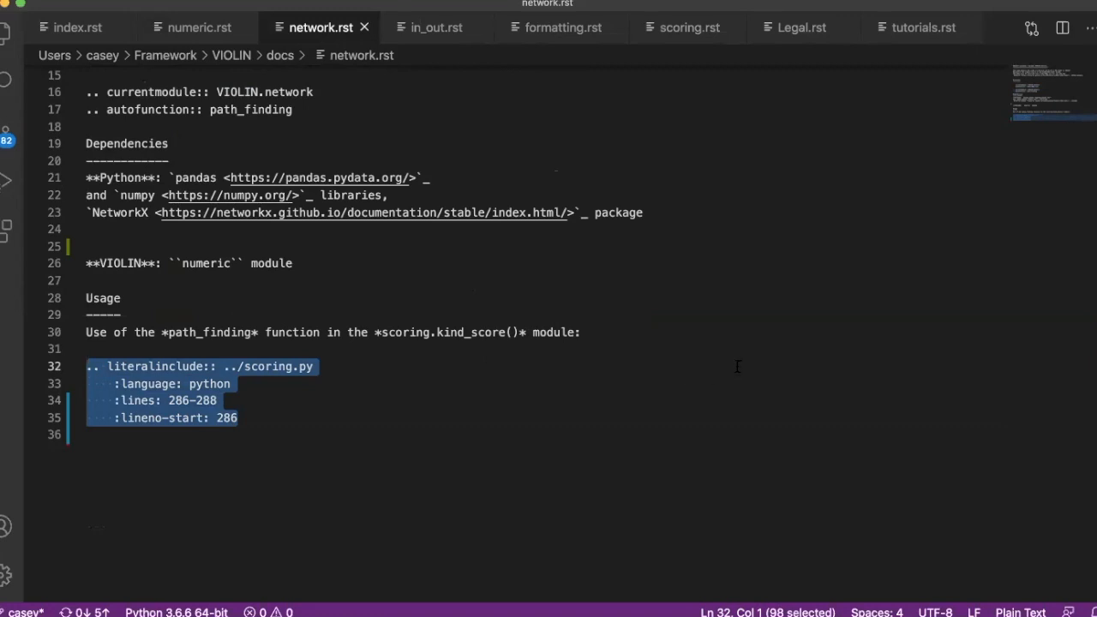
{"action": "scroll", "scroll_direction": "up", "scroll_amount": 3}
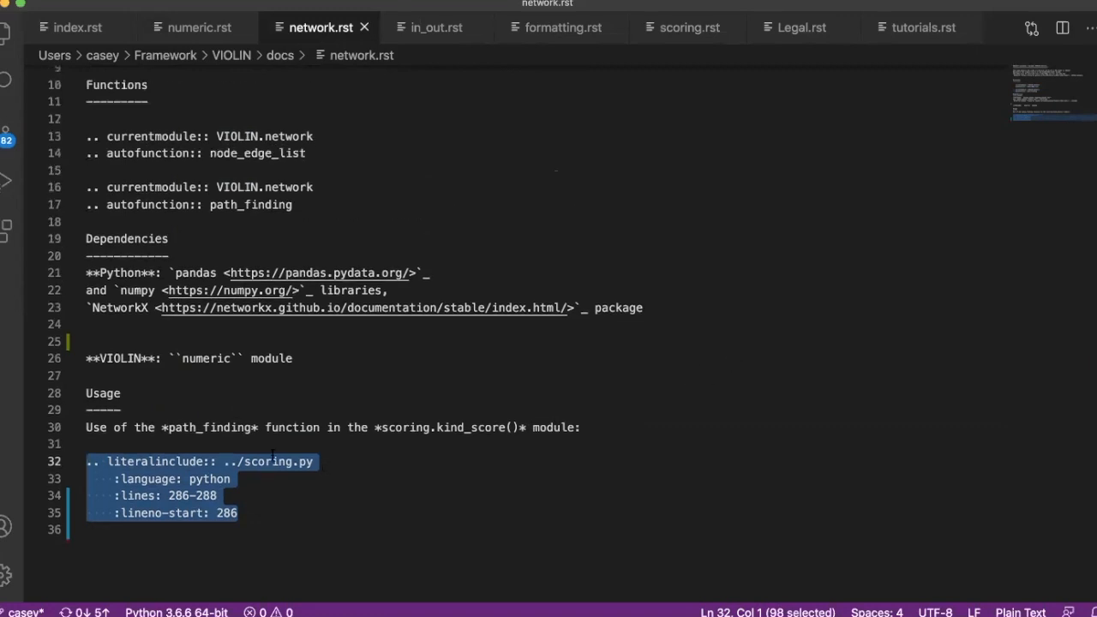
{"action": "scroll", "scroll_direction": "down", "scroll_amount": 3}
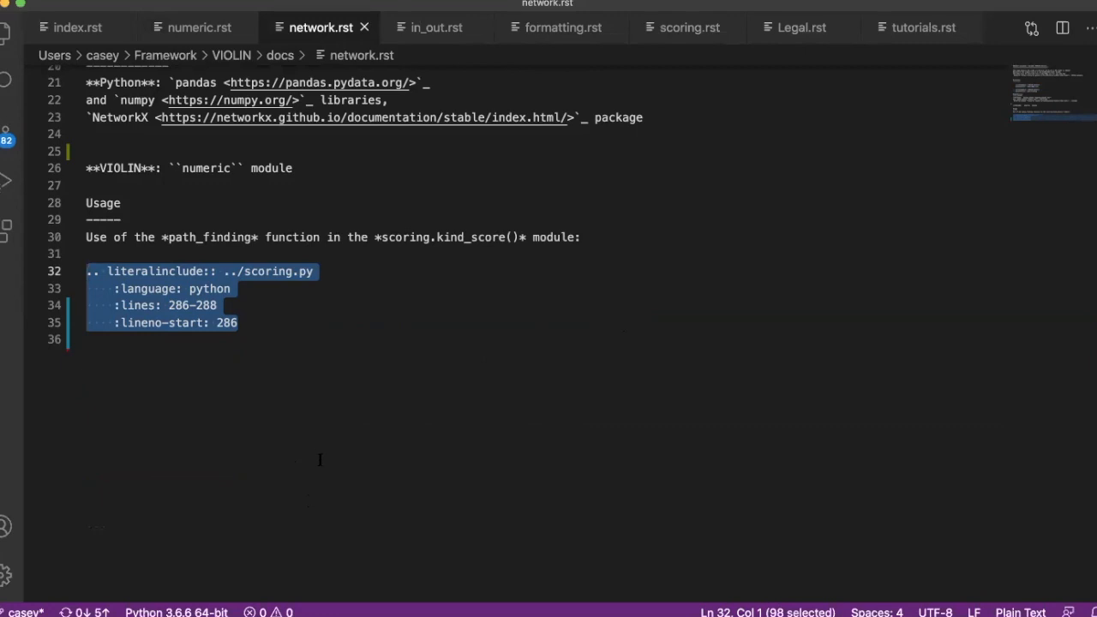
{"action": "mouse_move", "coordinate": [256, 392]}
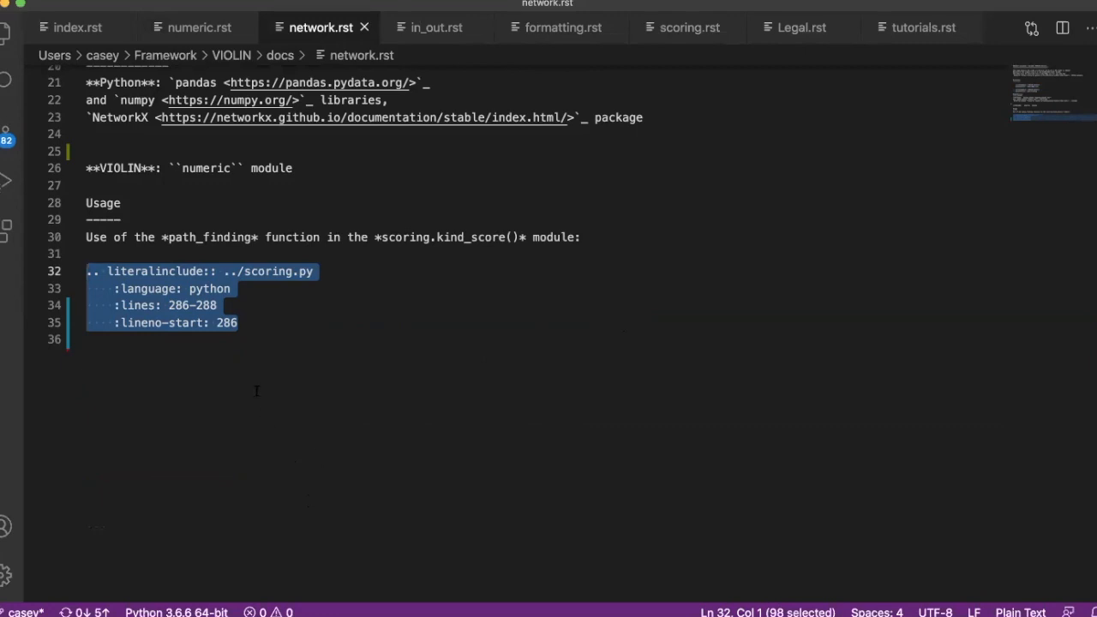
{"action": "scroll", "scroll_direction": "up", "scroll_amount": 3}
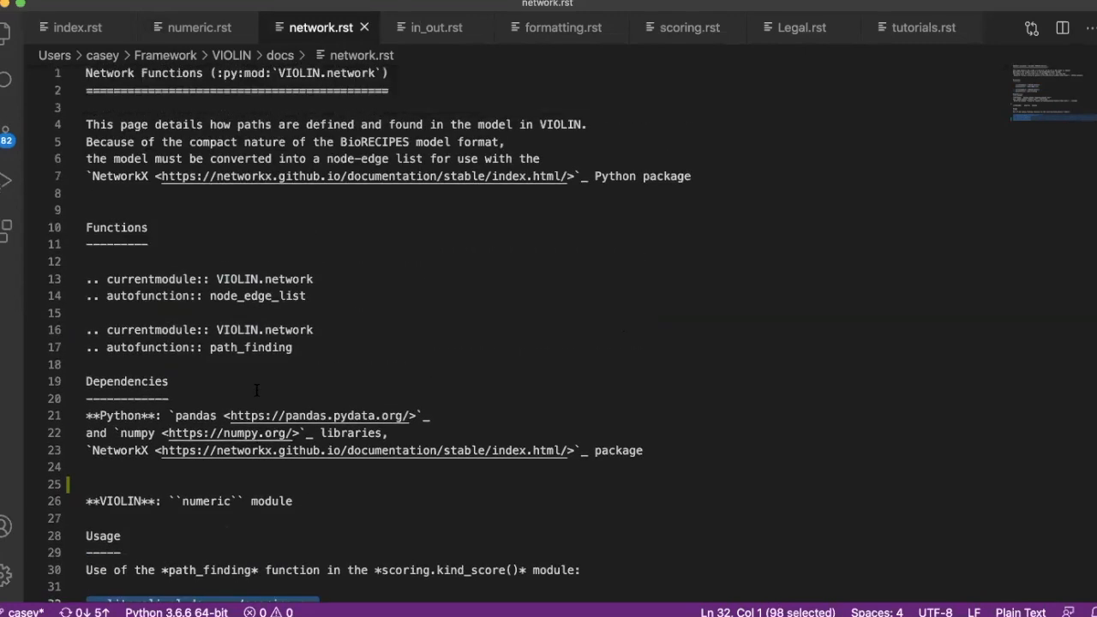
{"action": "scroll", "scroll_direction": "down", "scroll_amount": 3}
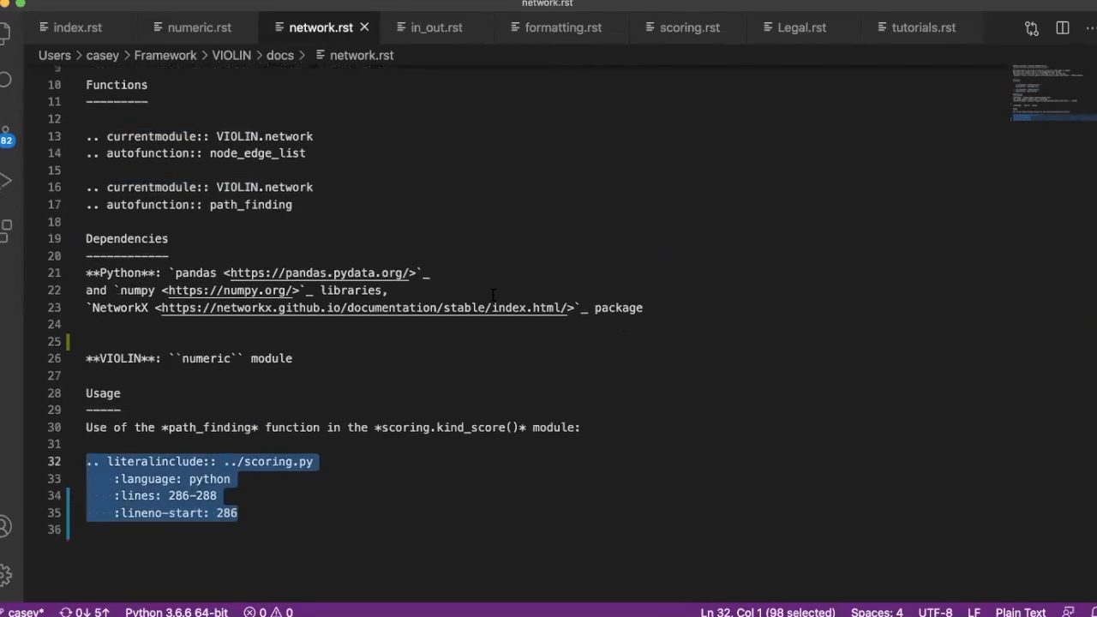
{"action": "scroll", "scroll_direction": "up", "scroll_amount": 3}
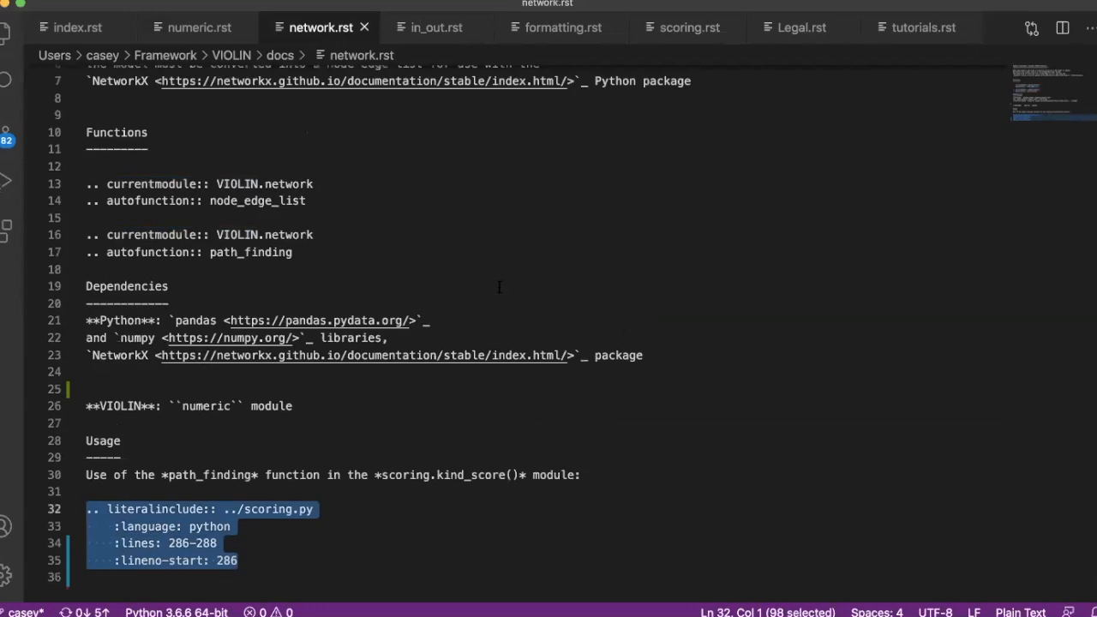
{"action": "mouse_move", "coordinate": [166, 55]}
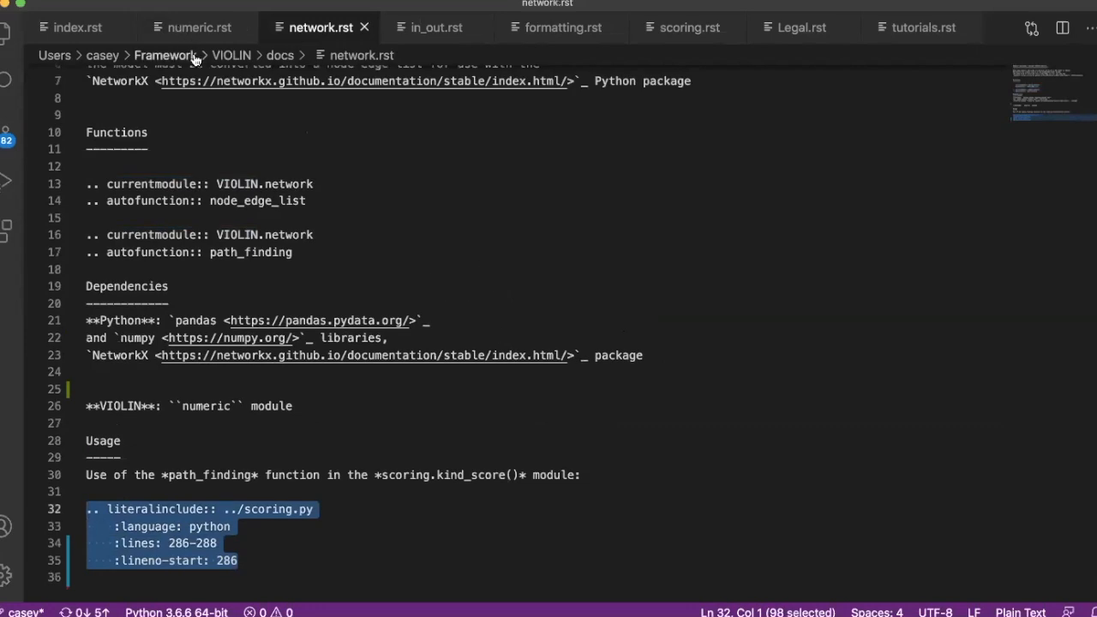
{"action": "left_click", "coordinate": [21, 9]}
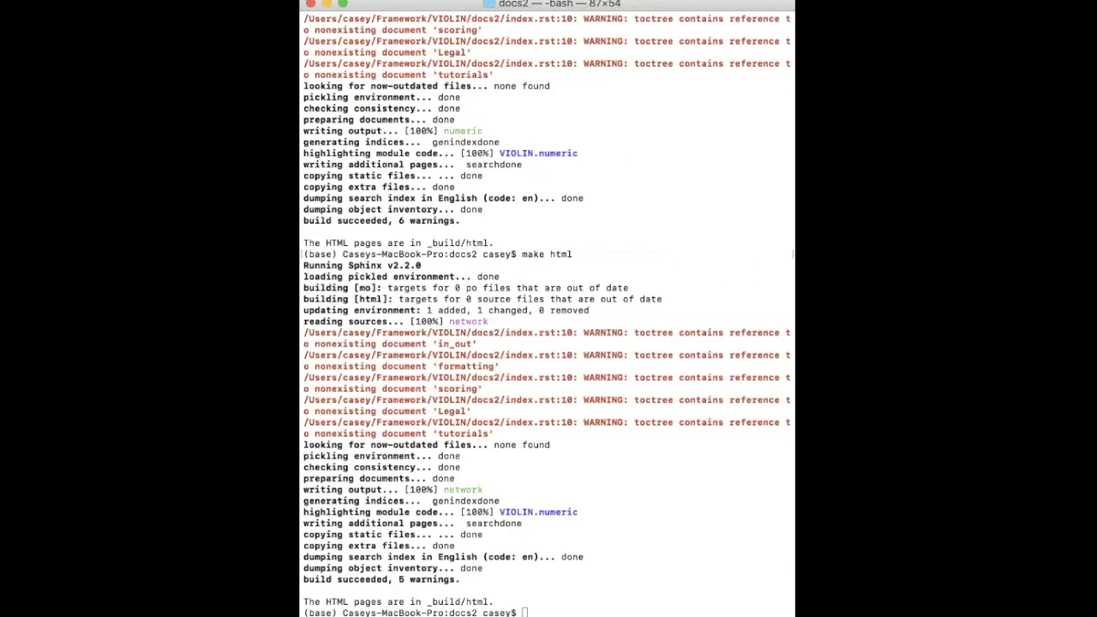
{"action": "mouse_move", "coordinate": [507, 328]}
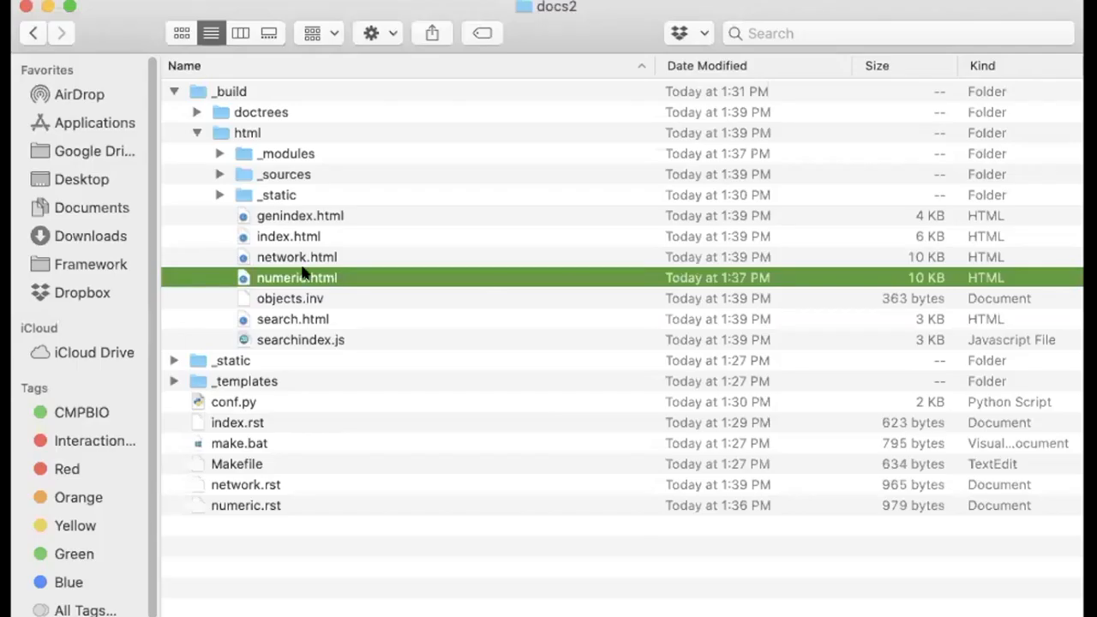
- Select network.html in docs2's _build/html folder in Finder
{"action": "left_click", "coordinate": [369, 277]}
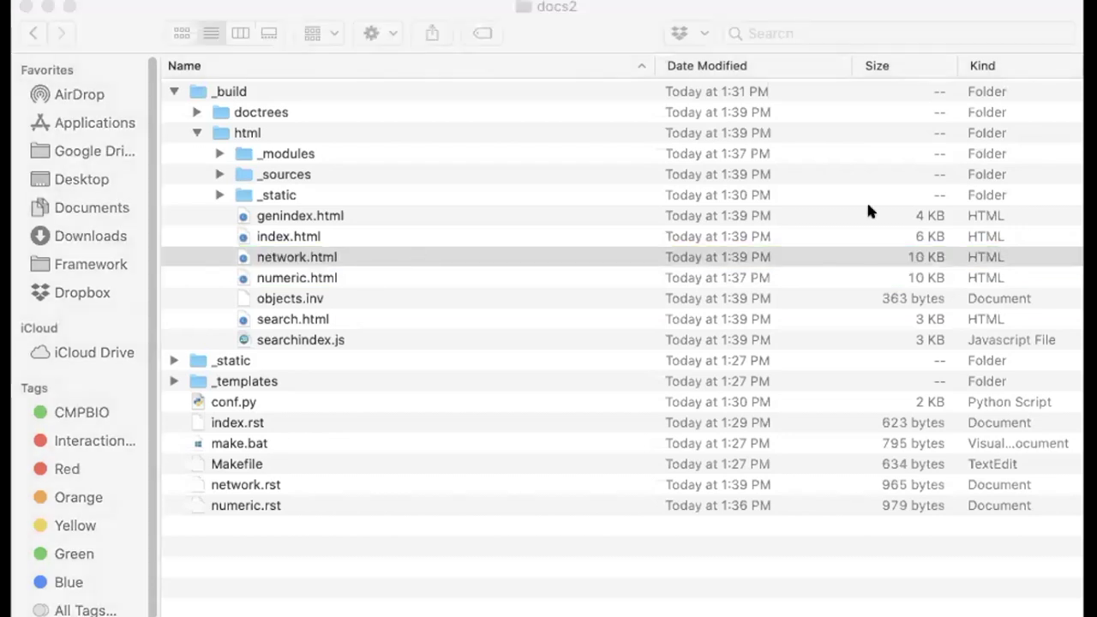
{"action": "mouse_move", "coordinate": [291, 298]}
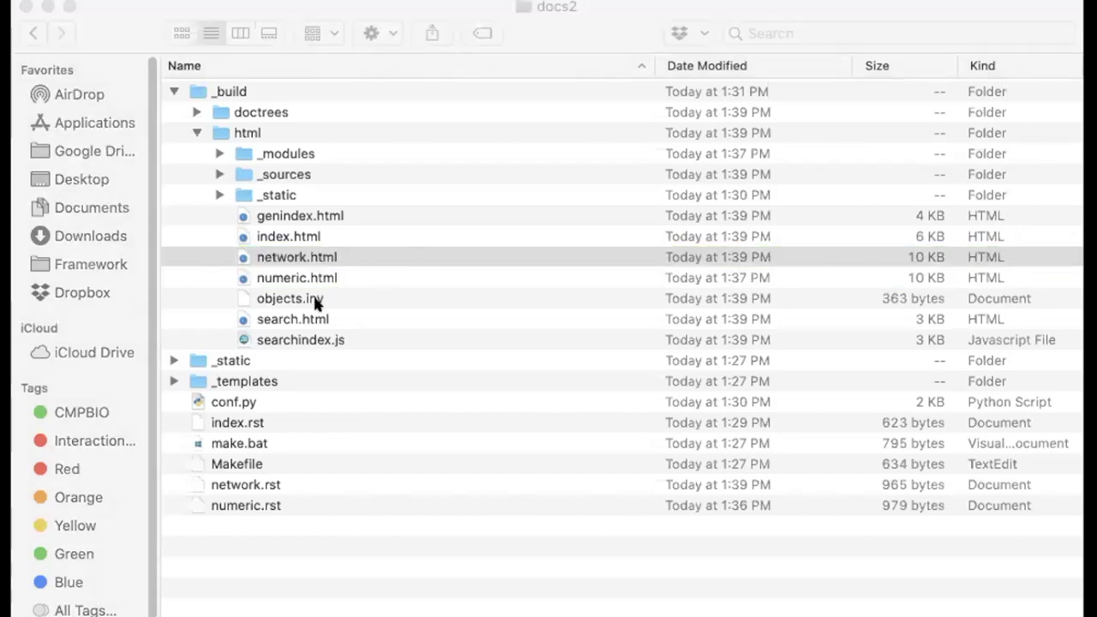
{"action": "double_click", "coordinate": [297, 258]}
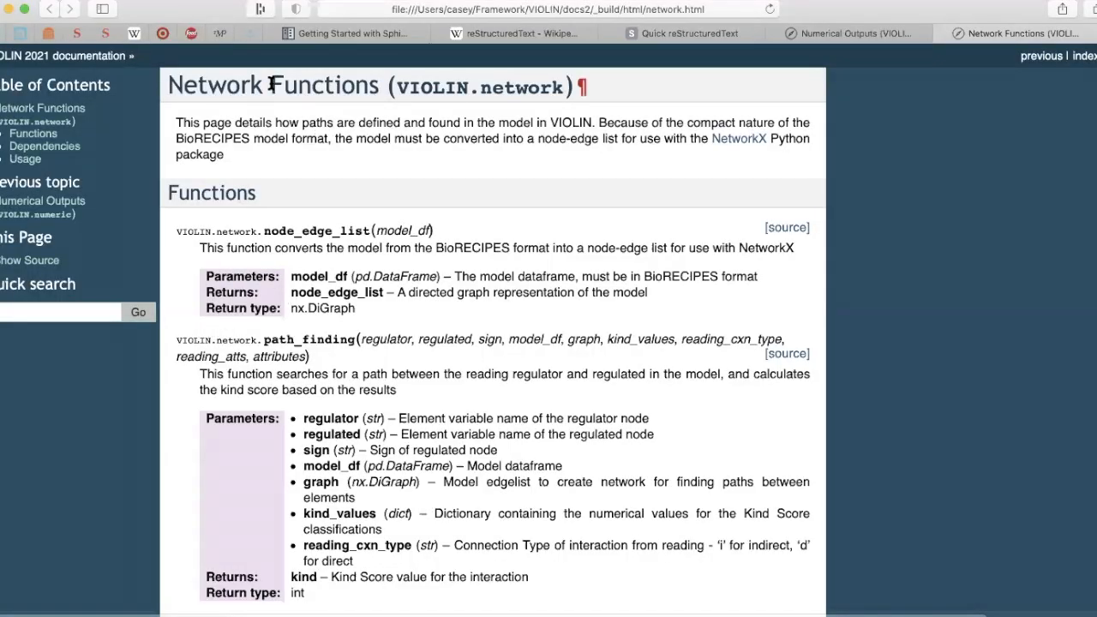
{"action": "scroll", "scroll_direction": "down", "scroll_amount": 3}
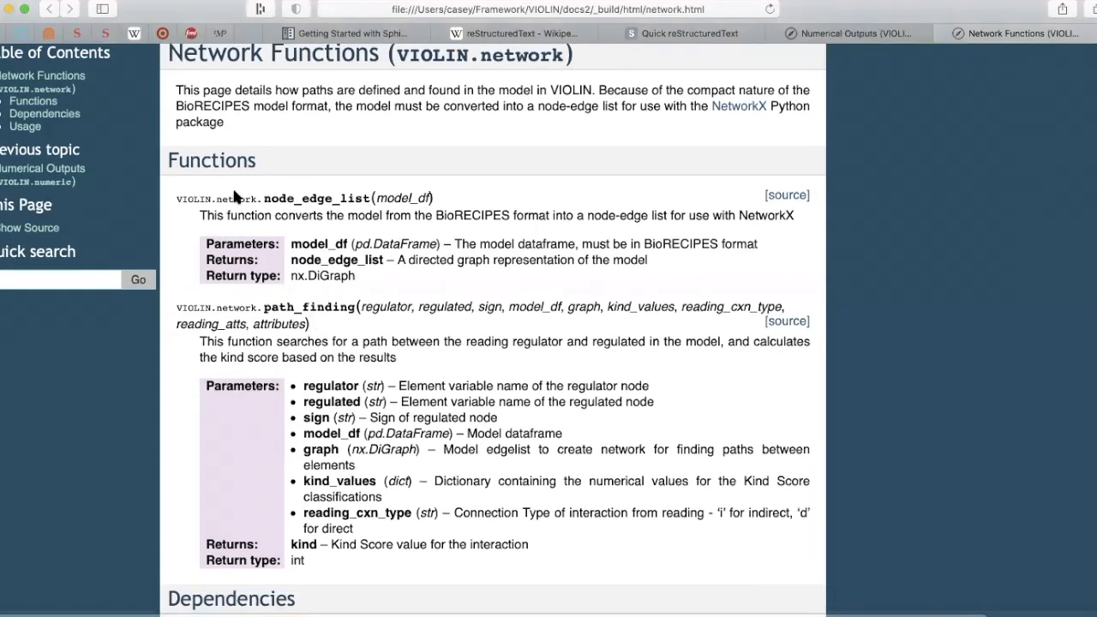
{"action": "scroll", "scroll_direction": "down", "scroll_amount": 3}
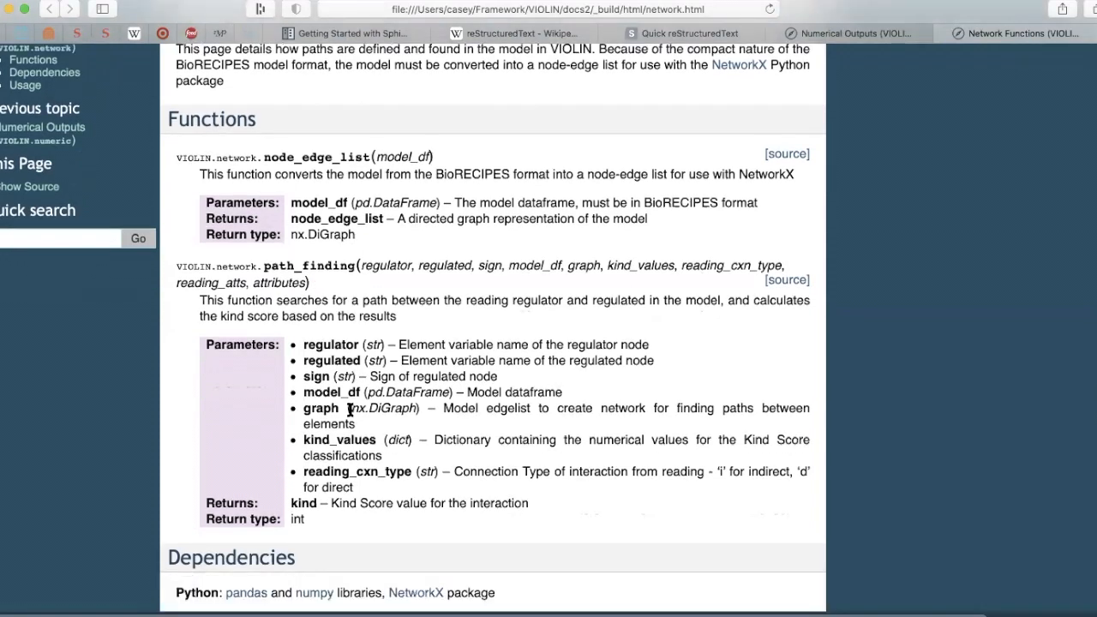
{"action": "scroll", "scroll_direction": "down", "scroll_amount": 3}
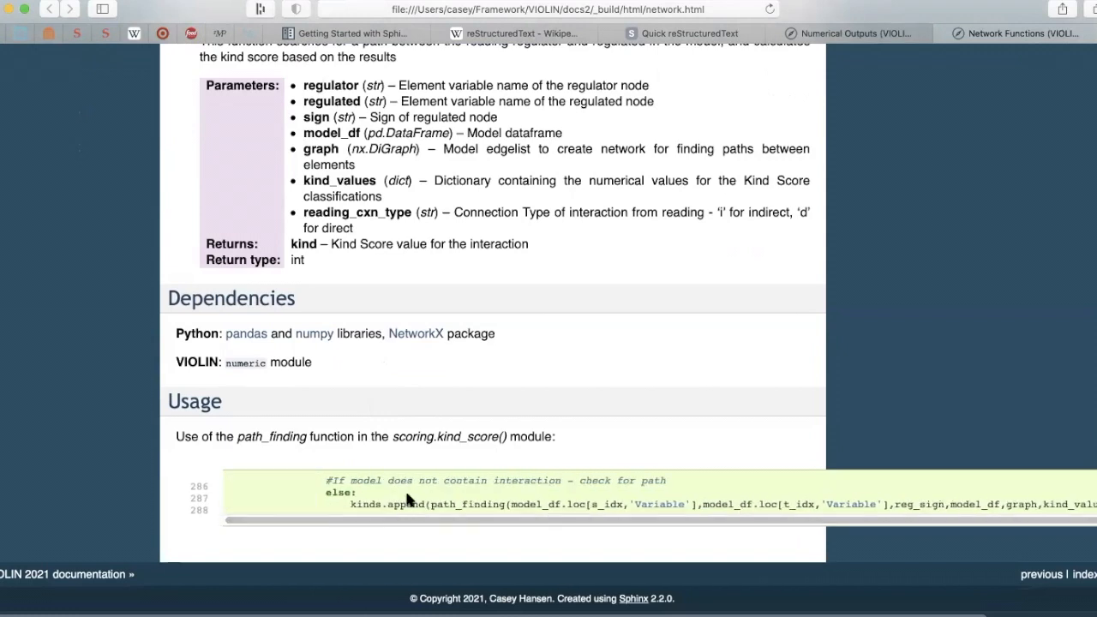
{"action": "mouse_move", "coordinate": [172, 438]}
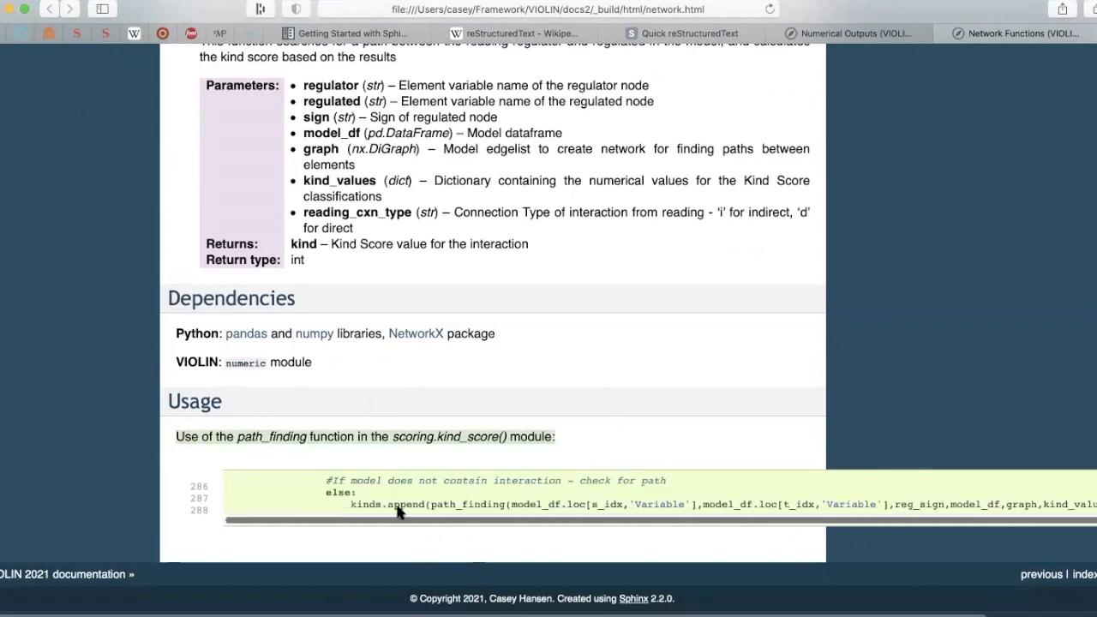
{"action": "scroll", "scroll_direction": "right", "scroll_amount": 3}
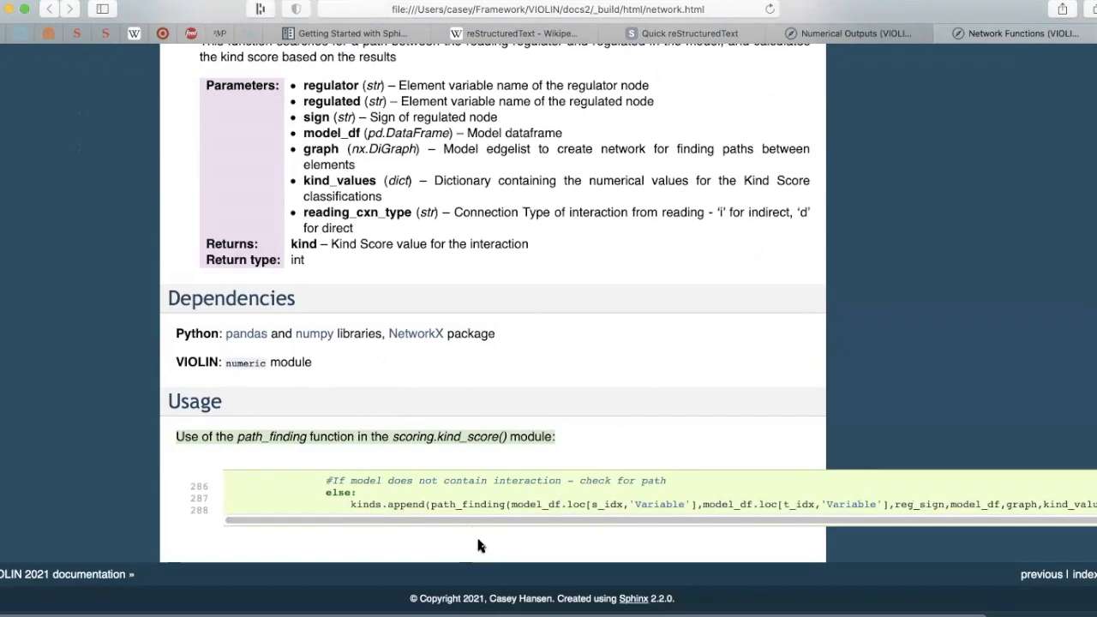
{"action": "mouse_move", "coordinate": [776, 500]}
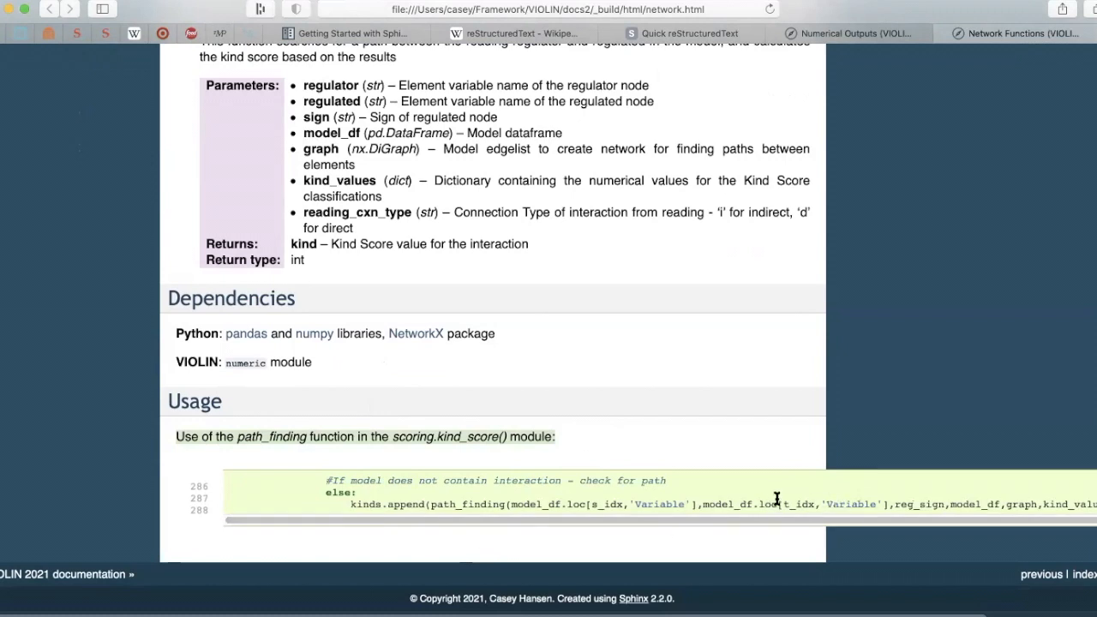
{"action": "mouse_move", "coordinate": [842, 455]}
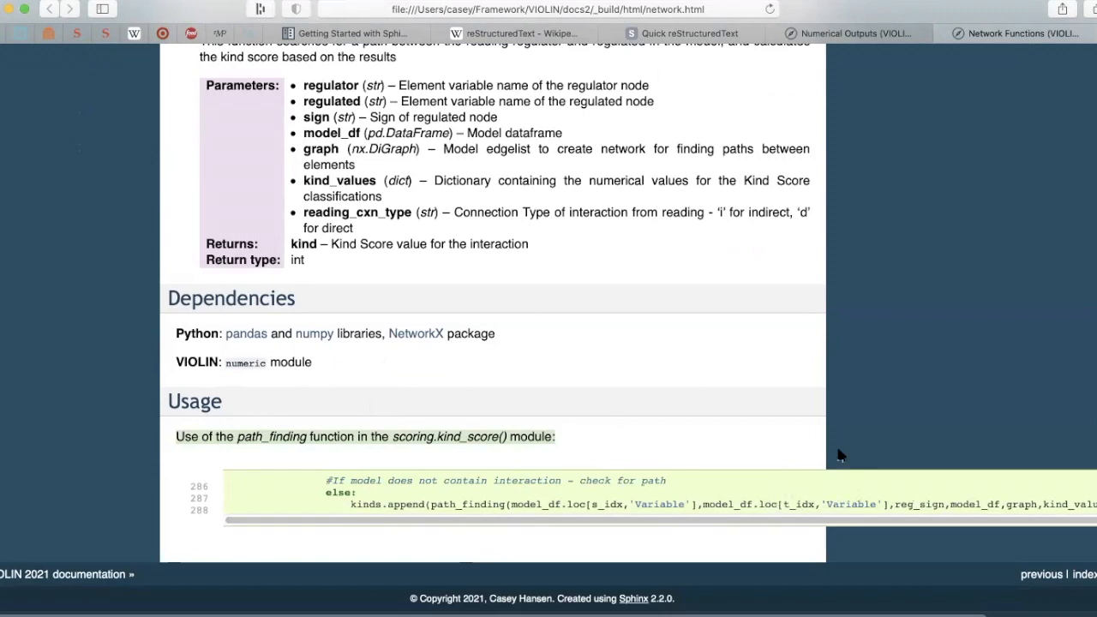
{"action": "mouse_move", "coordinate": [219, 493]}
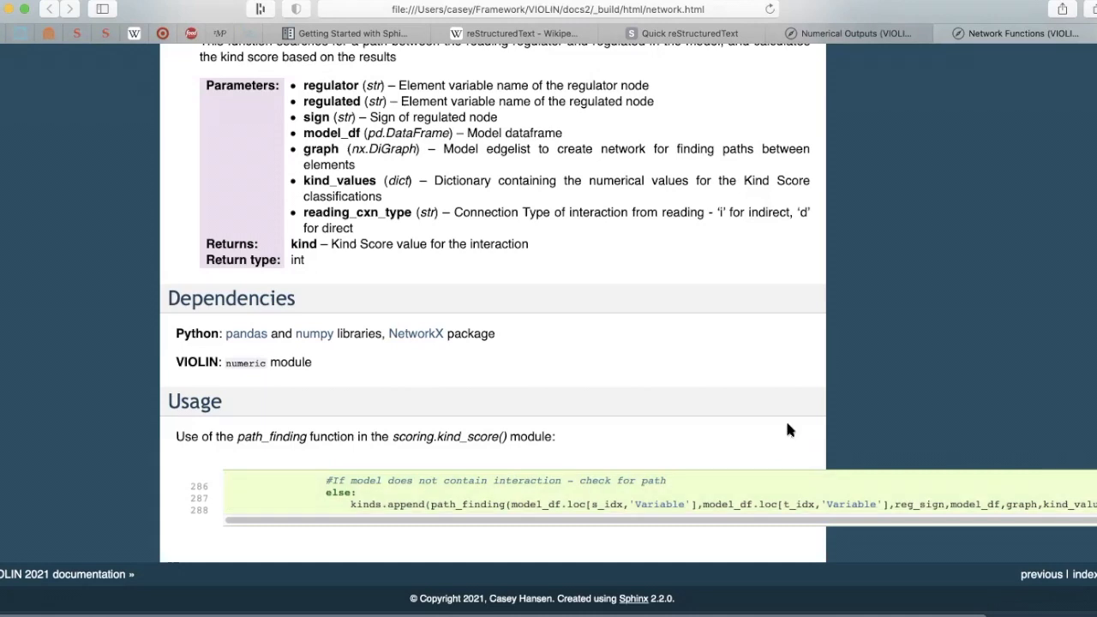
{"action": "mouse_move", "coordinate": [878, 184]}
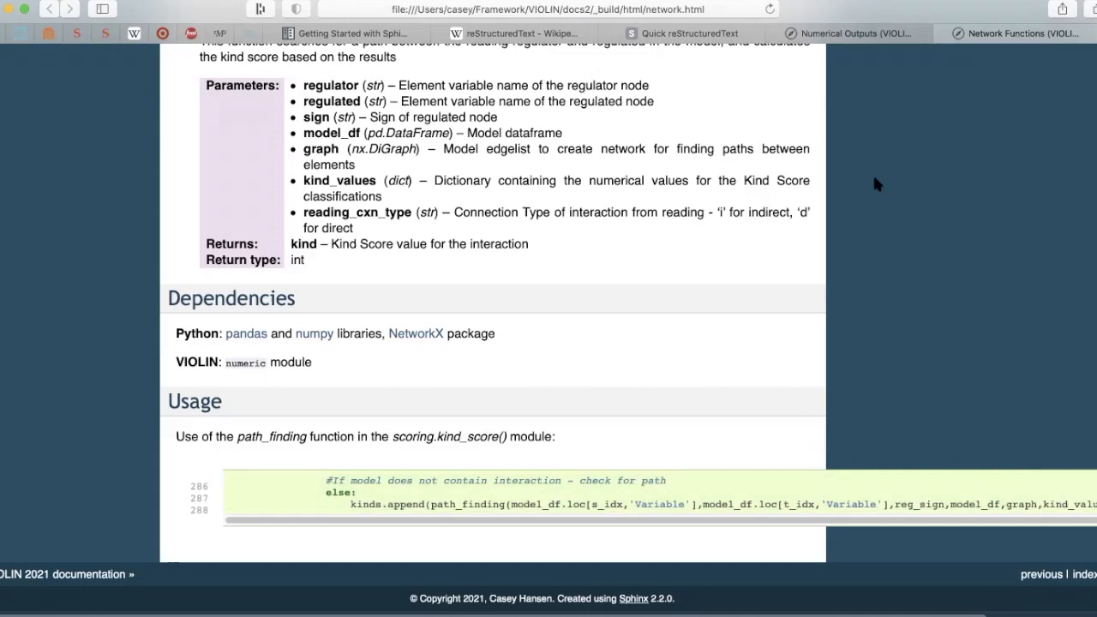
{"action": "mouse_move", "coordinate": [845, 331]}
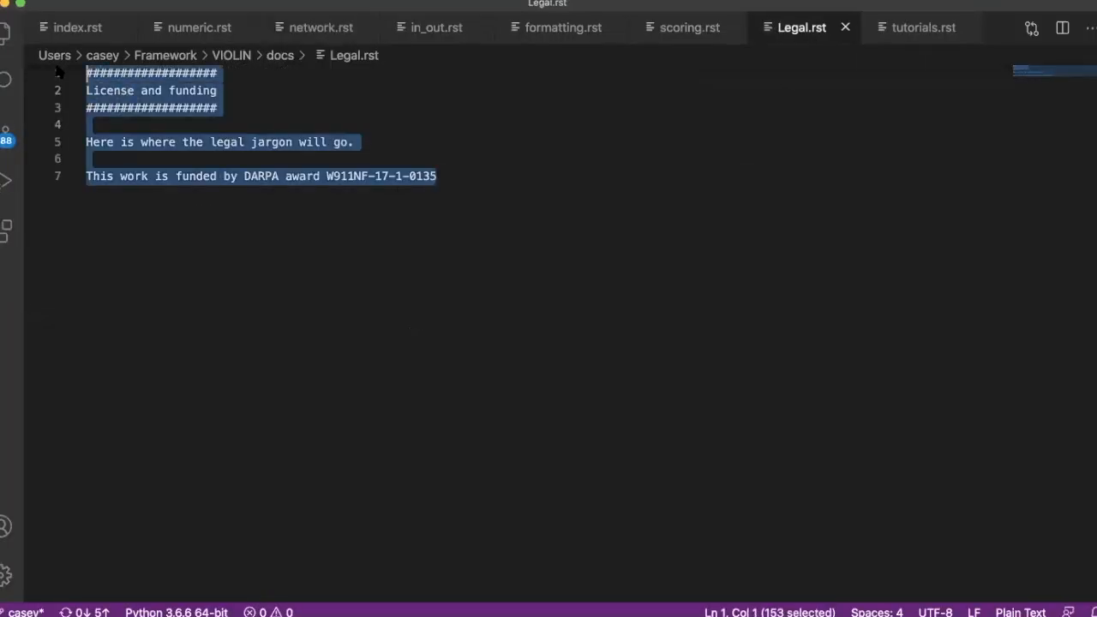
{"action": "mouse_move", "coordinate": [924, 26]}
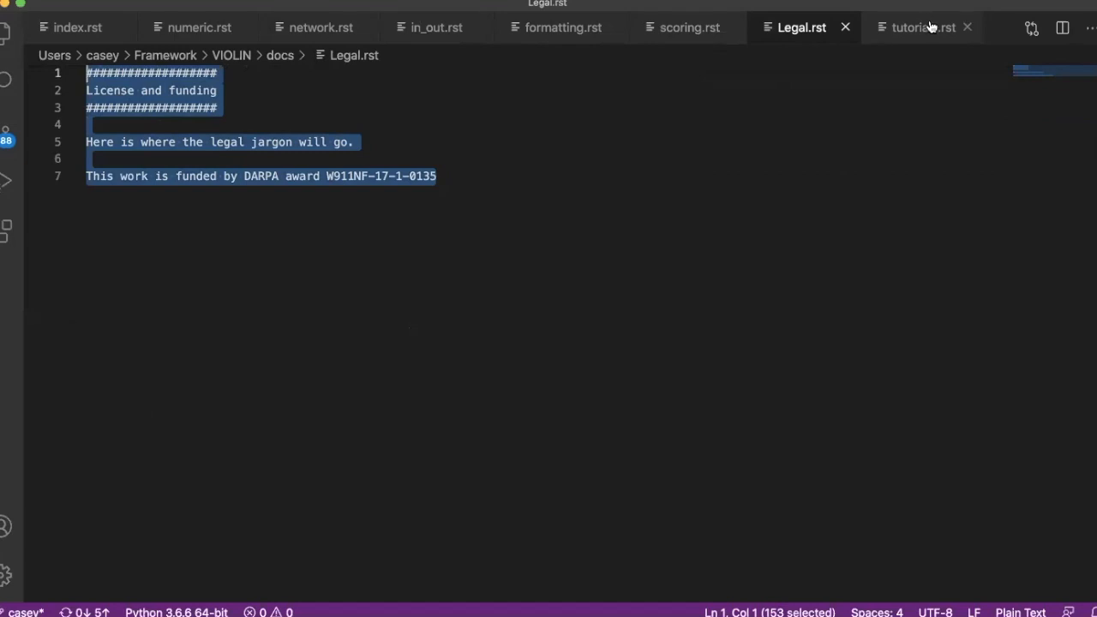
- Switch the editor from Legal.rst to the tutorials.rst tab
{"action": "left_click", "coordinate": [924, 27]}
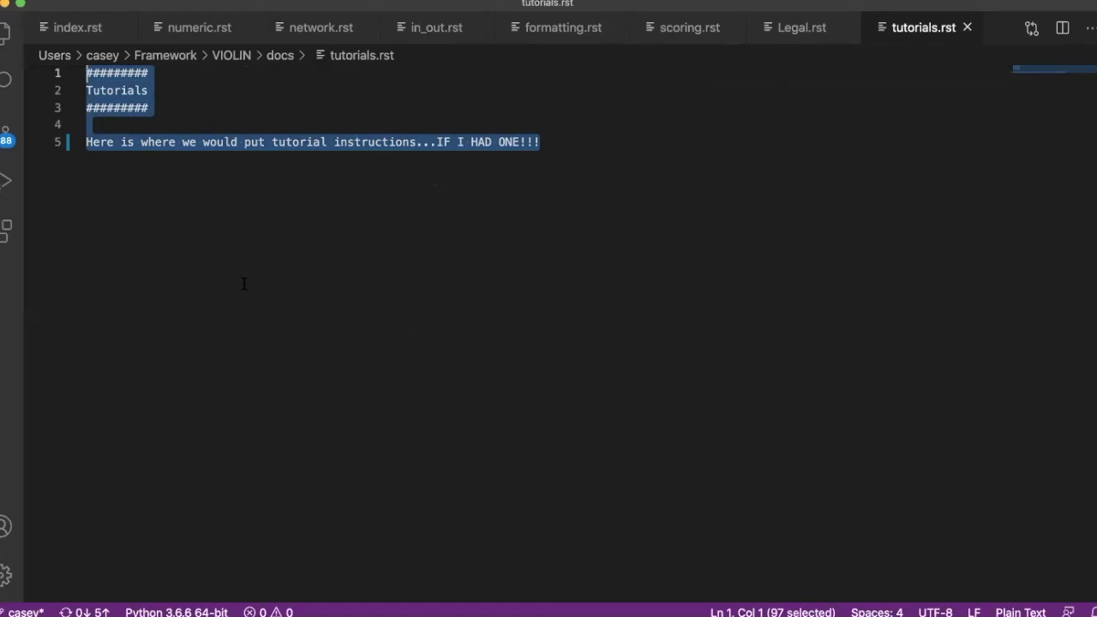
{"action": "mouse_move", "coordinate": [213, 338]}
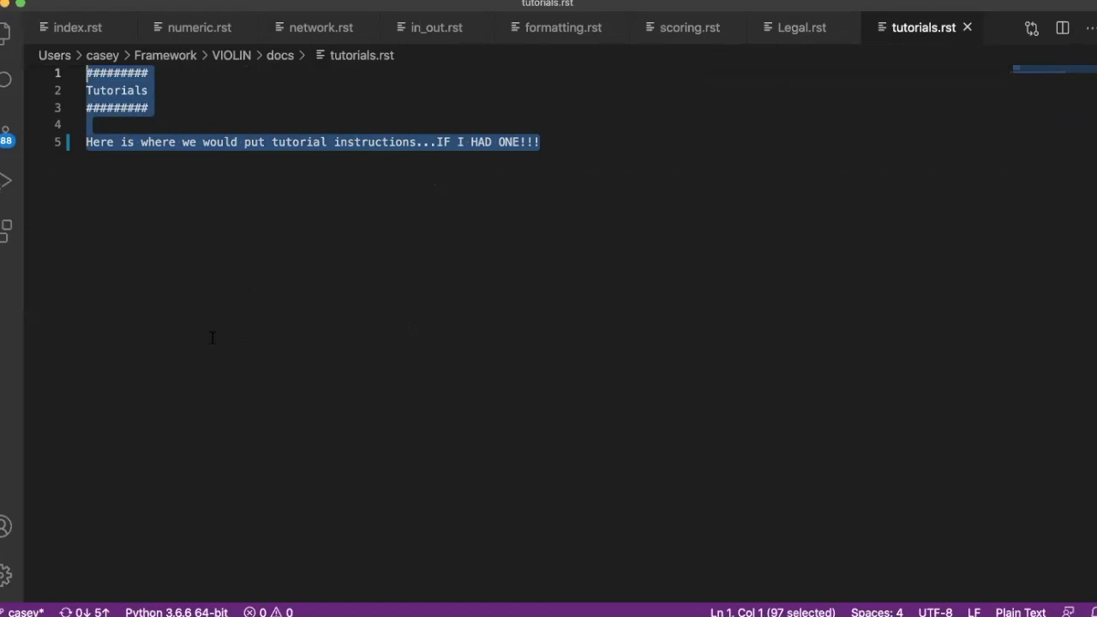
{"action": "mouse_move", "coordinate": [342, 212]}
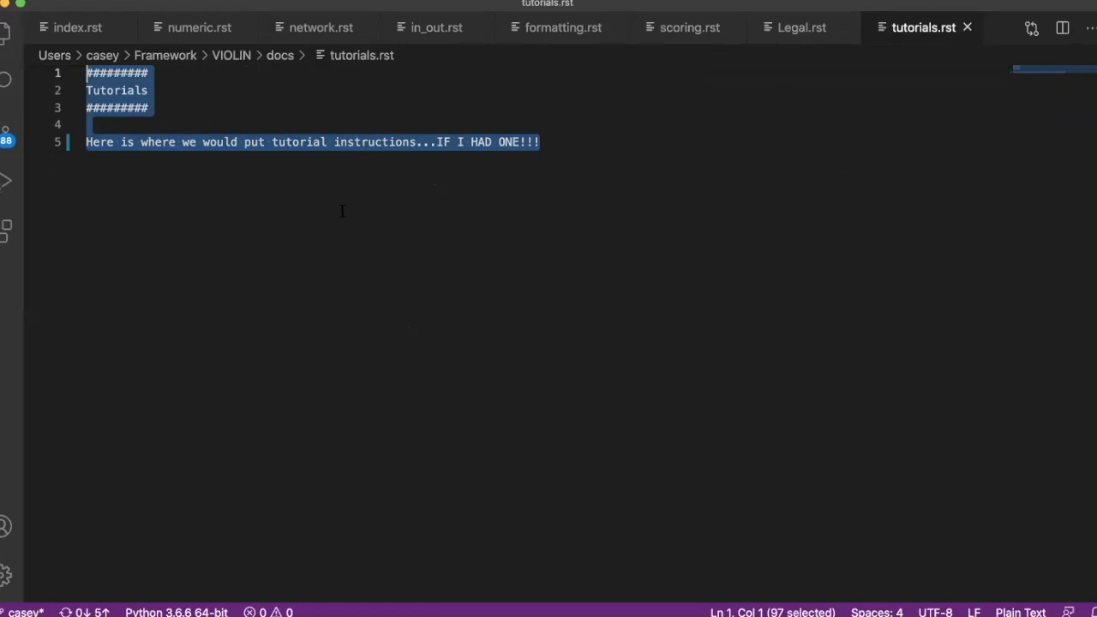
{"action": "mouse_move", "coordinate": [375, 237]}
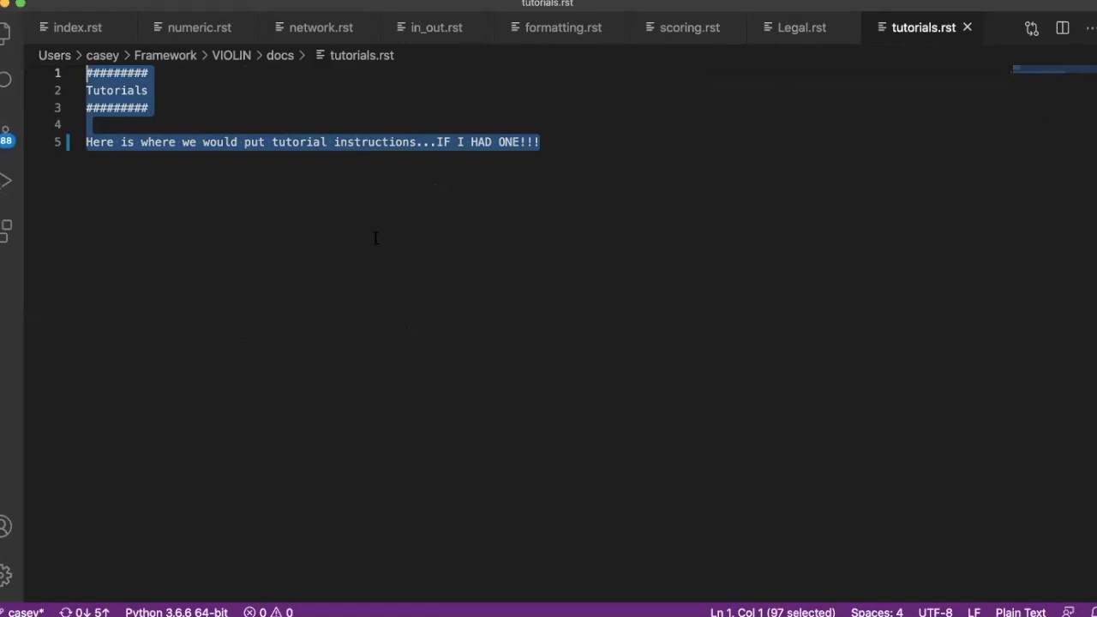
{"action": "mouse_move", "coordinate": [384, 155]}
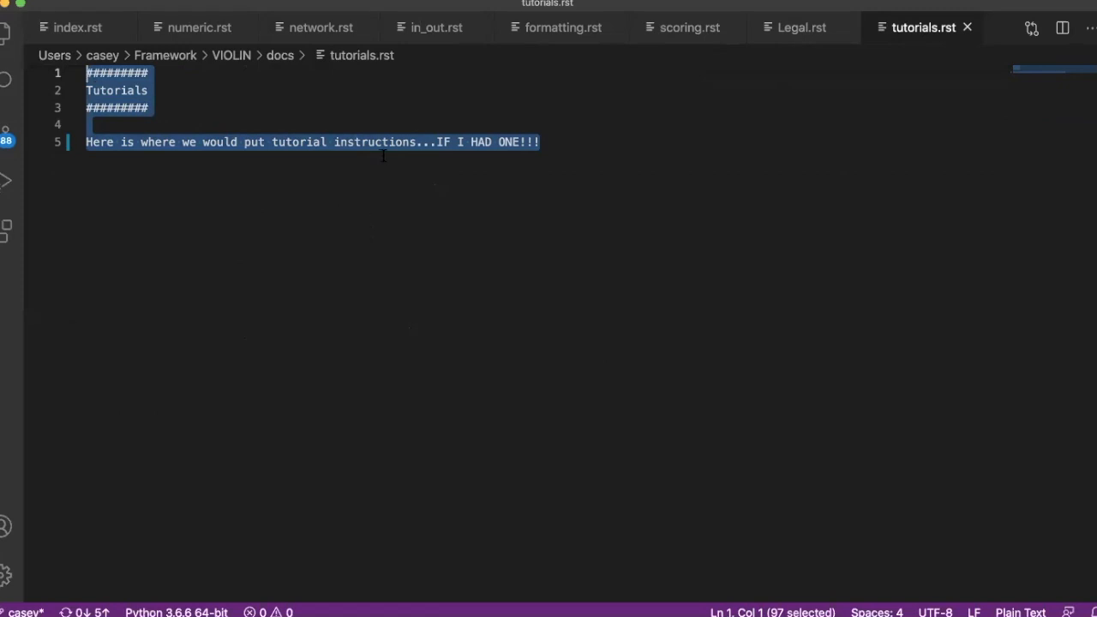
{"action": "mouse_move", "coordinate": [485, 234]}
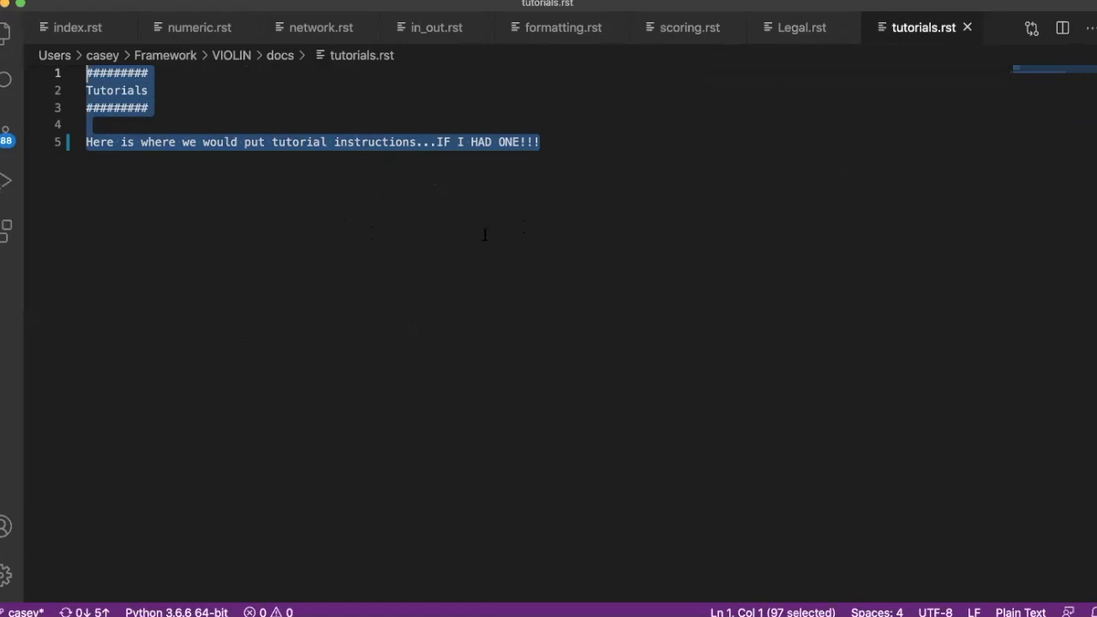
{"action": "mouse_move", "coordinate": [493, 231]}
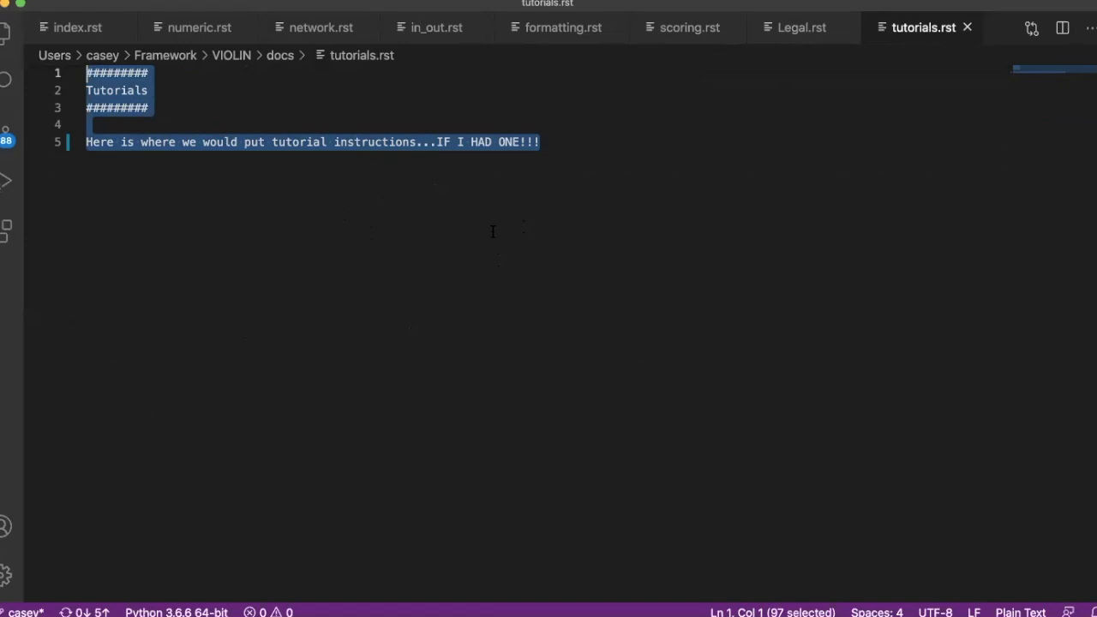
{"action": "mouse_move", "coordinate": [893, 365]}
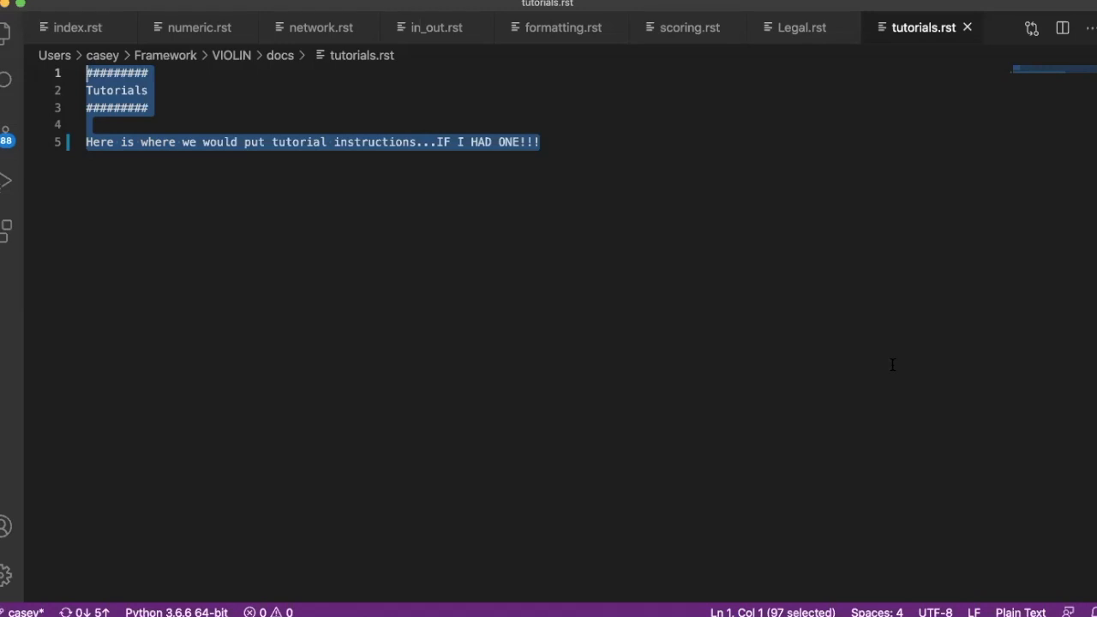
{"action": "mouse_move", "coordinate": [1028, 400]}
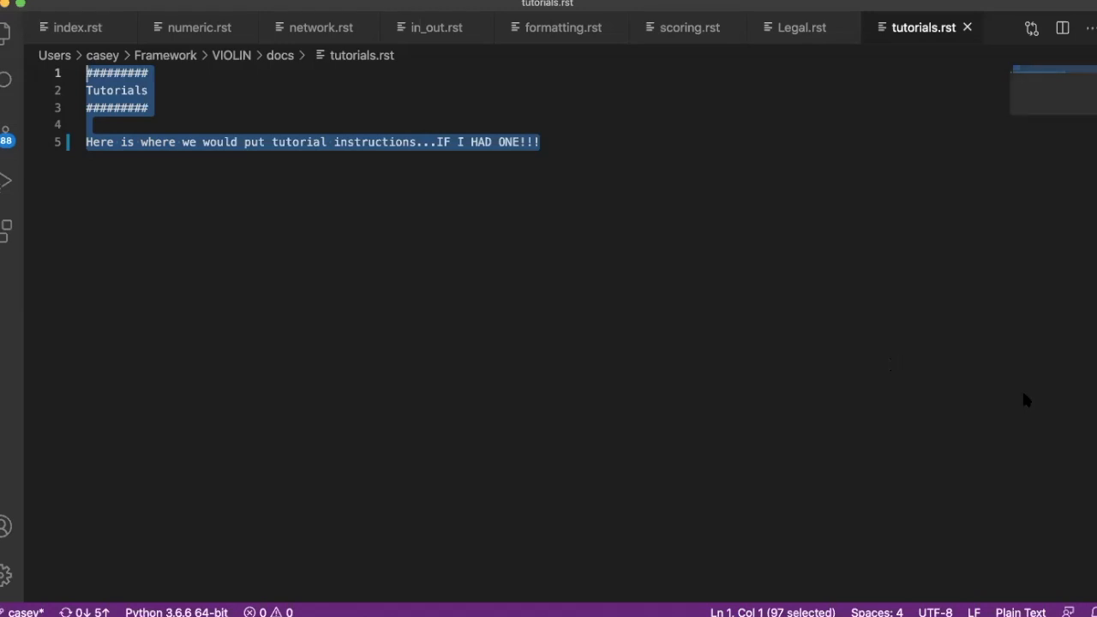
{"action": "mouse_move", "coordinate": [1014, 378]}
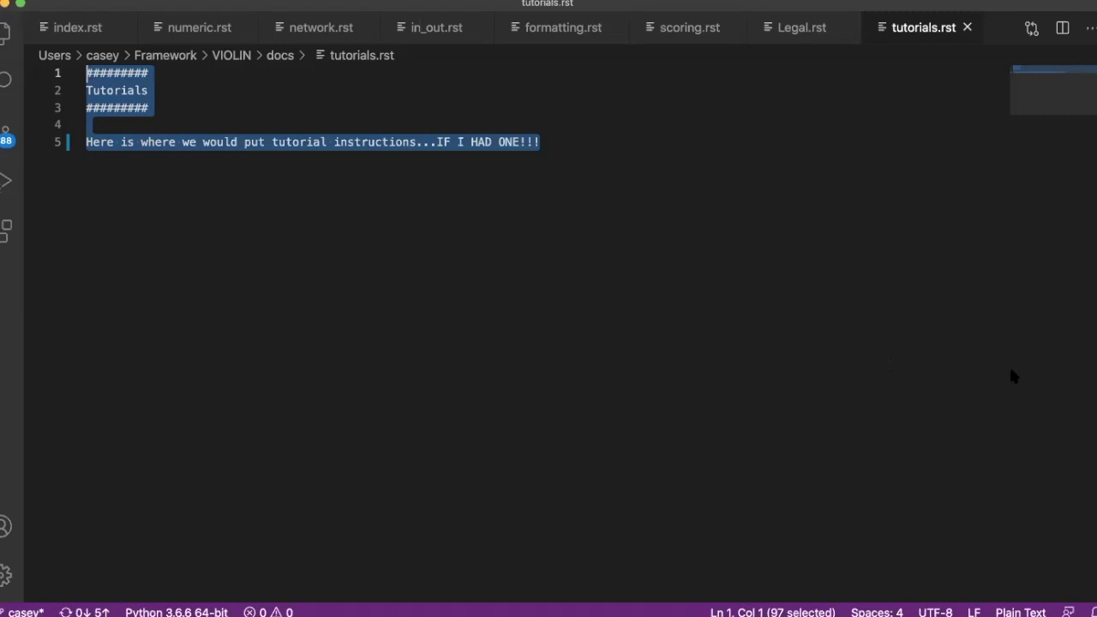
{"action": "mouse_move", "coordinate": [1005, 340]}
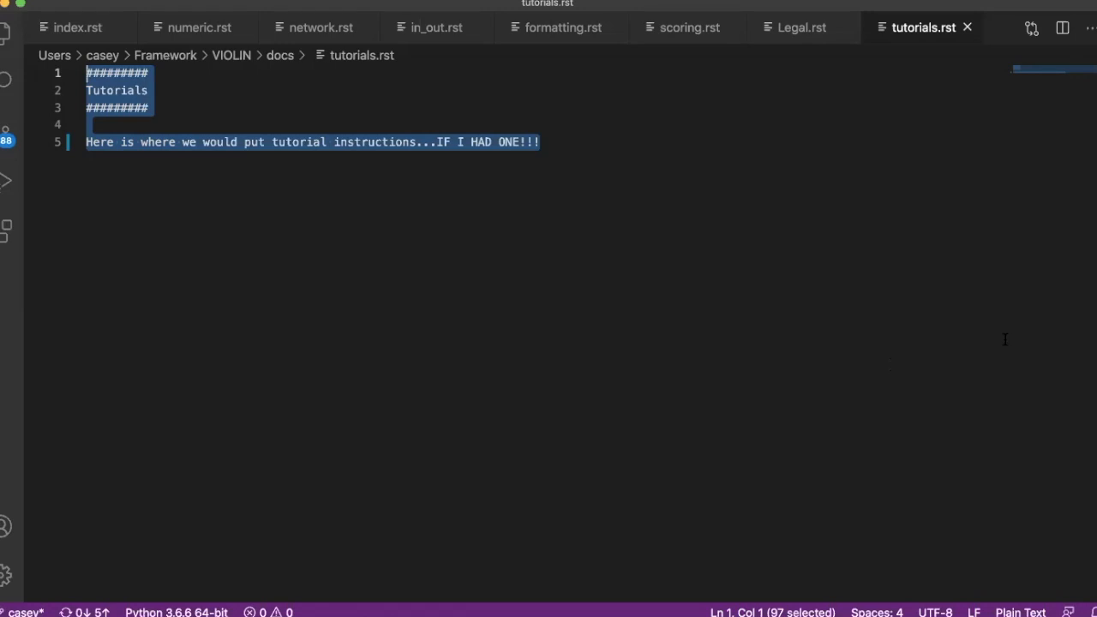
{"action": "mouse_move", "coordinate": [998, 345]}
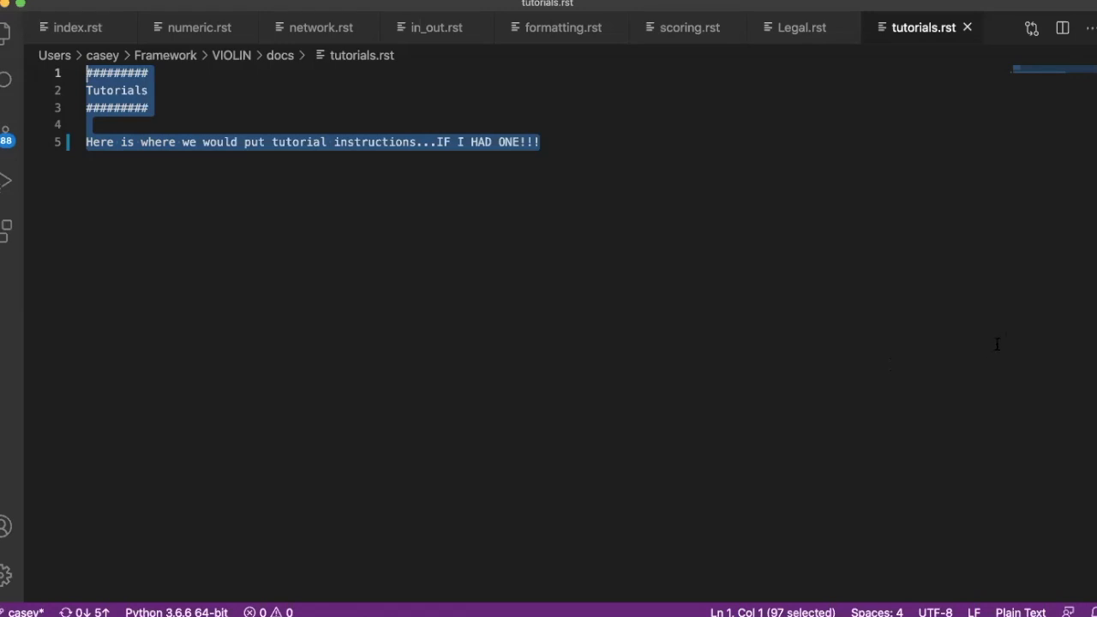
{"action": "mouse_move", "coordinate": [984, 247]}
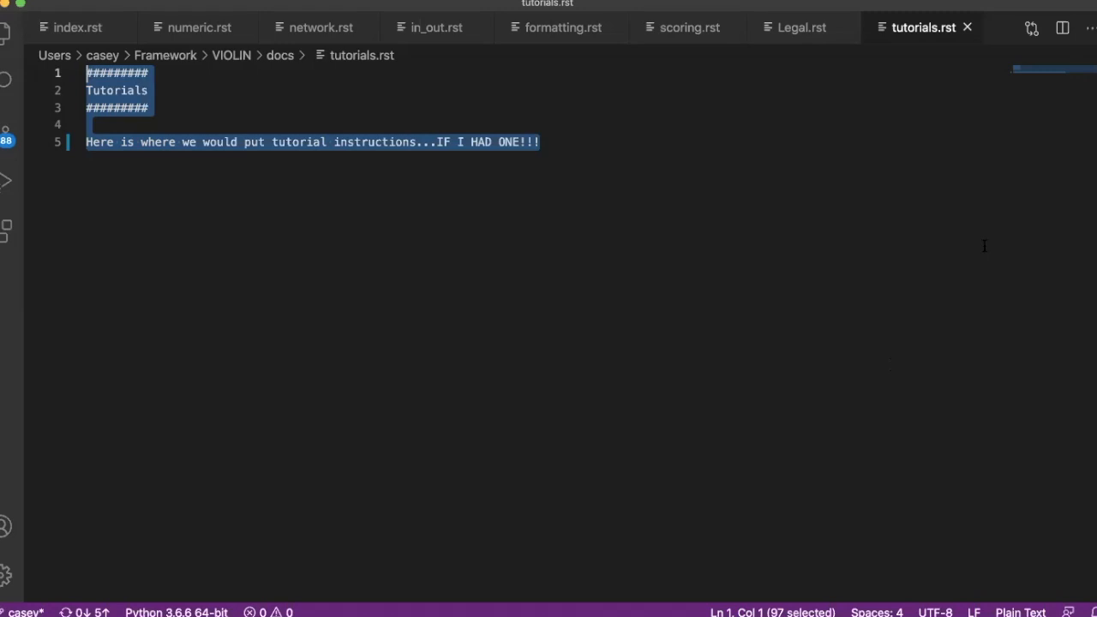
{"action": "mouse_move", "coordinate": [877, 228]}
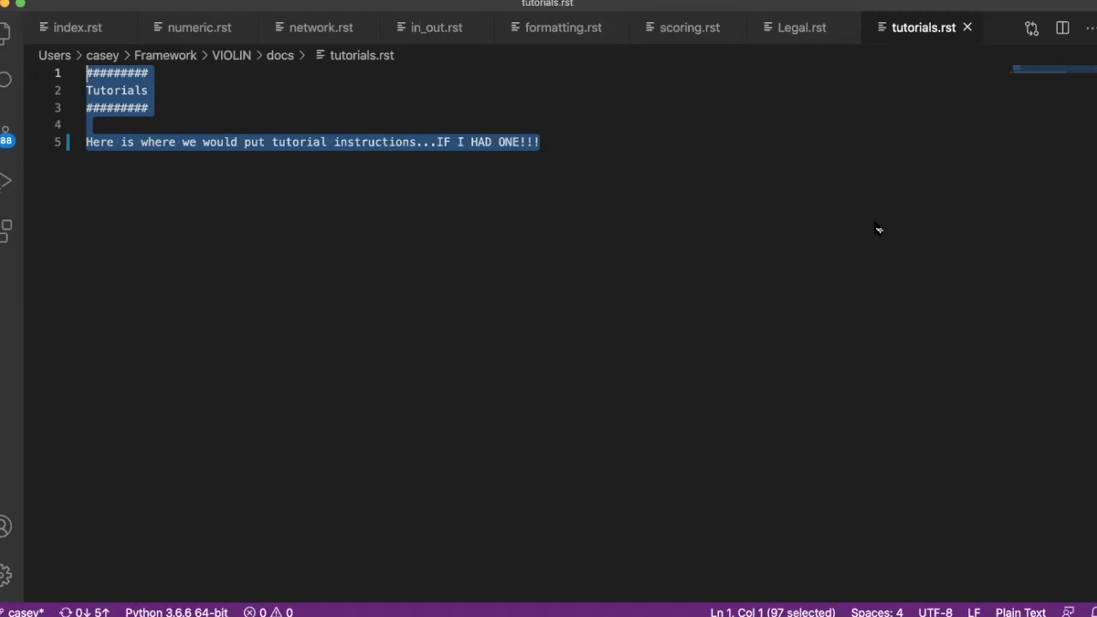
{"action": "mouse_move", "coordinate": [1083, 198]}
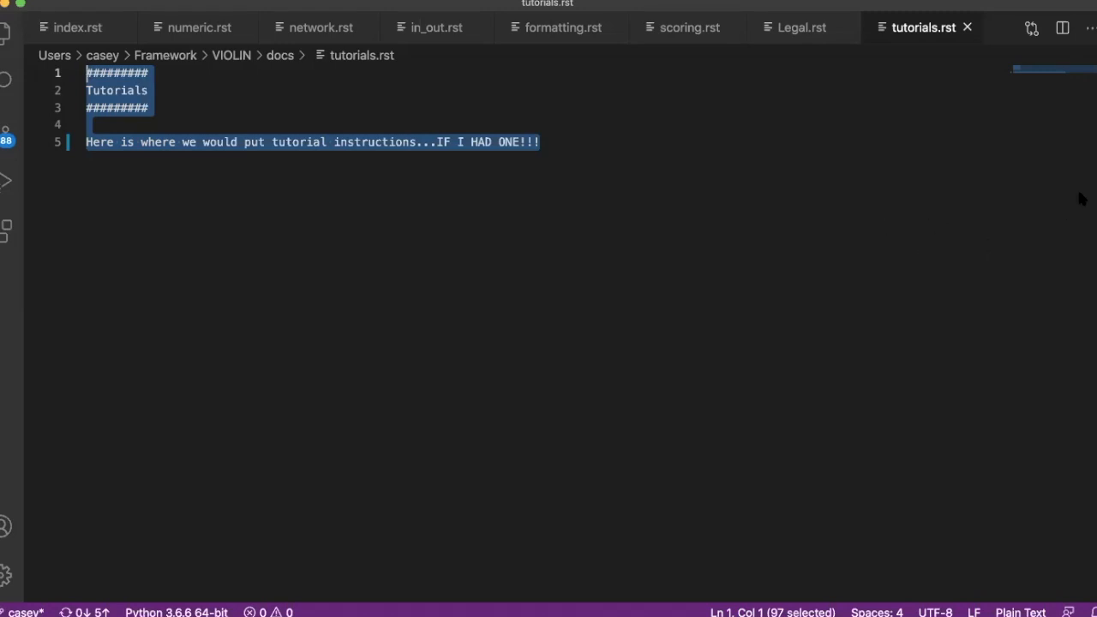
{"action": "mouse_move", "coordinate": [1035, 278]}
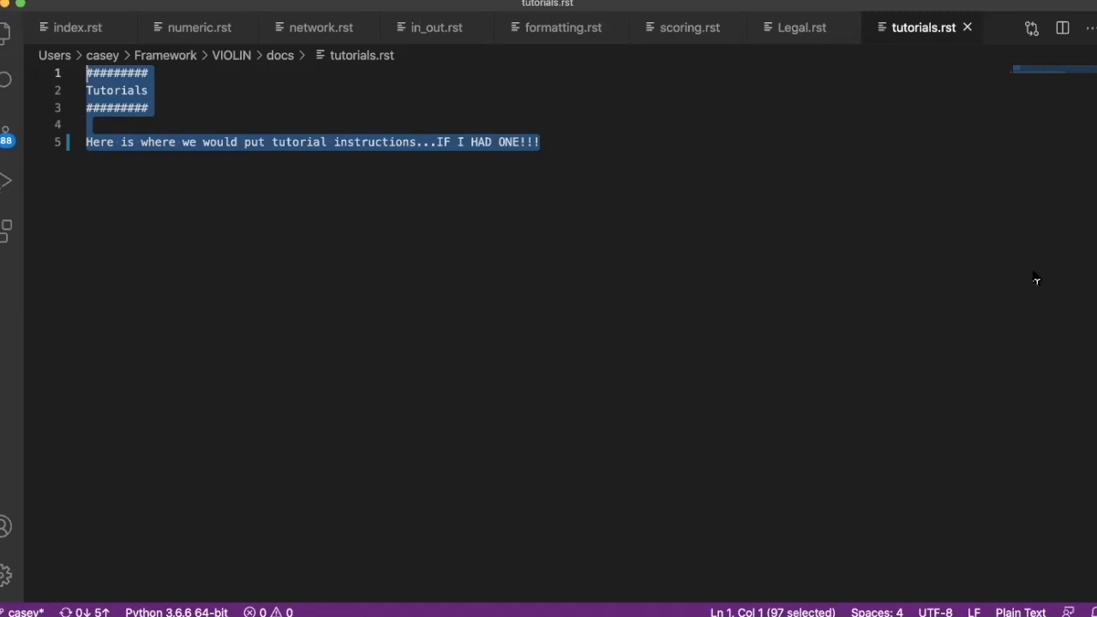